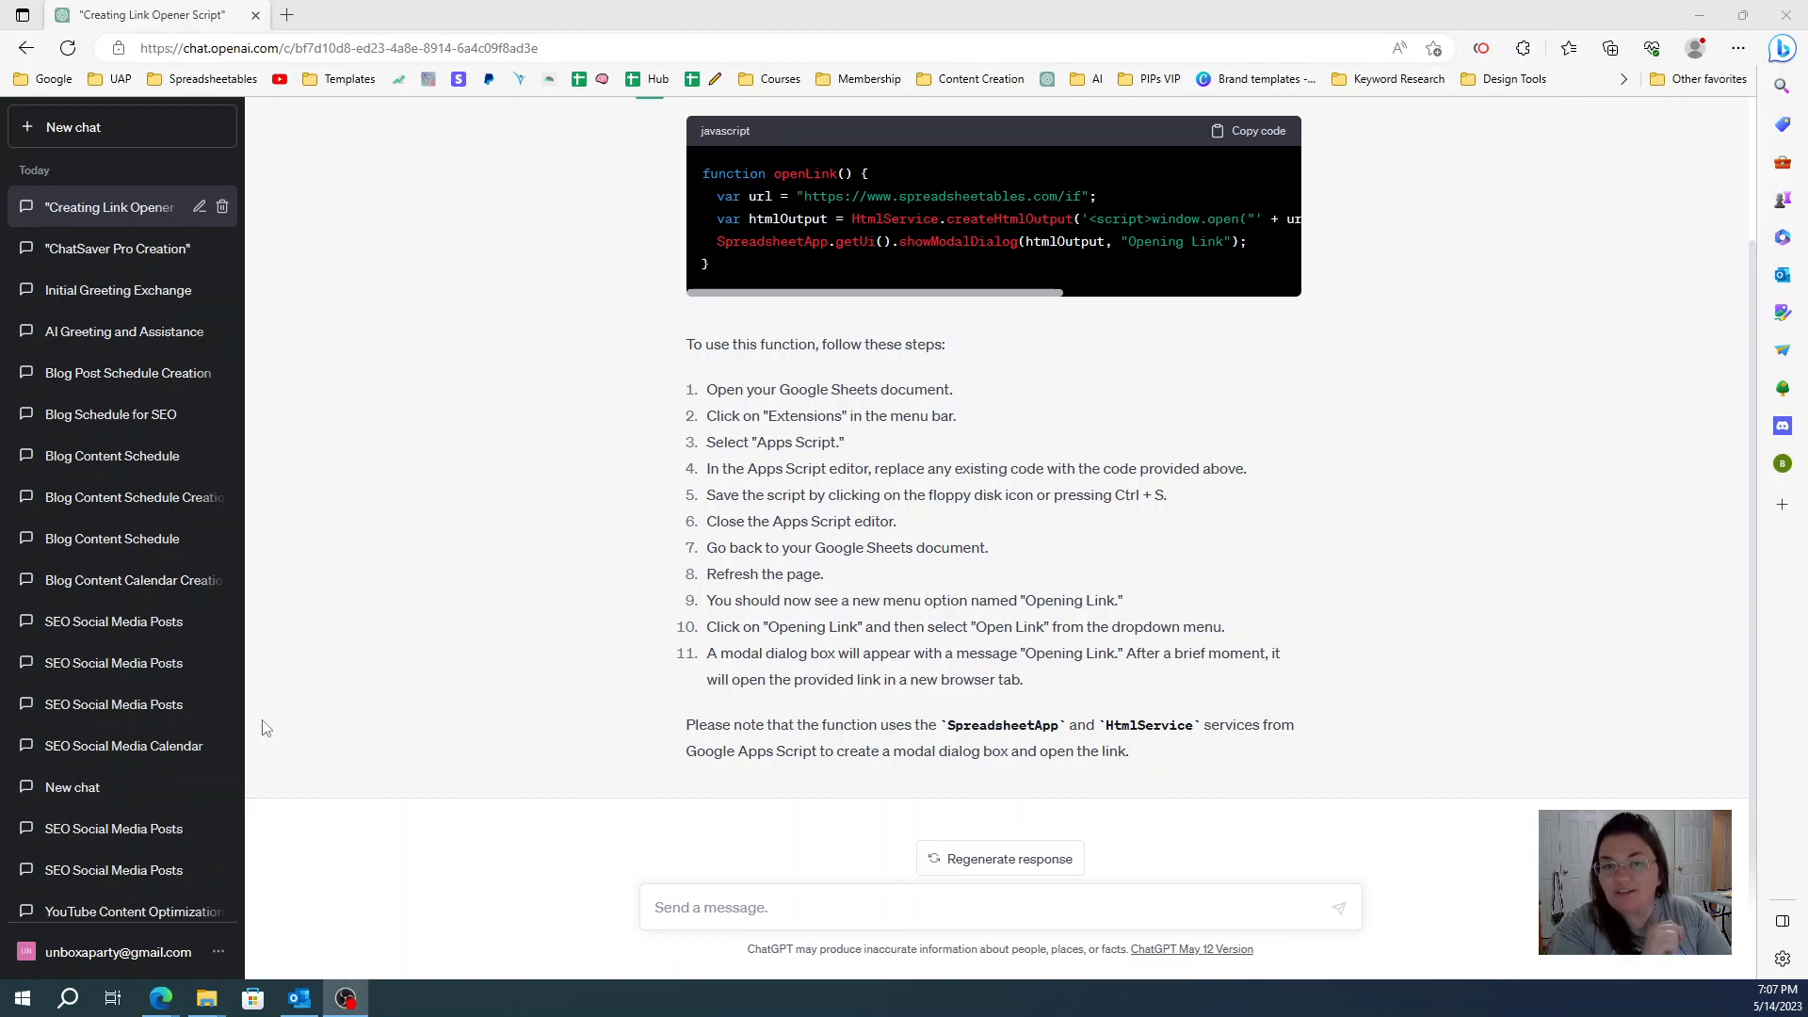
Step: Open the ChatGPT account menu showing help, settings and log-out options
left_click_drag(740, 343, 1128, 751)
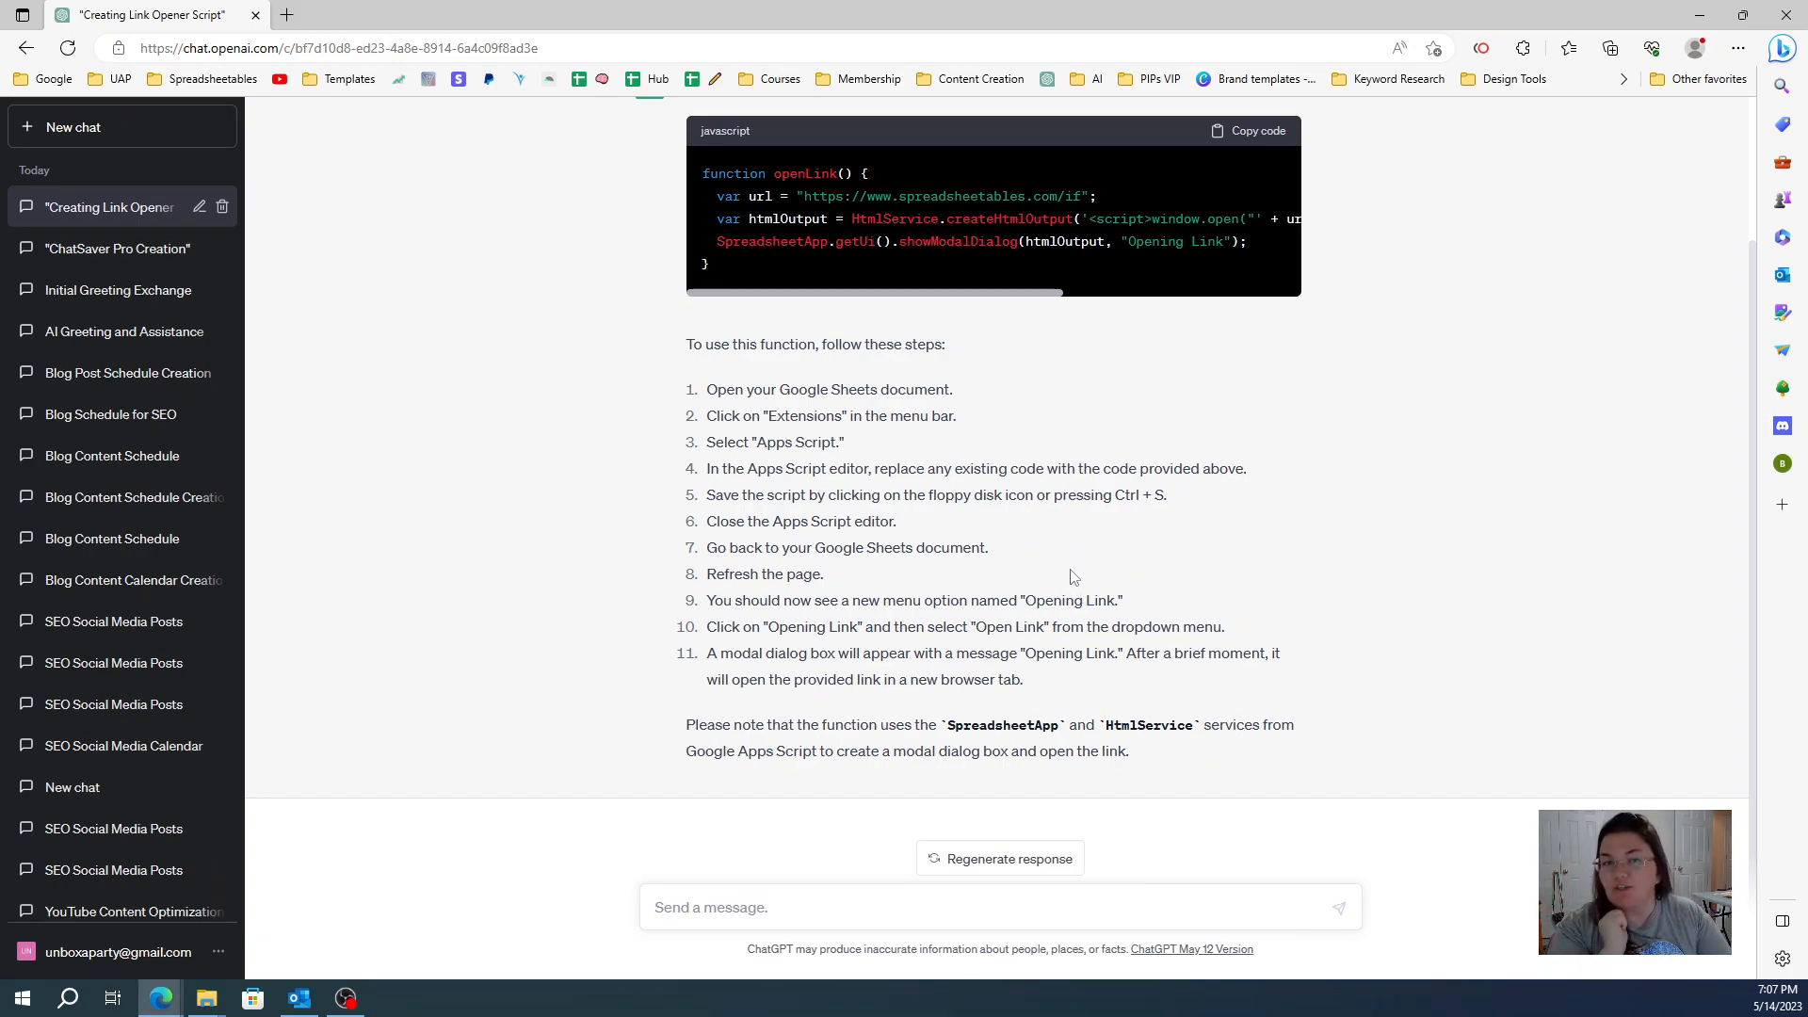
mouse_move(1067, 565)
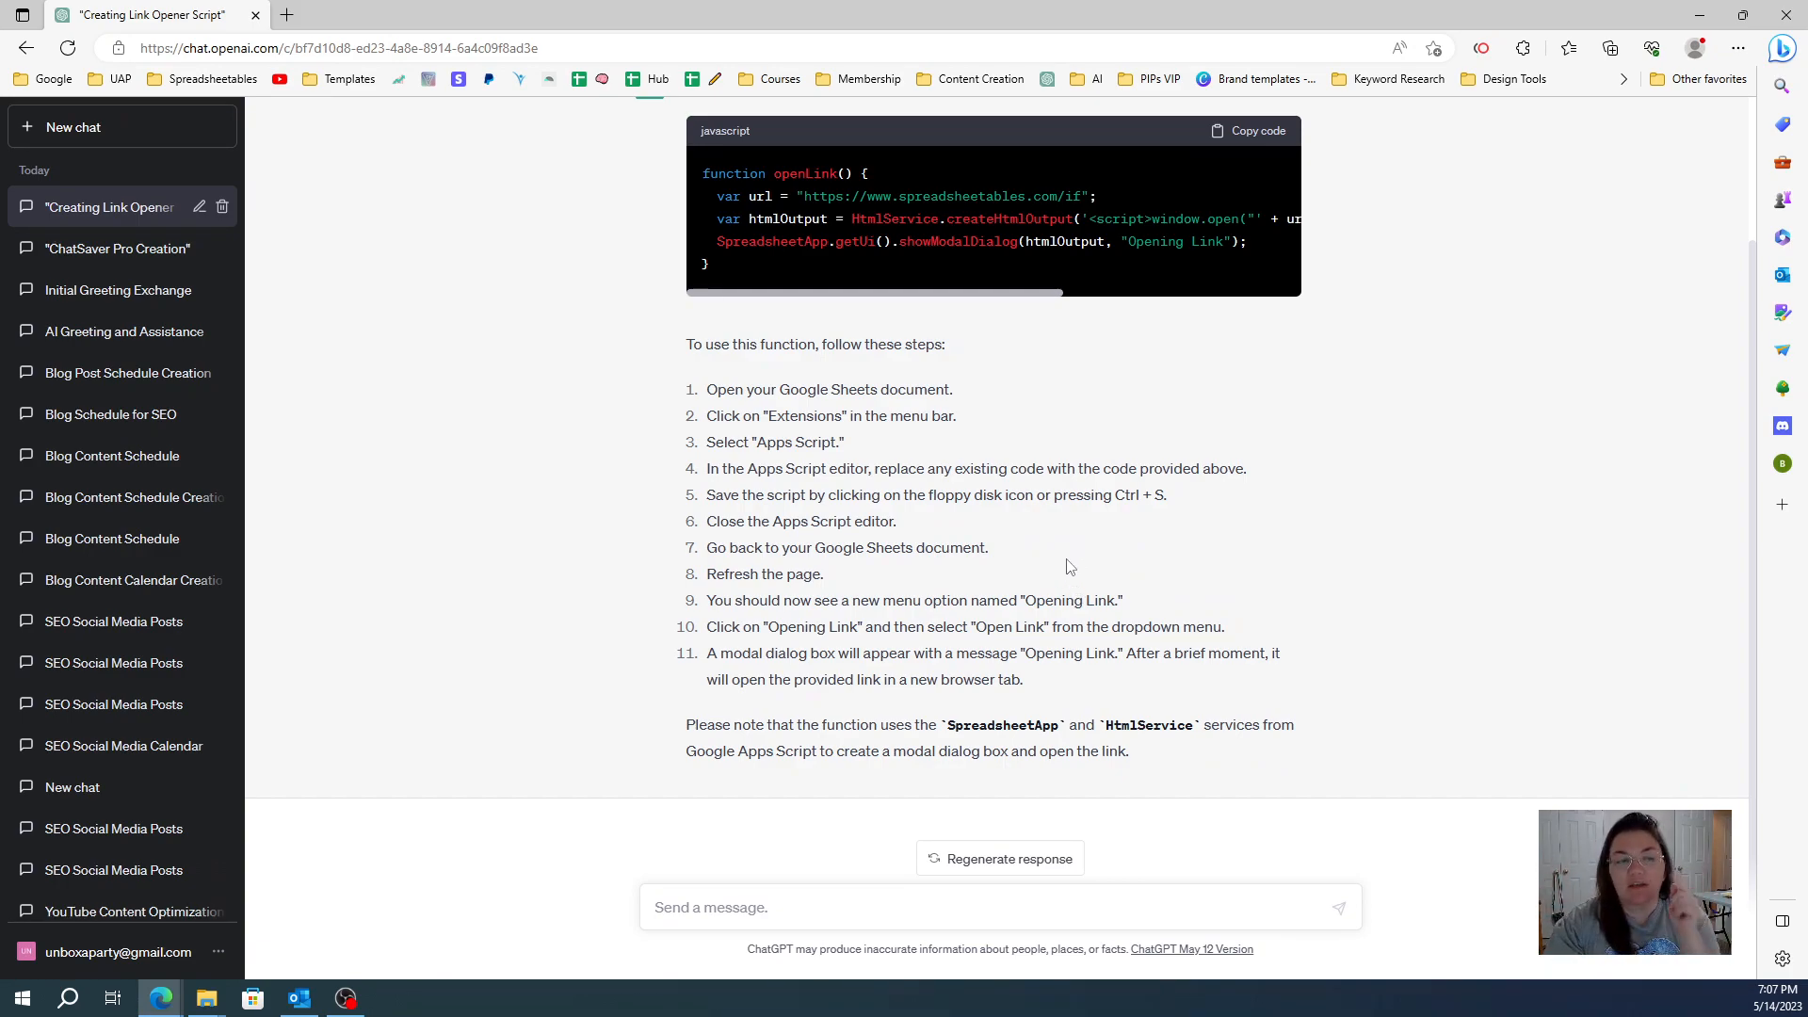
mouse_move(620, 654)
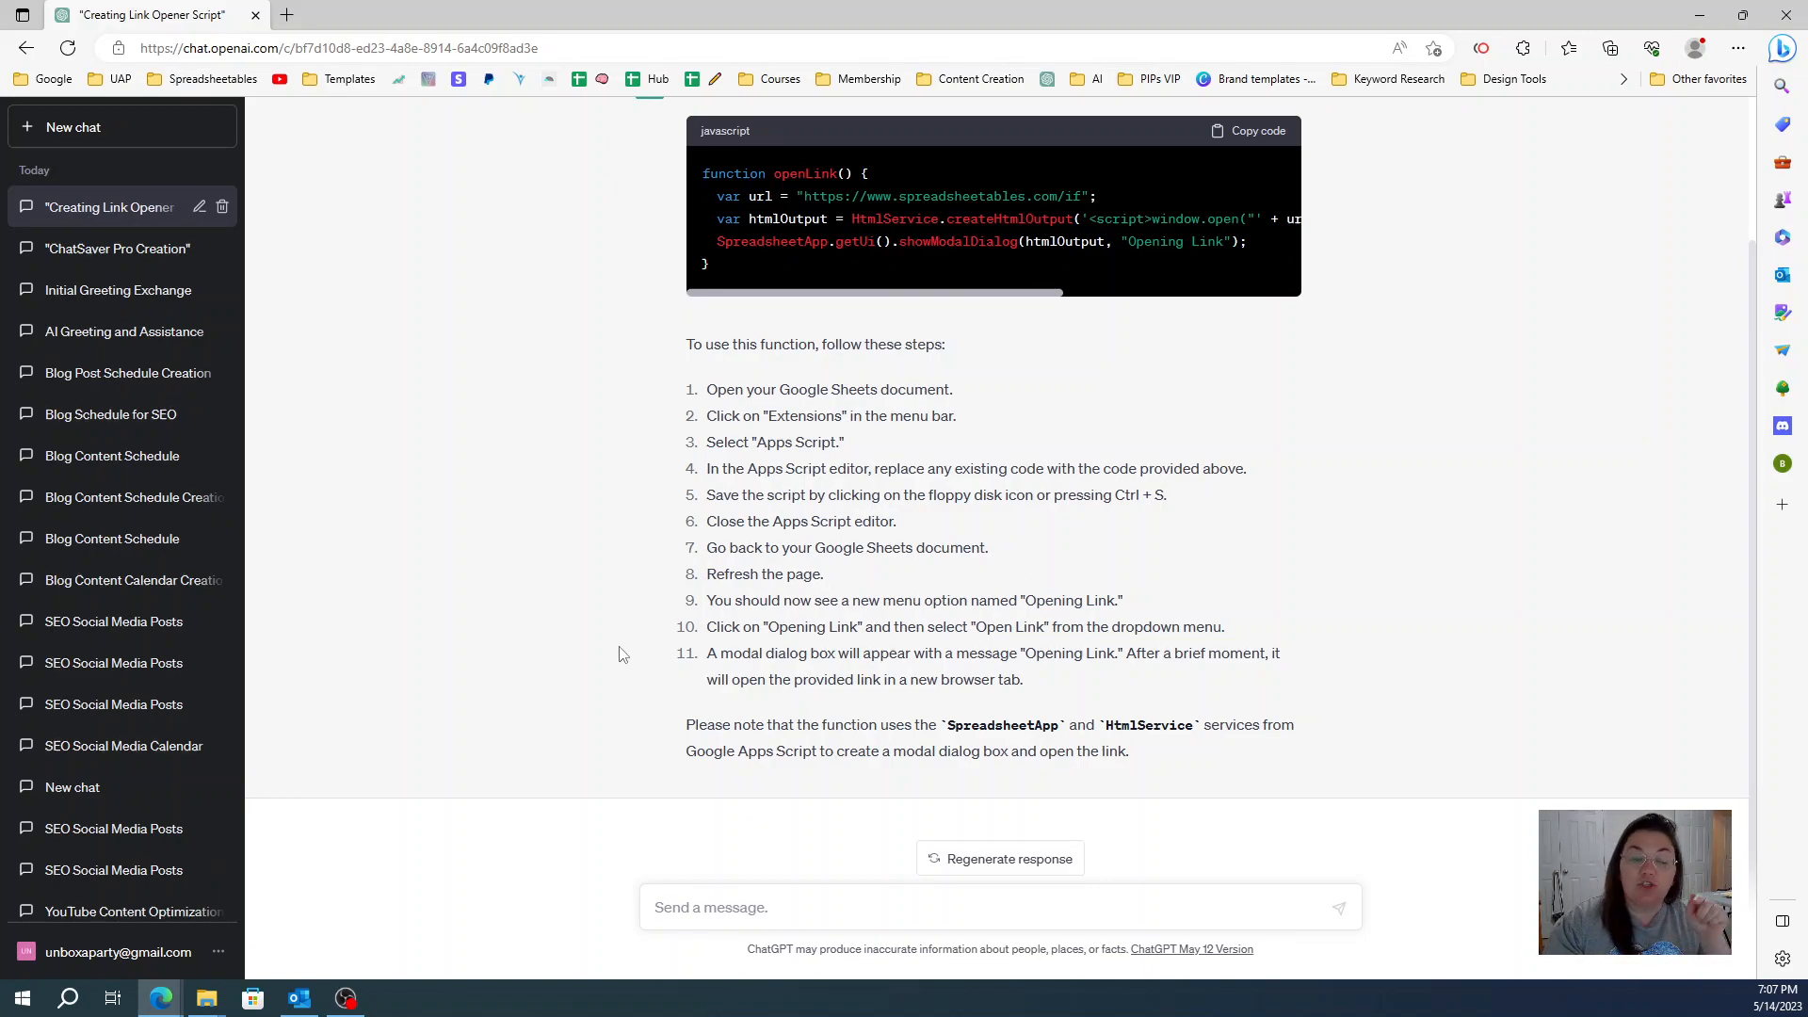
mouse_move(640, 640)
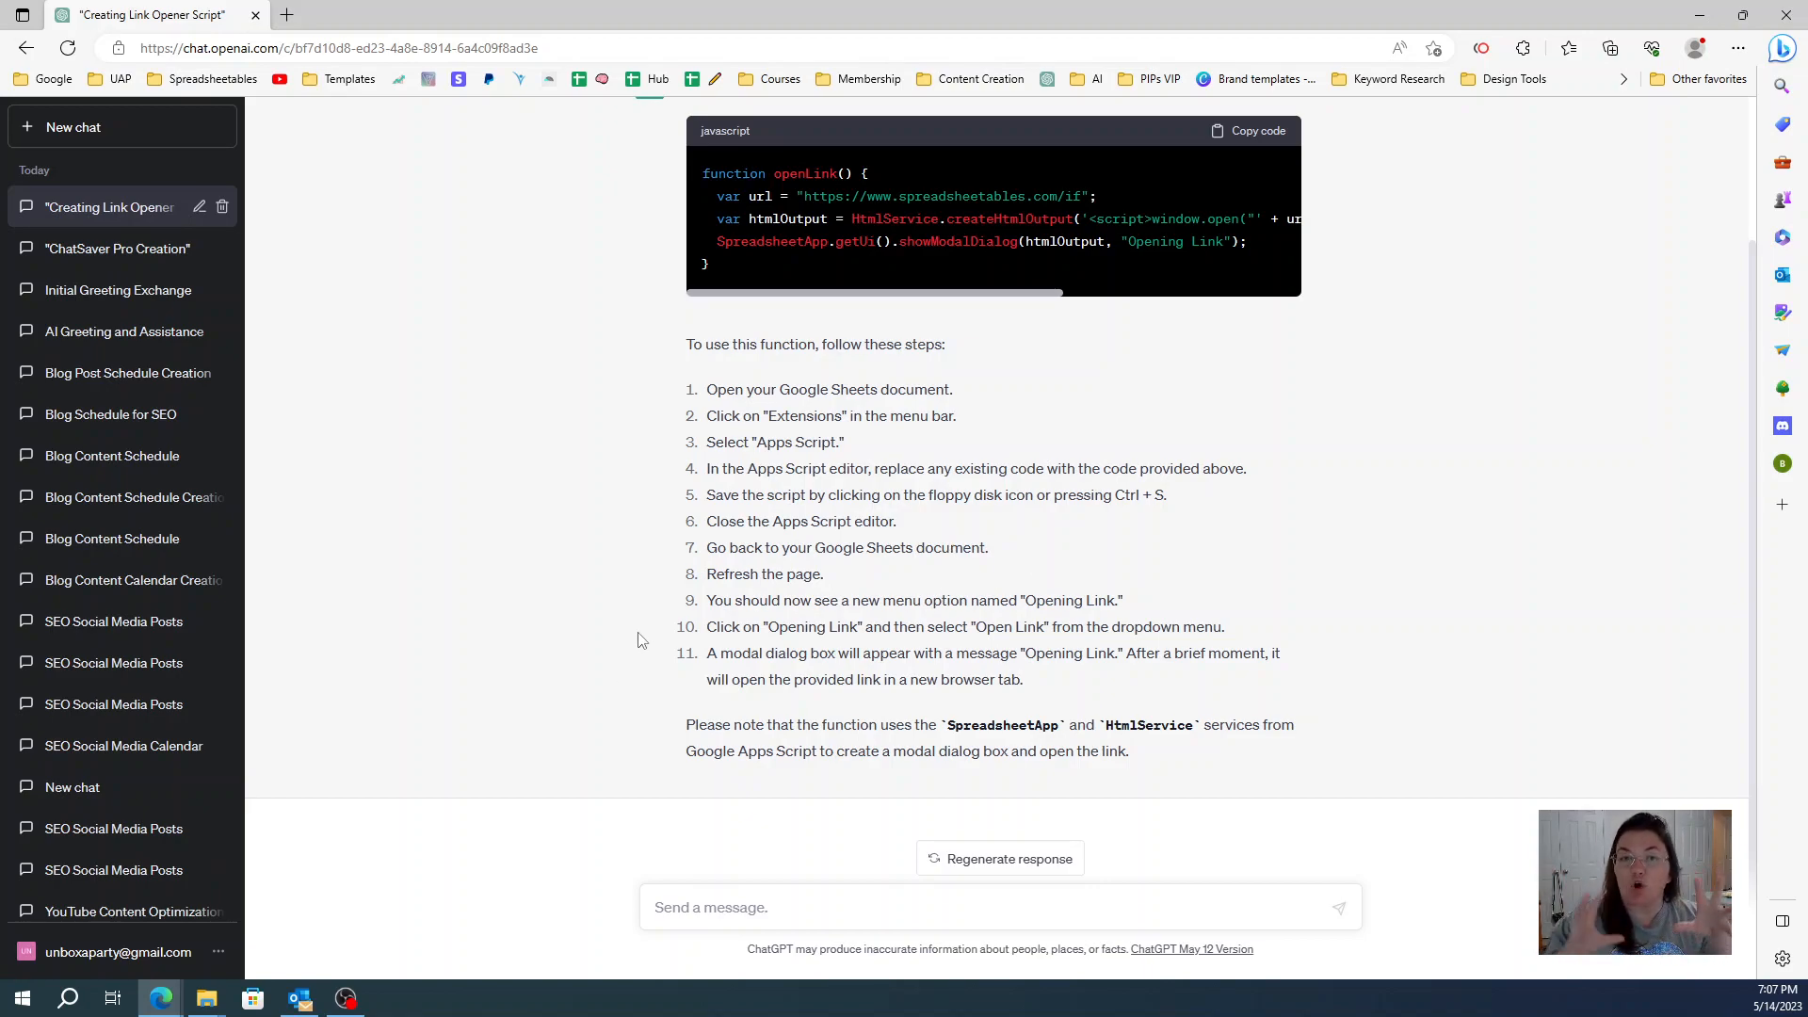
mouse_move(646, 635)
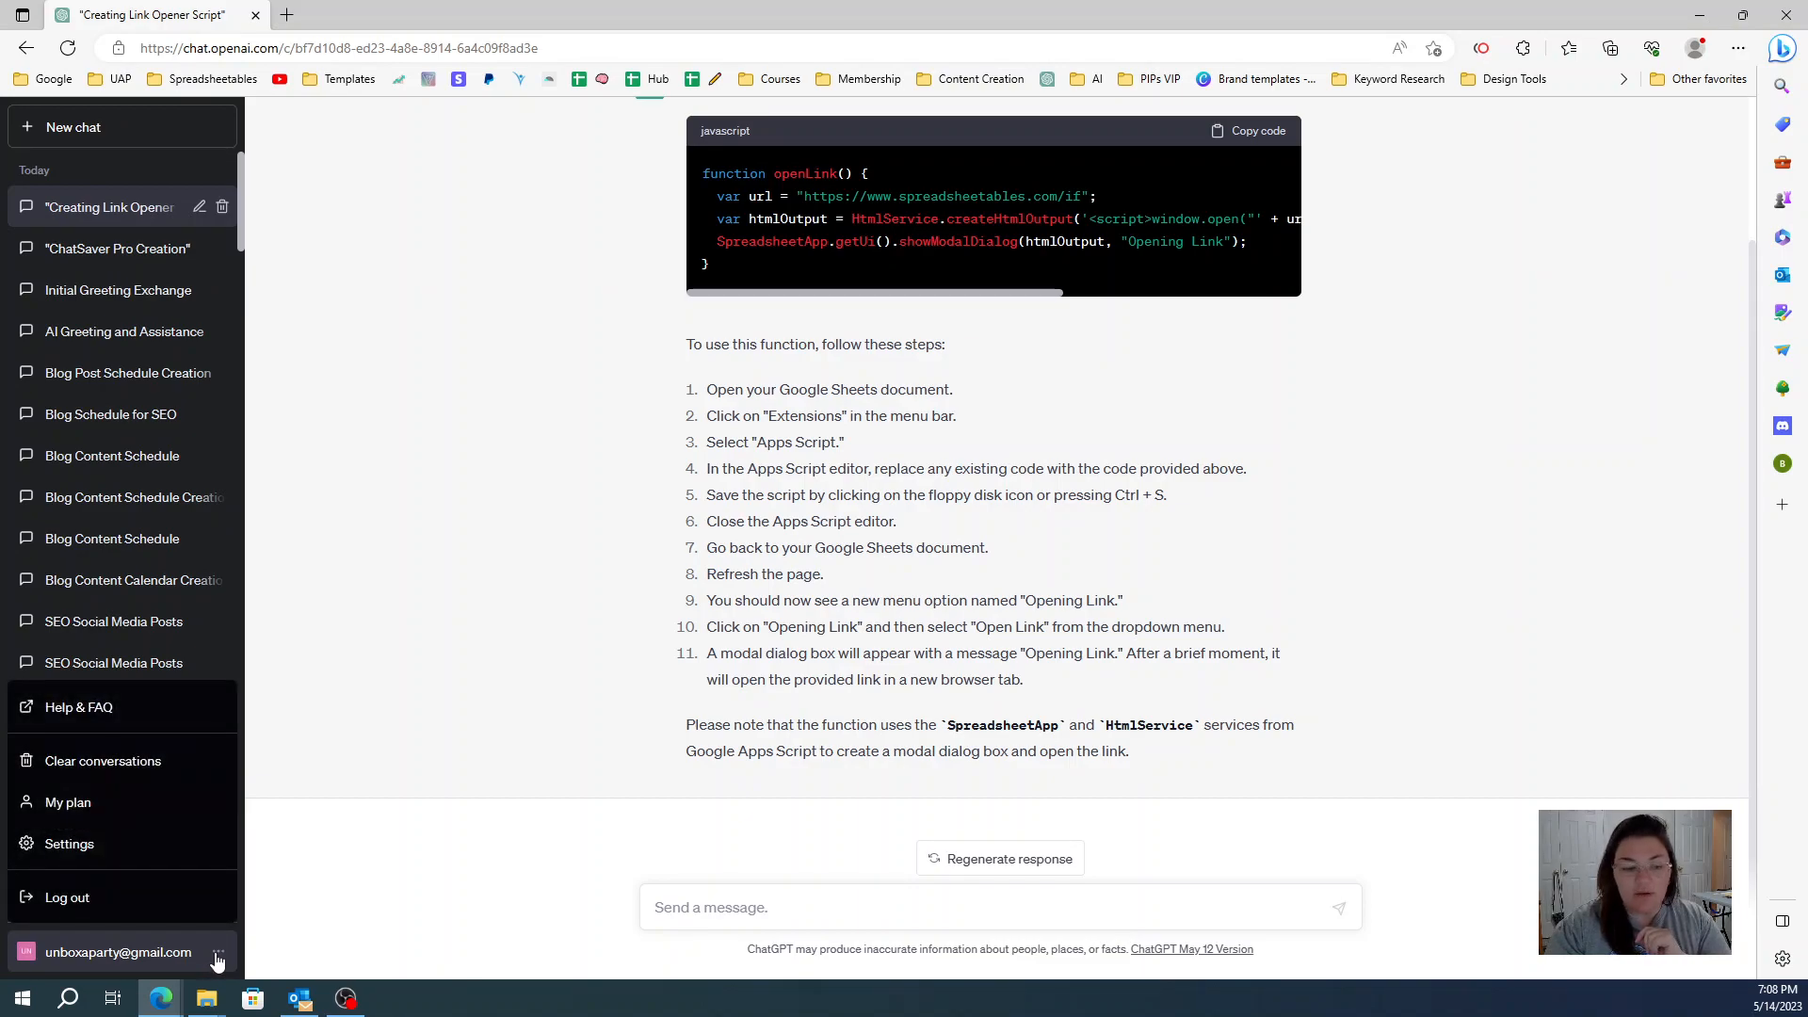
Step: Request and confirm a full ChatGPT data export, then follow the emailed download link
left_click(68, 843)
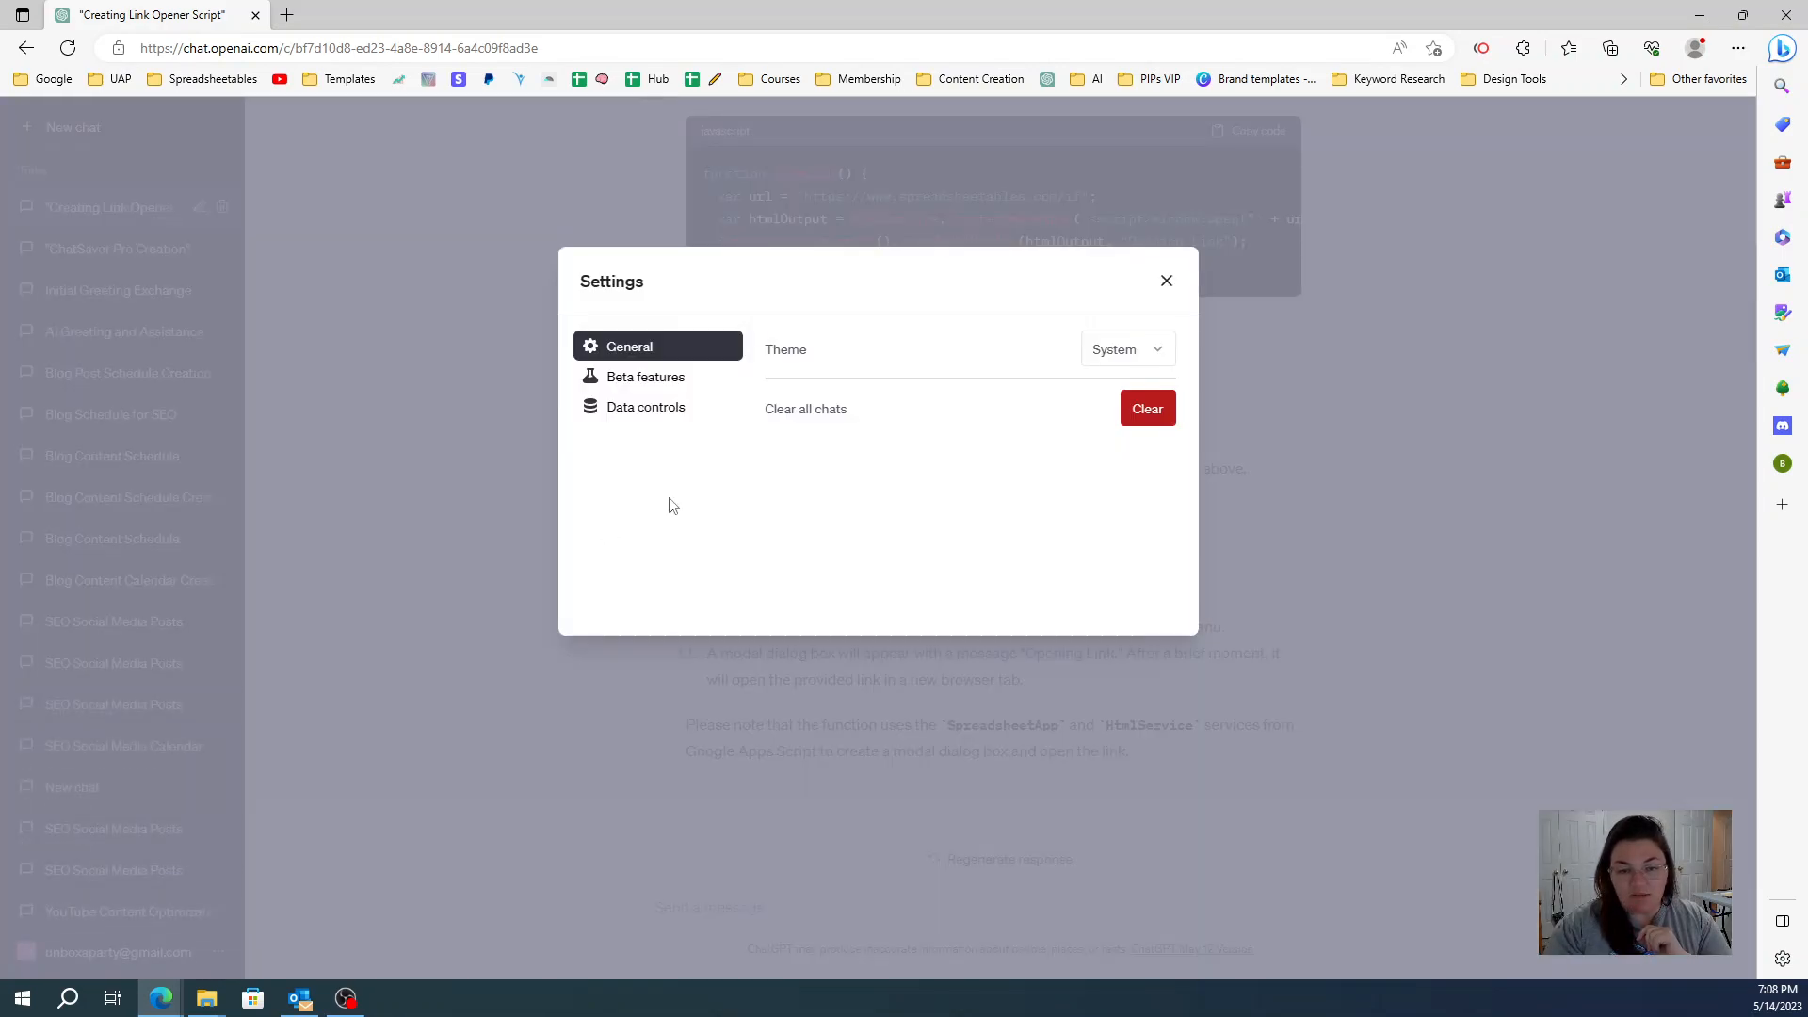
left_click(646, 406)
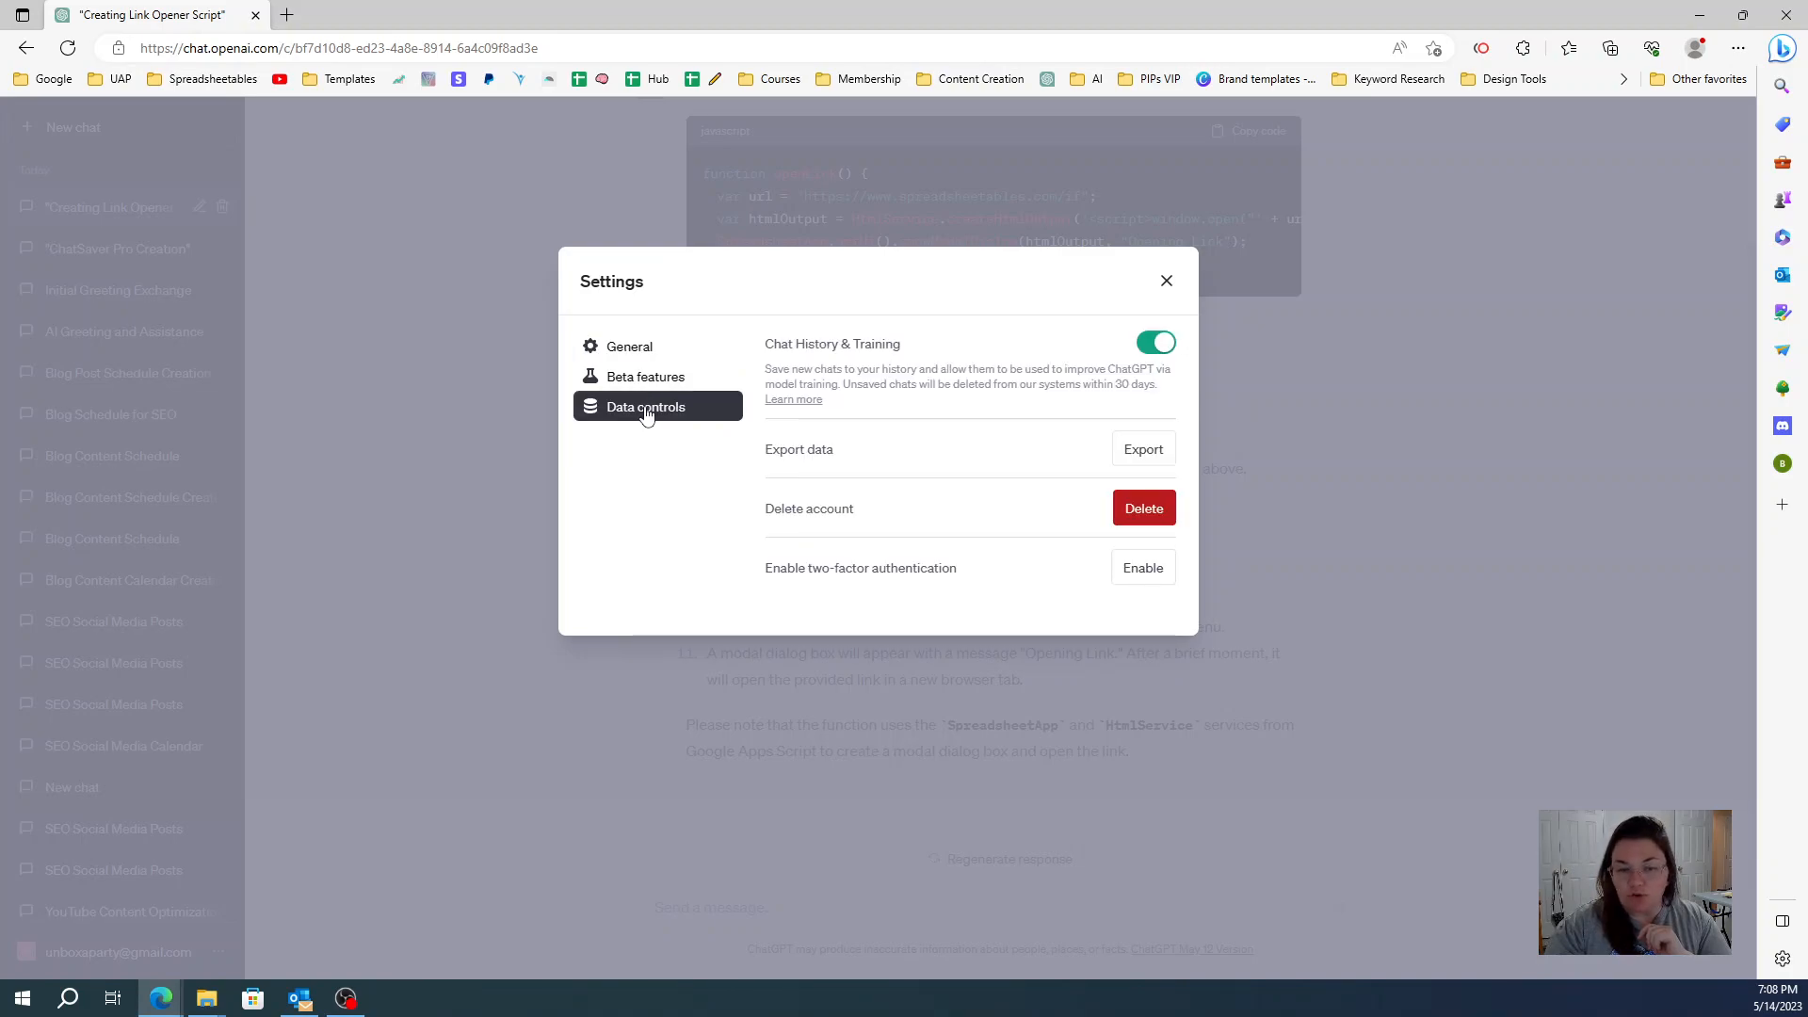
left_click(1142, 448)
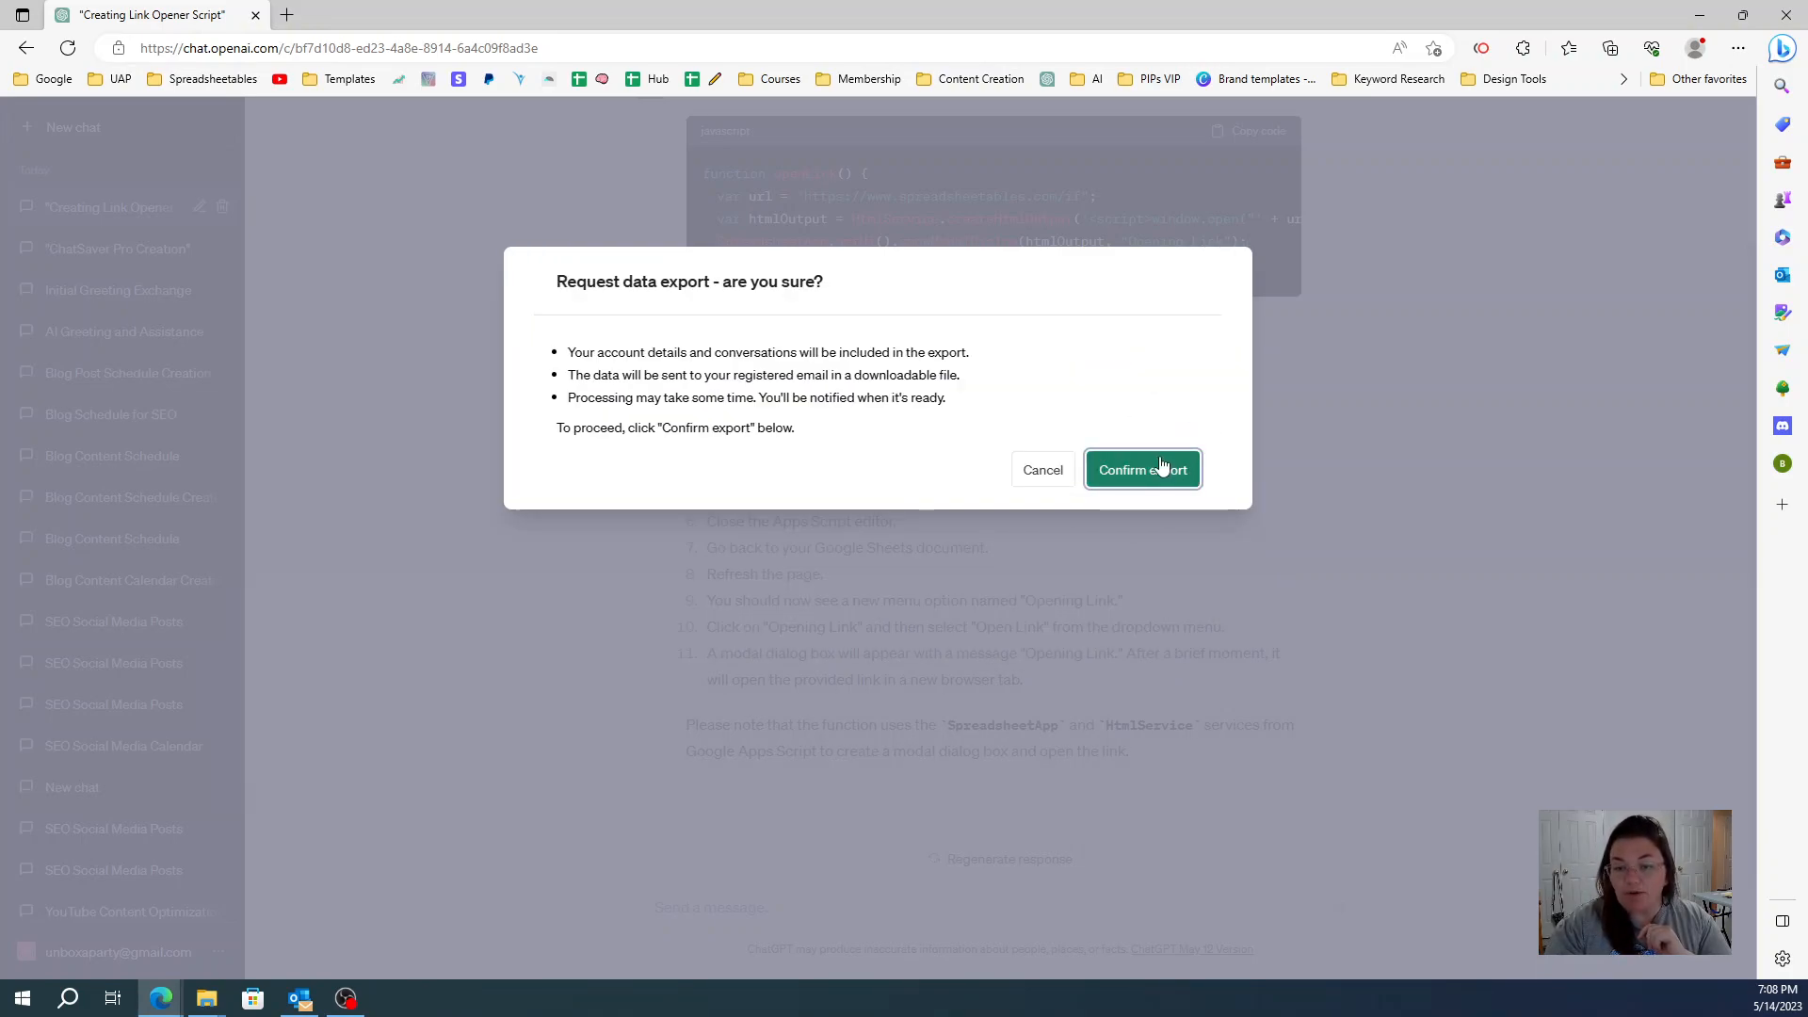
left_click(1141, 469)
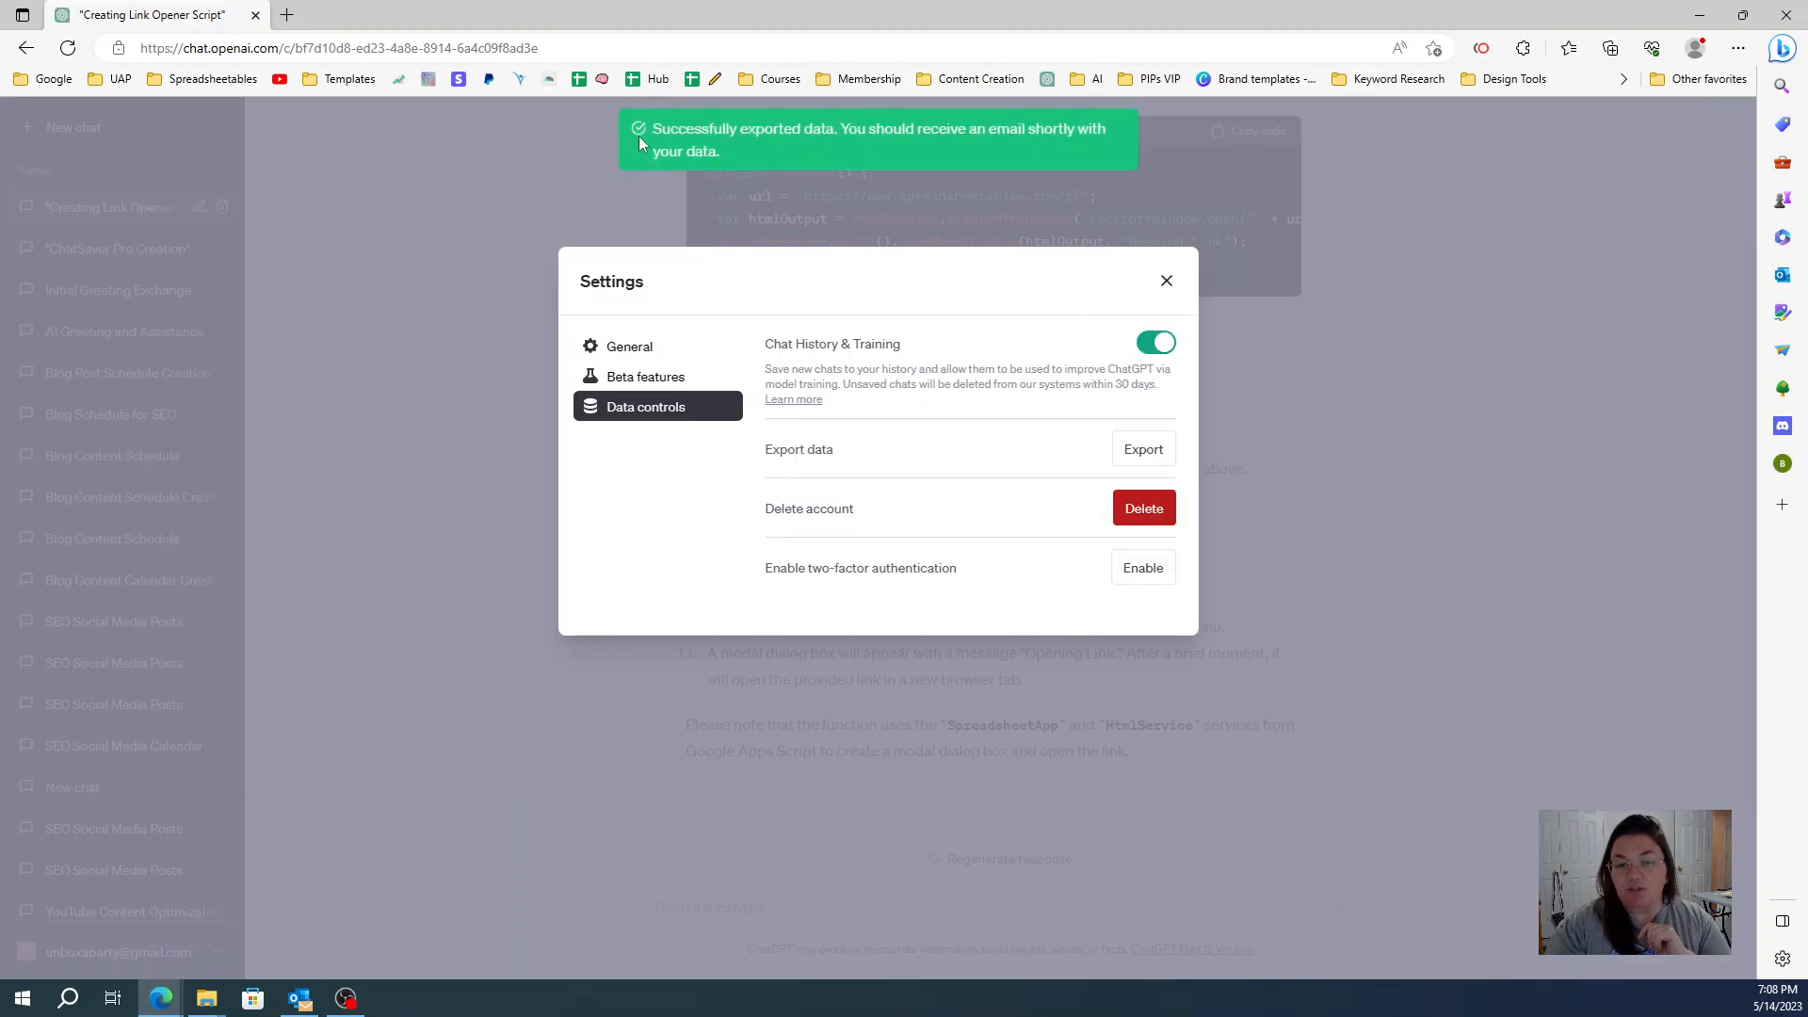
mouse_move(962, 136)
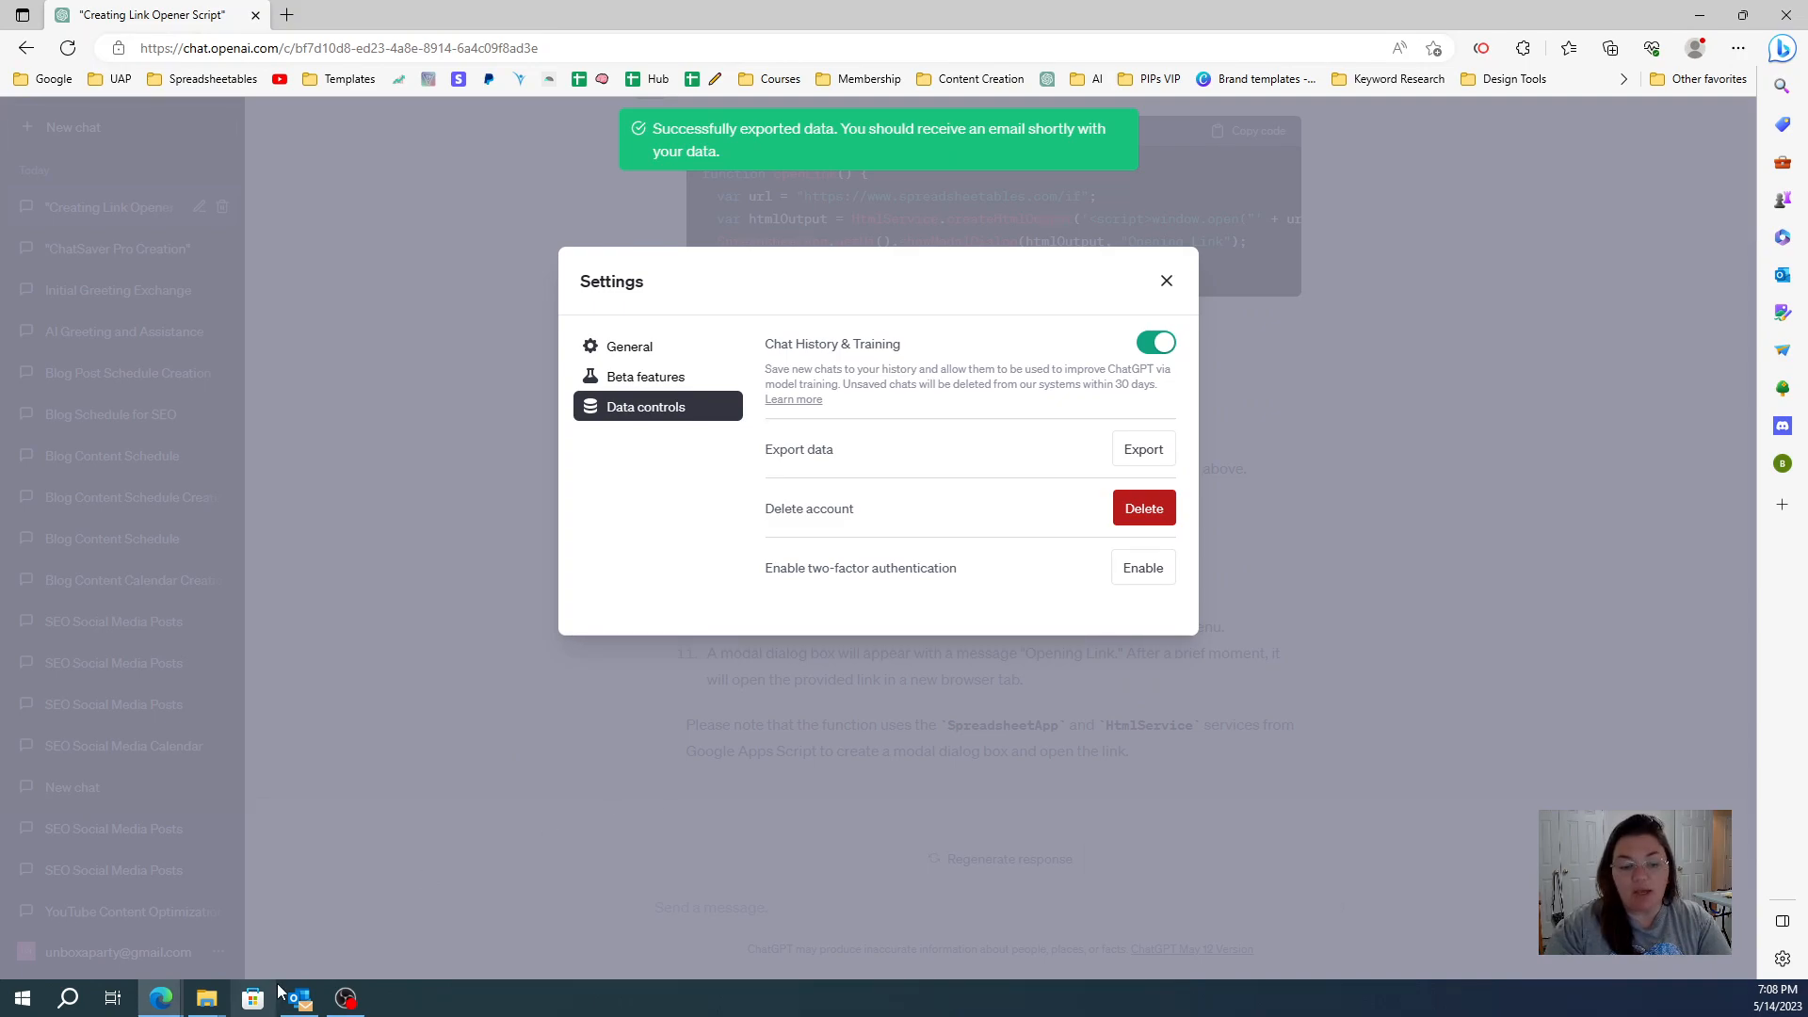
left_click(1164, 281)
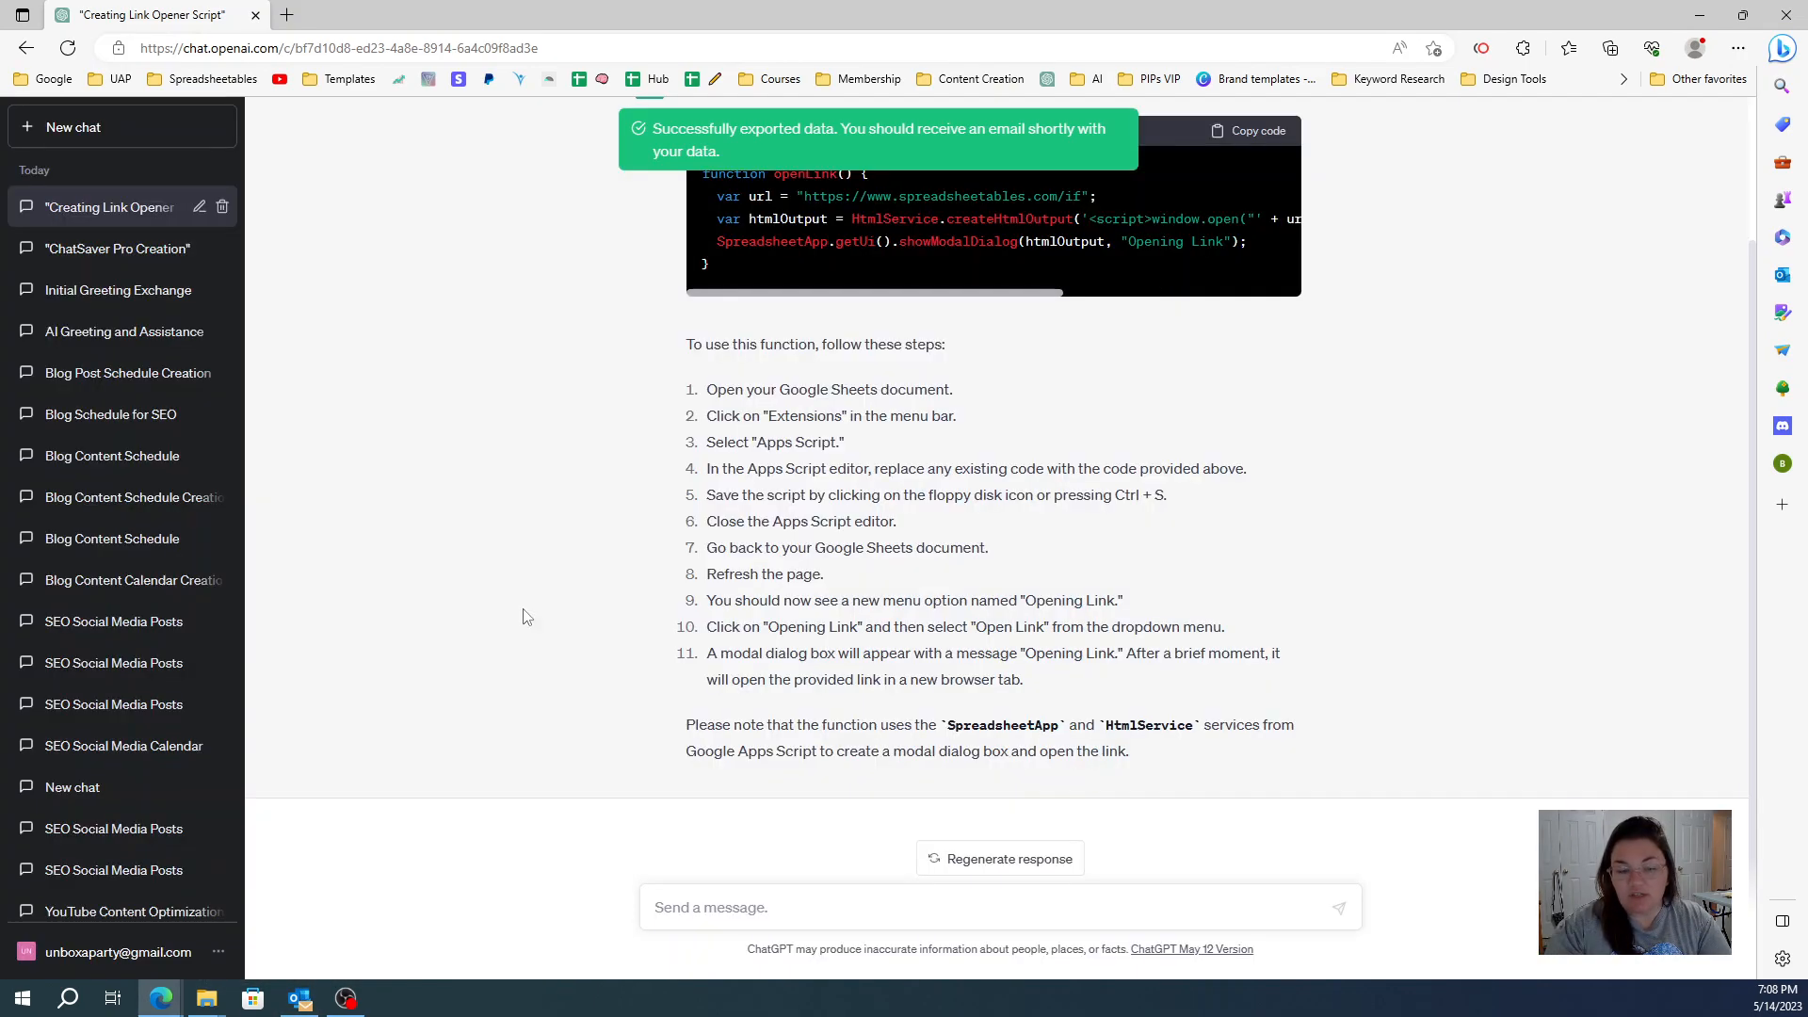
left_click(299, 997)
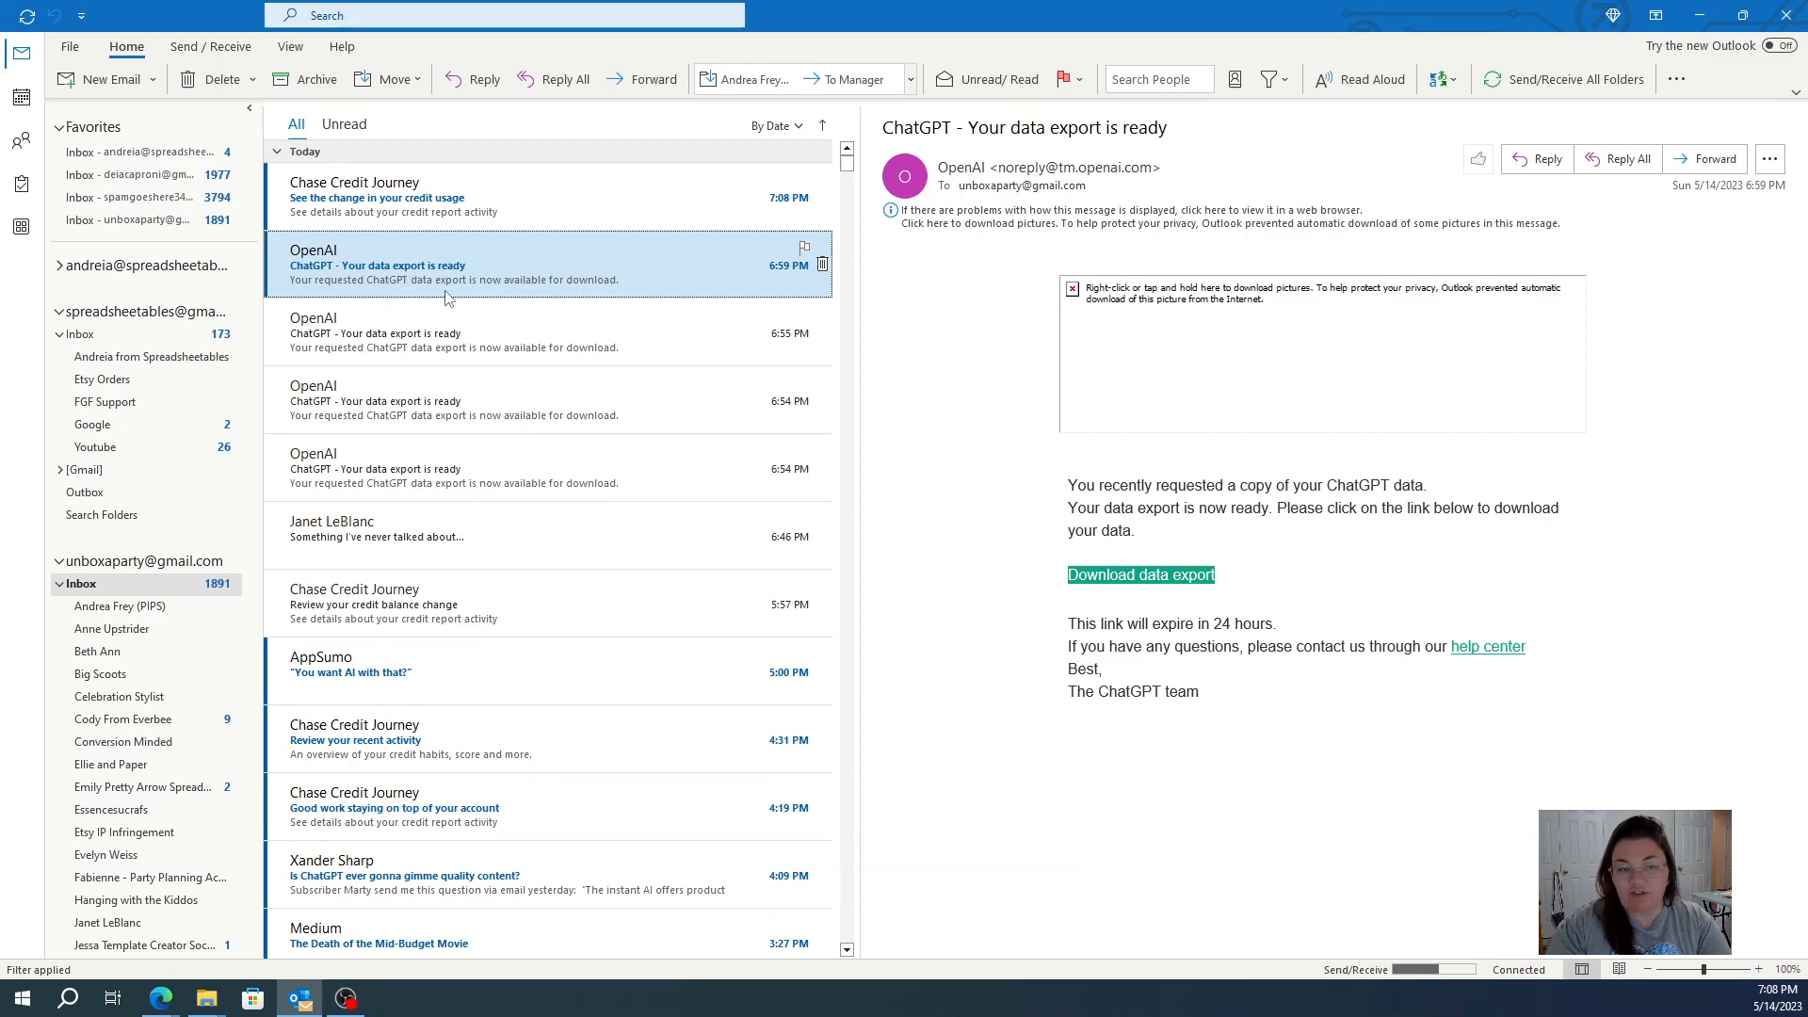
left_click(160, 997)
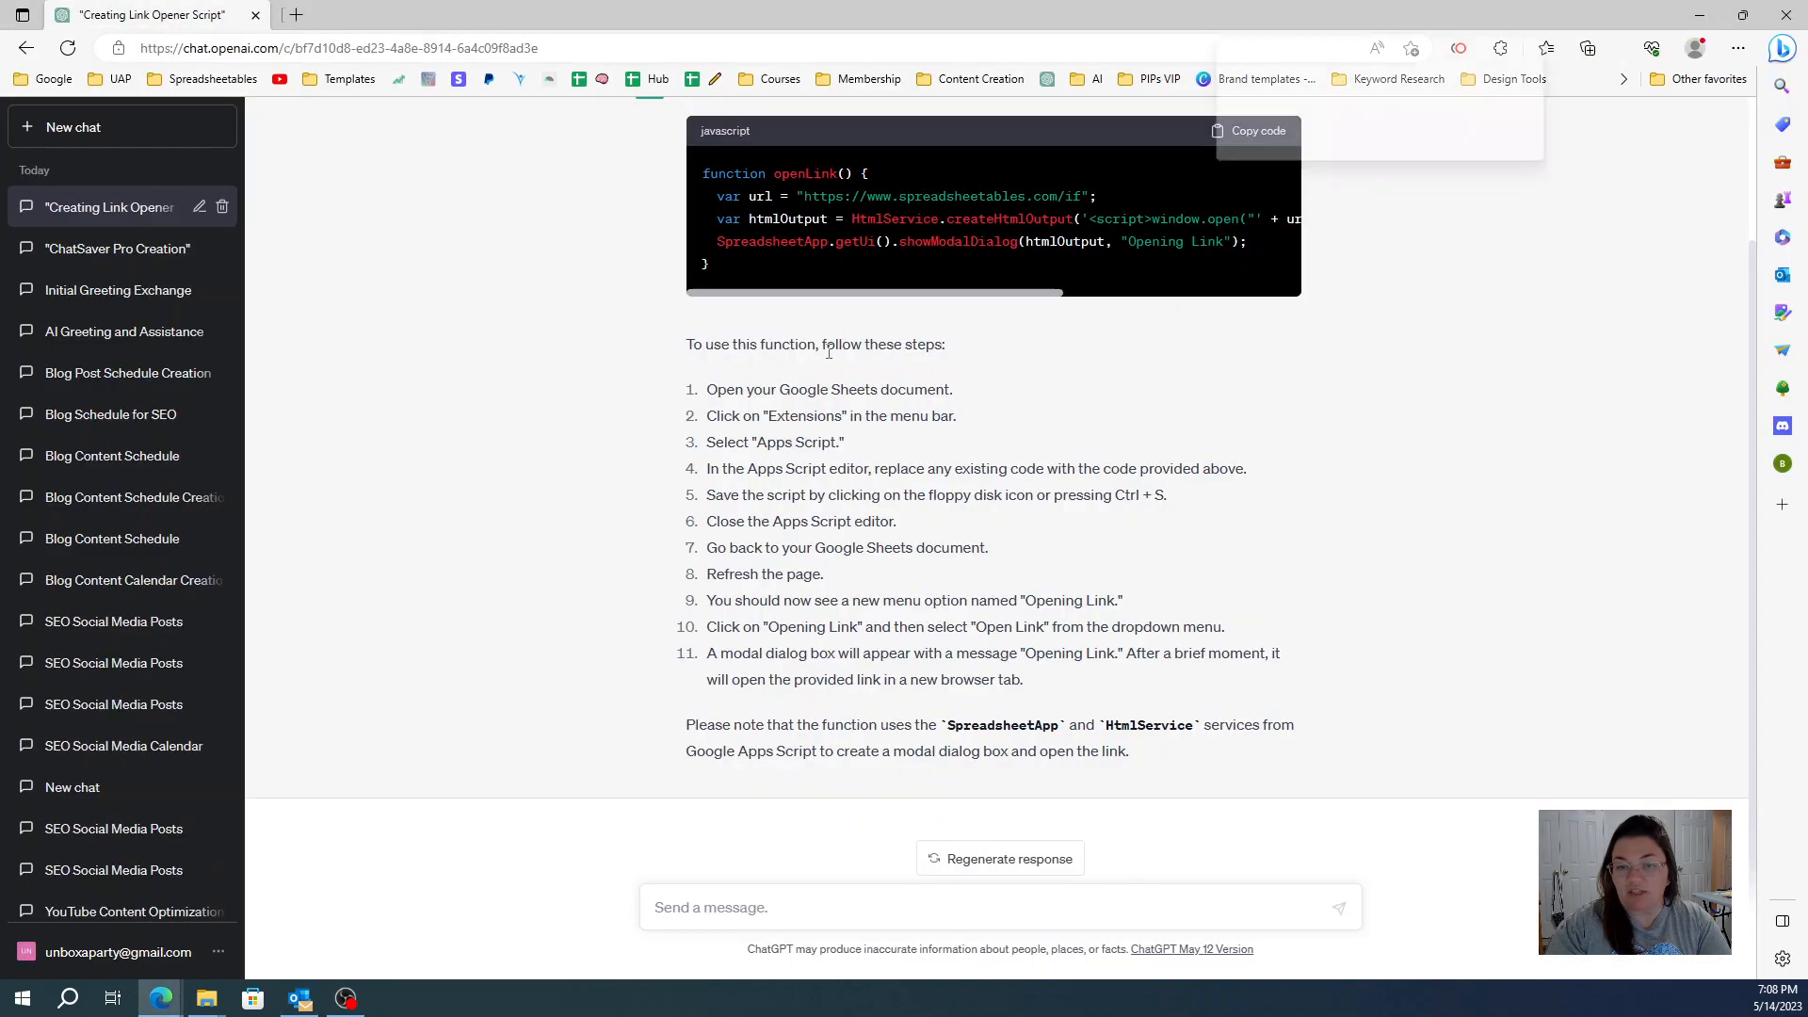
Step: Open the downloaded export zip from Edge downloads and maximize File Explorer
left_click(1608, 47)
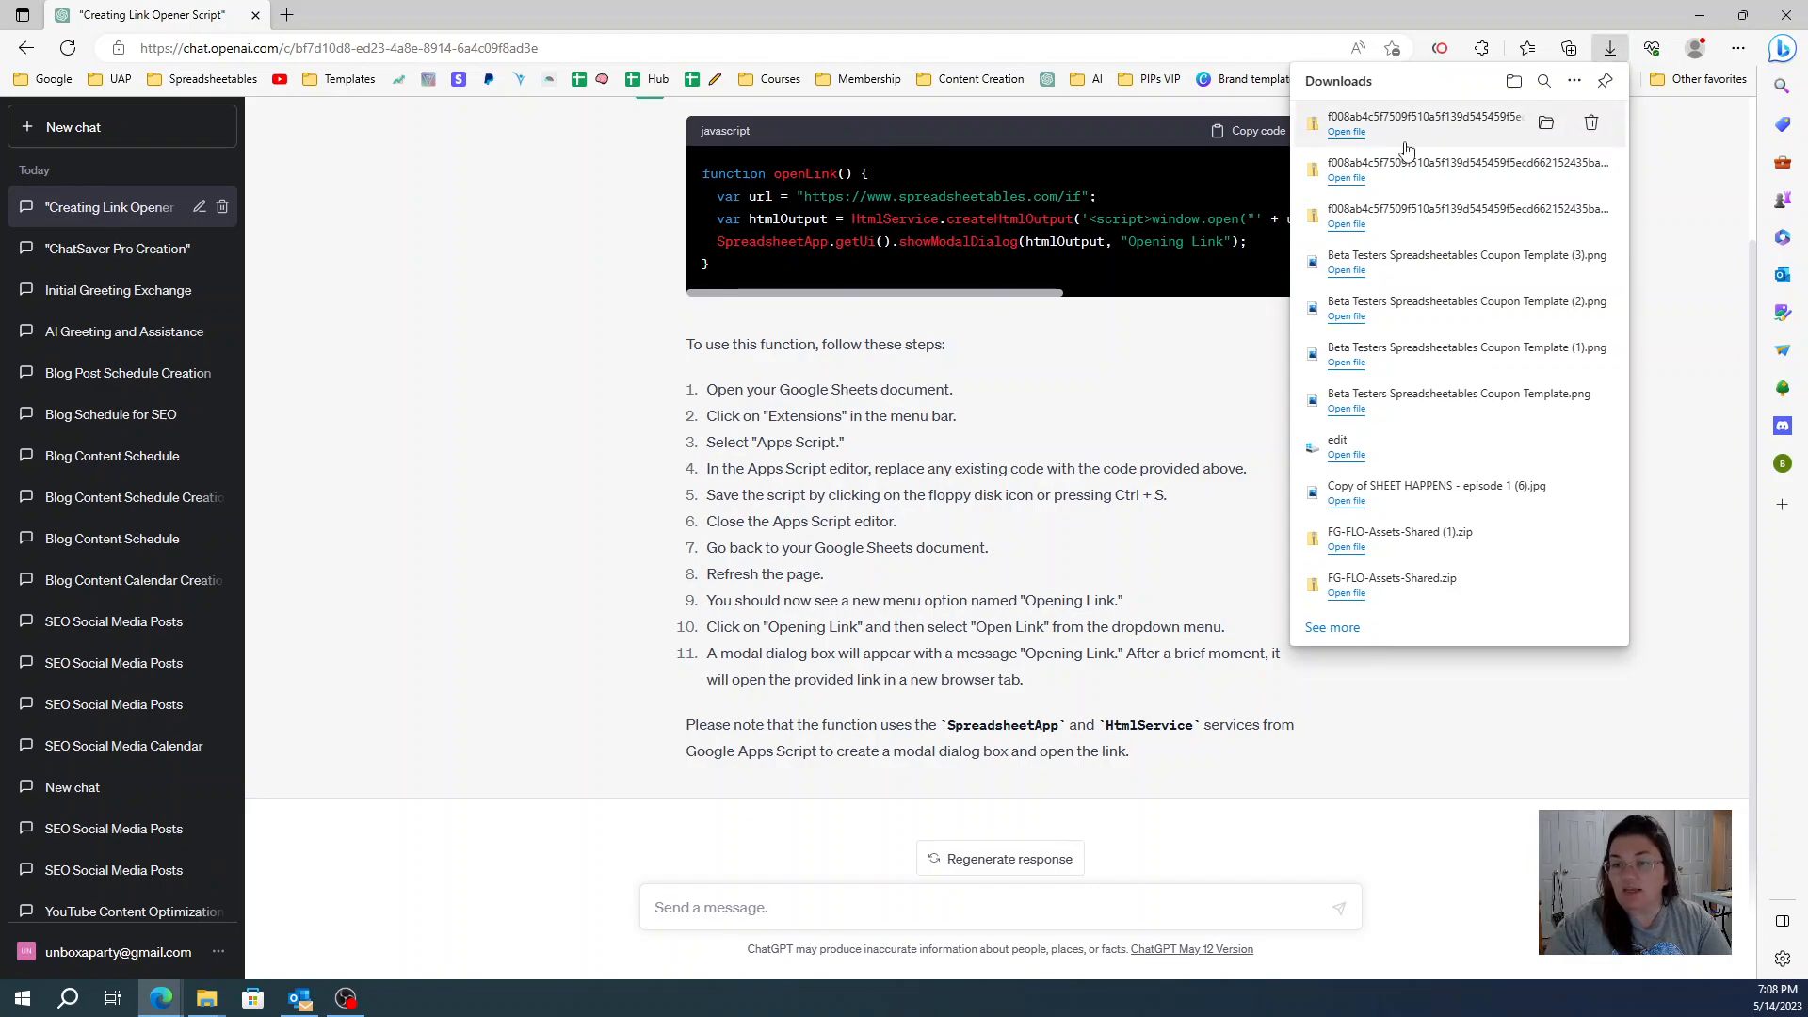
mouse_move(1407, 121)
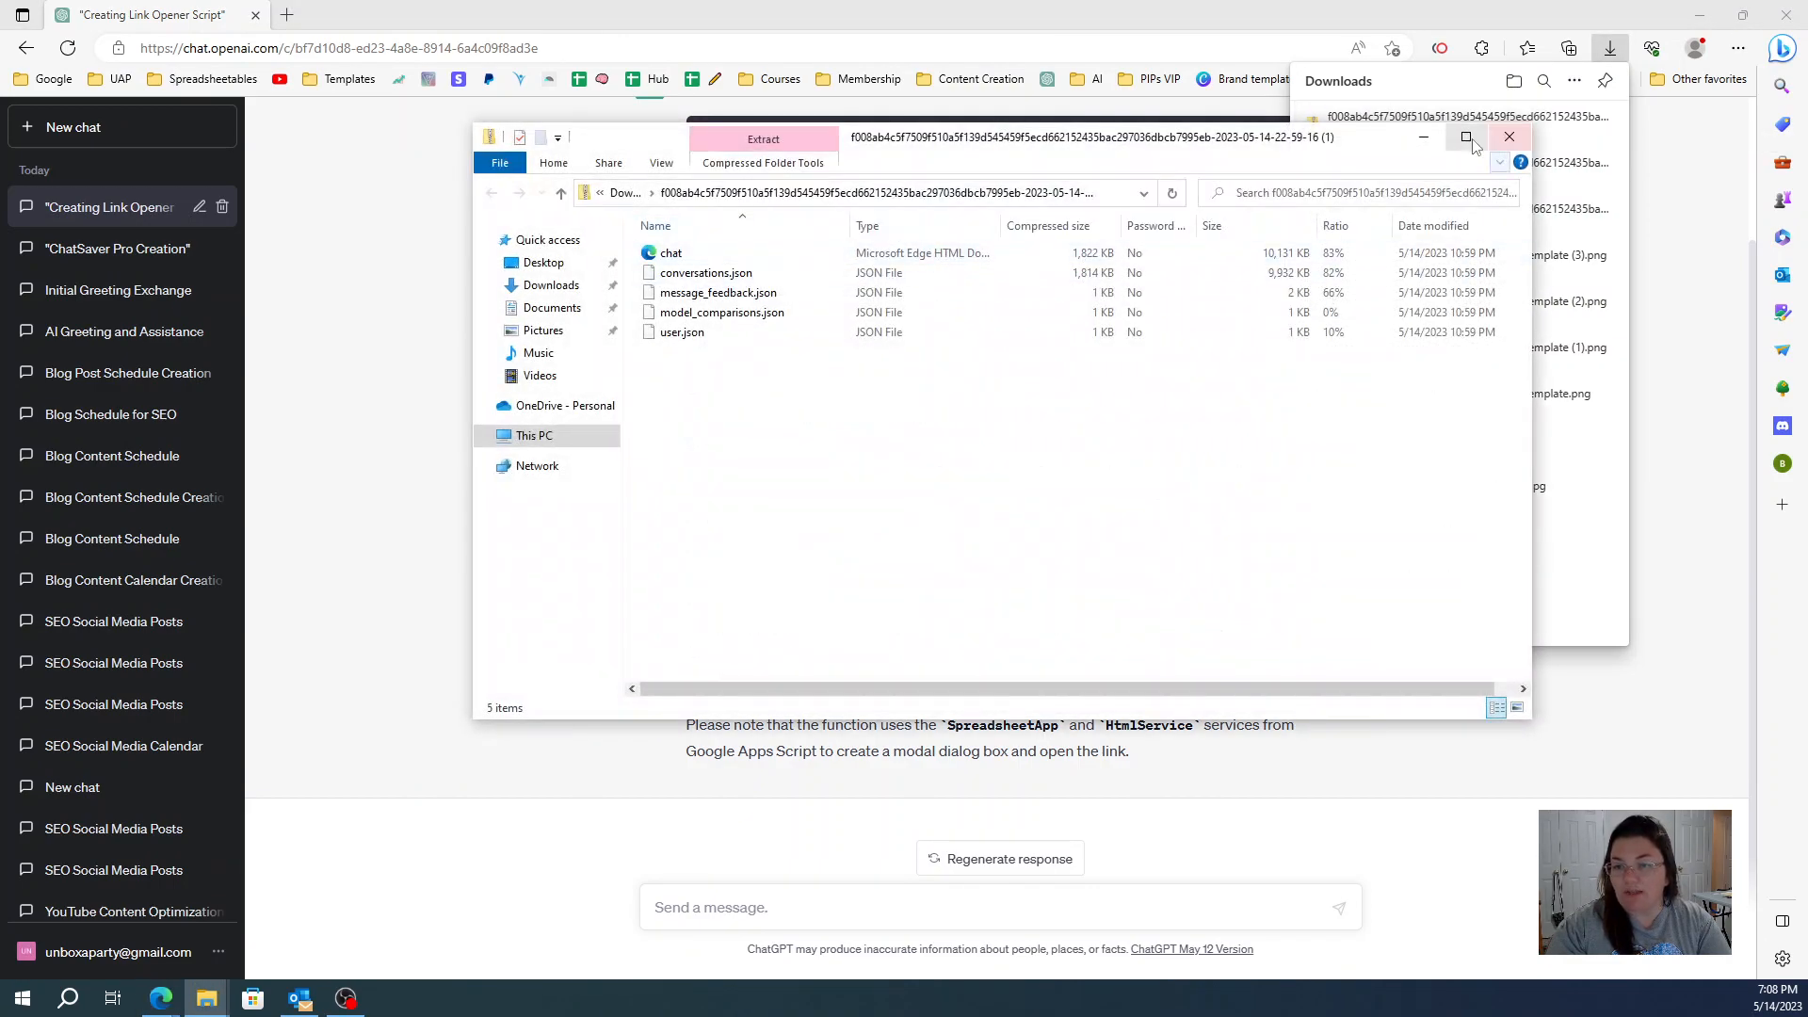
left_click(1465, 137)
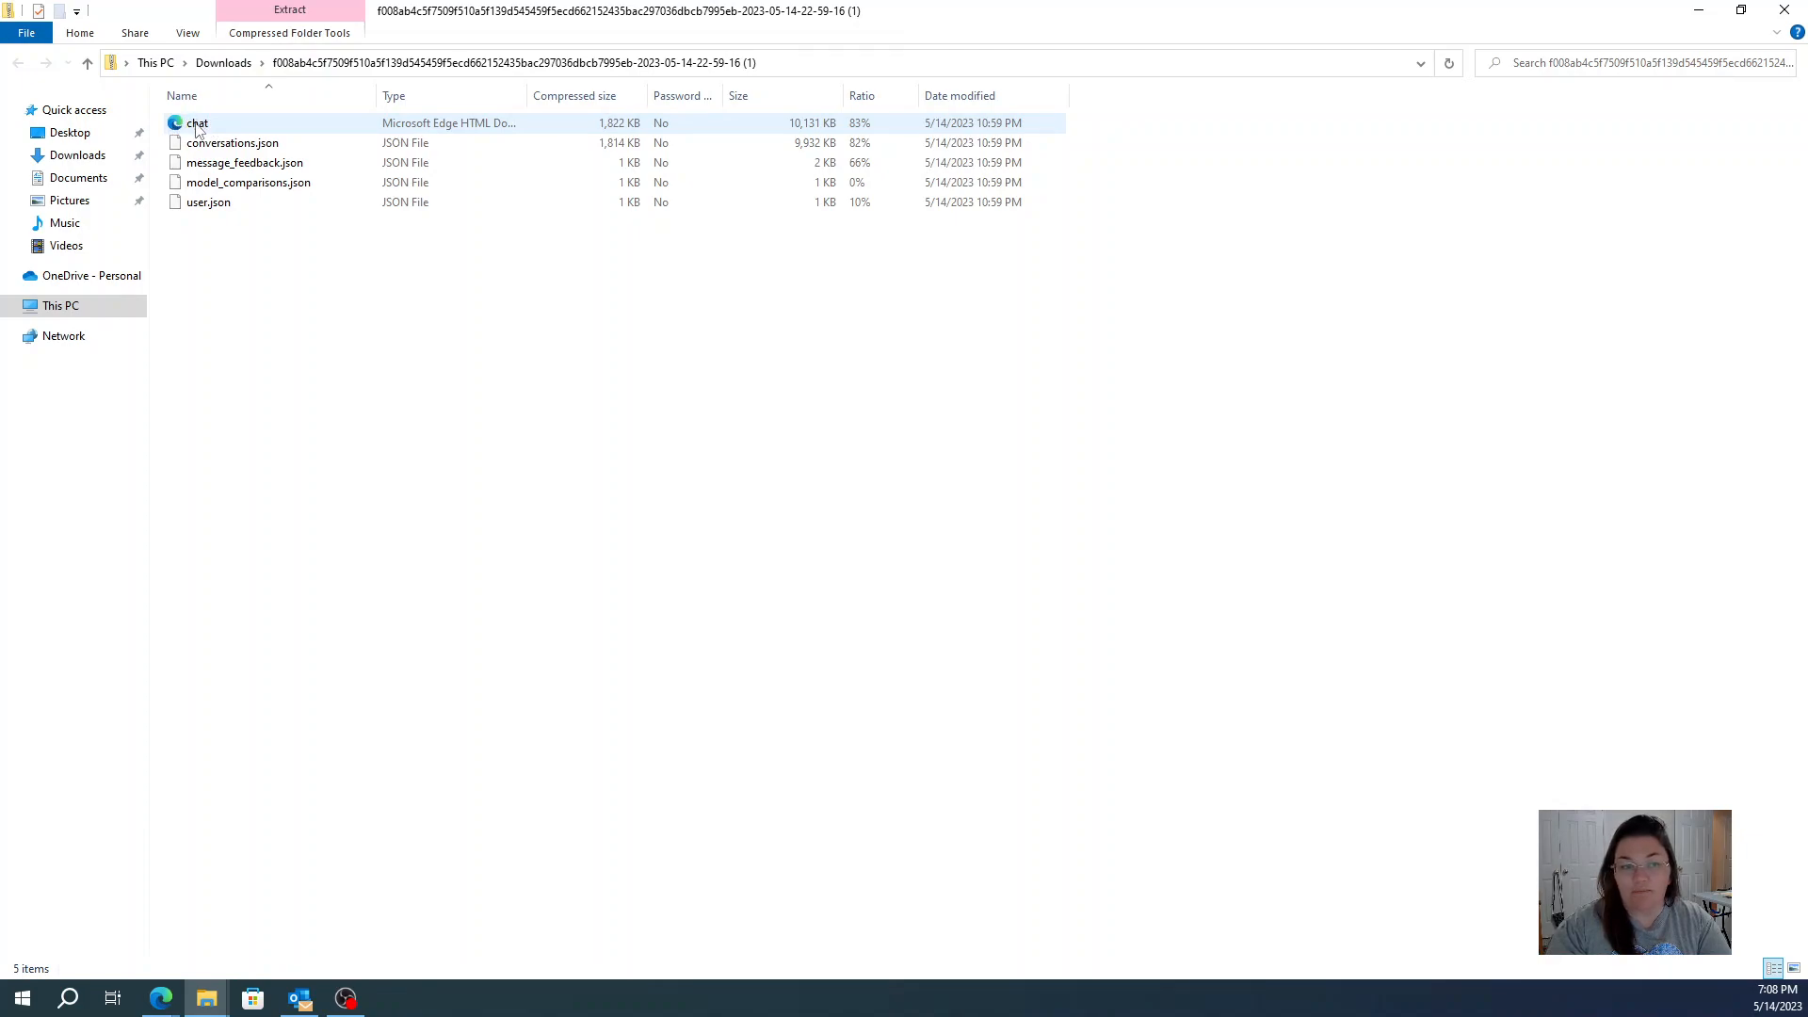
Step: Open the exported chat file in Edge, compare it with live ChatGPT, and scroll through
double_click(196, 123)
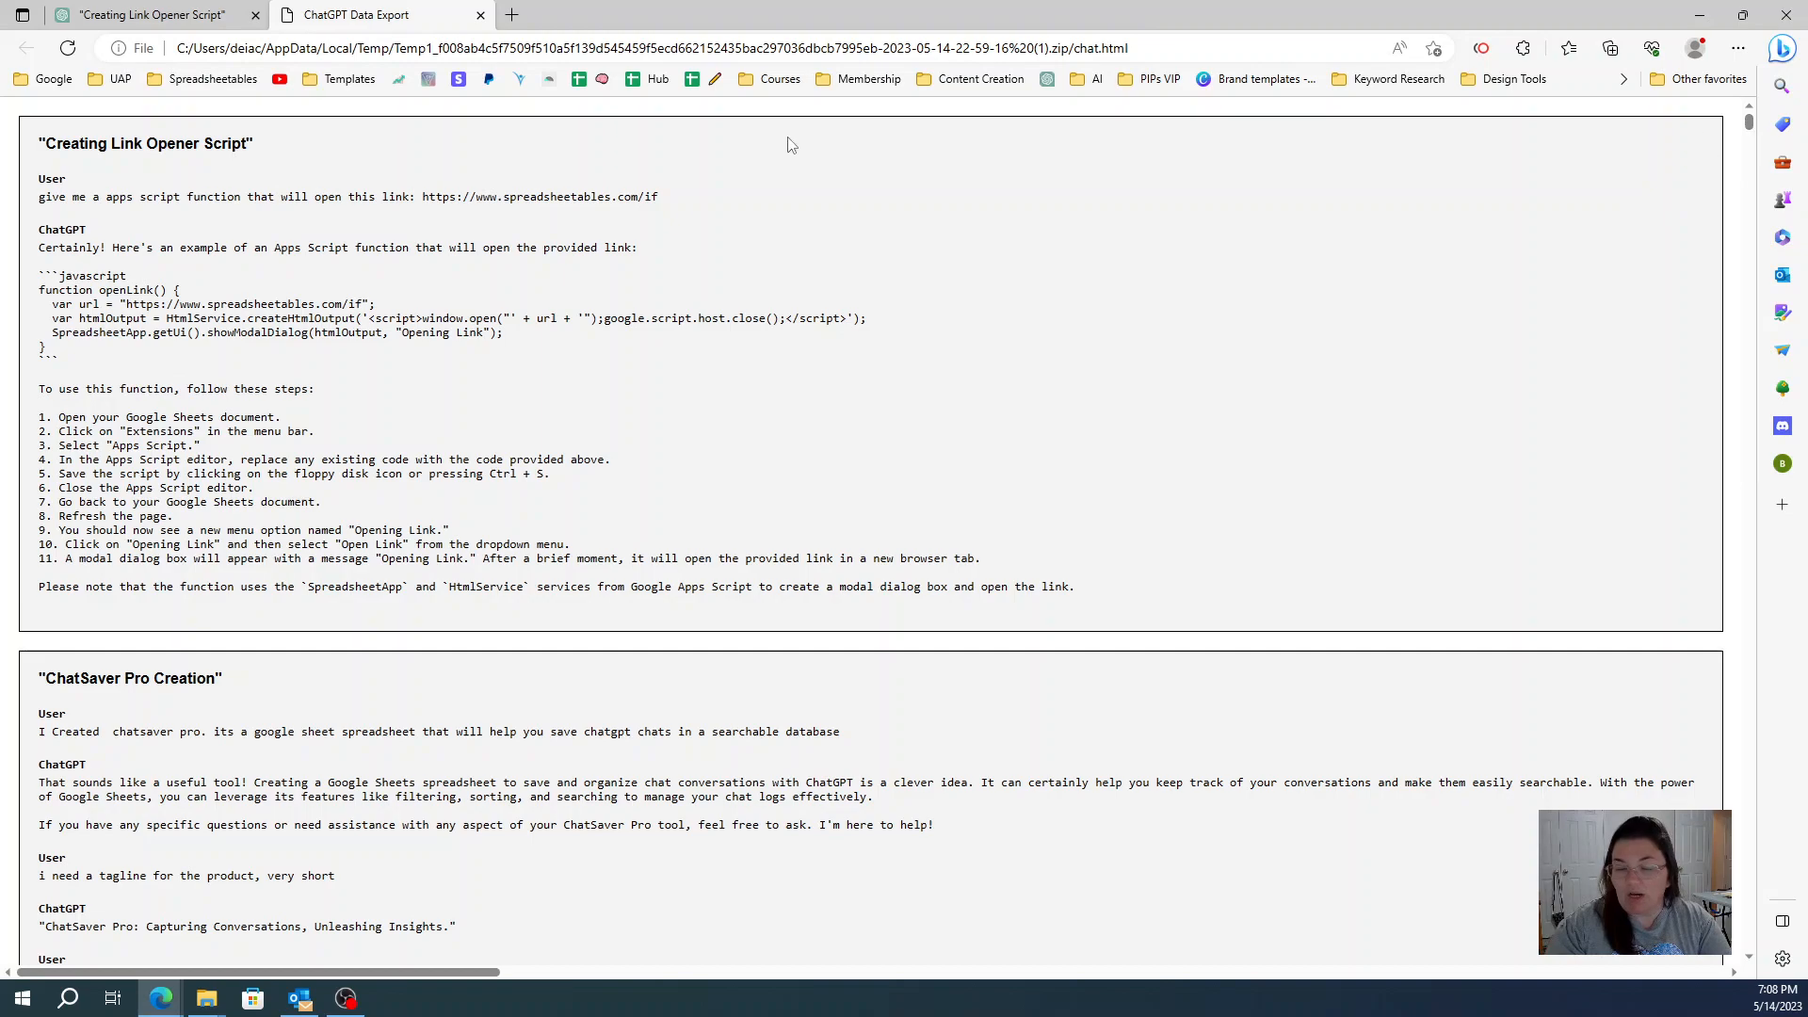
double_click(145, 143)
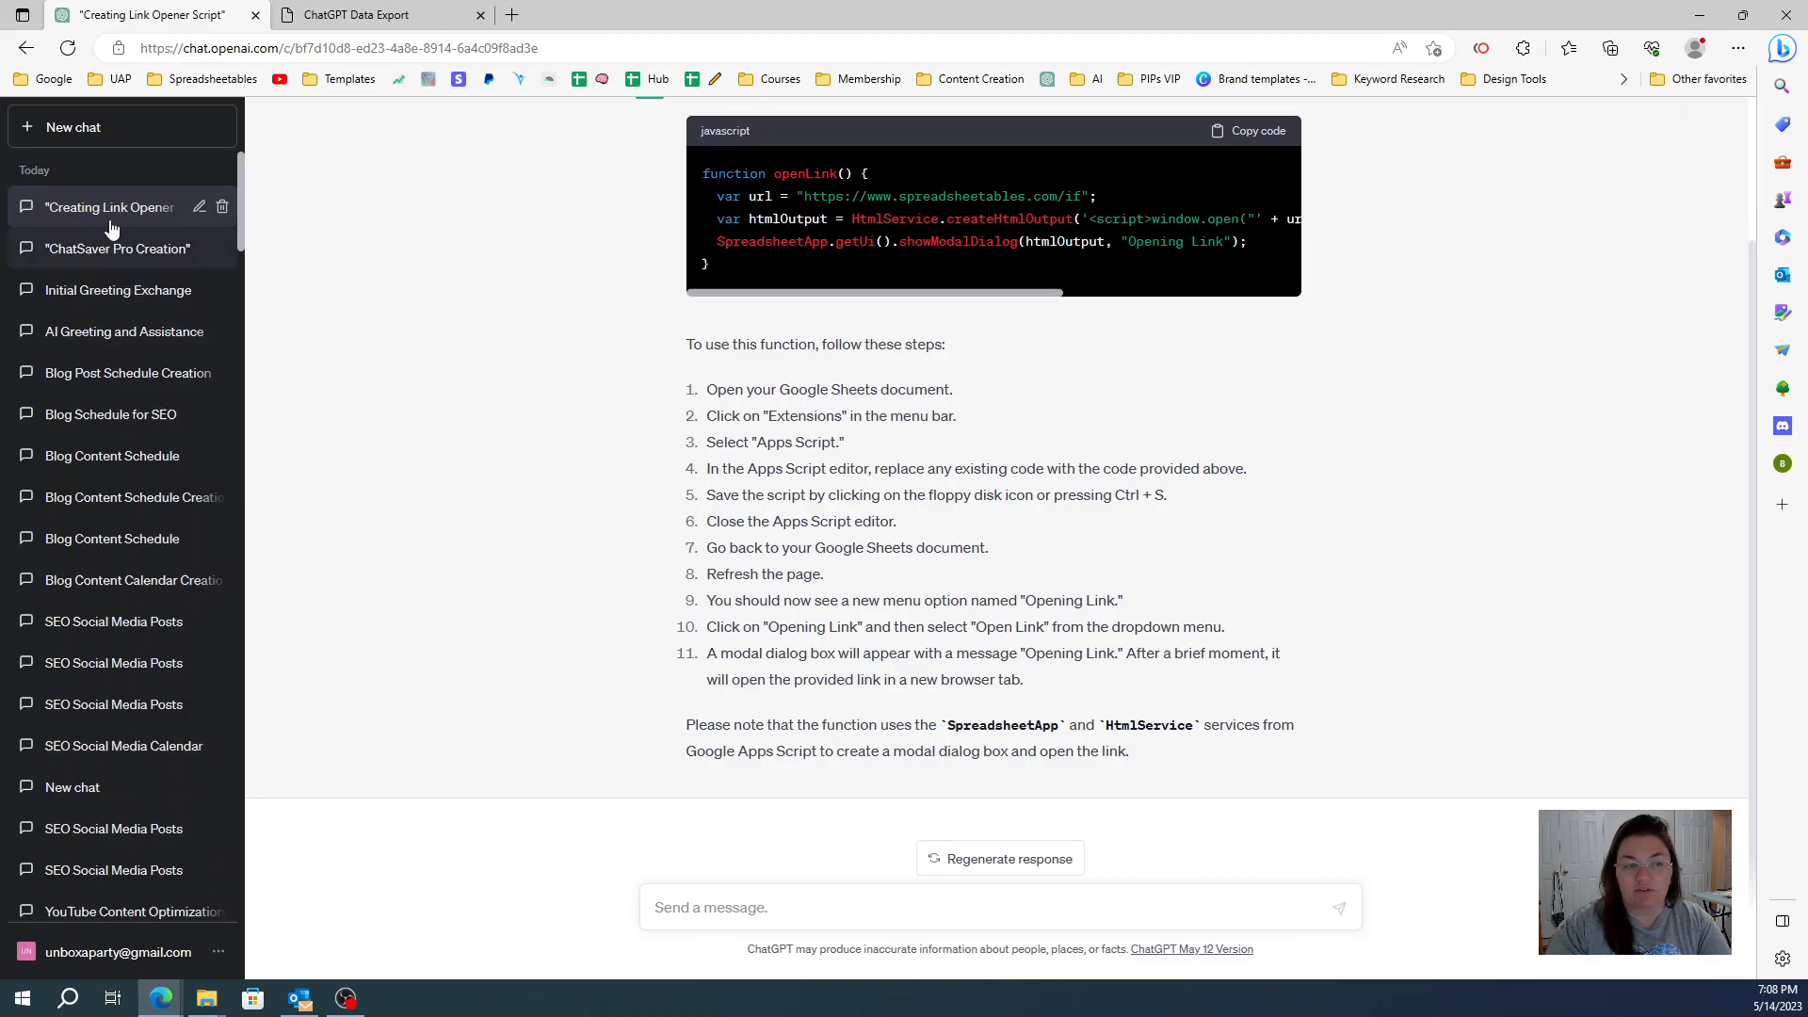
left_click(358, 15)
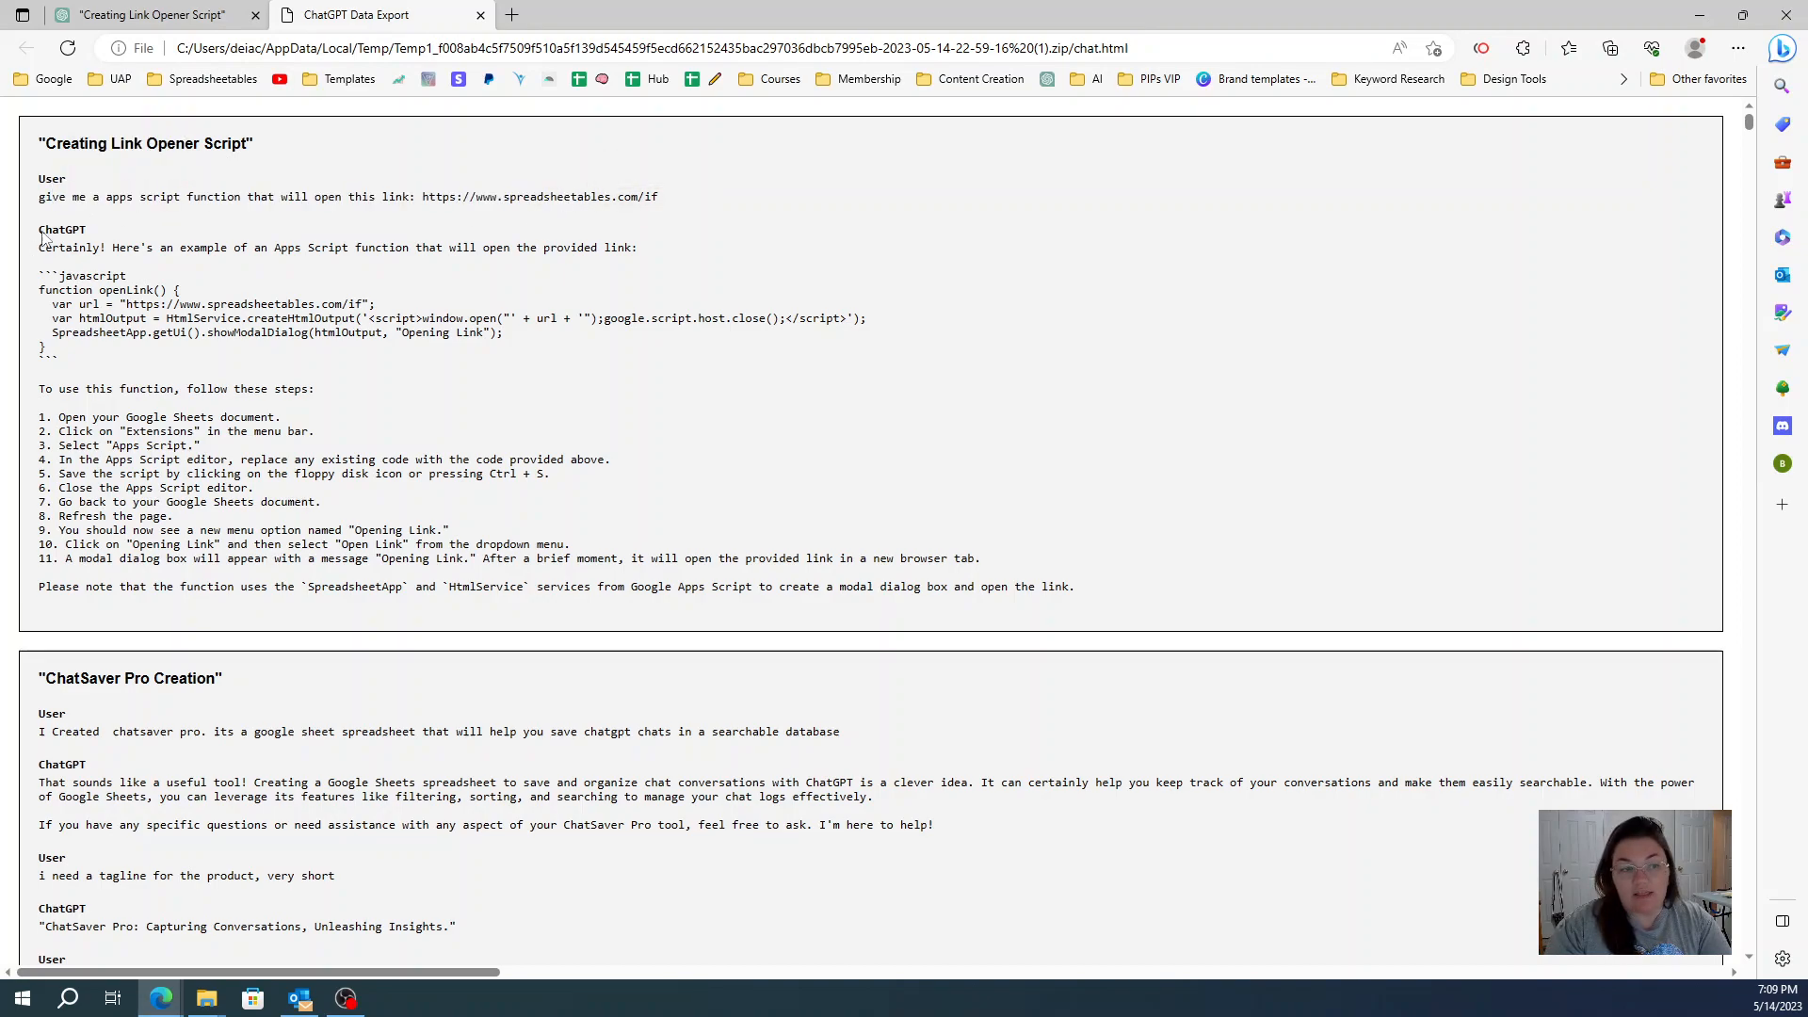
double_click(61, 228)
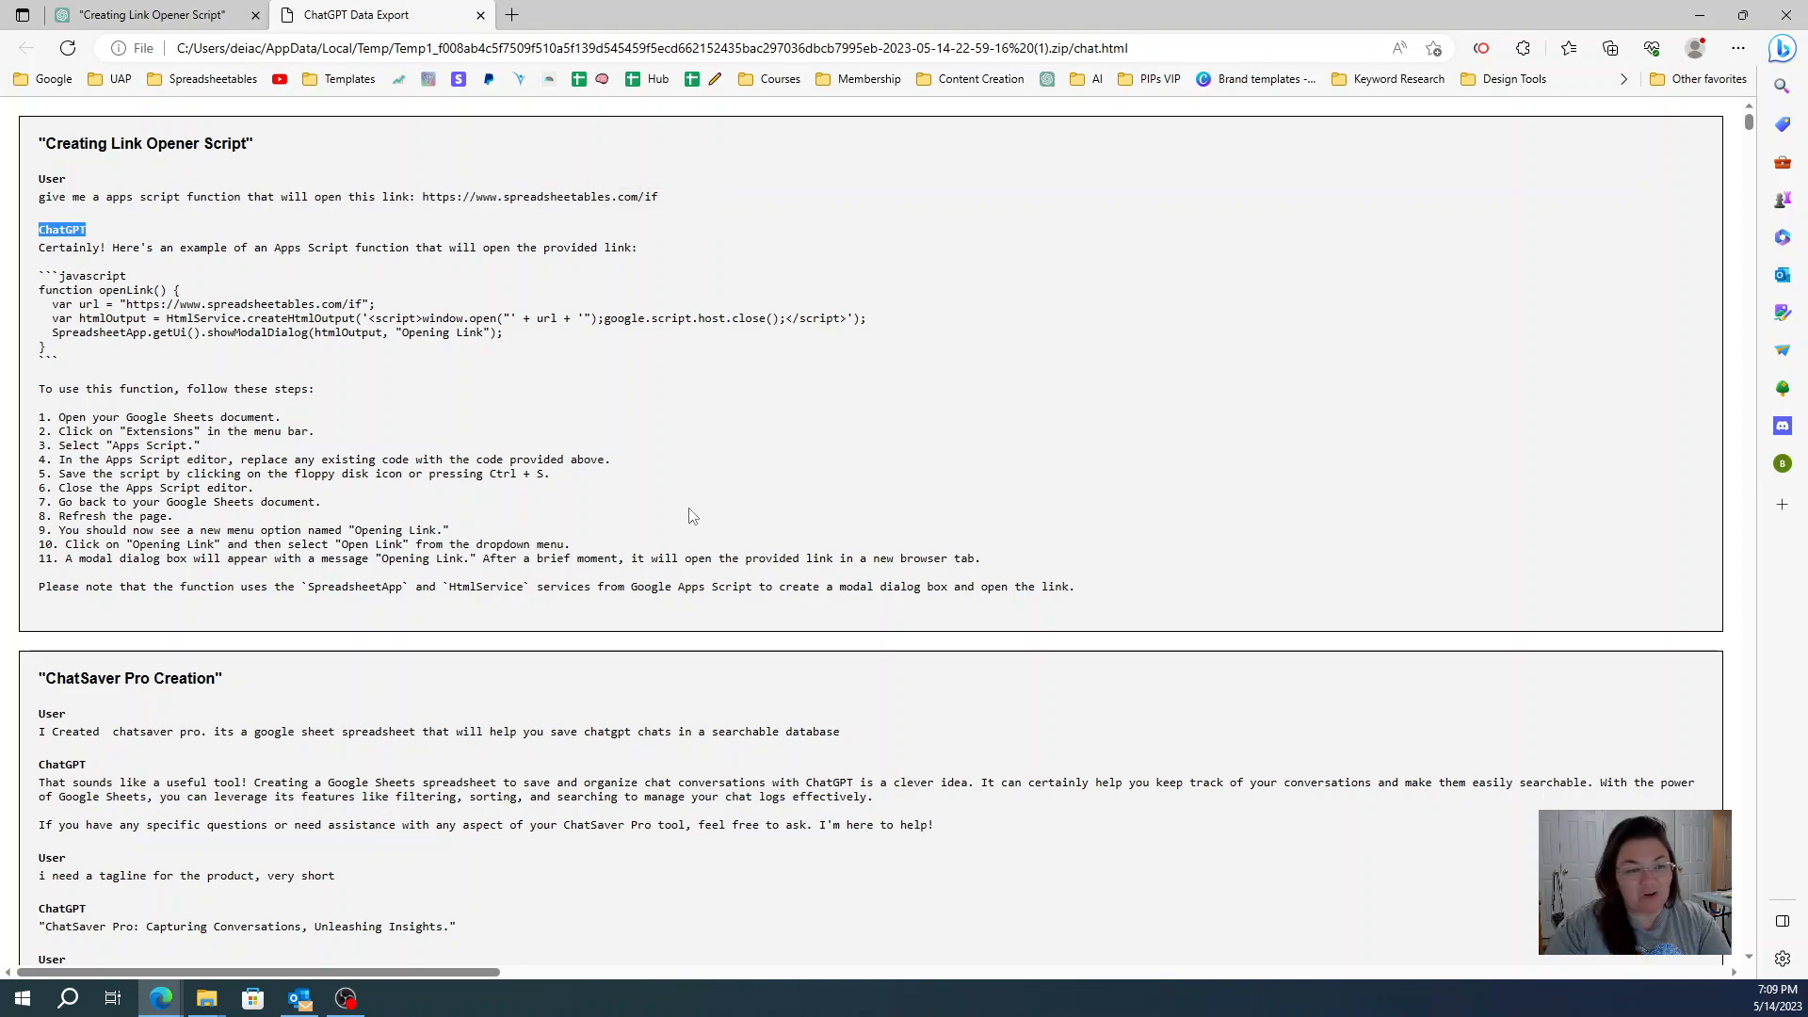
scroll("down", 3)
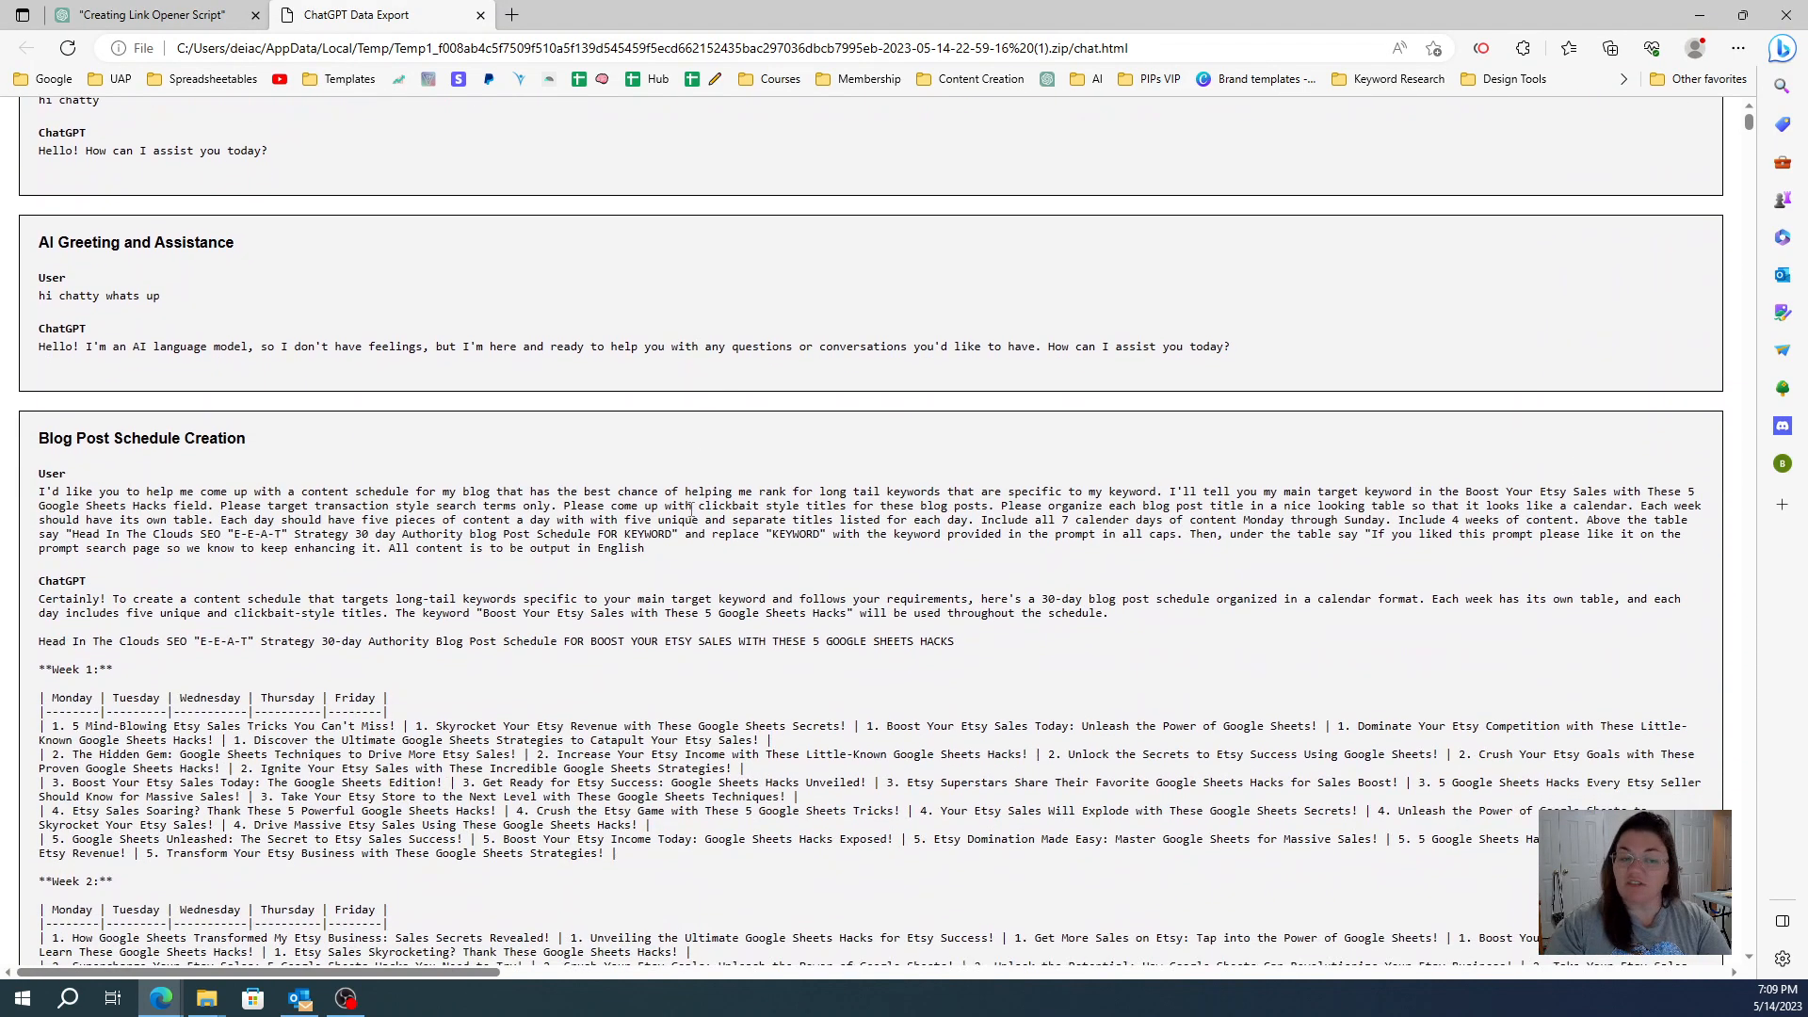
scroll("down", 3)
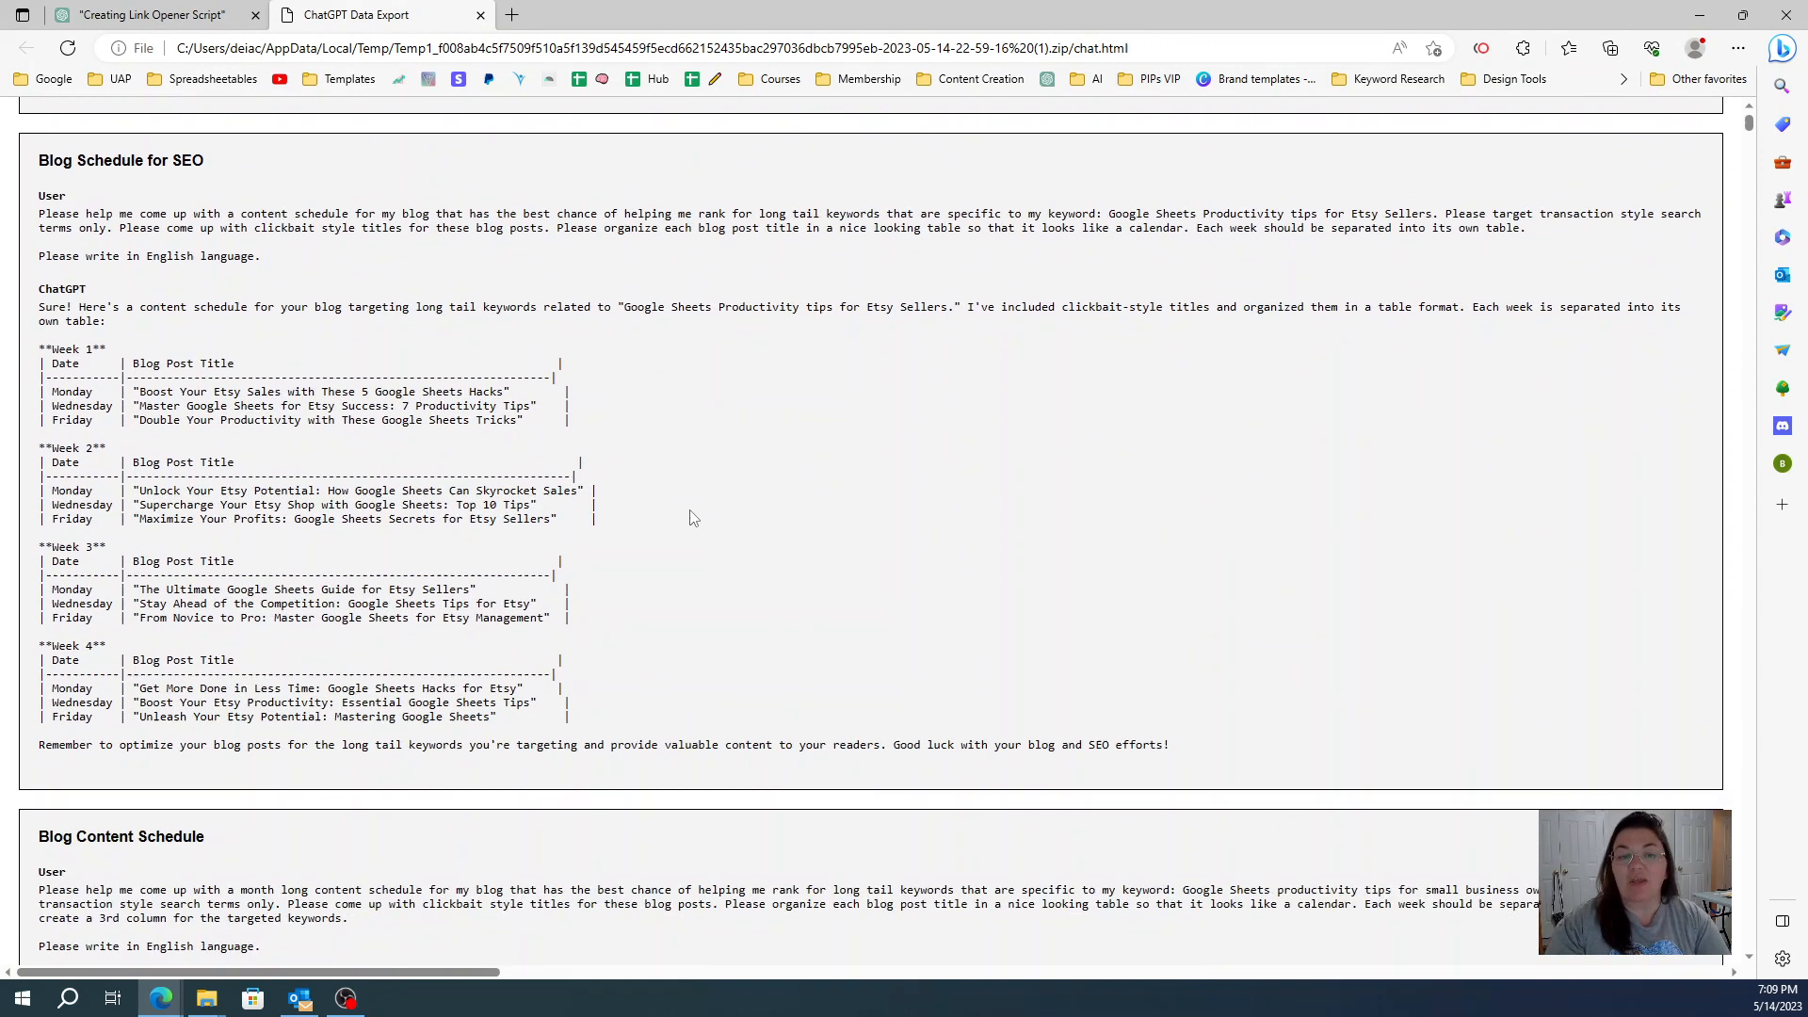
mouse_move(801, 395)
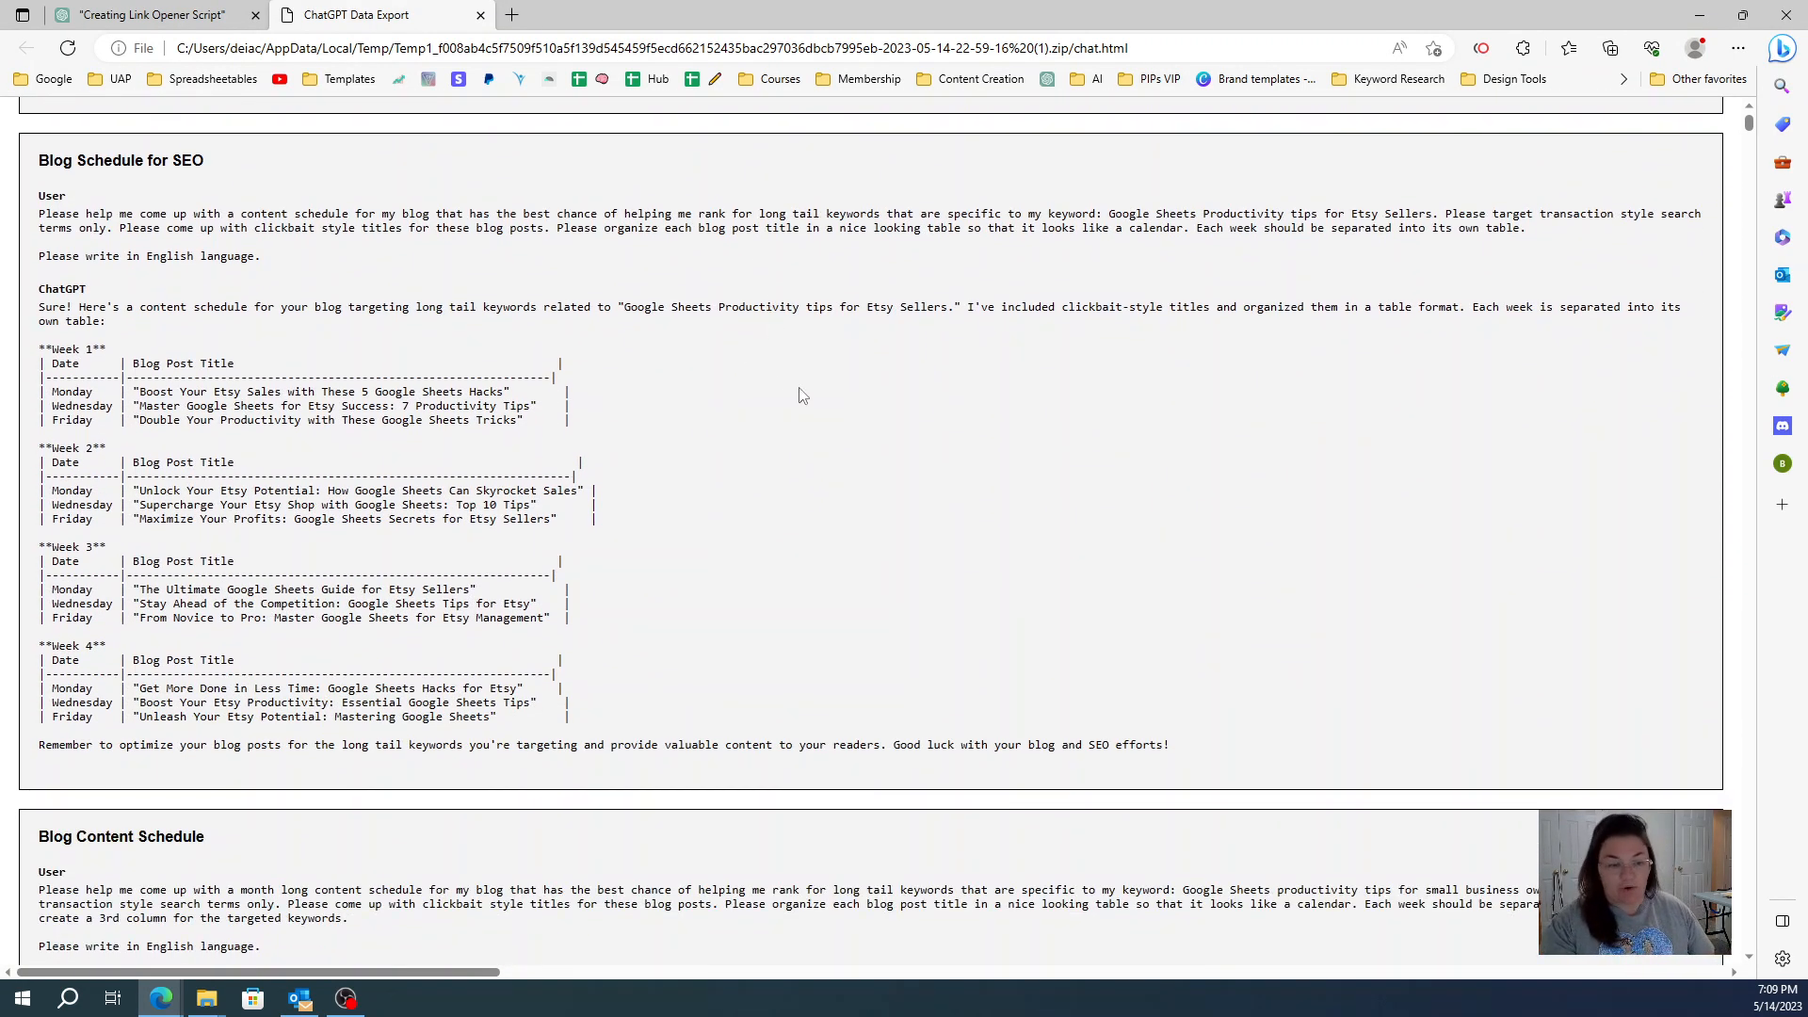
Step: Search the exported chat page for 'blog post', 'blog', 'schedule' and 'social media'
type("blog post")
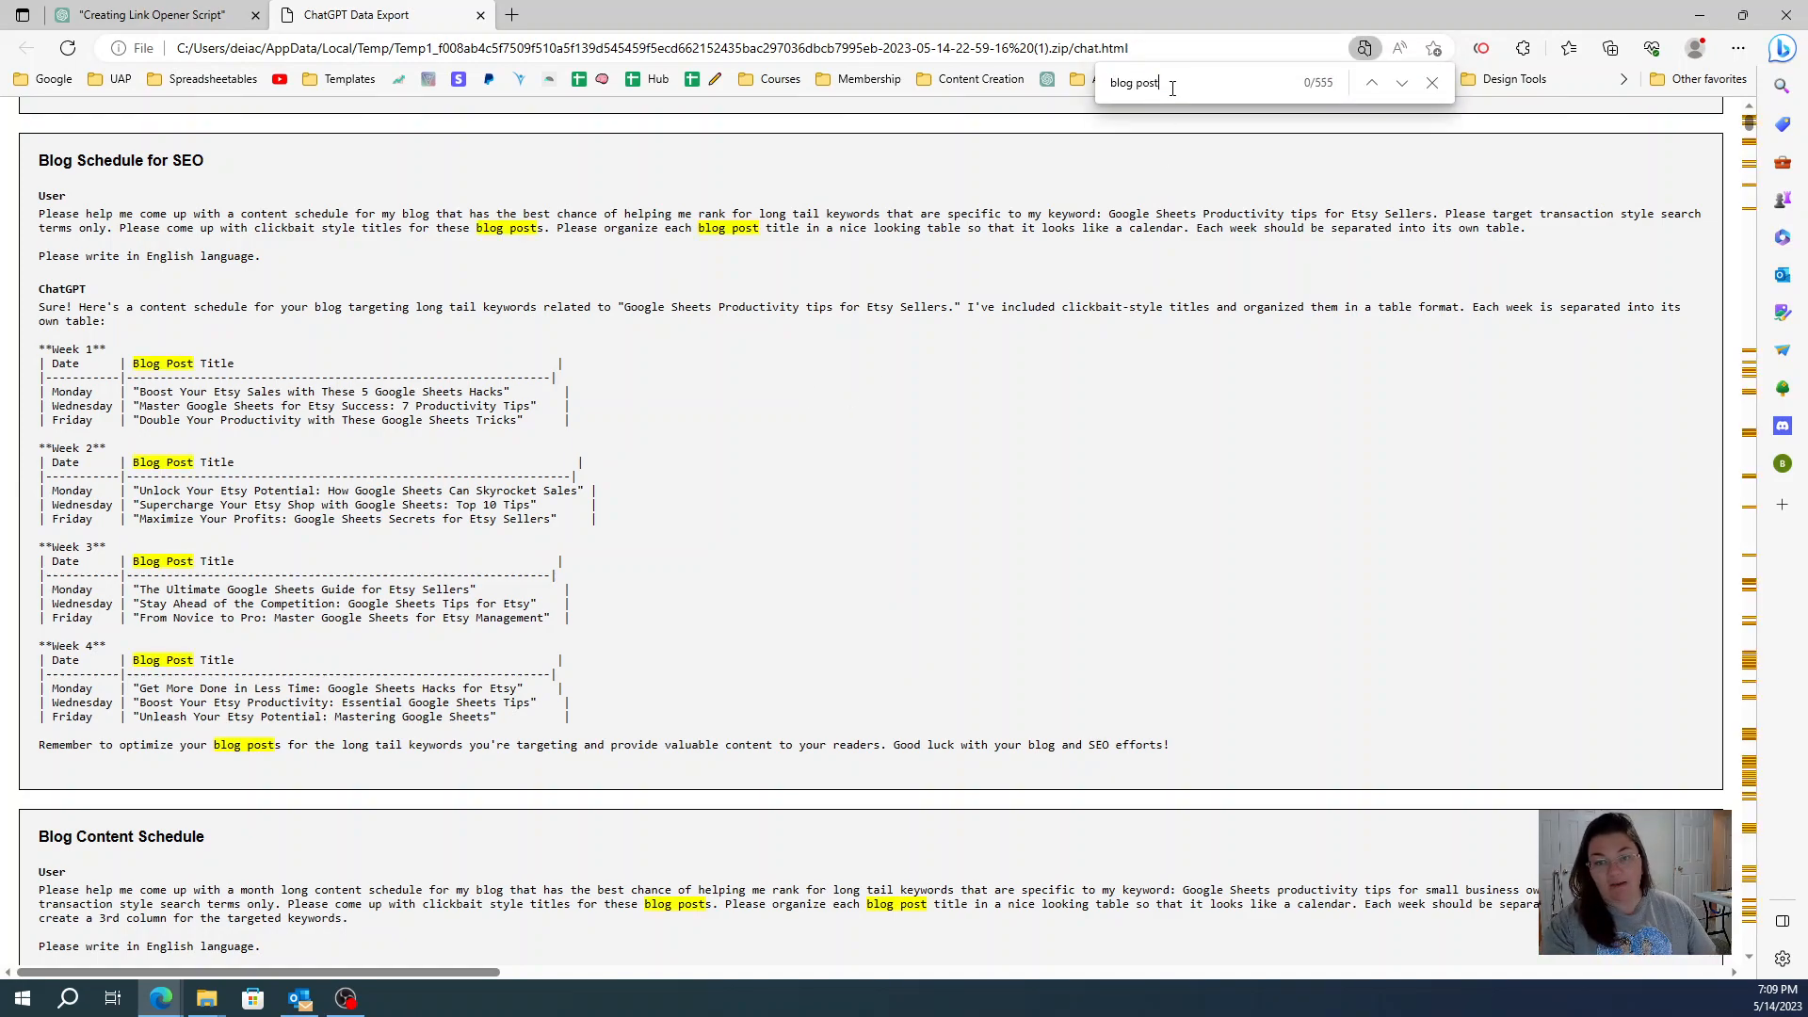
type("blog")
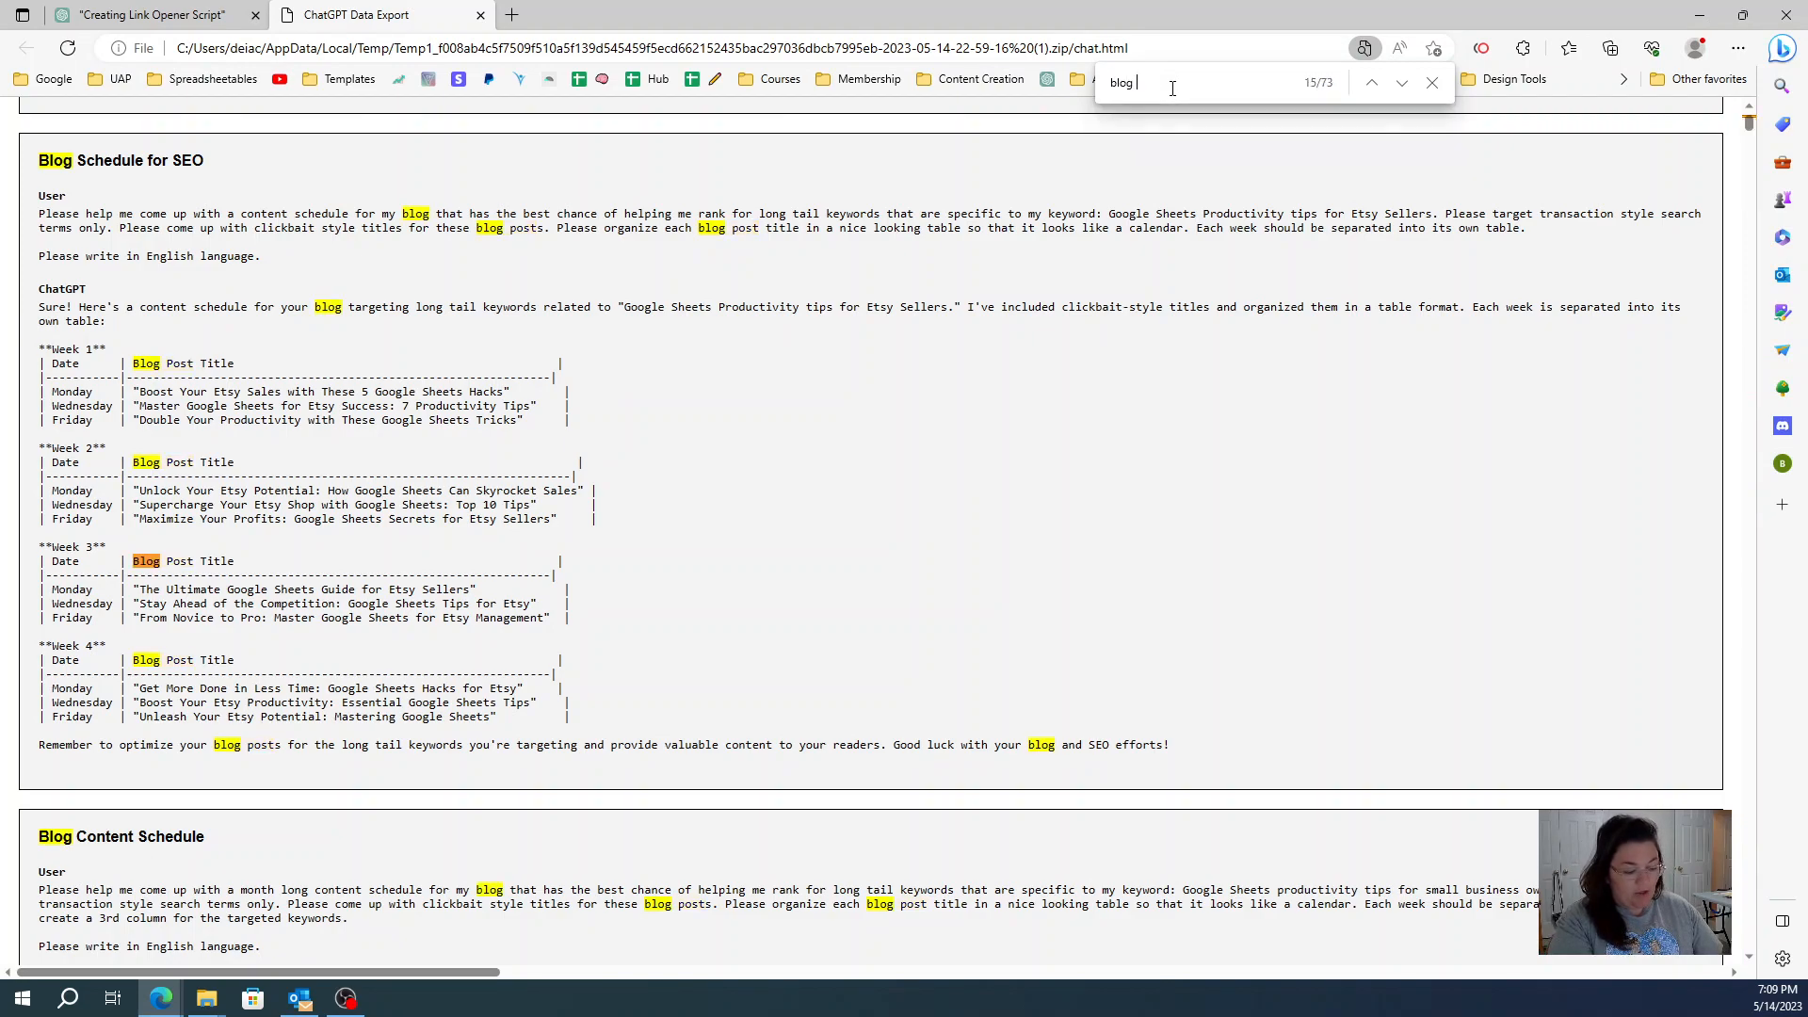
type("schedule")
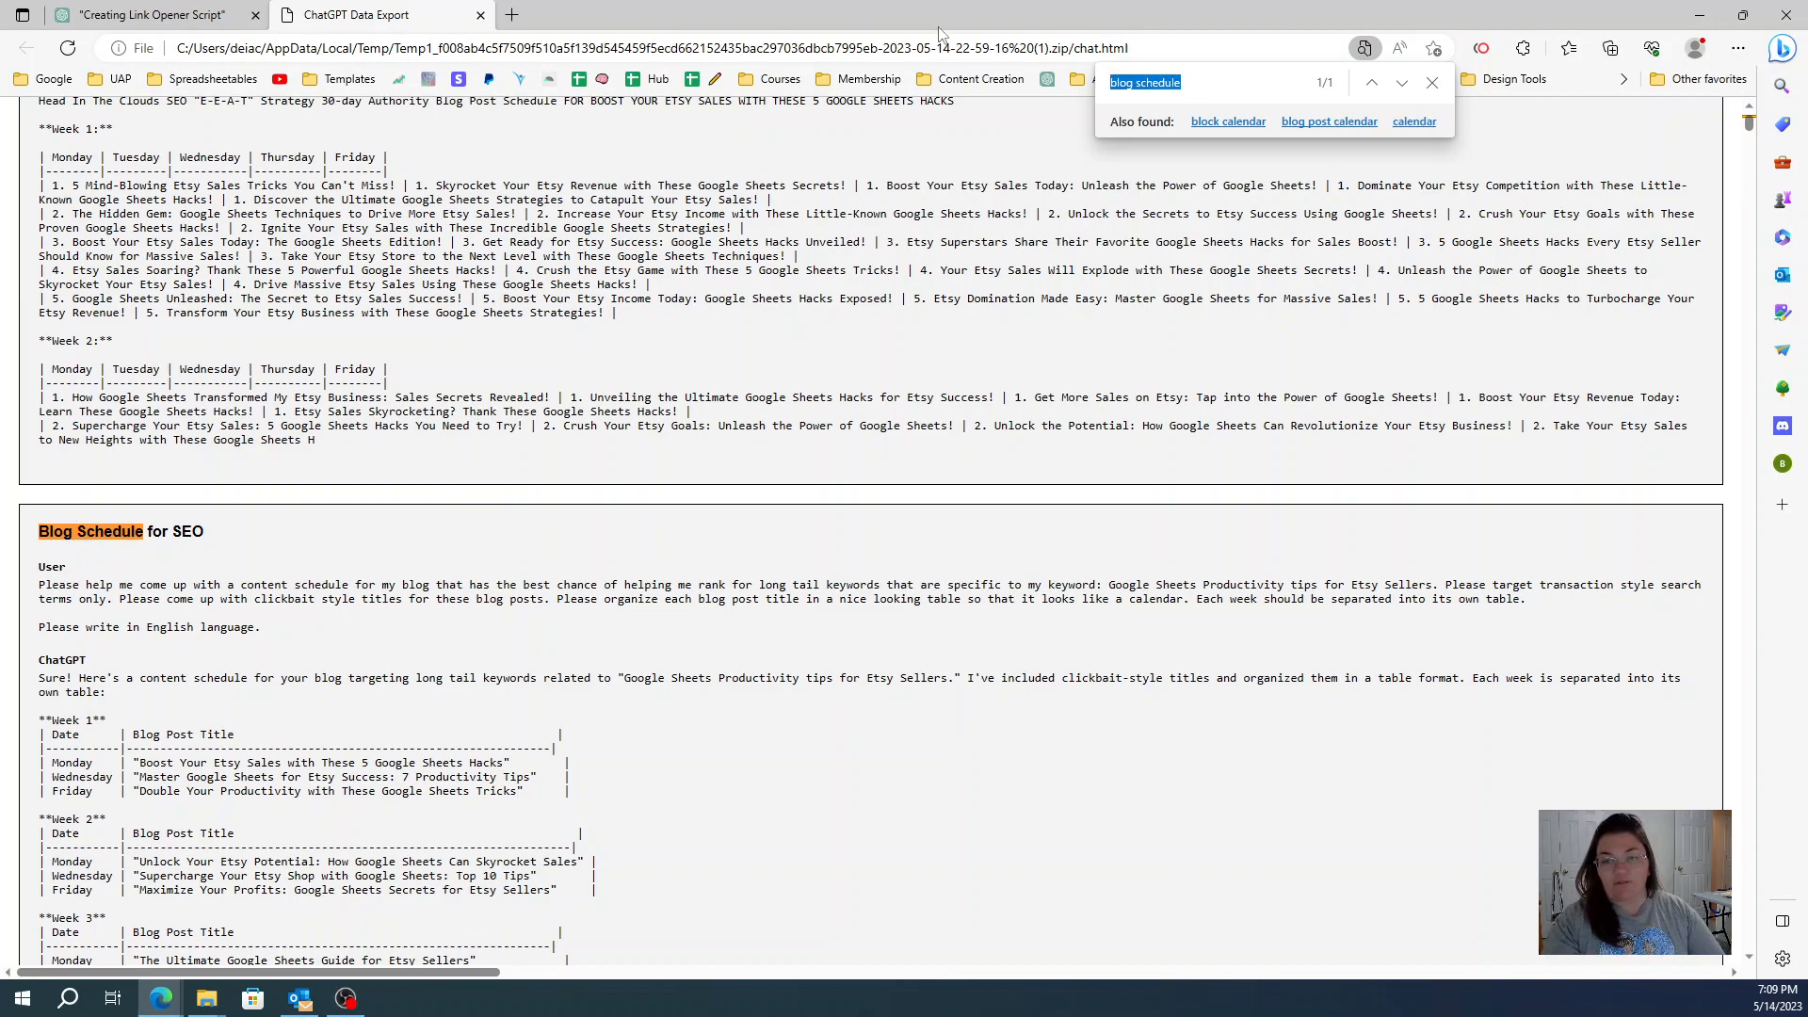
type("social media")
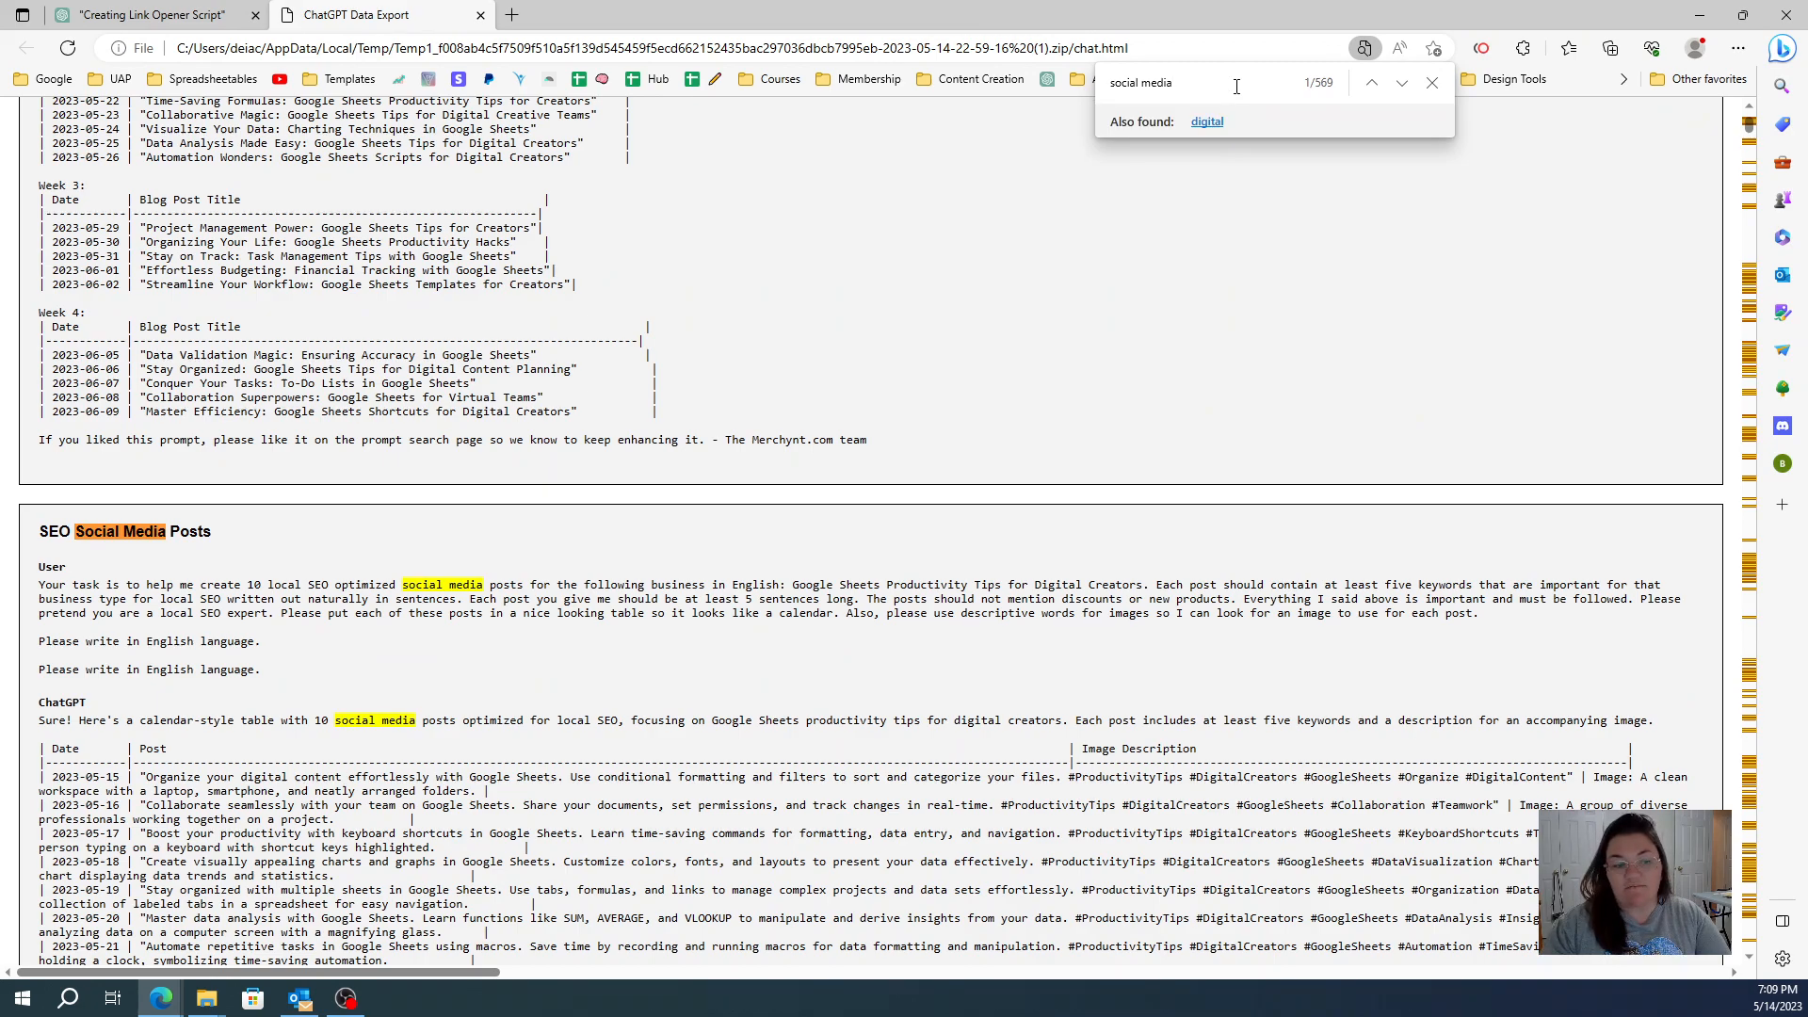
left_click(1402, 82)
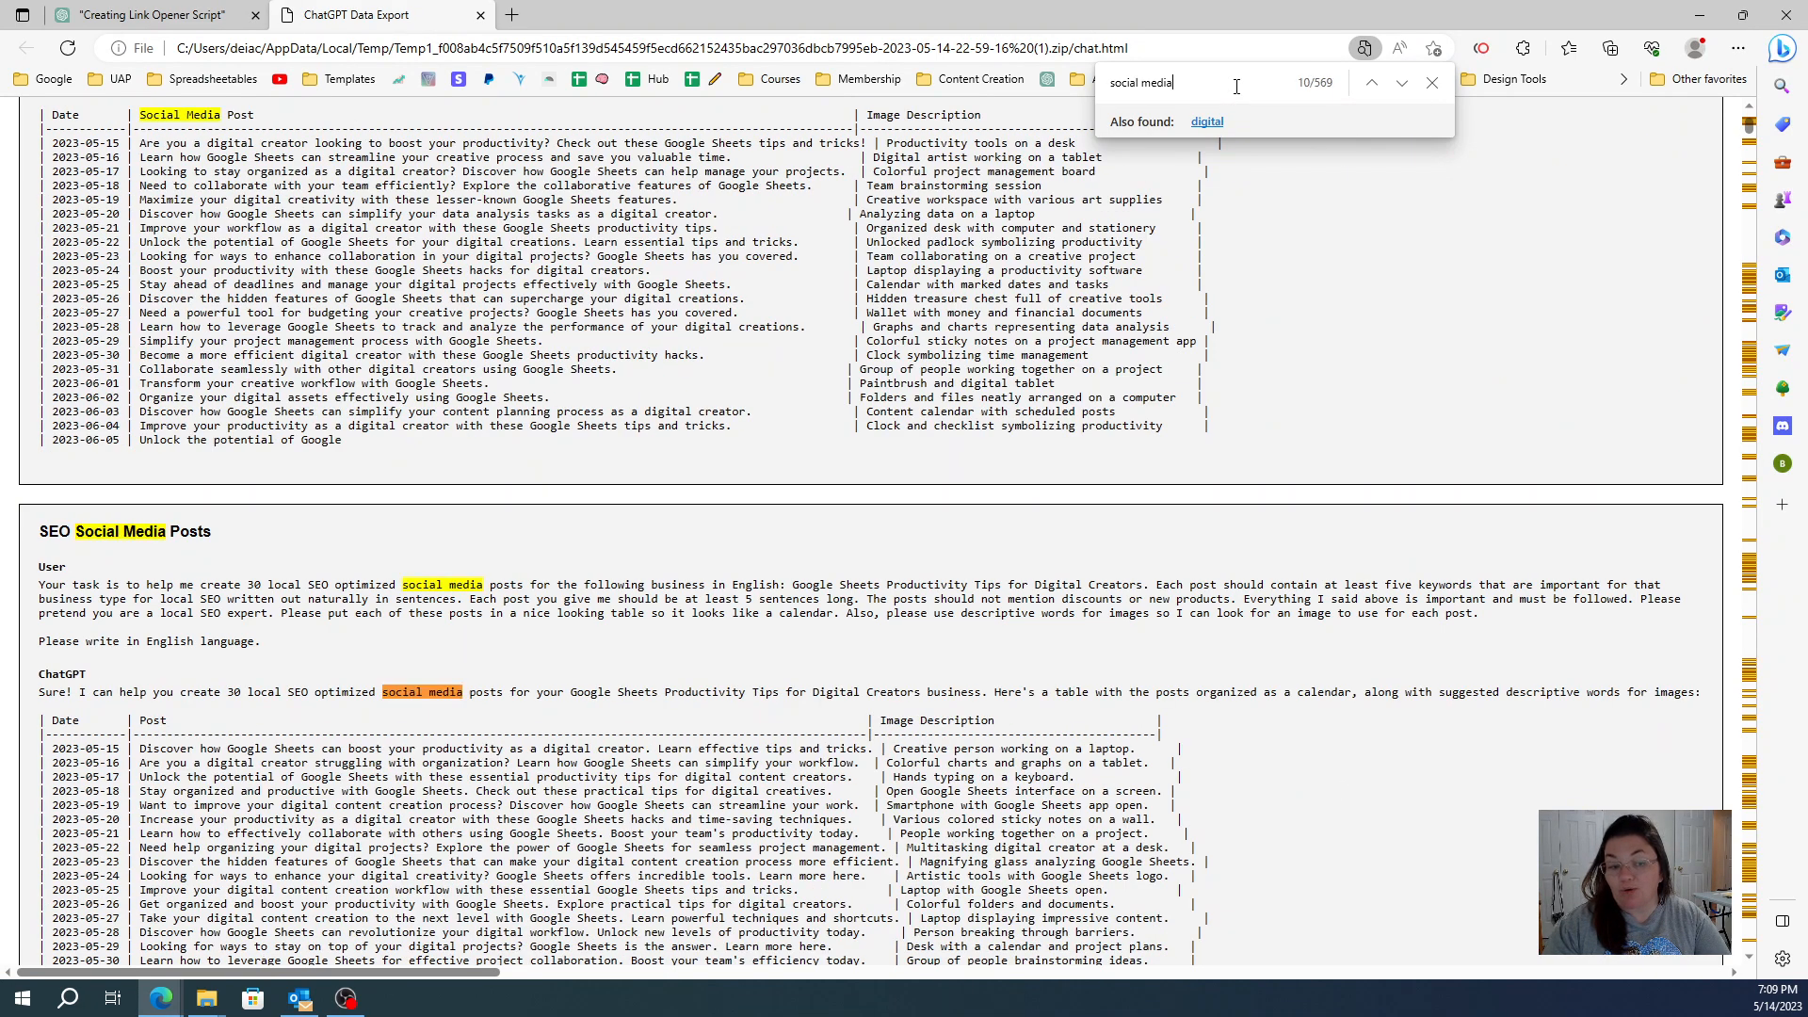
Step: Search the export for 'formula', step through its matches, and return to ChatGPT
left_click(1371, 81)
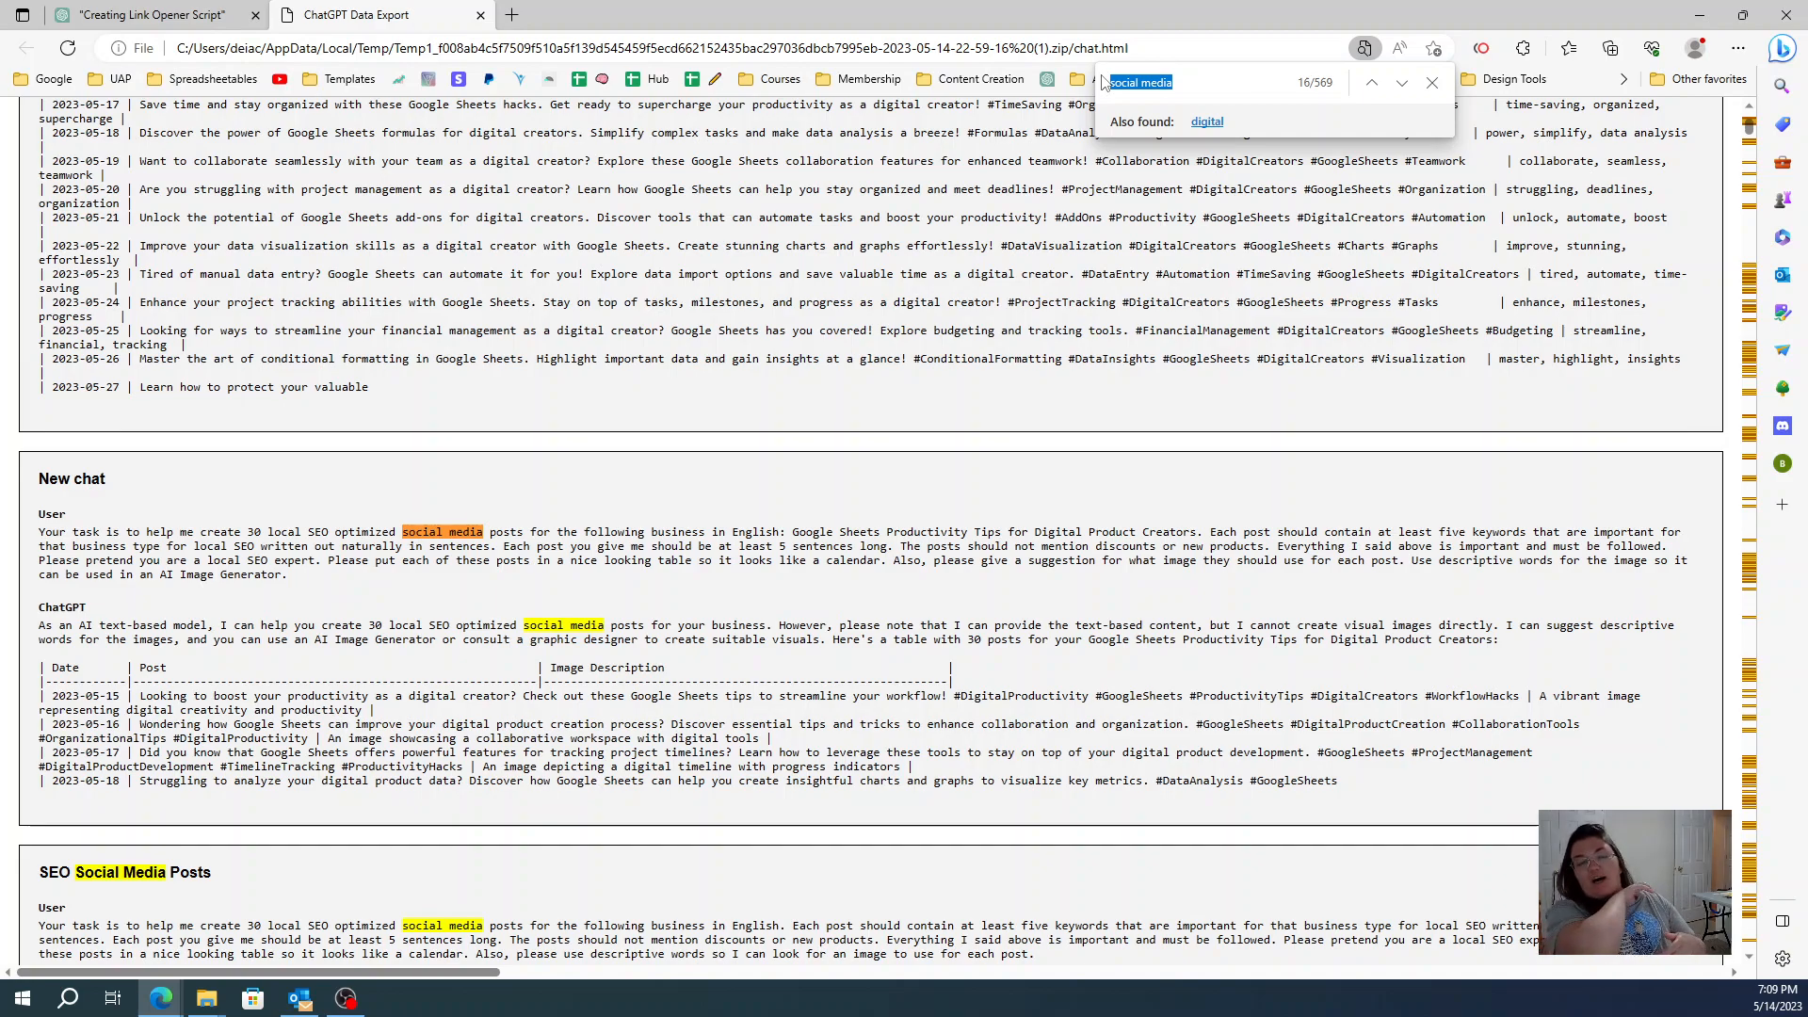
type("formula")
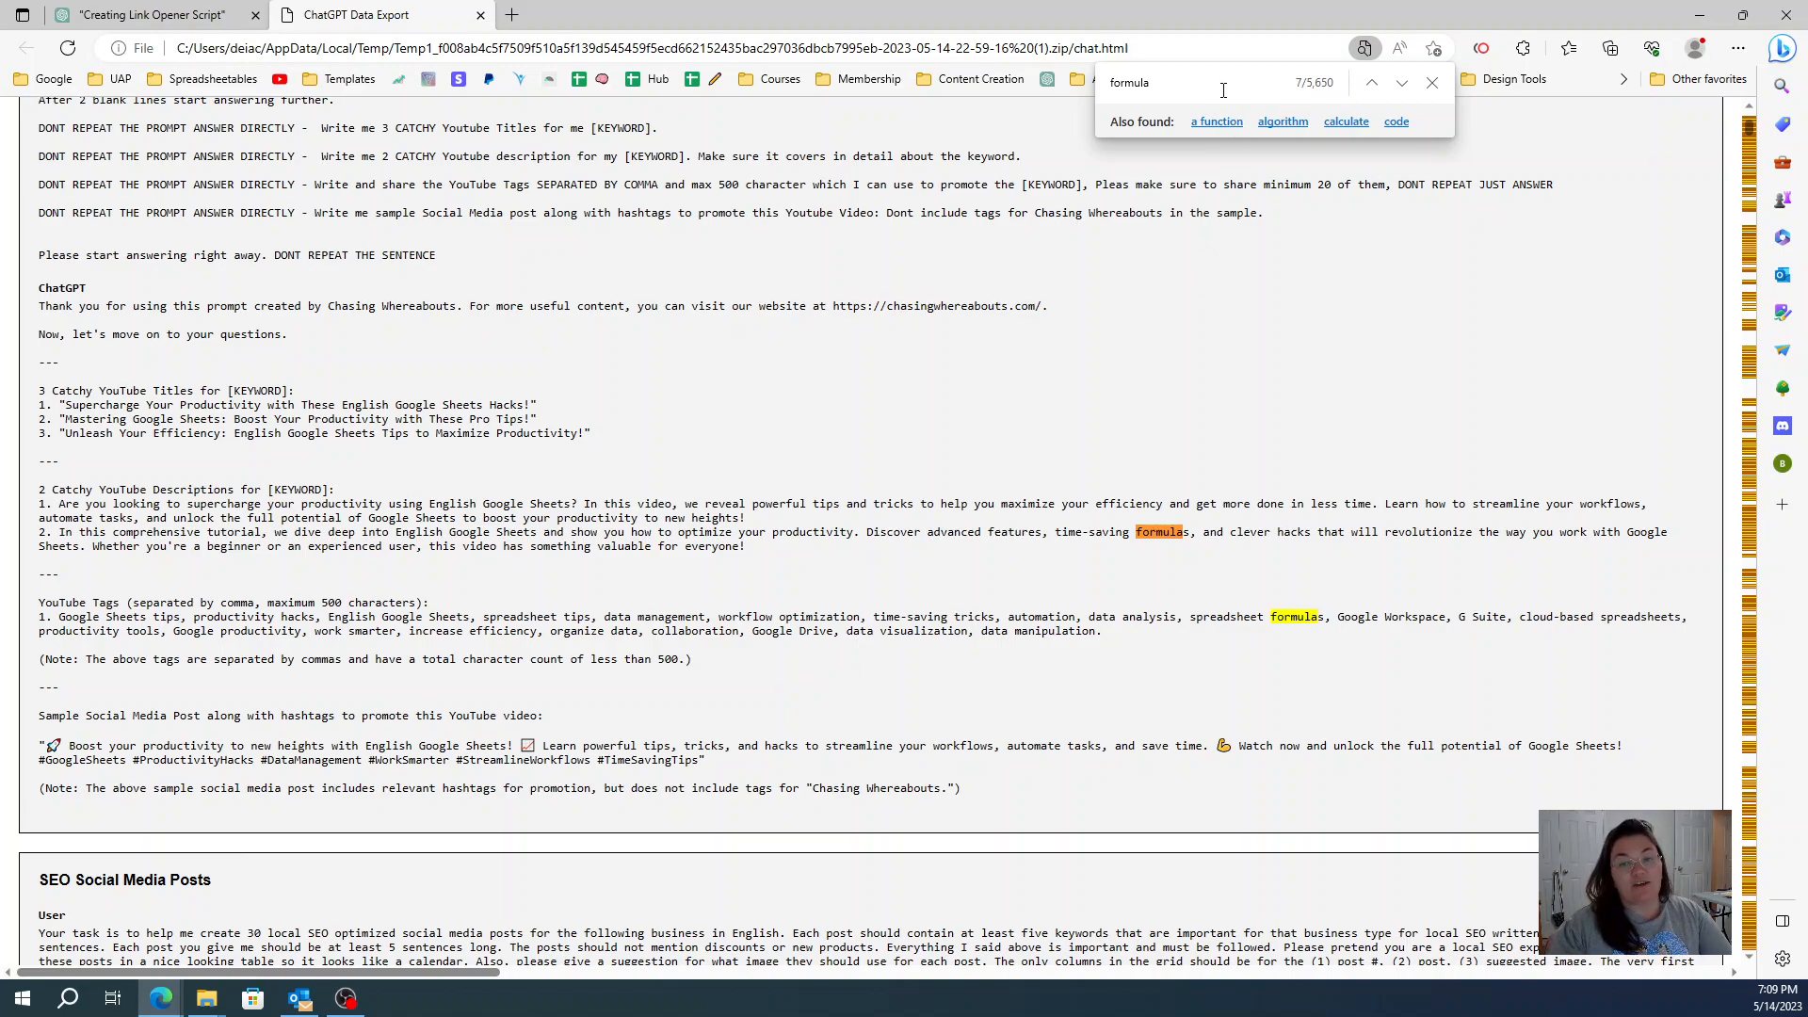
left_click(1371, 83)
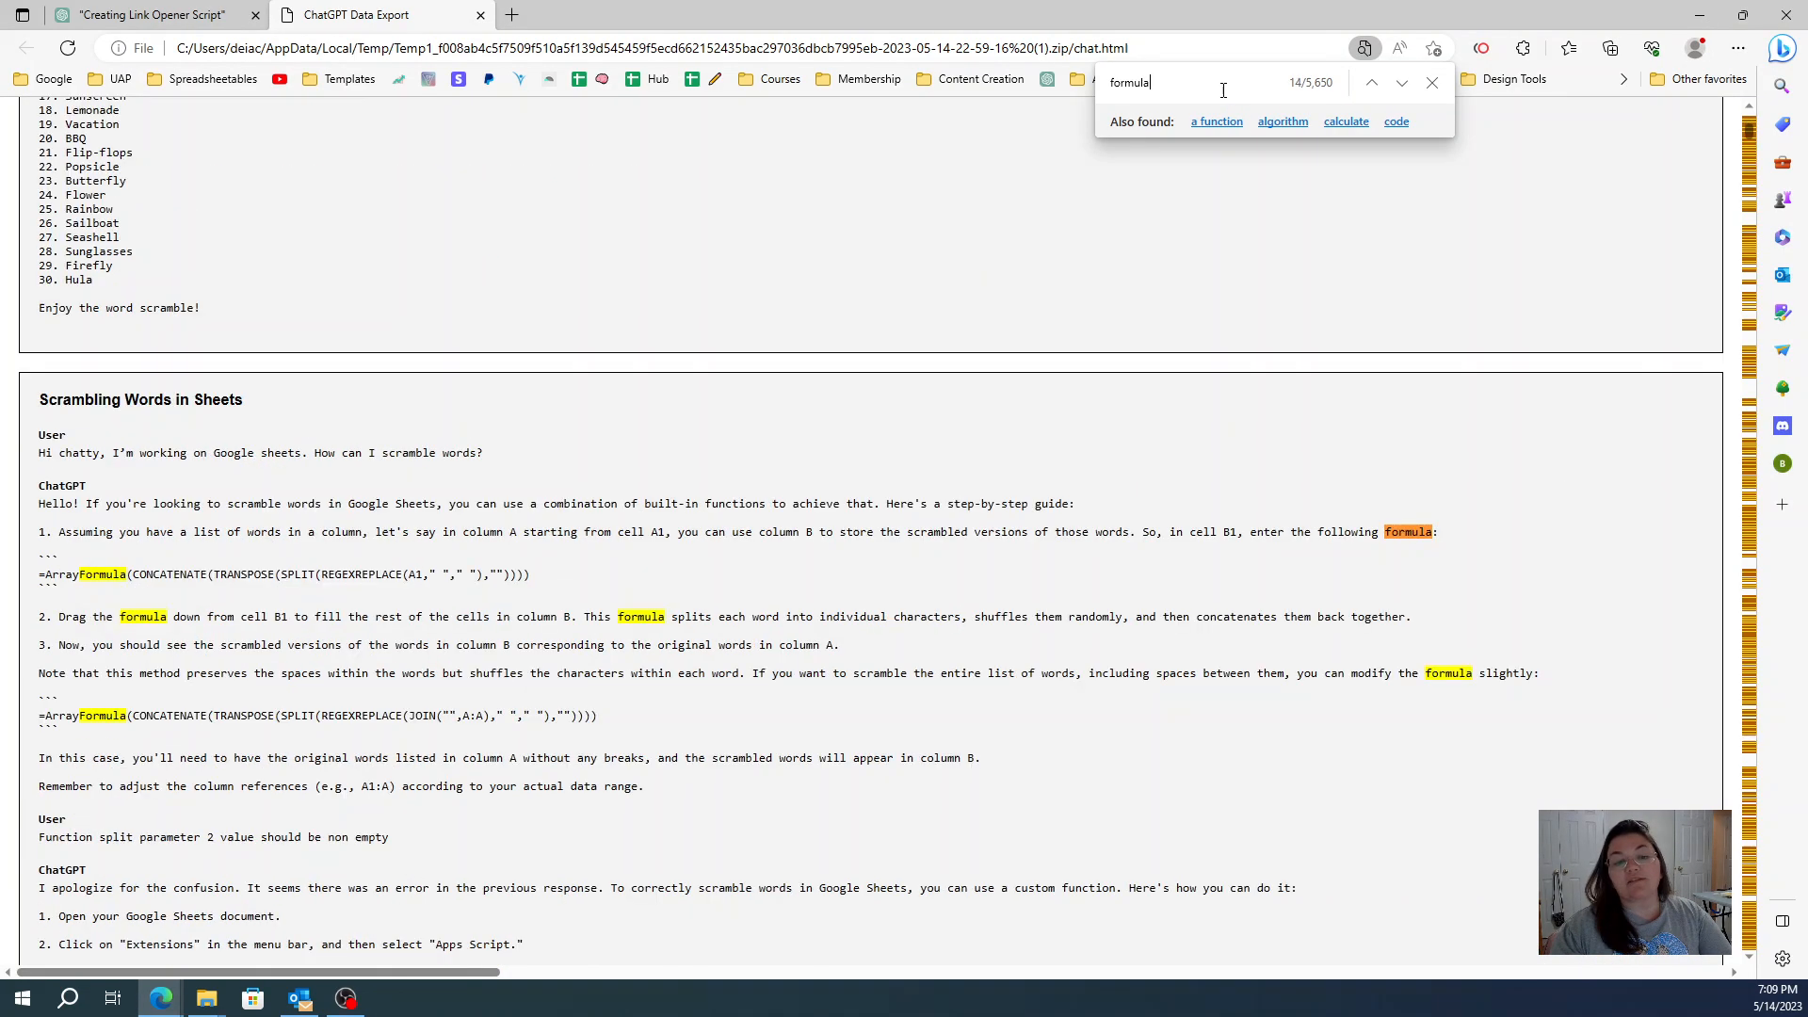
left_click(1401, 82)
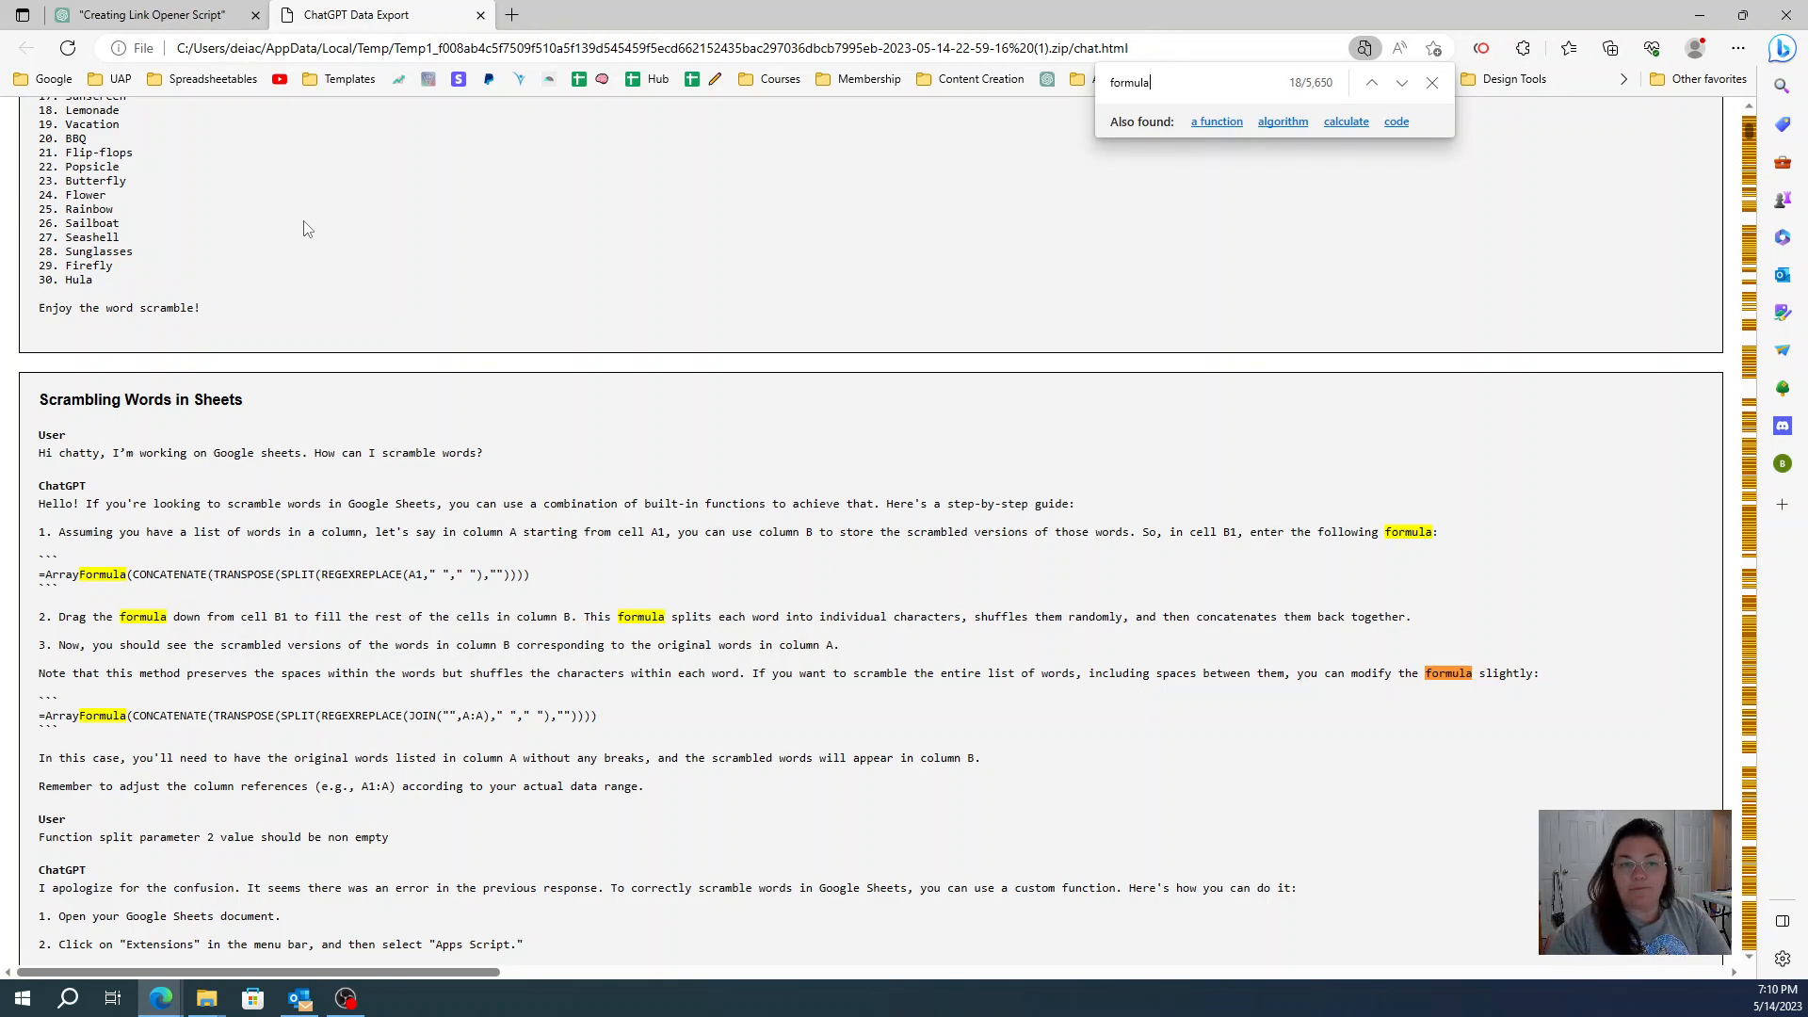
left_click(138, 14)
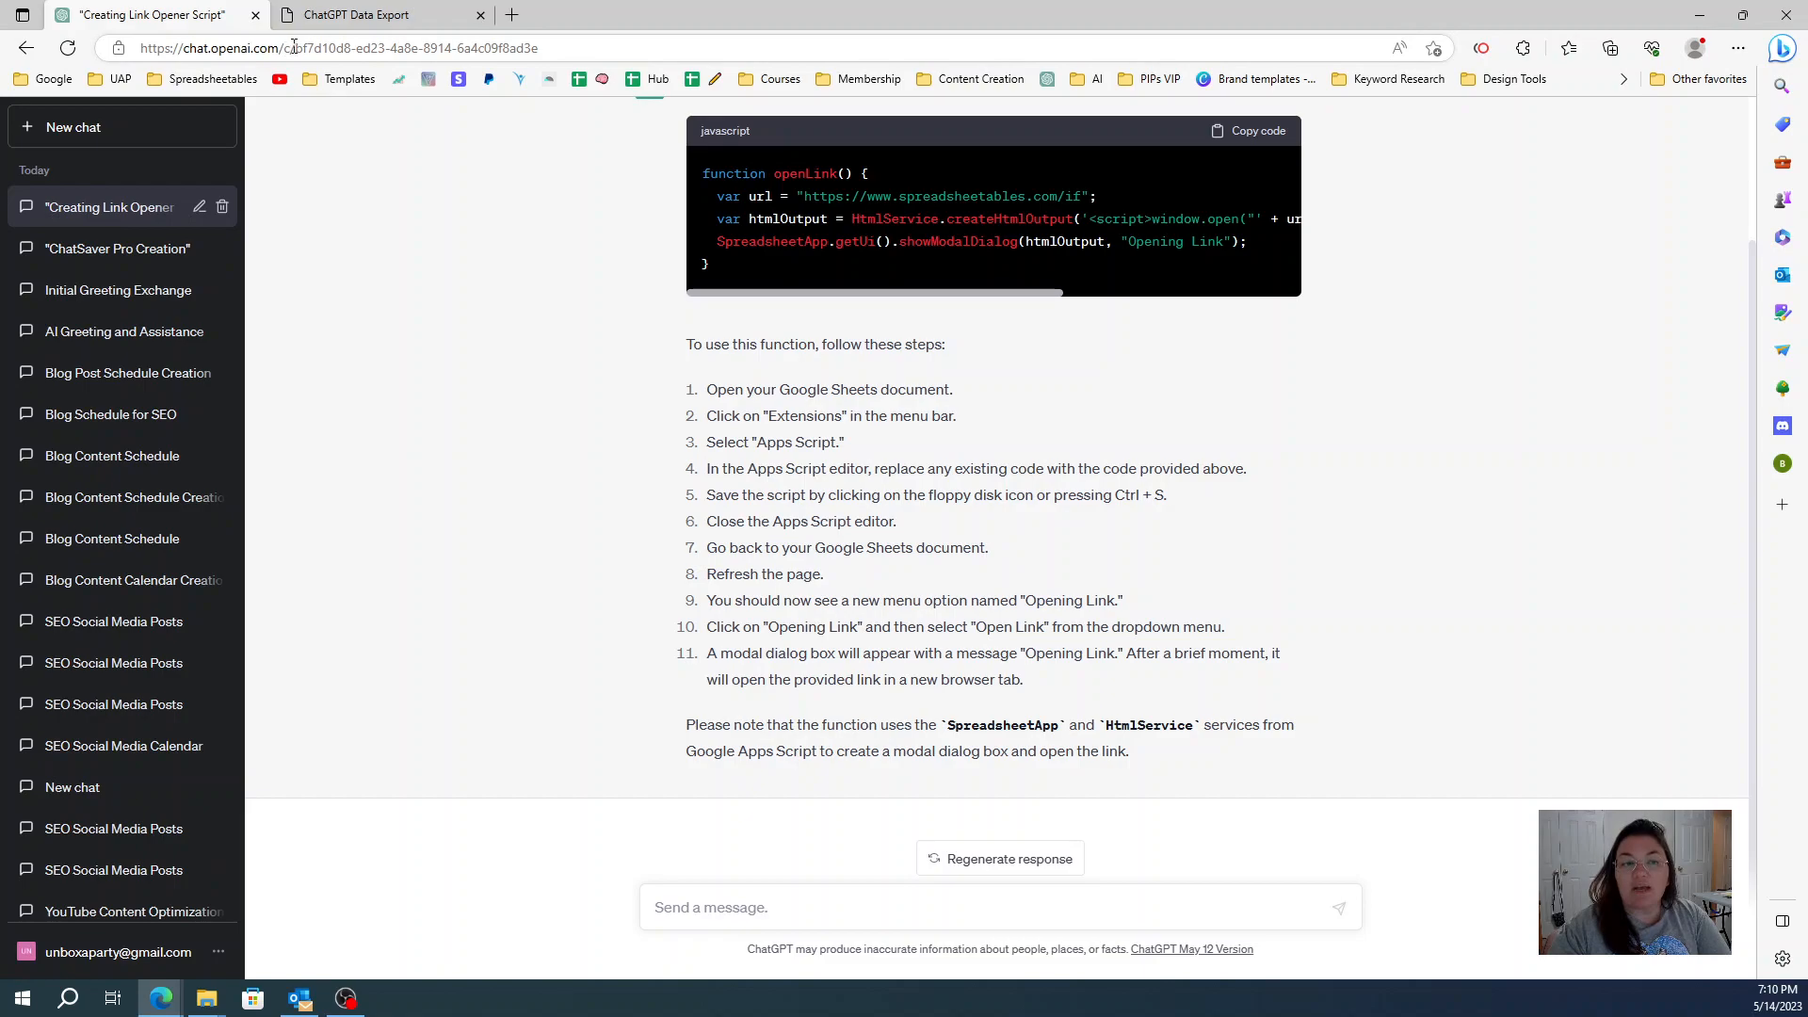
Step: Load the ChatSaver Pro Google Sheet in a new tab on its Start Here guide
left_click(334, 47)
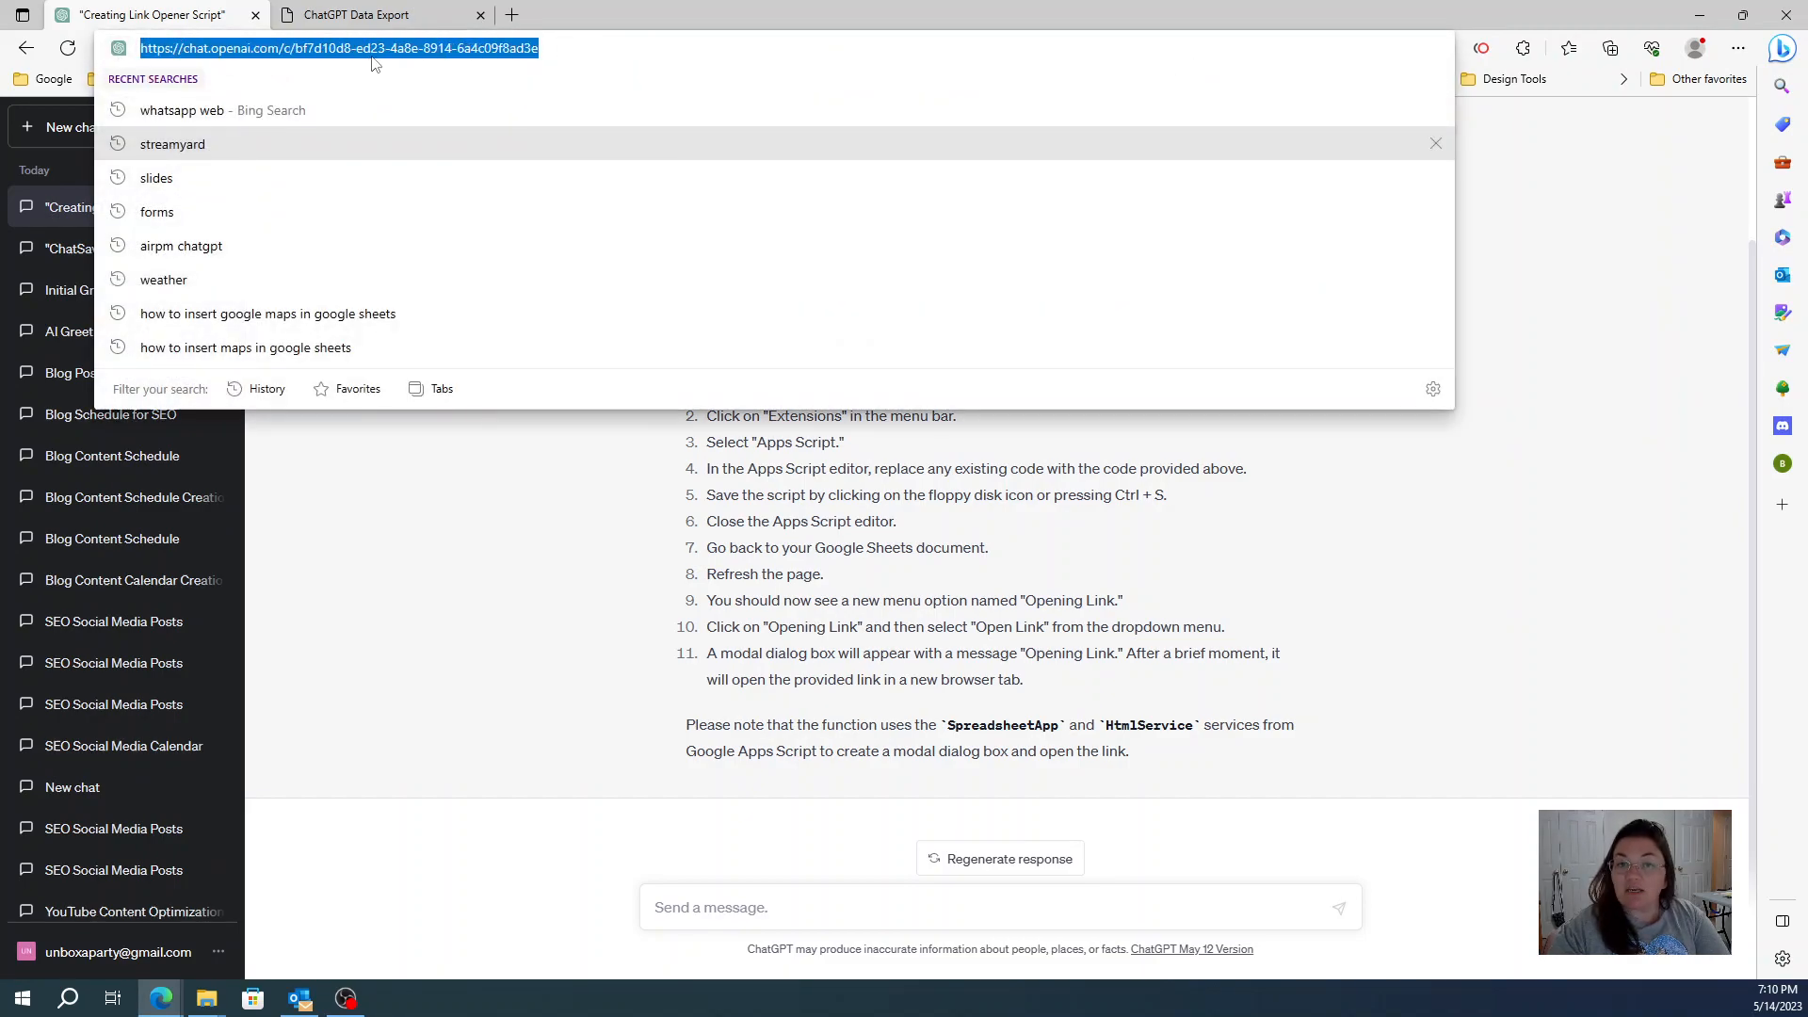
left_click(512, 14)
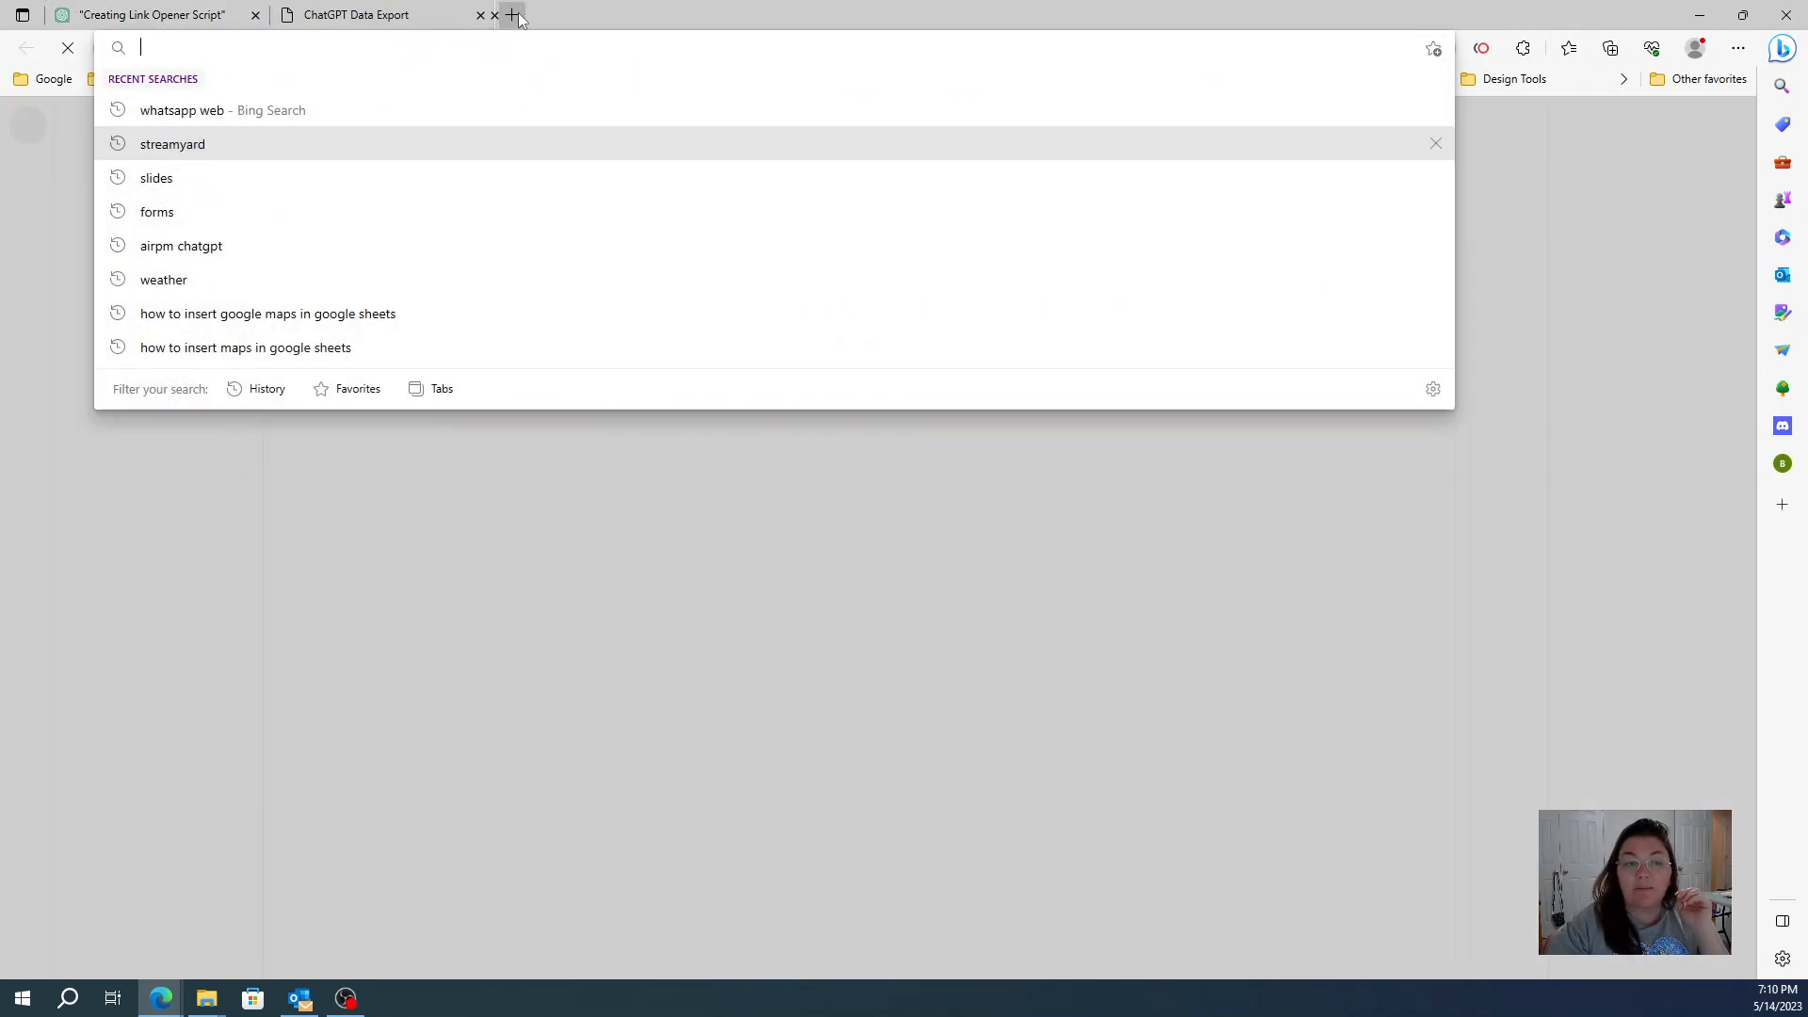
left_click(513, 14)
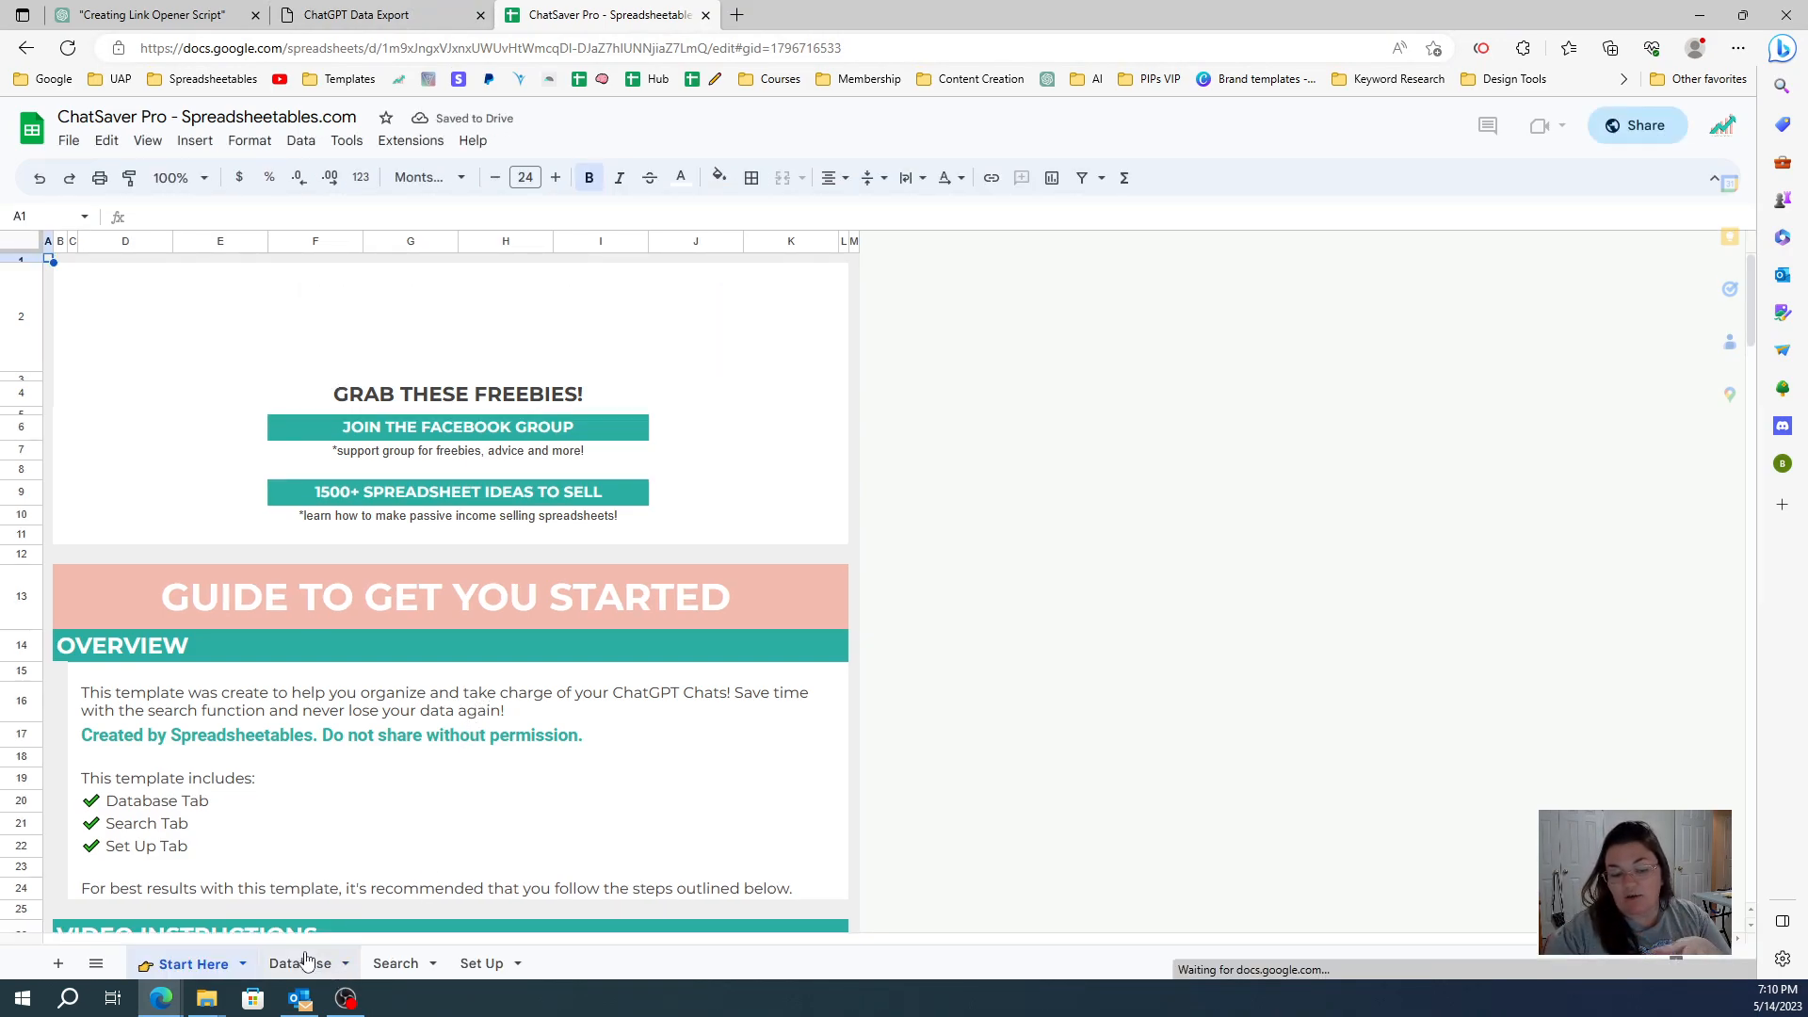
Step: View the Database sheet's chat columns, then return to the ChatGPT tab
left_click(299, 962)
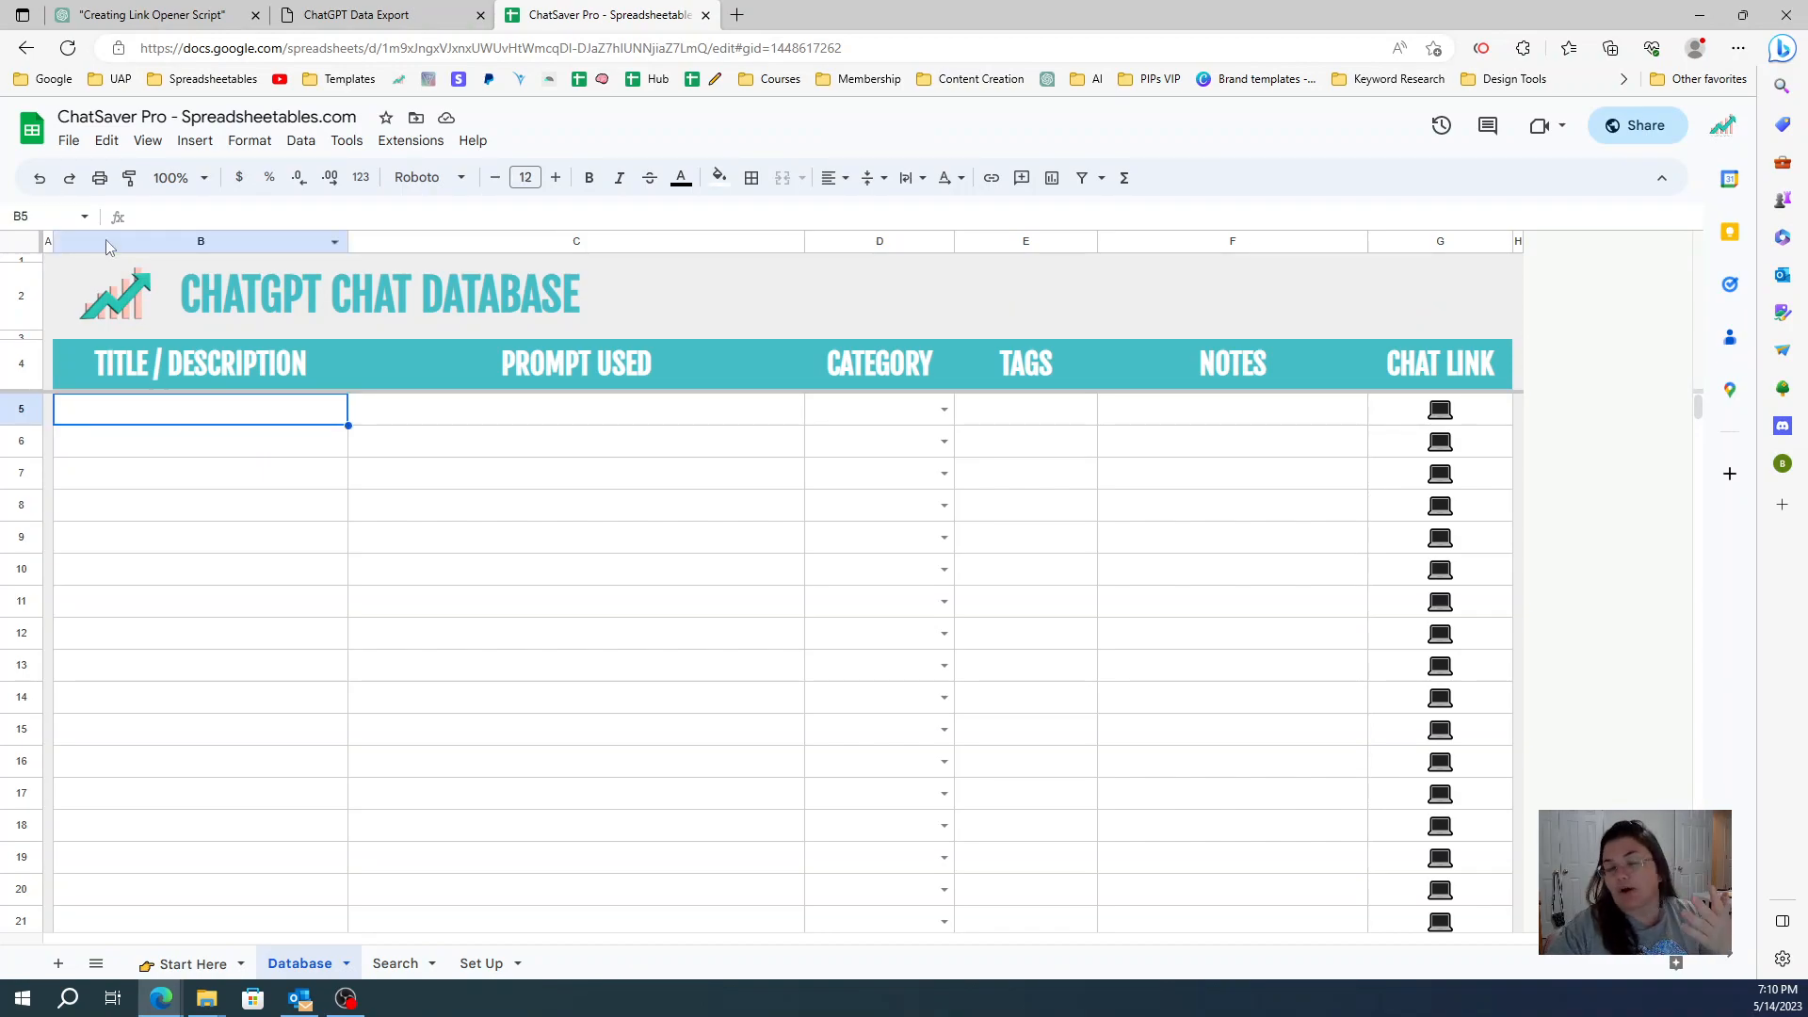
left_click(150, 15)
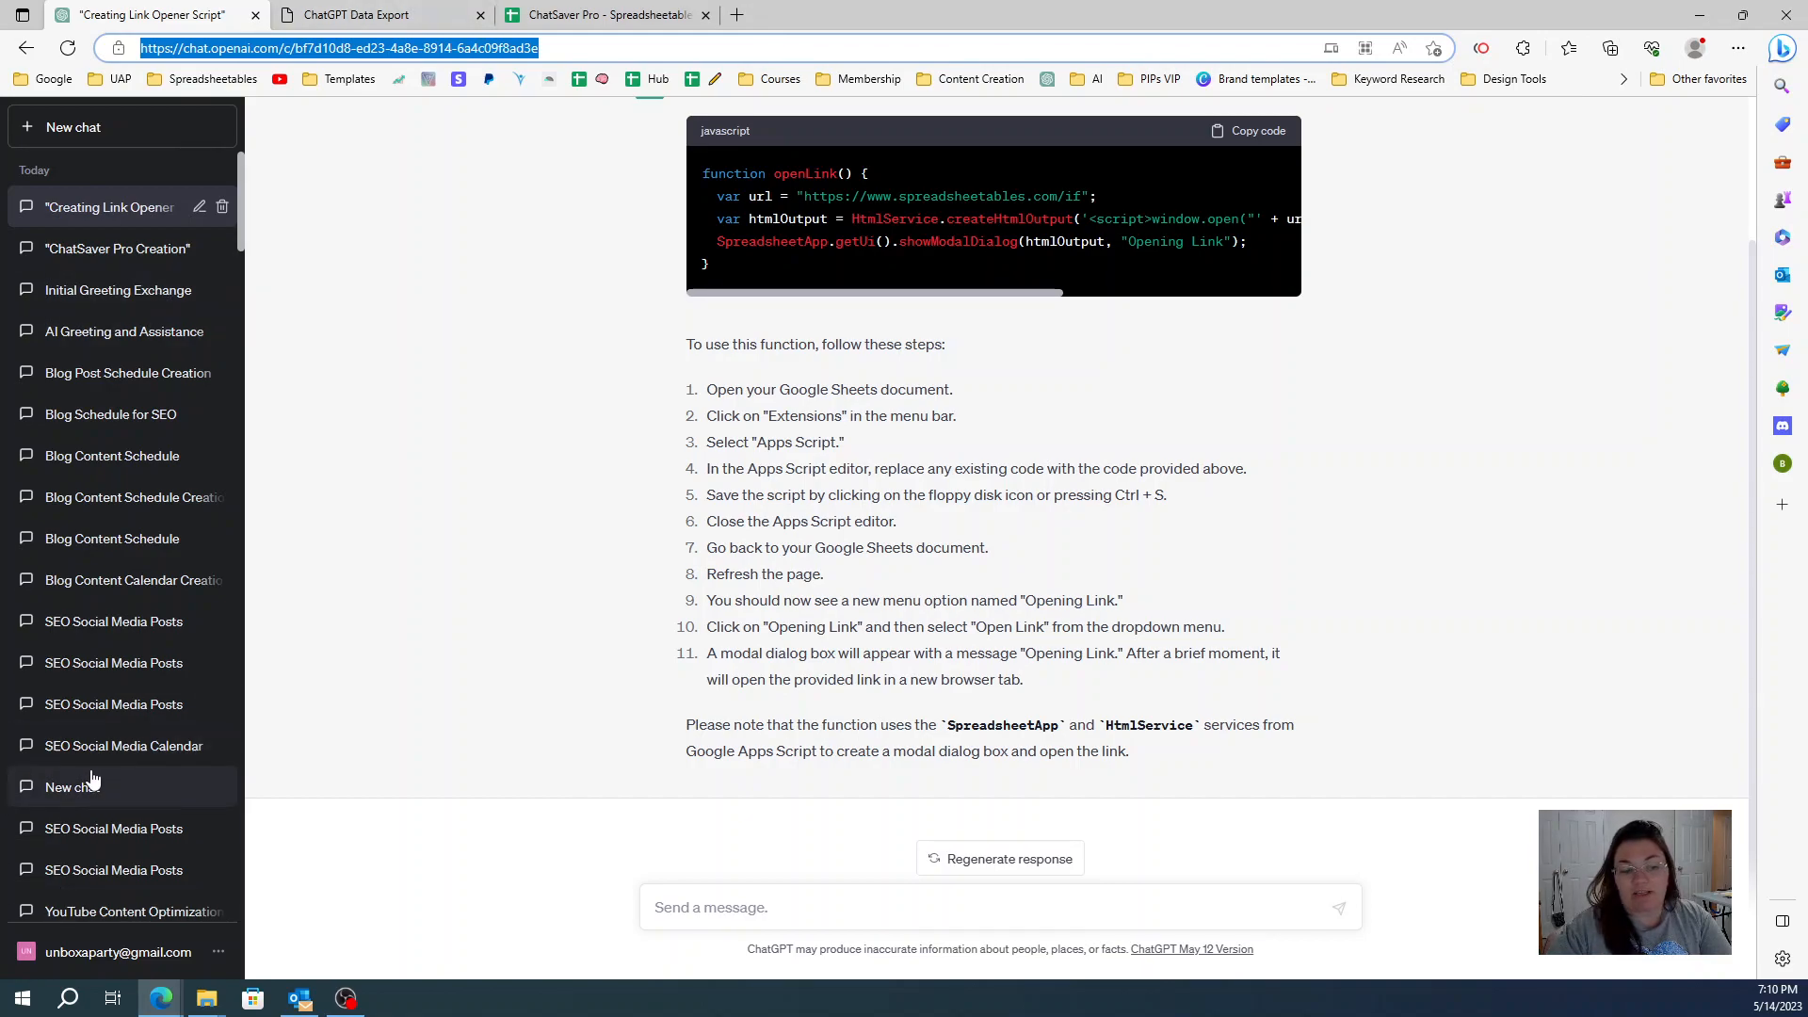
mouse_move(98, 807)
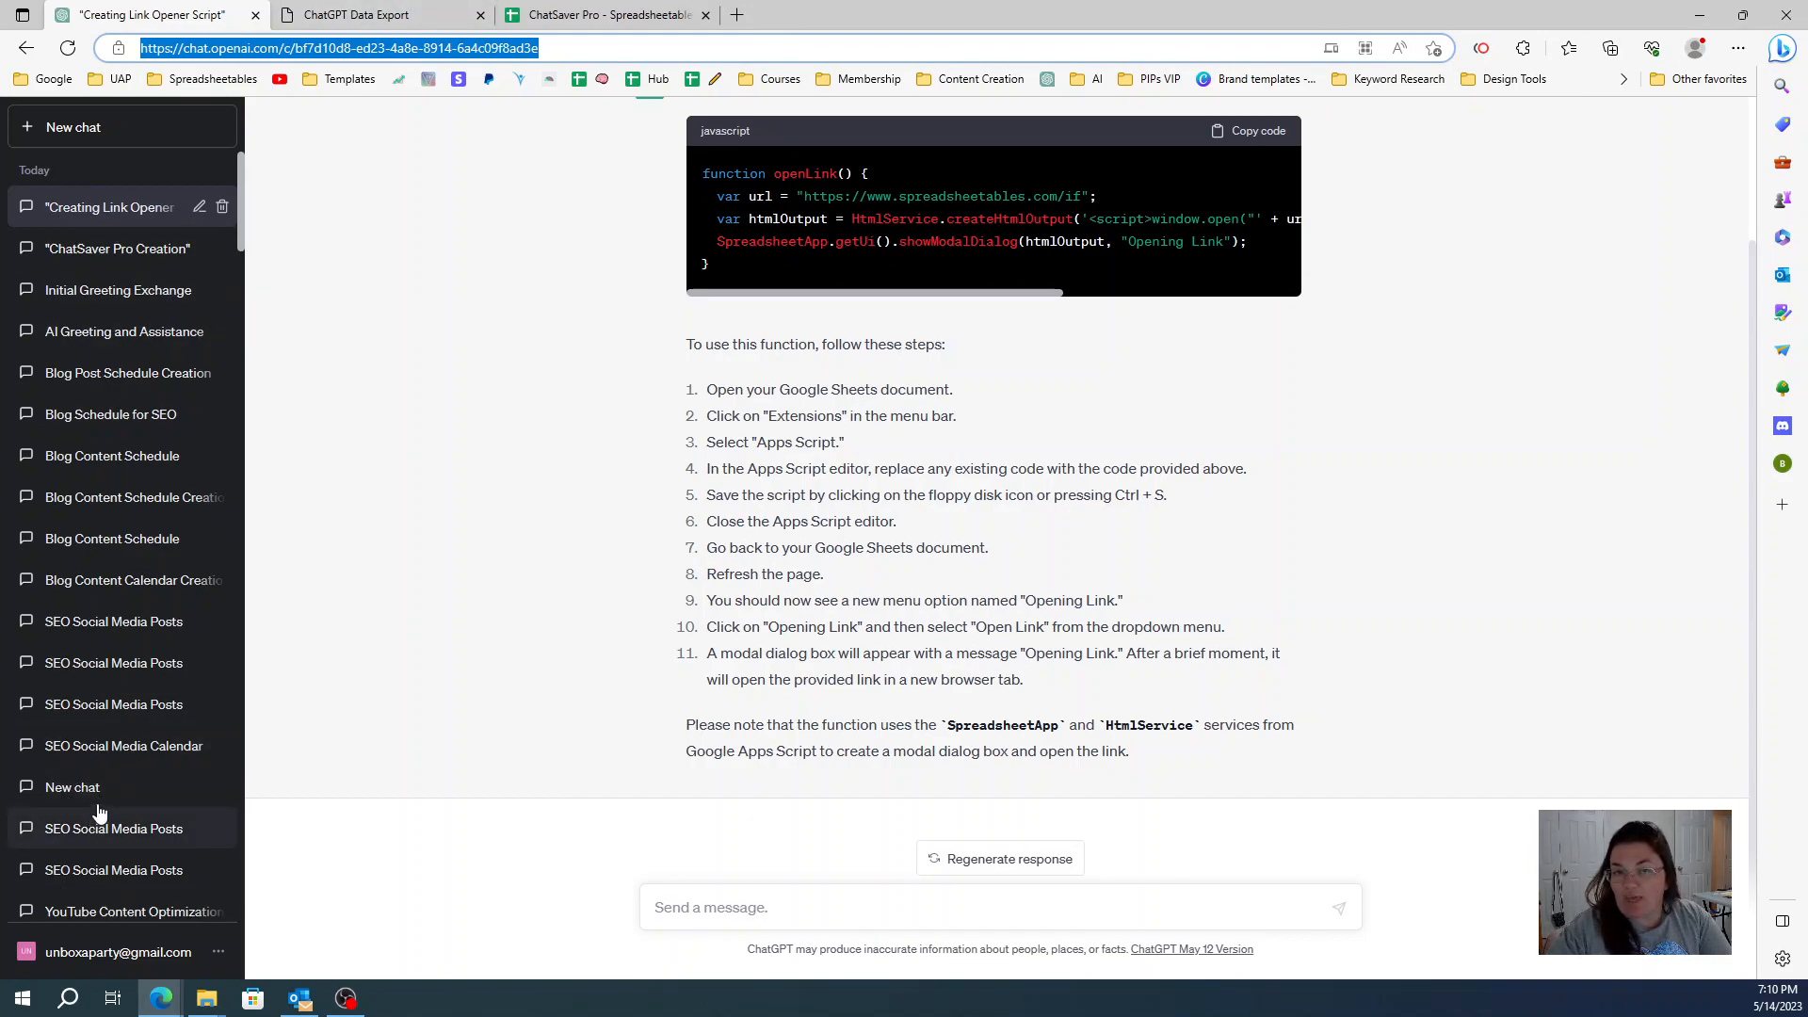
mouse_move(104, 795)
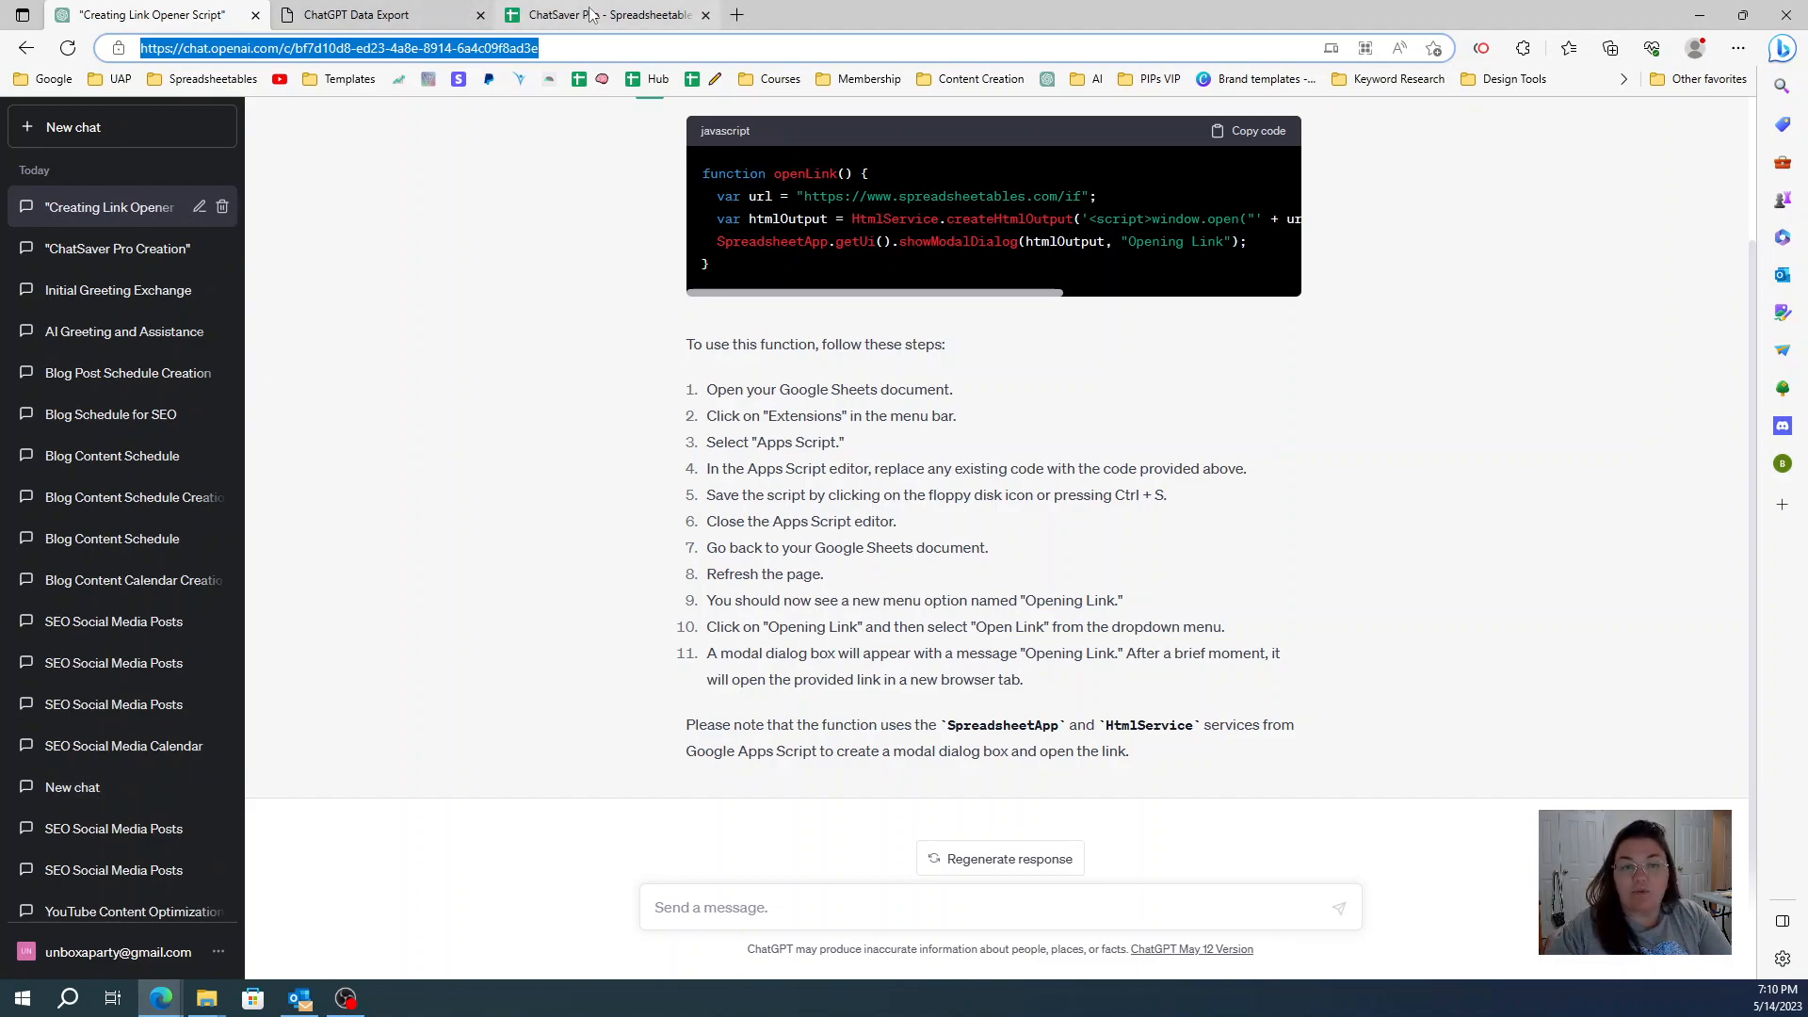
Step: Bring the ChatSaver Pro Database sheet with its empty table back to front
left_click(605, 15)
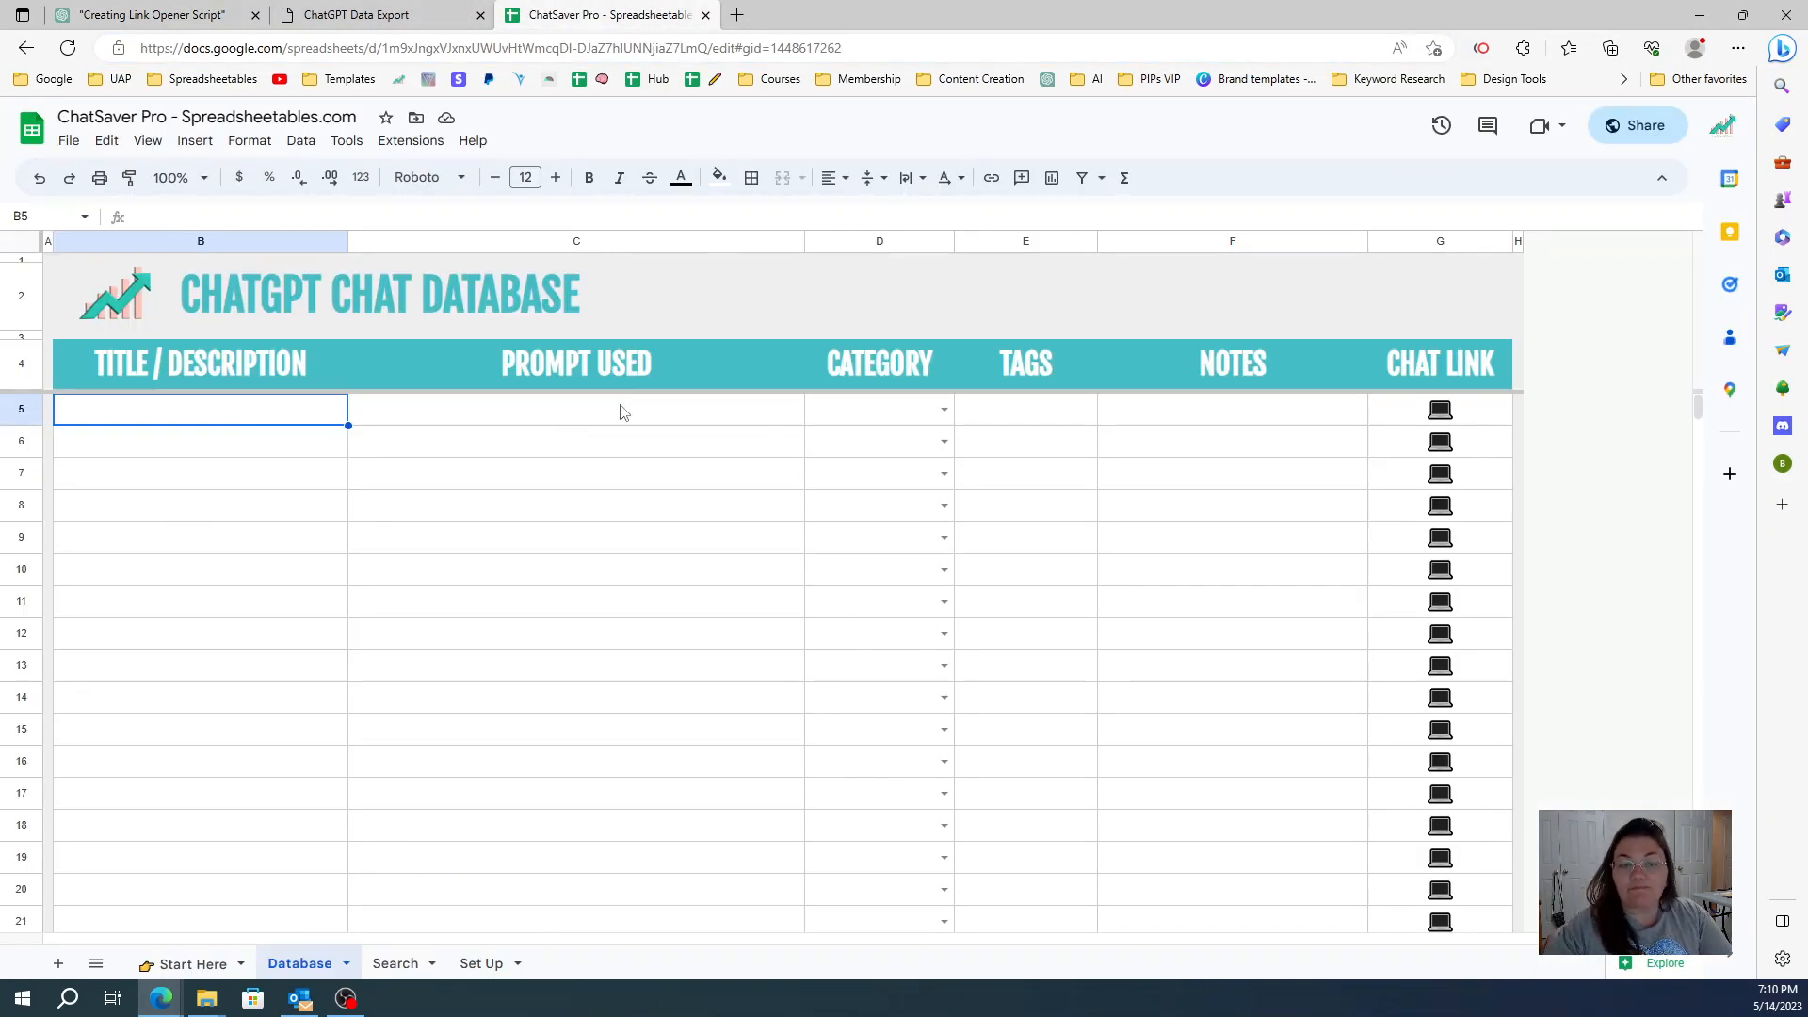
Step: Point out Prompt Used, Category, Notes and Chat Link cells C5, D5, F5, G5, then return to ChatGPT
left_click(576, 408)
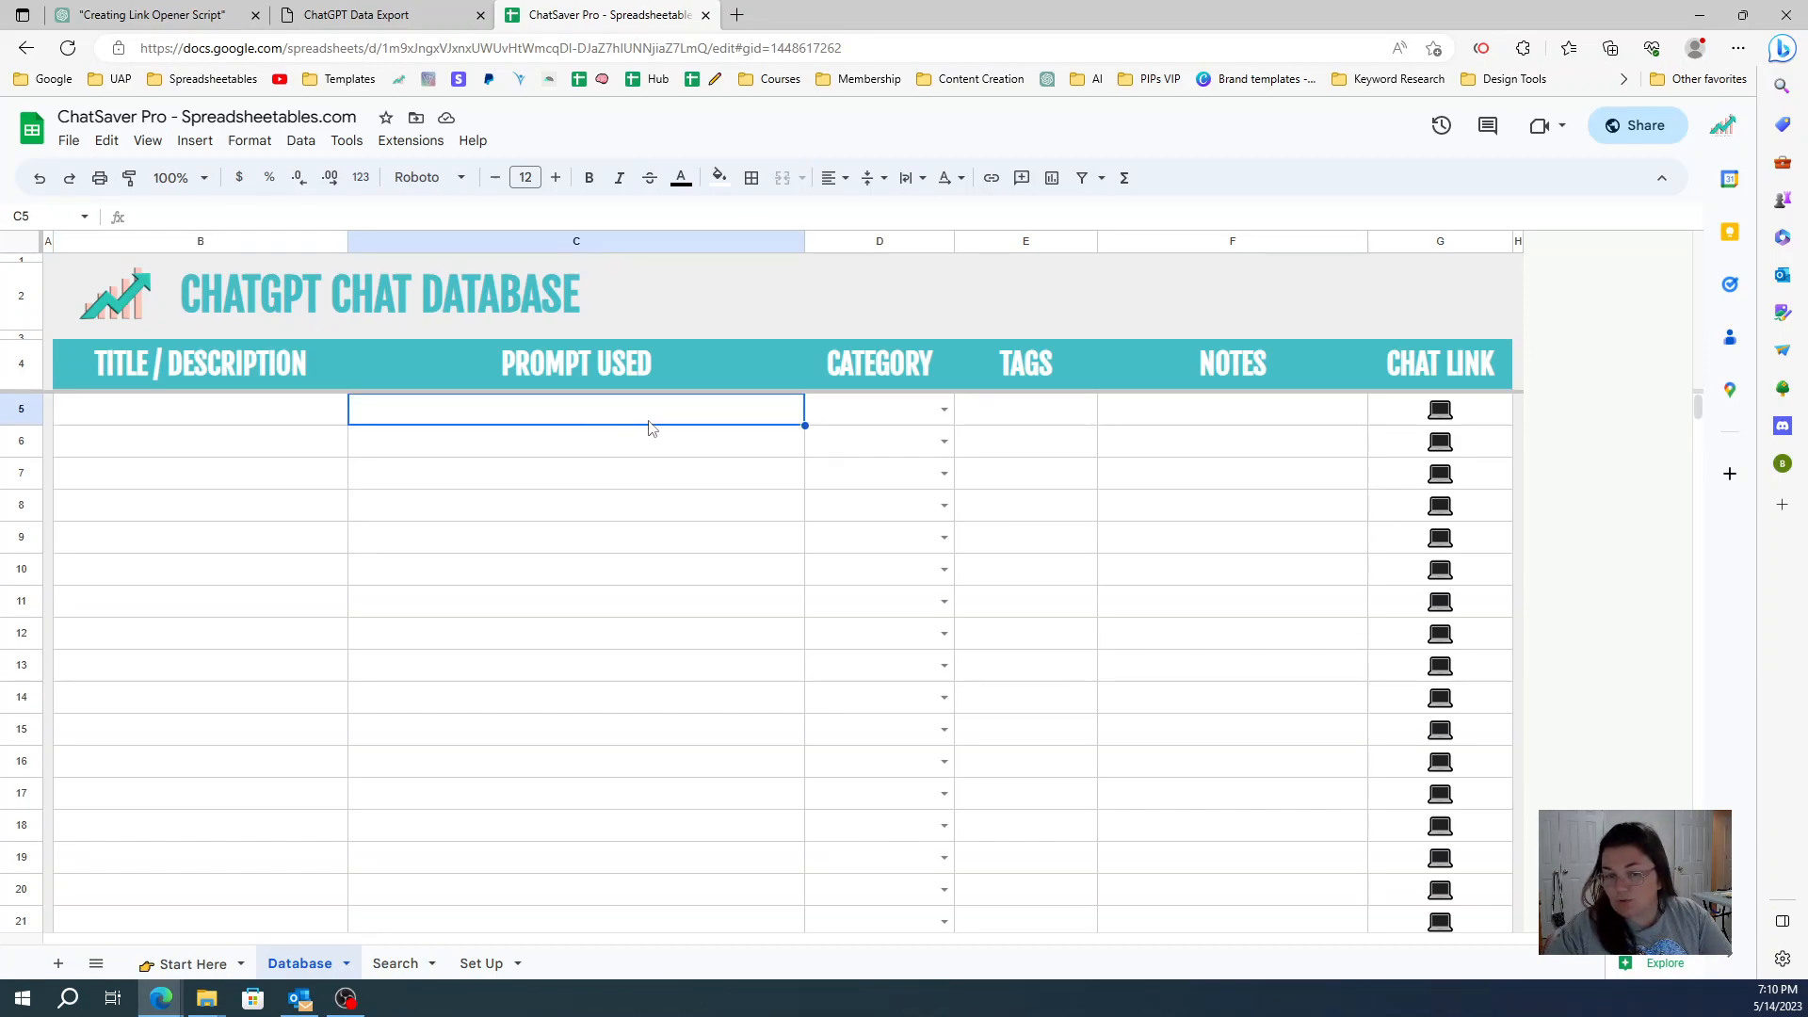
left_click(878, 407)
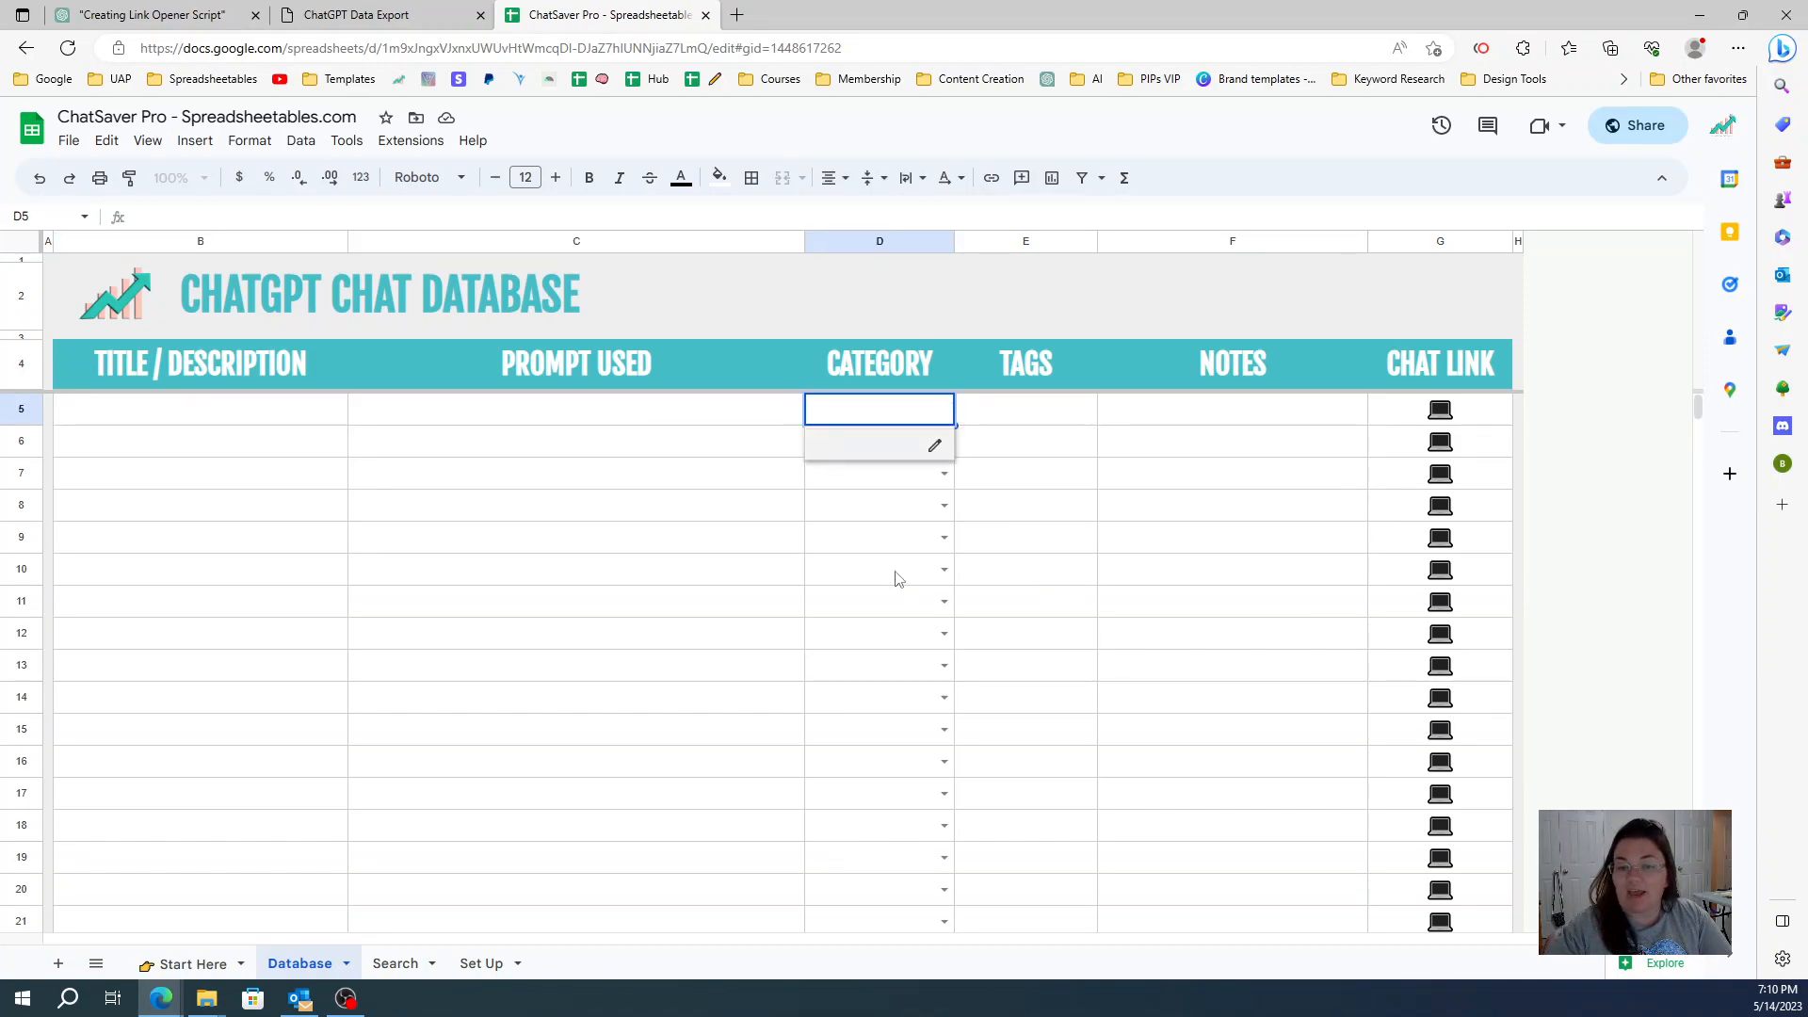
left_click(1230, 407)
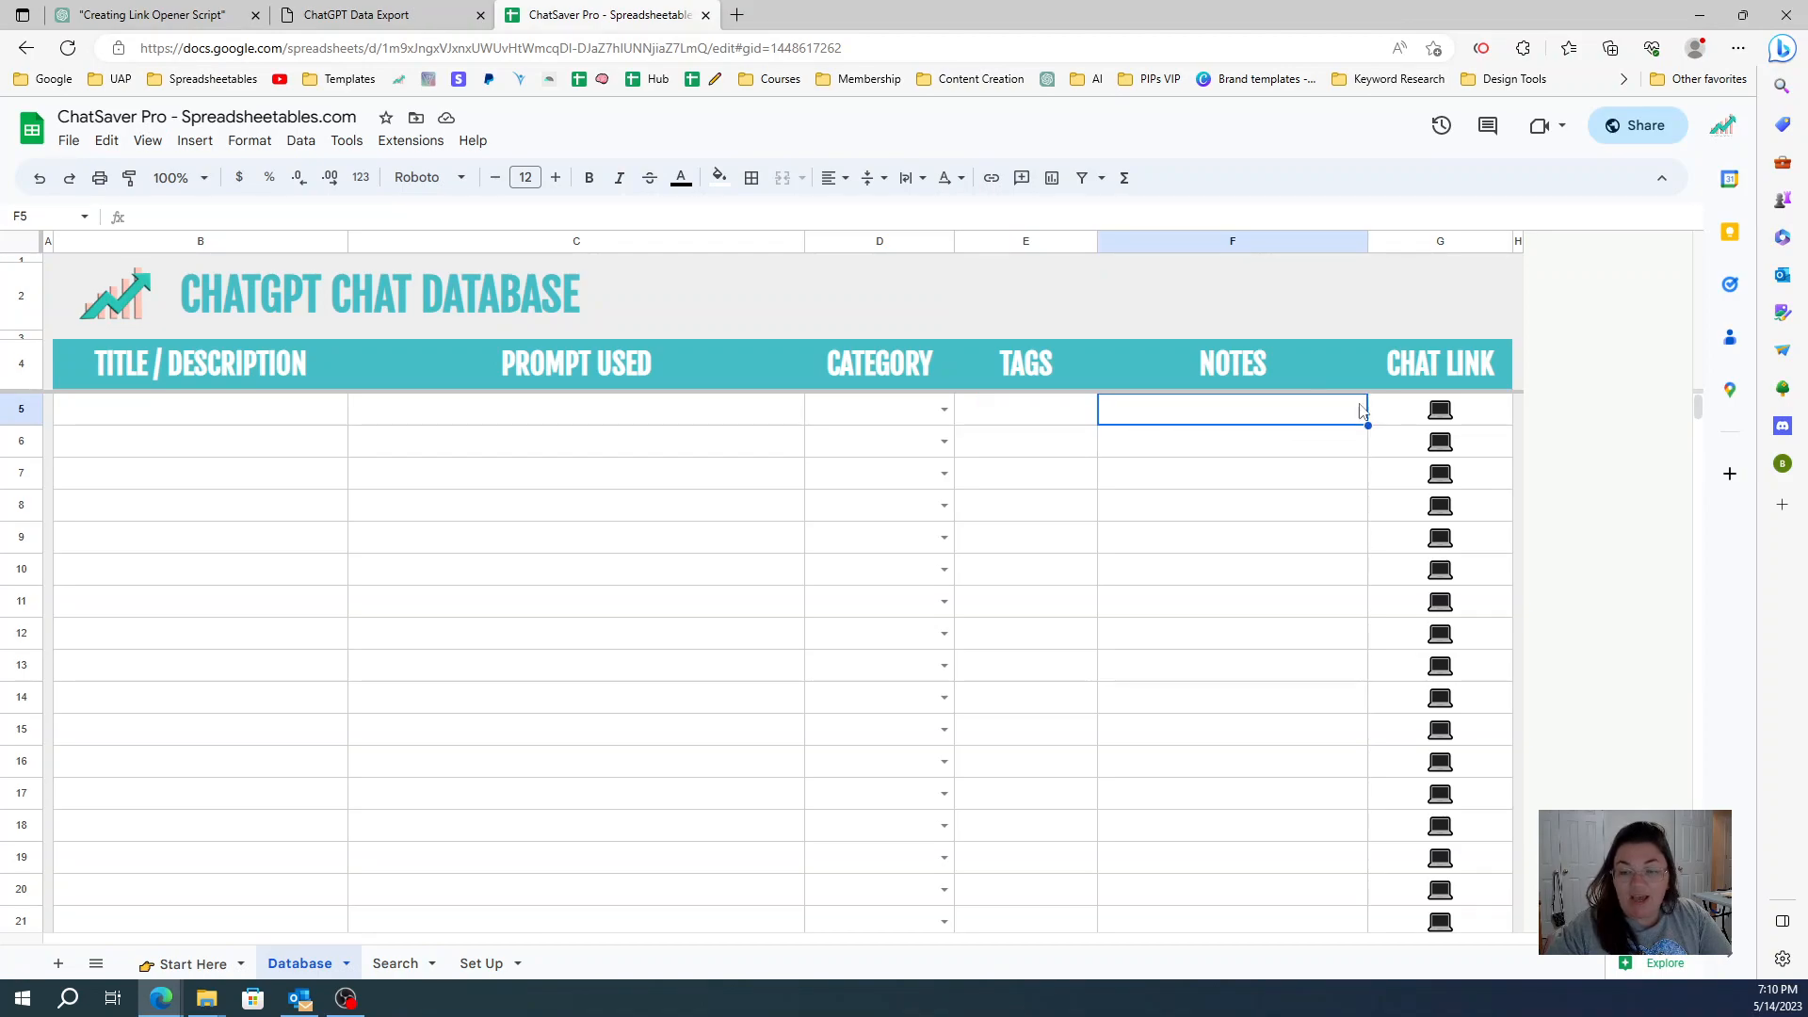
left_click(1439, 410)
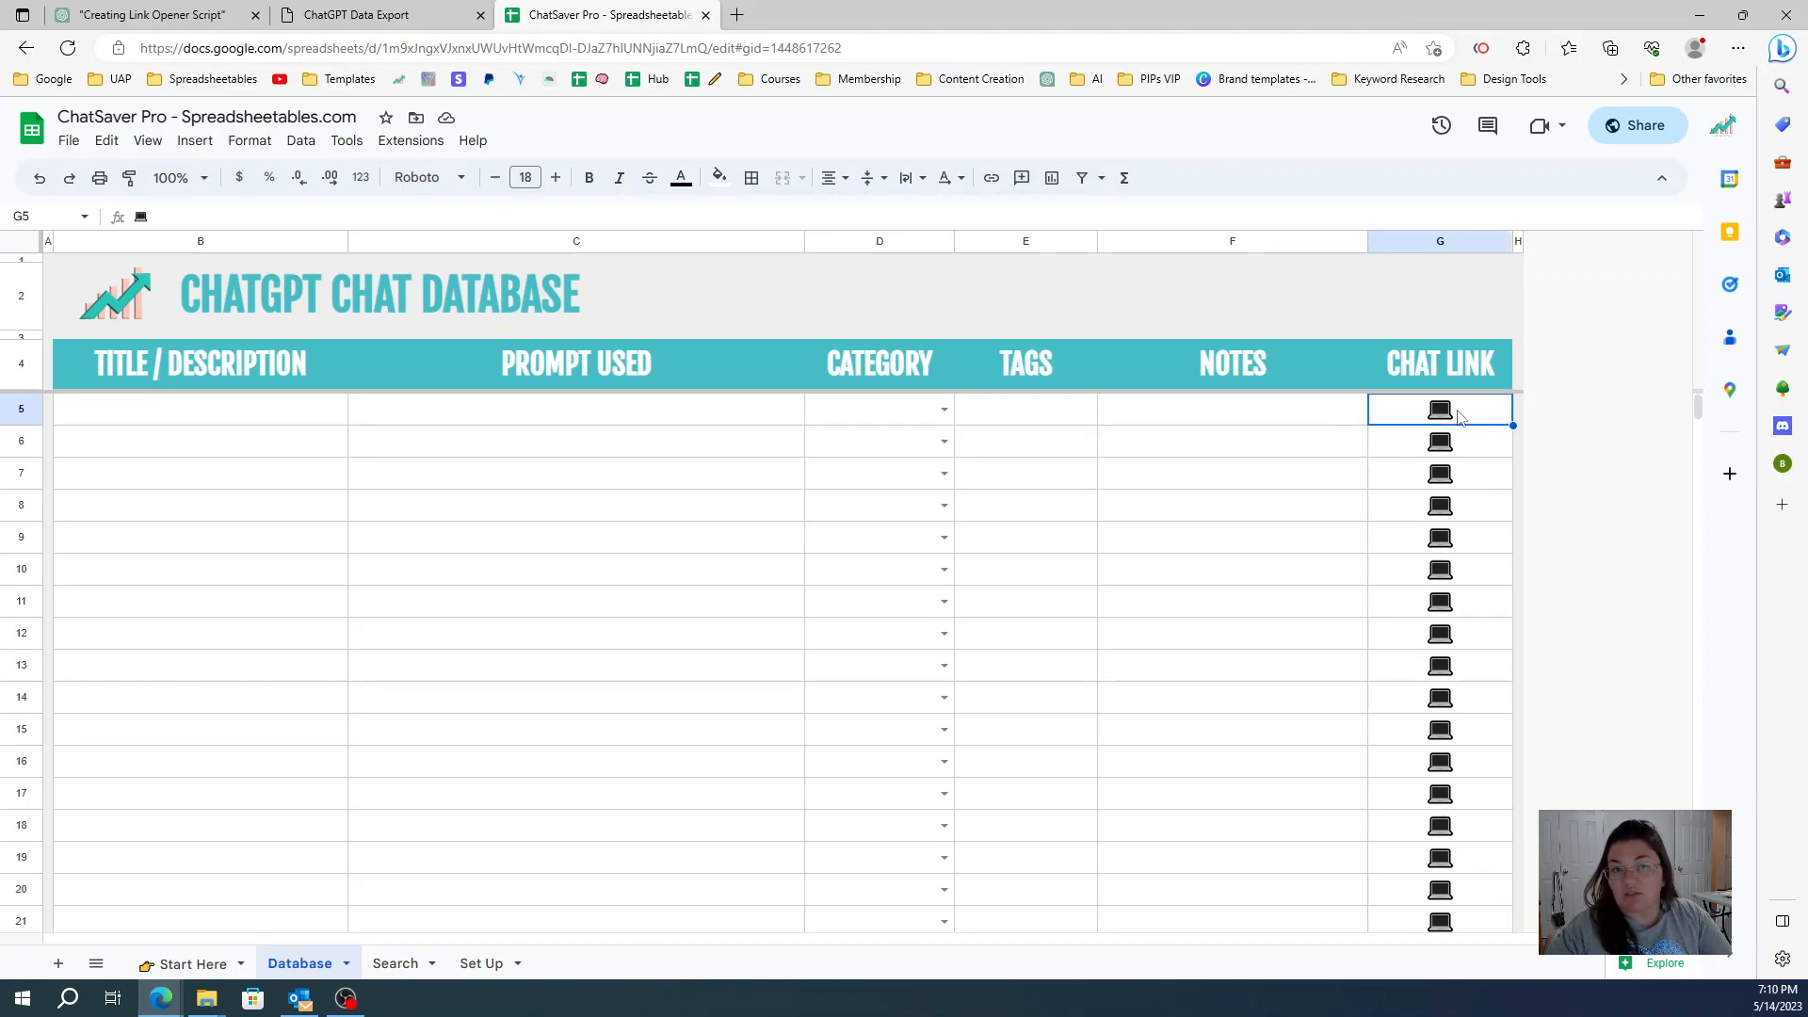
left_click(150, 15)
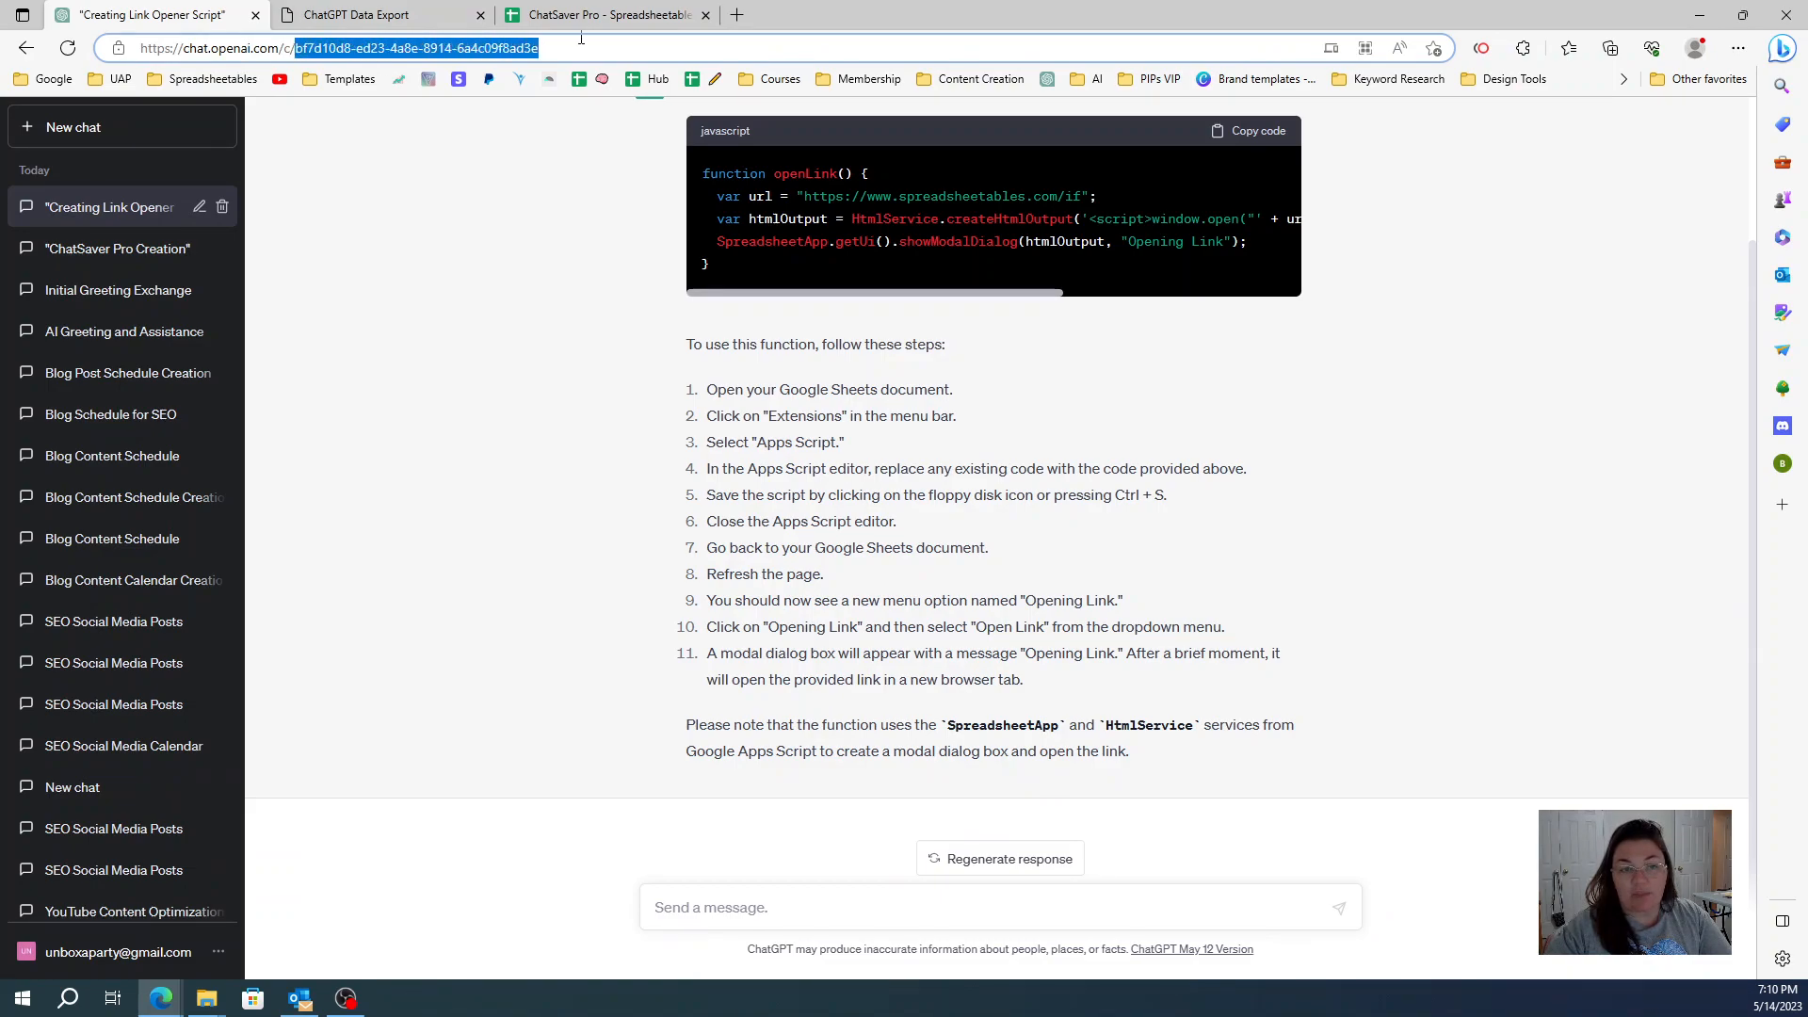
mouse_move(167, 185)
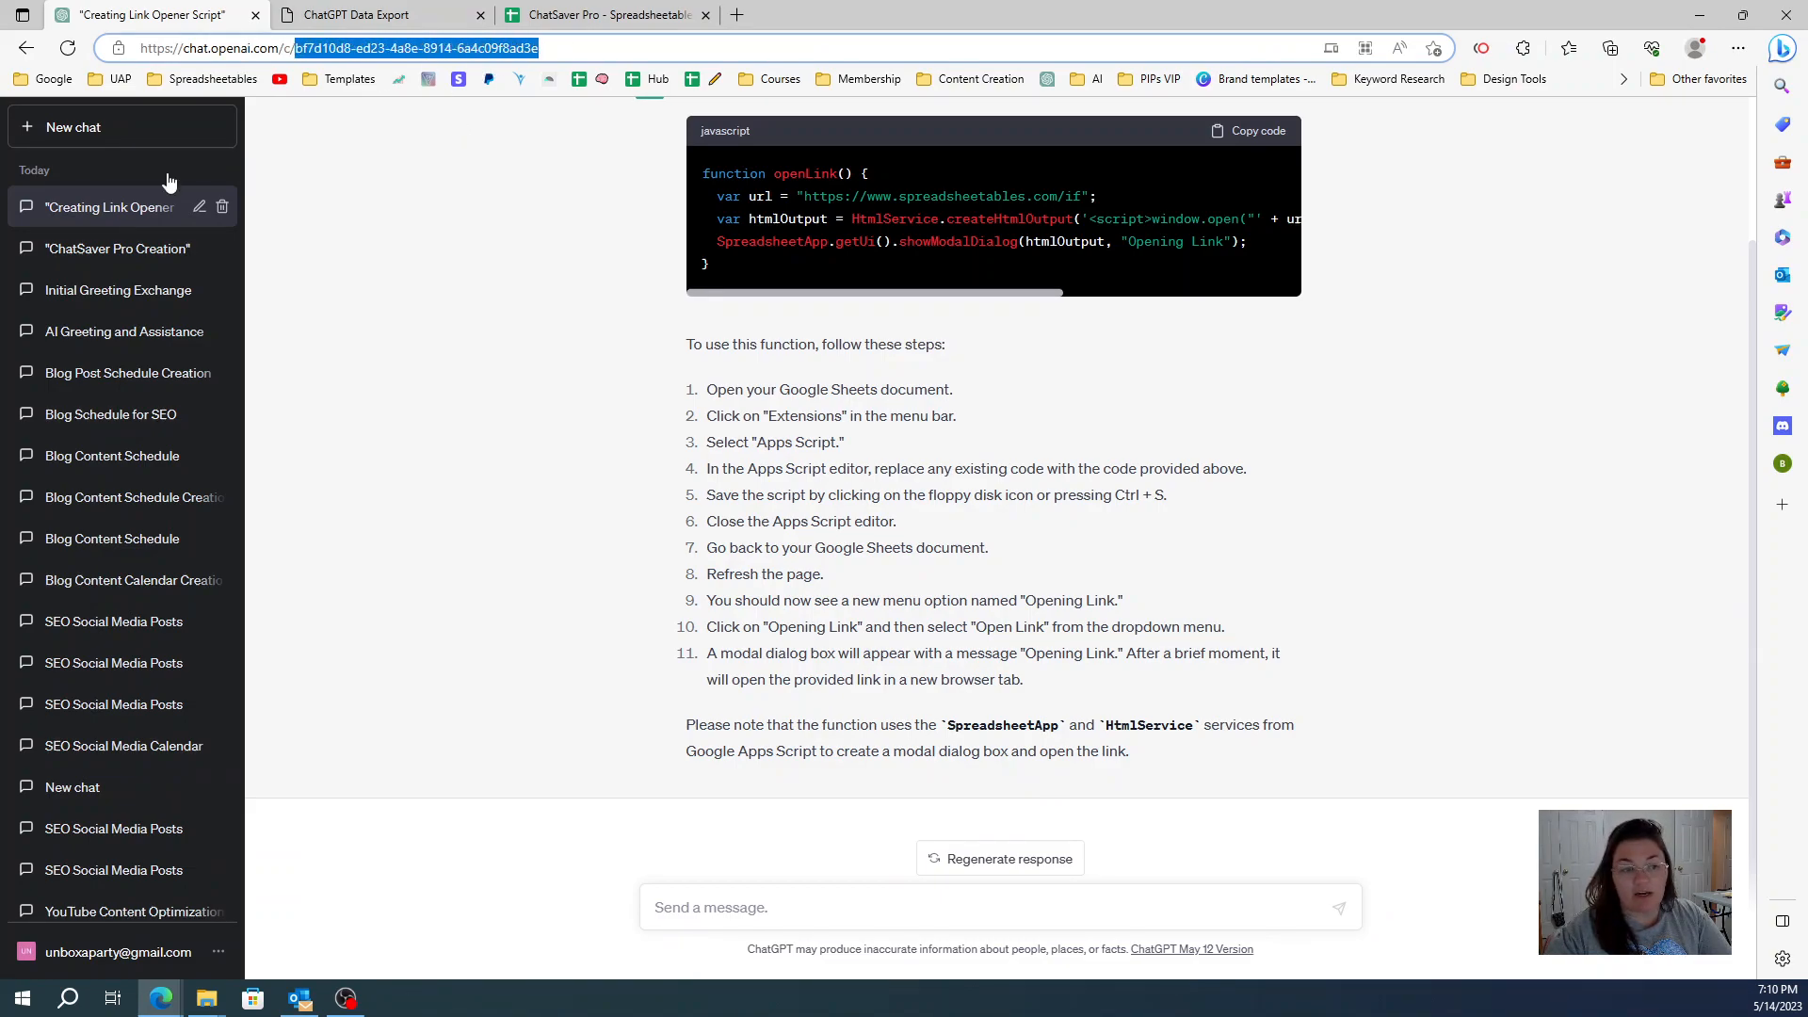
Step: Briefly open the 'AI Greeting and Assistance' chat, then return to the ChatSaver Pro sheet
left_click(115, 247)
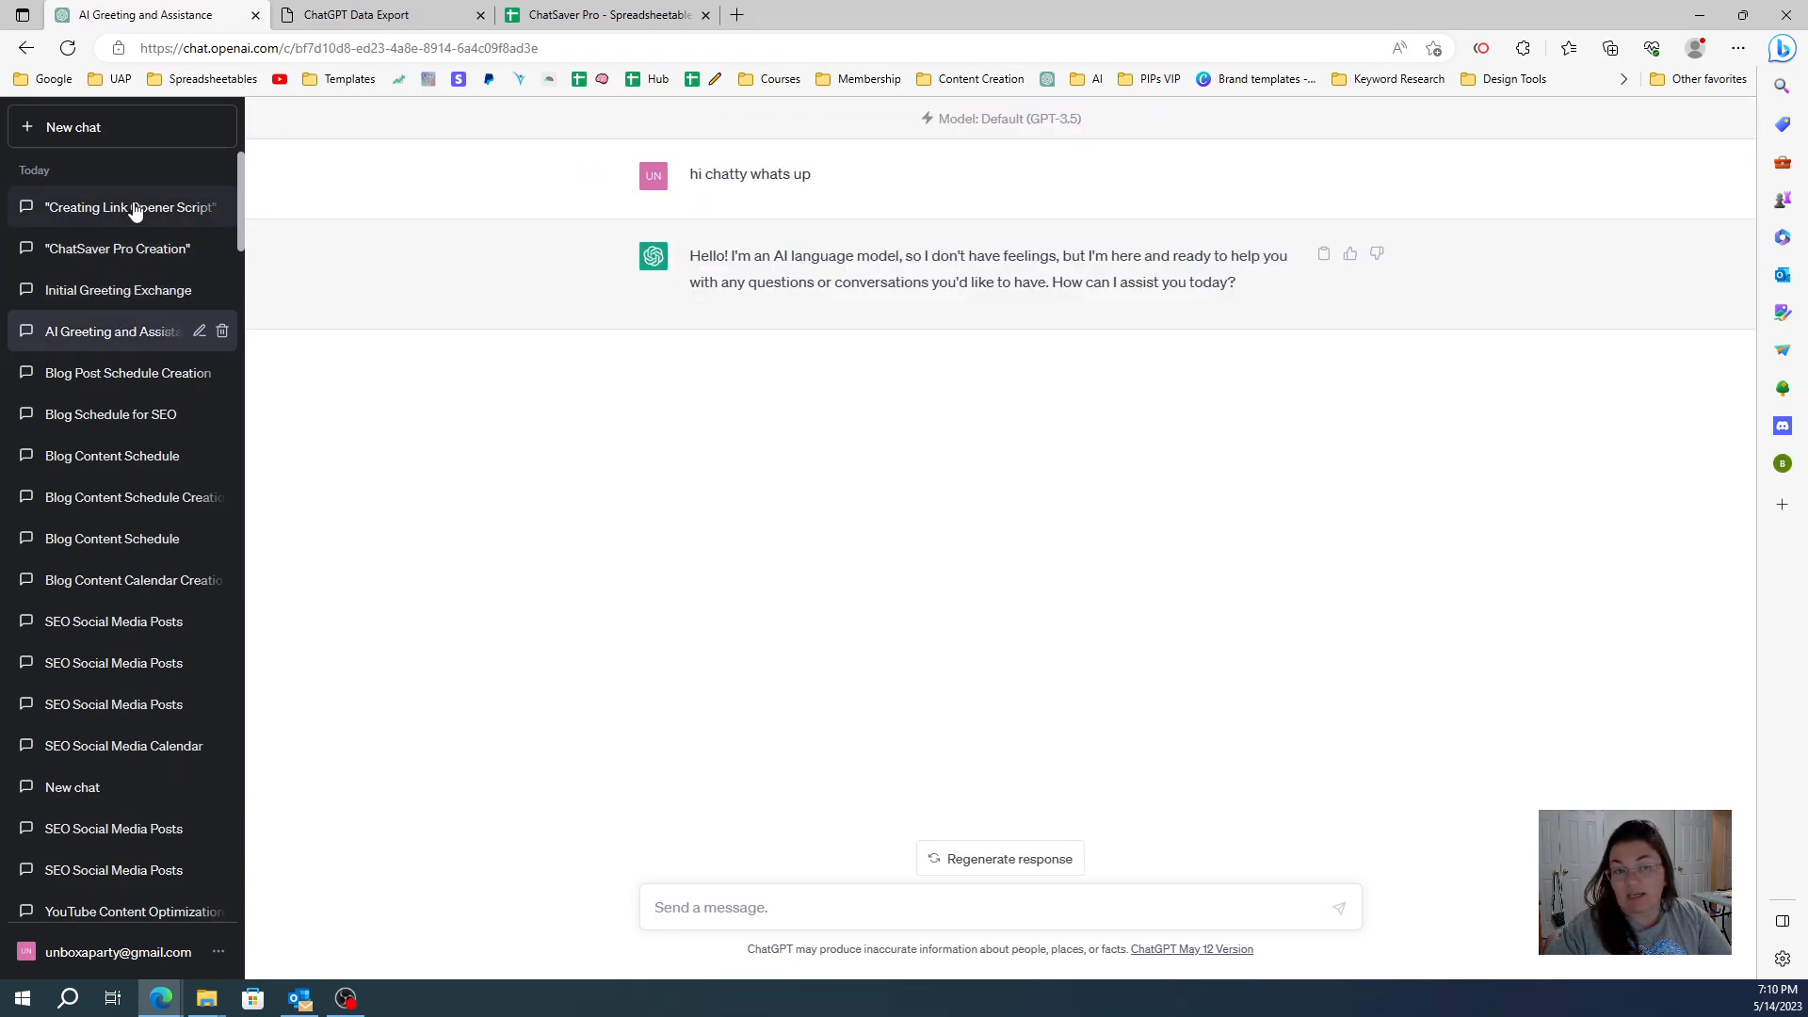
left_click(605, 14)
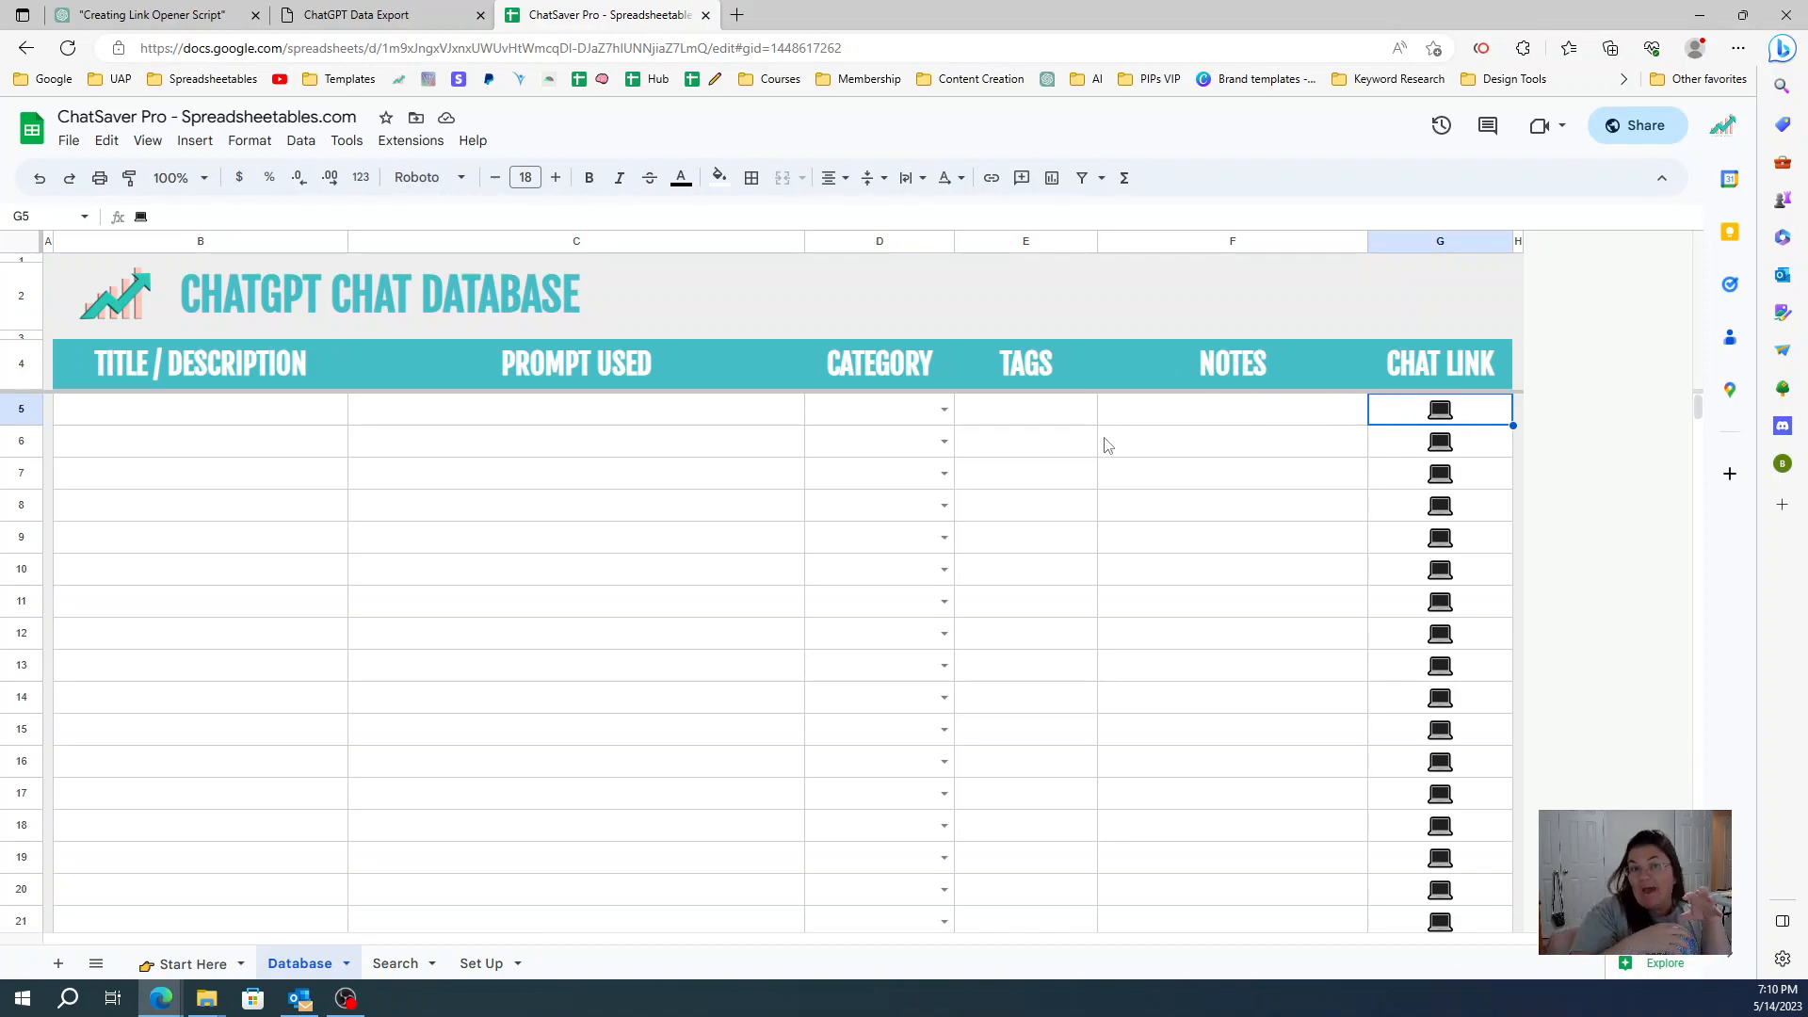
mouse_move(1041, 496)
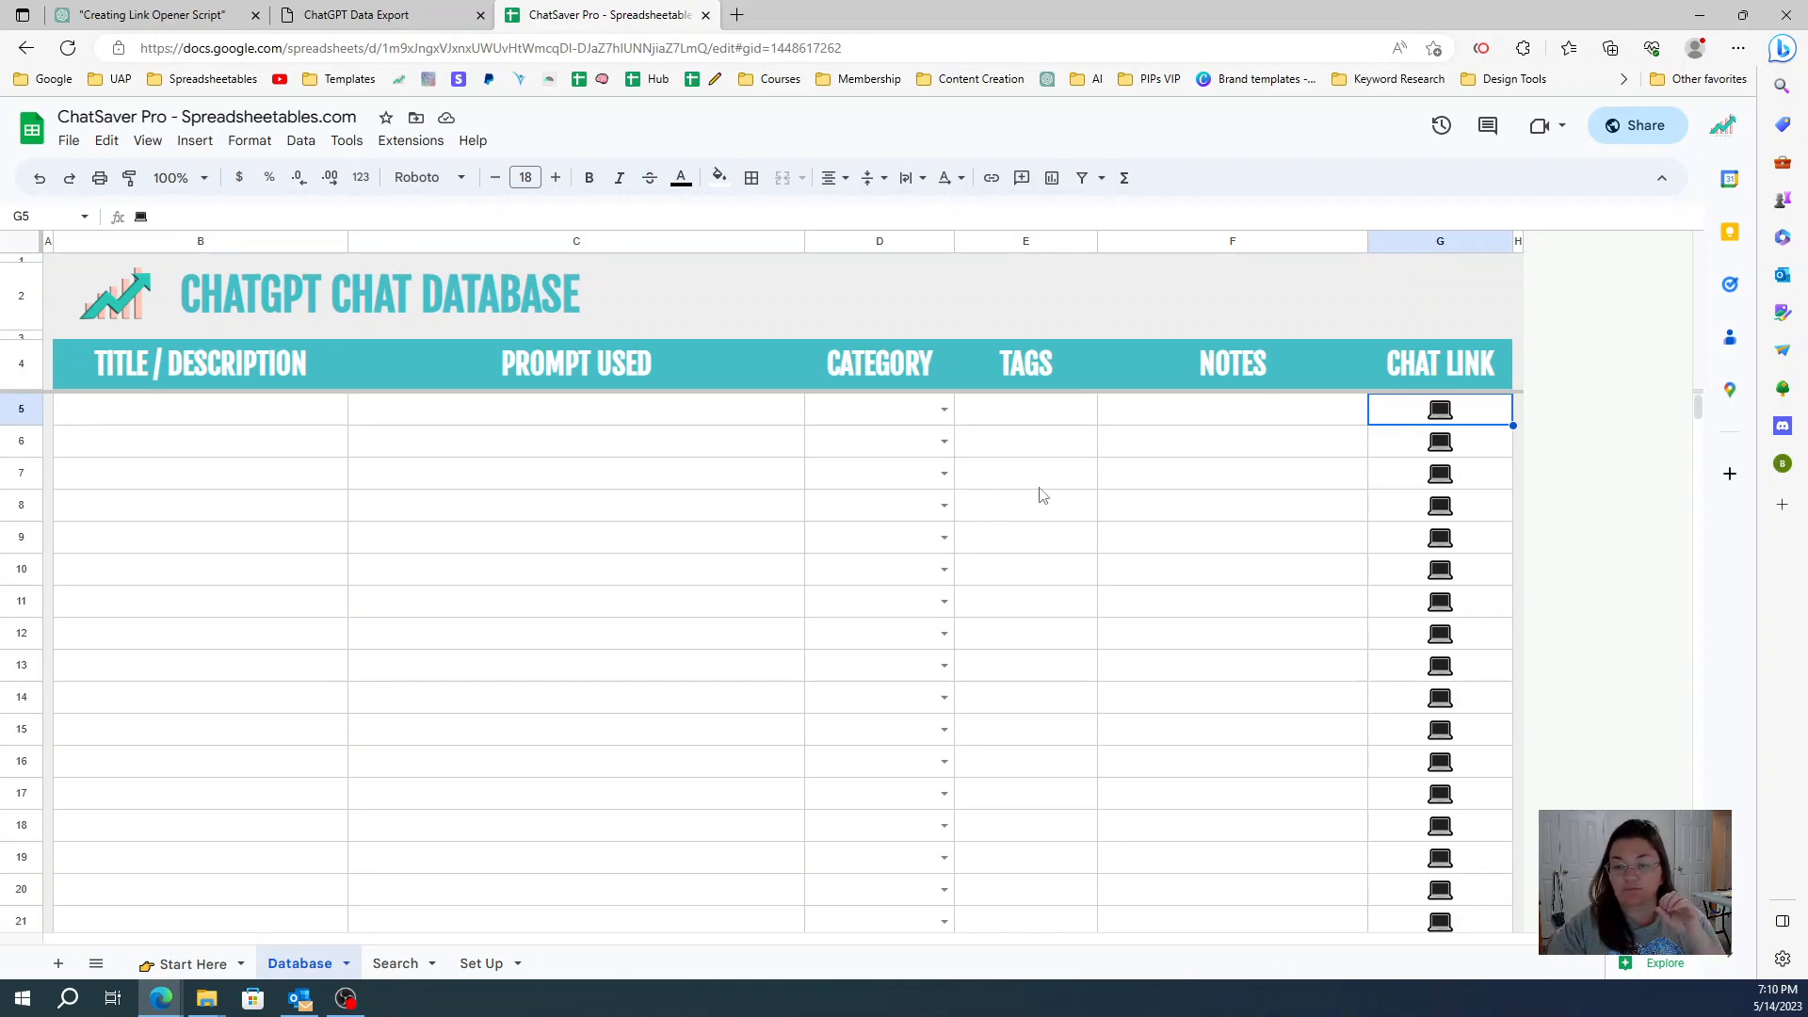
mouse_move(1309, 518)
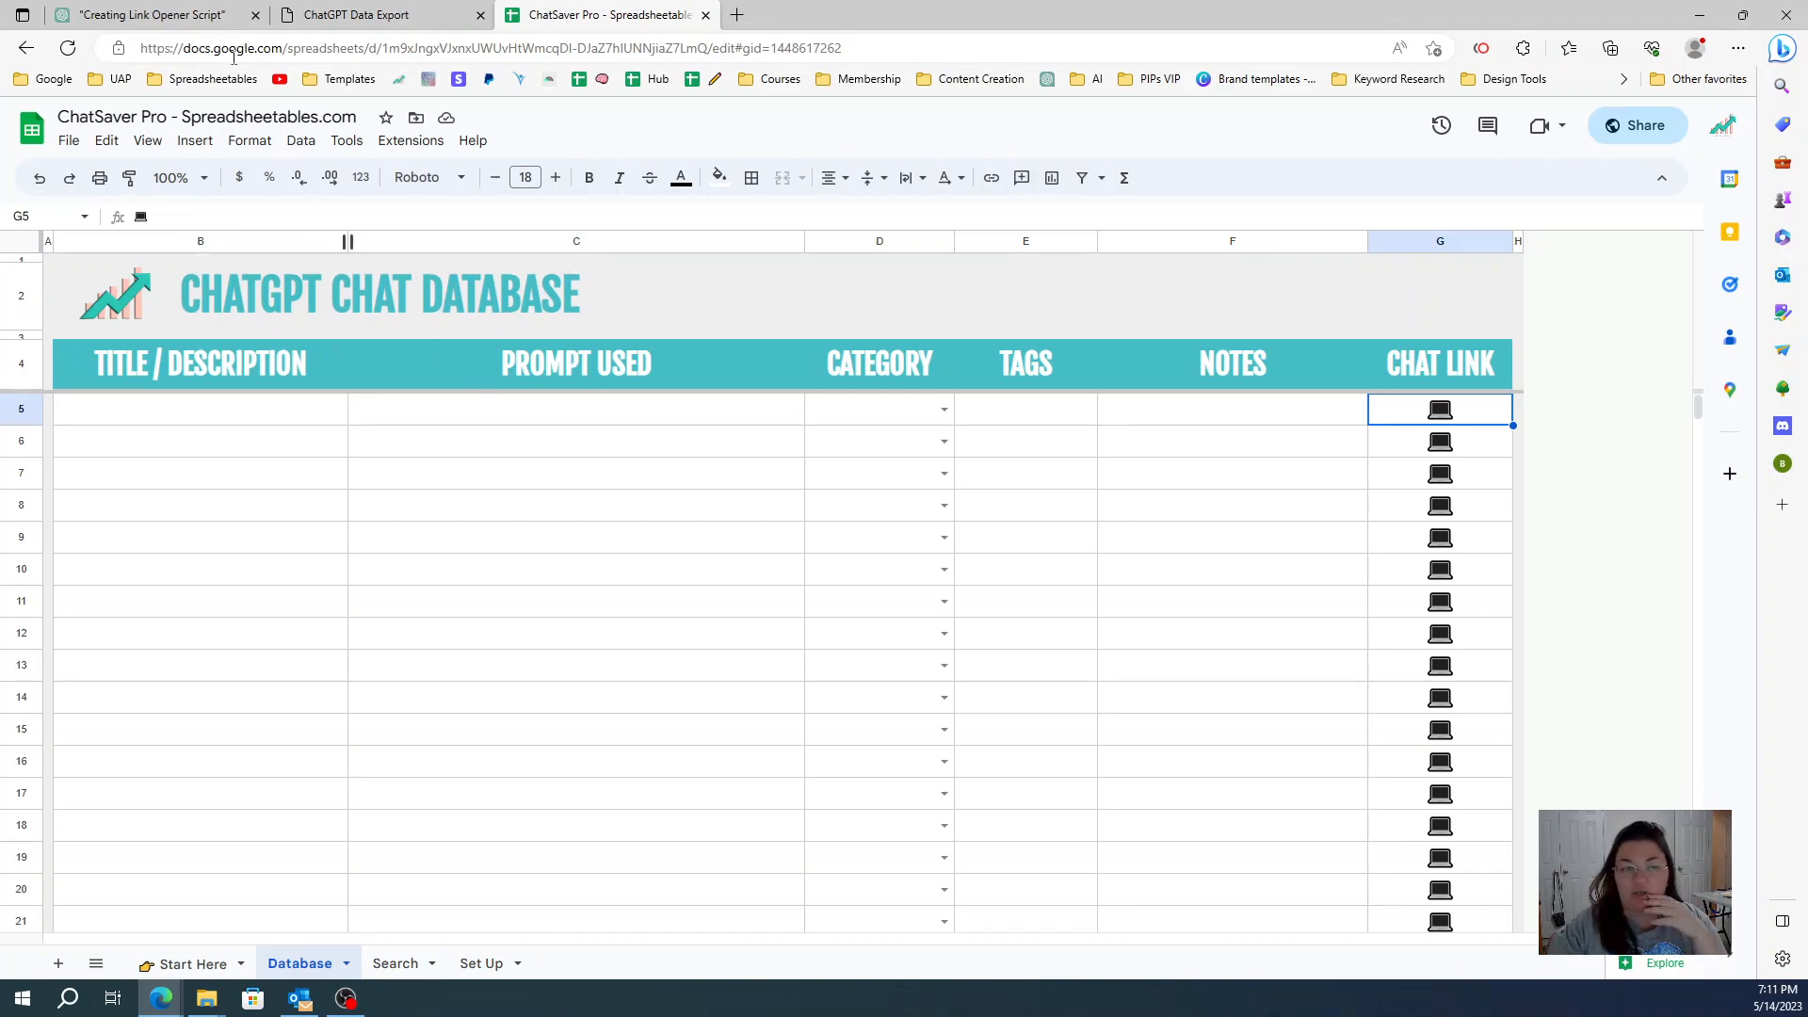
Step: Return to the Creating Link Opener Script conversation in ChatGPT
left_click(150, 15)
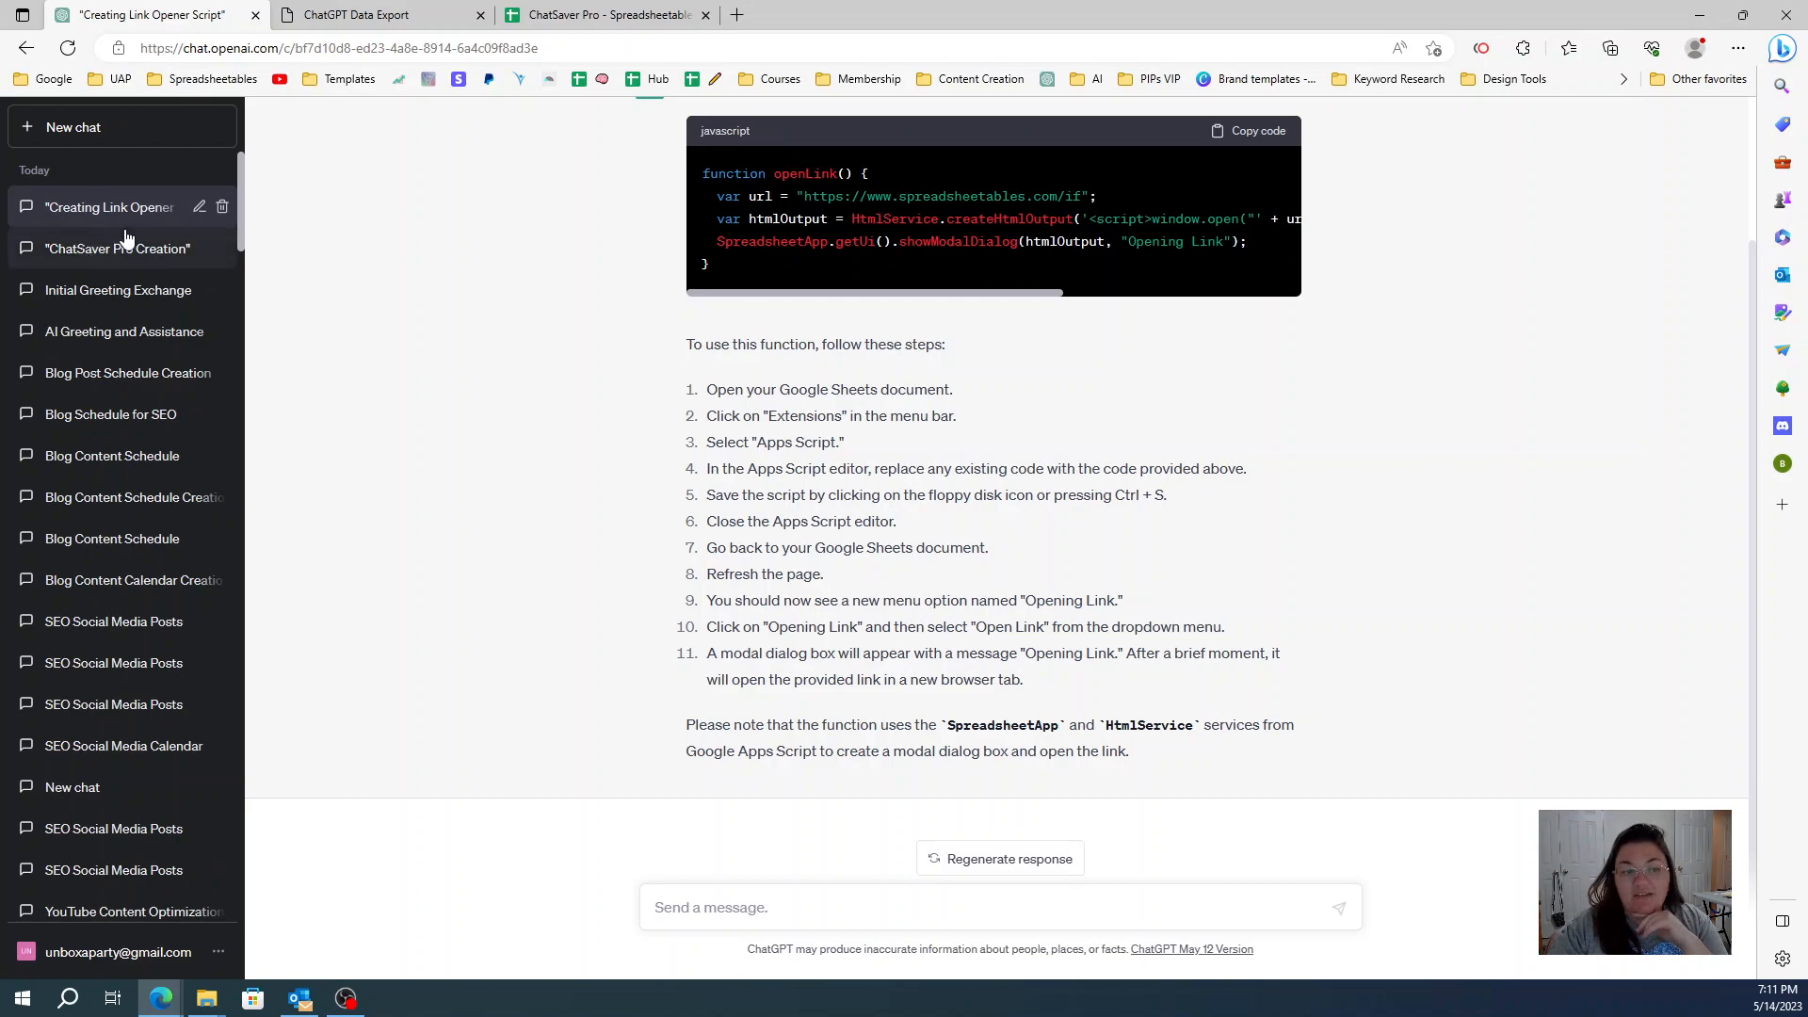
mouse_move(493, 453)
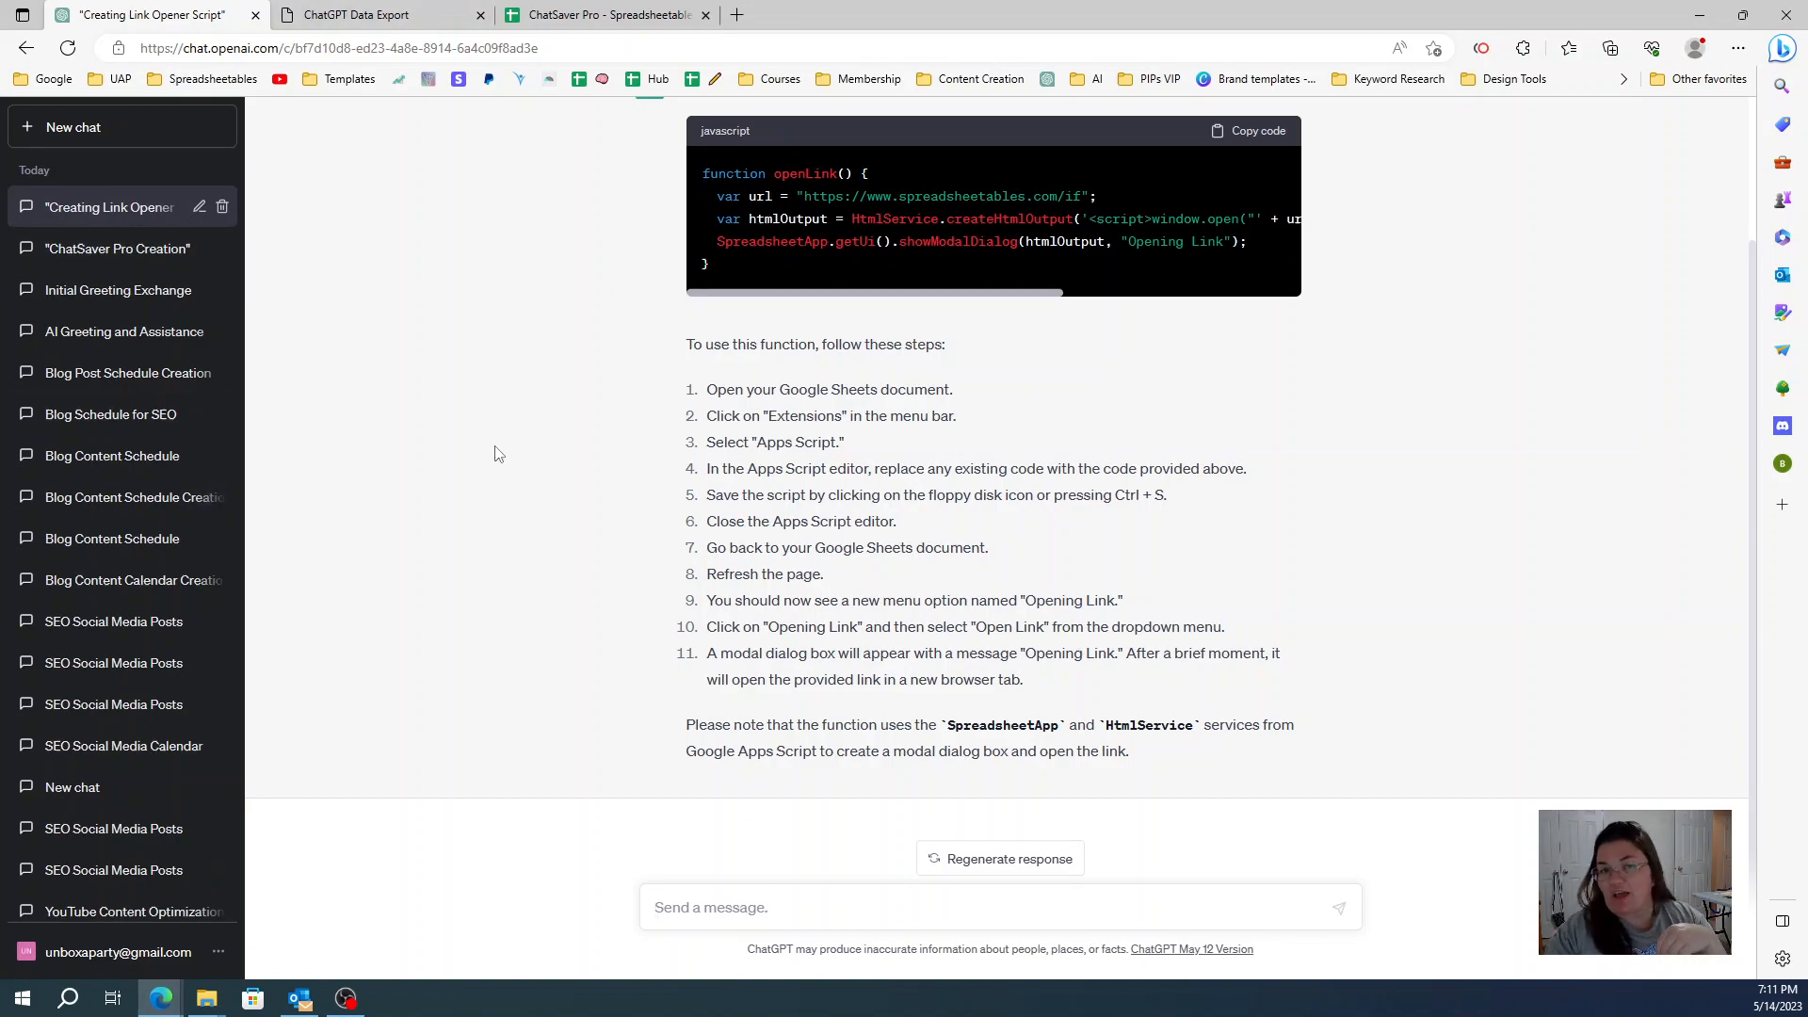
mouse_move(143, 150)
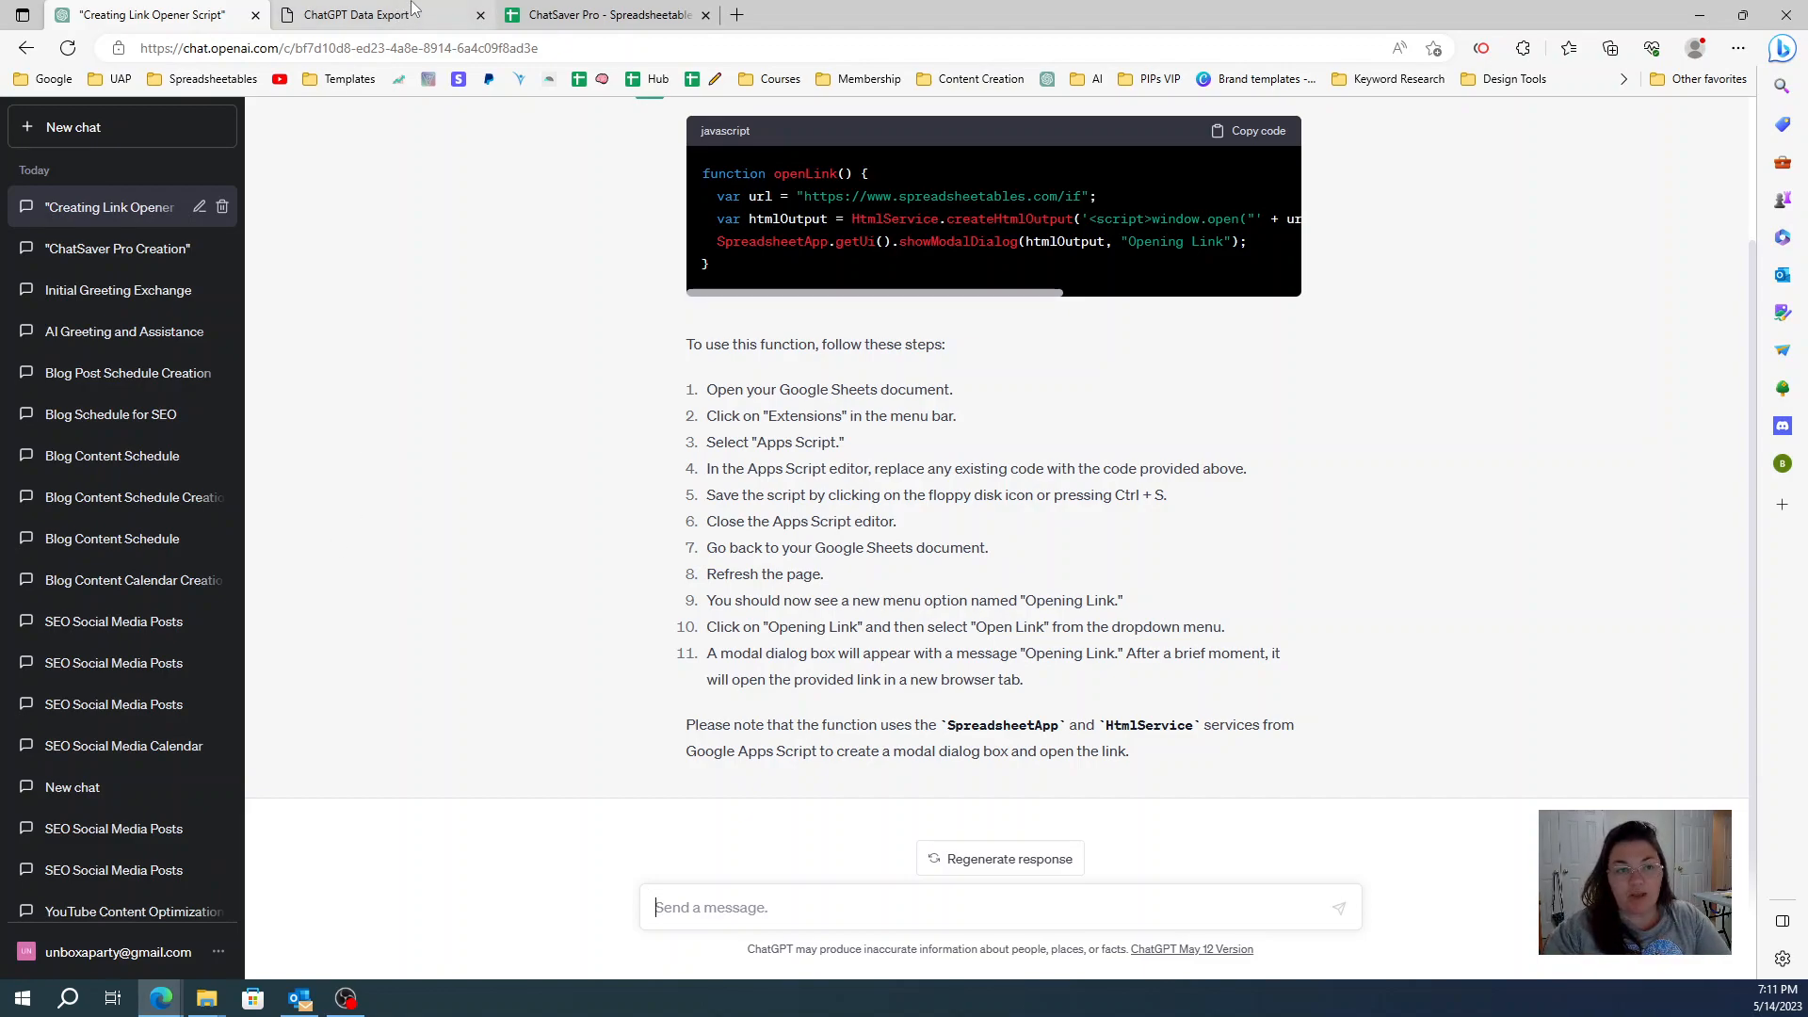
Step: Switch between the ChatSaver Pro spreadsheet and ChatGPT, ending on the spreadsheet
left_click(605, 14)
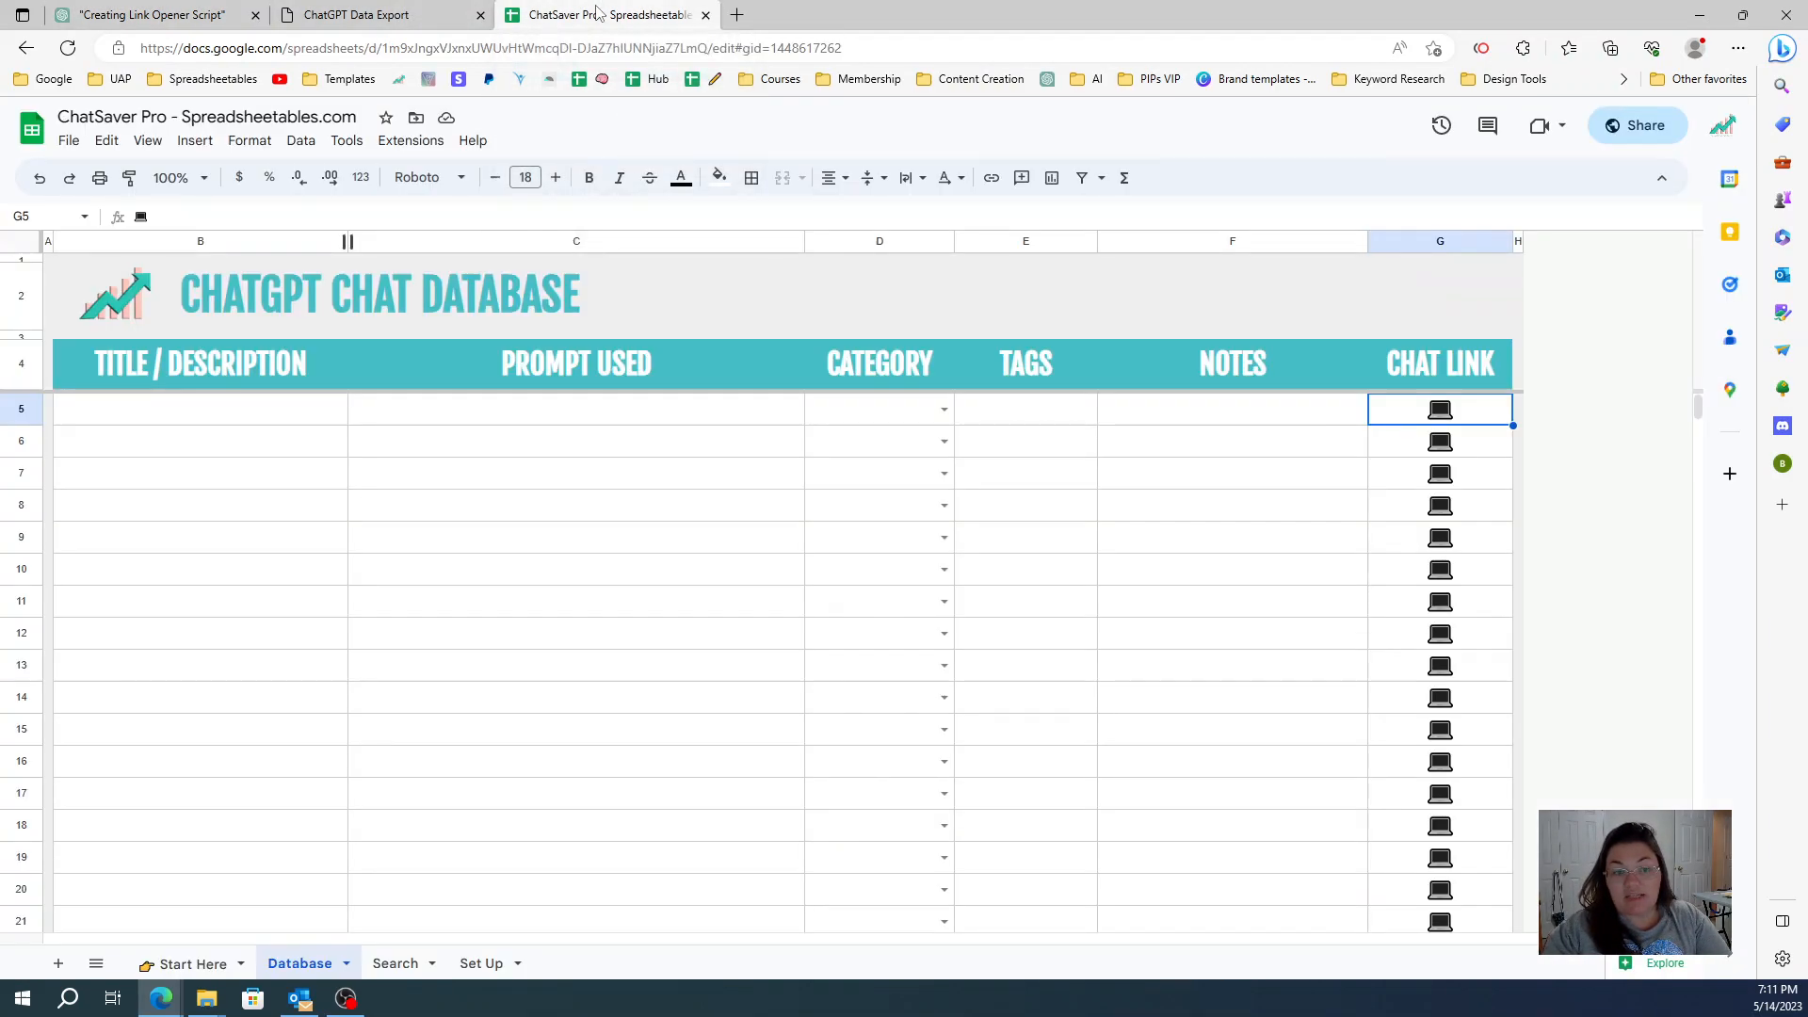
left_click(149, 14)
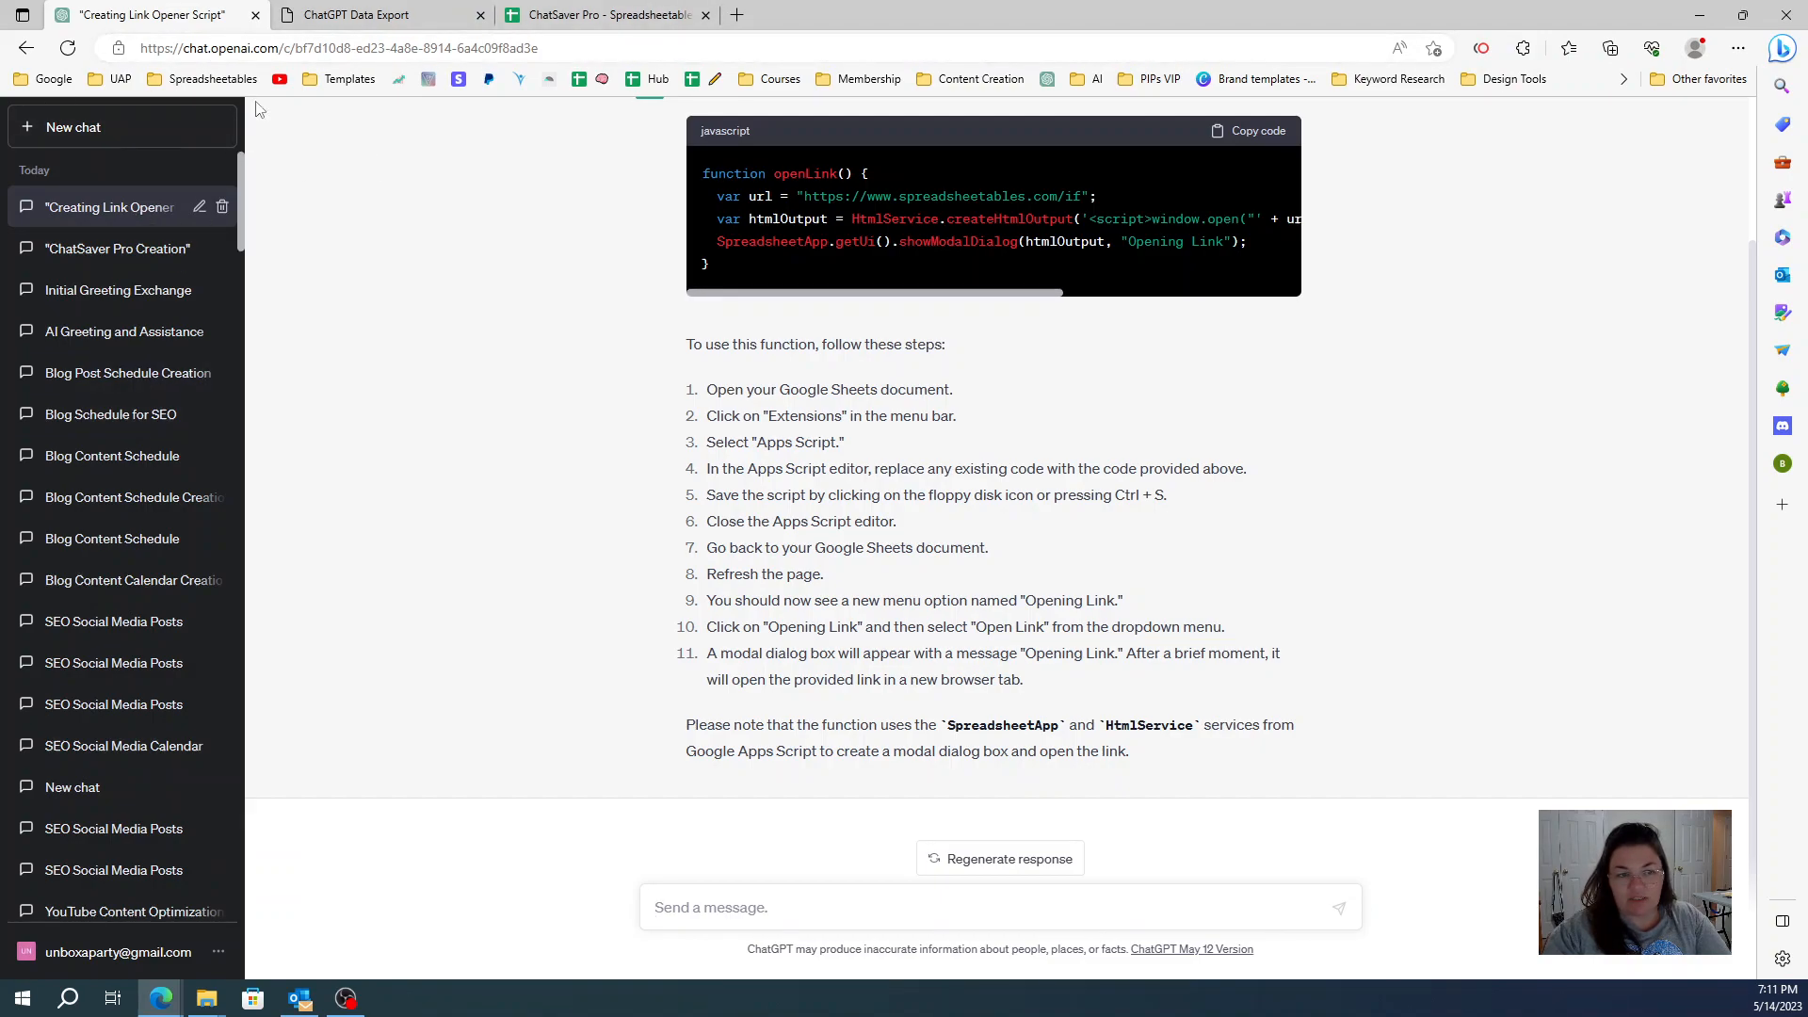
left_click(604, 14)
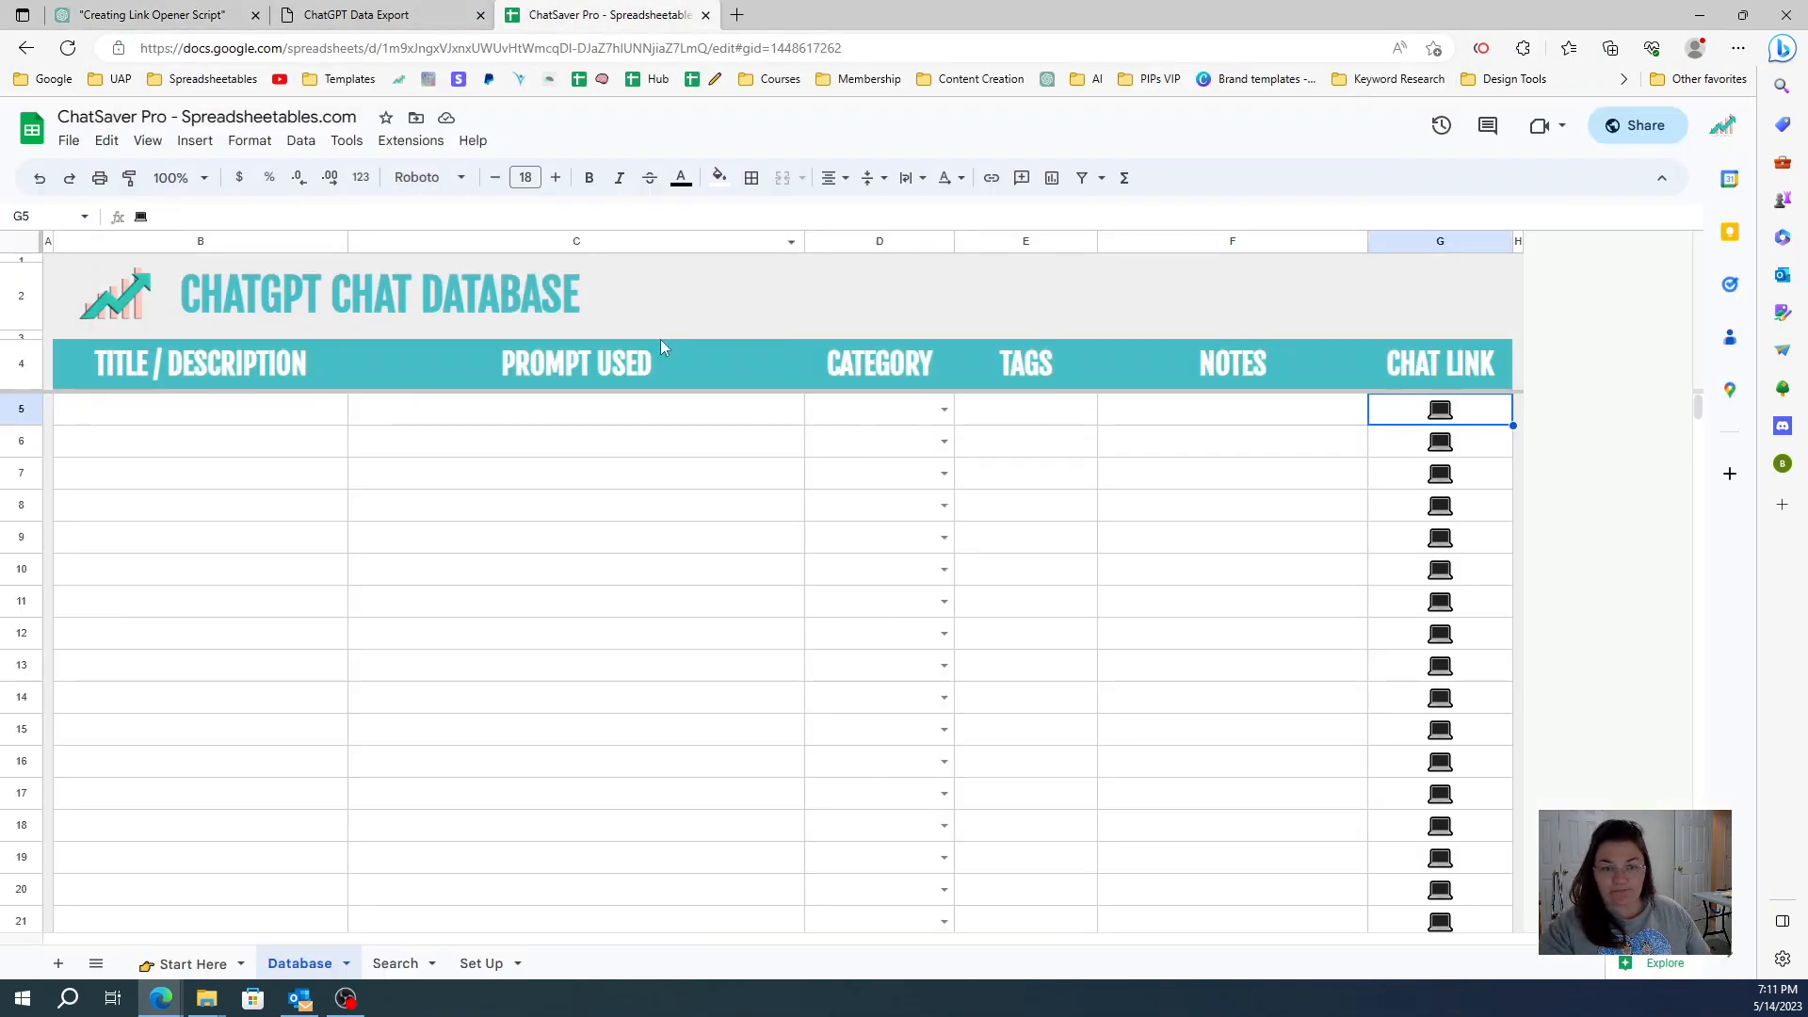
Step: Start inserting a link in cell G5, cancel it, and select the ChatGPT conversation URL
right_click(1439, 410)
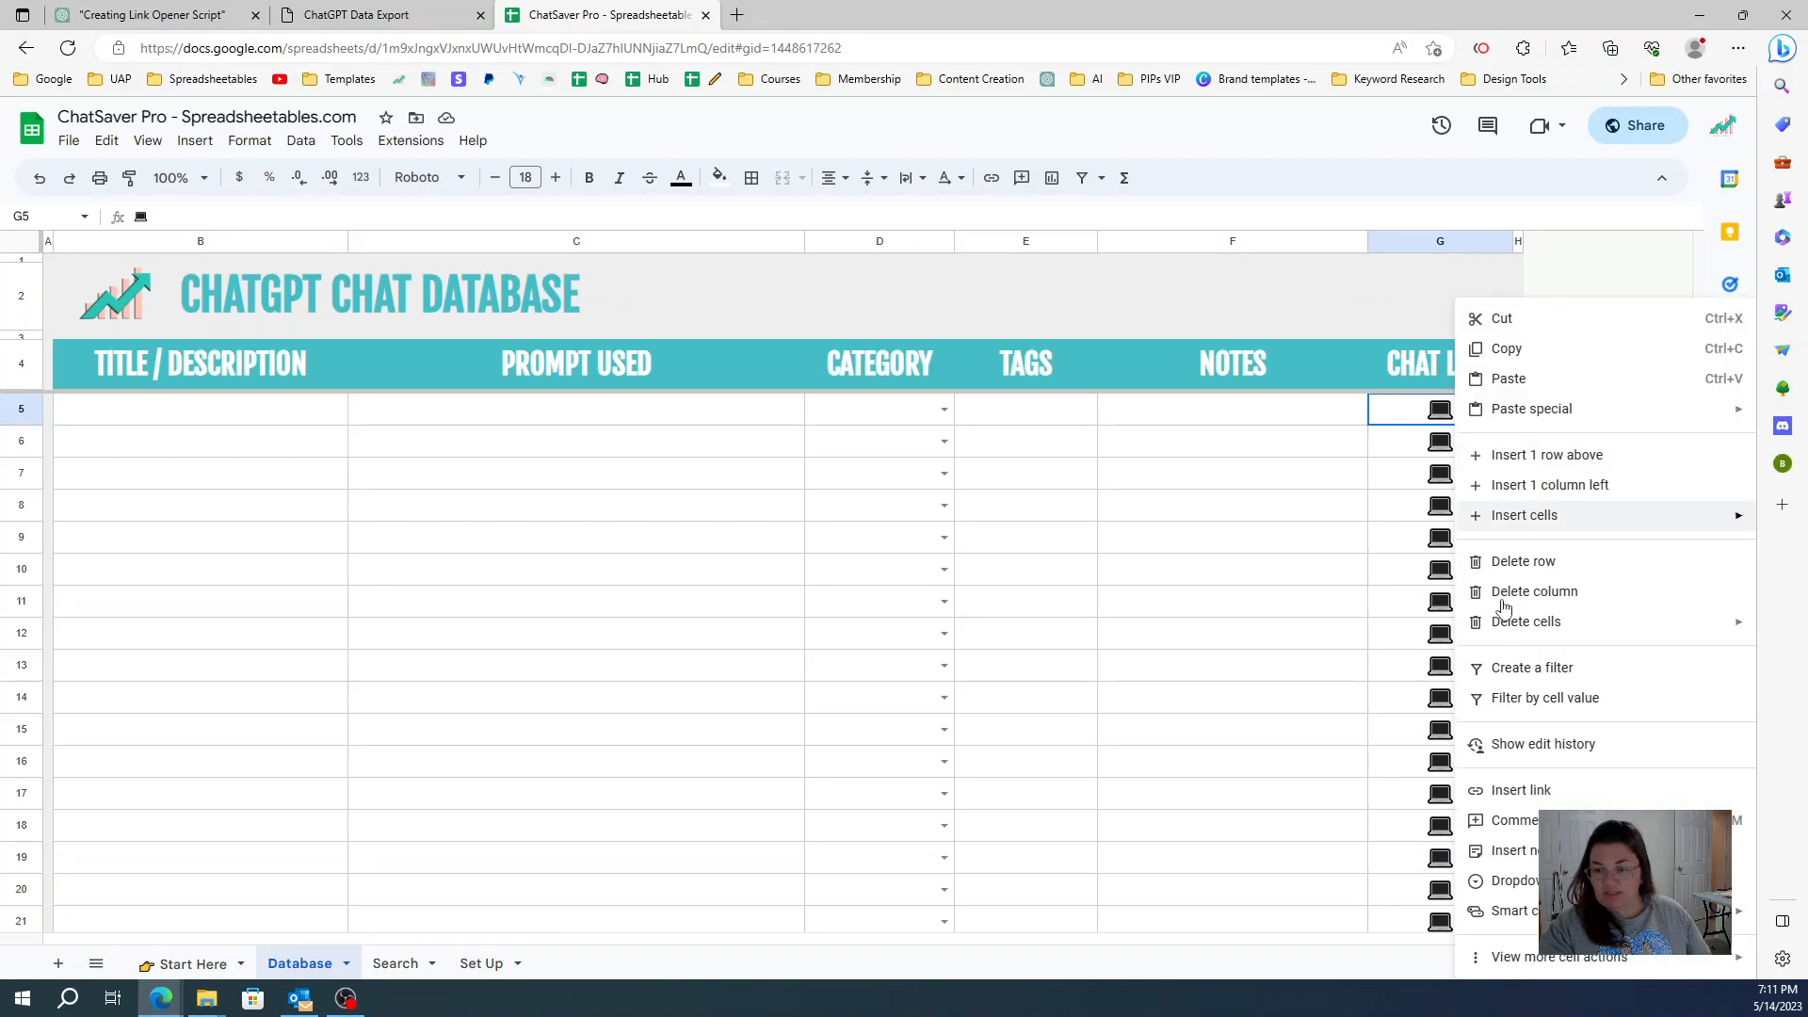
left_click(1520, 790)
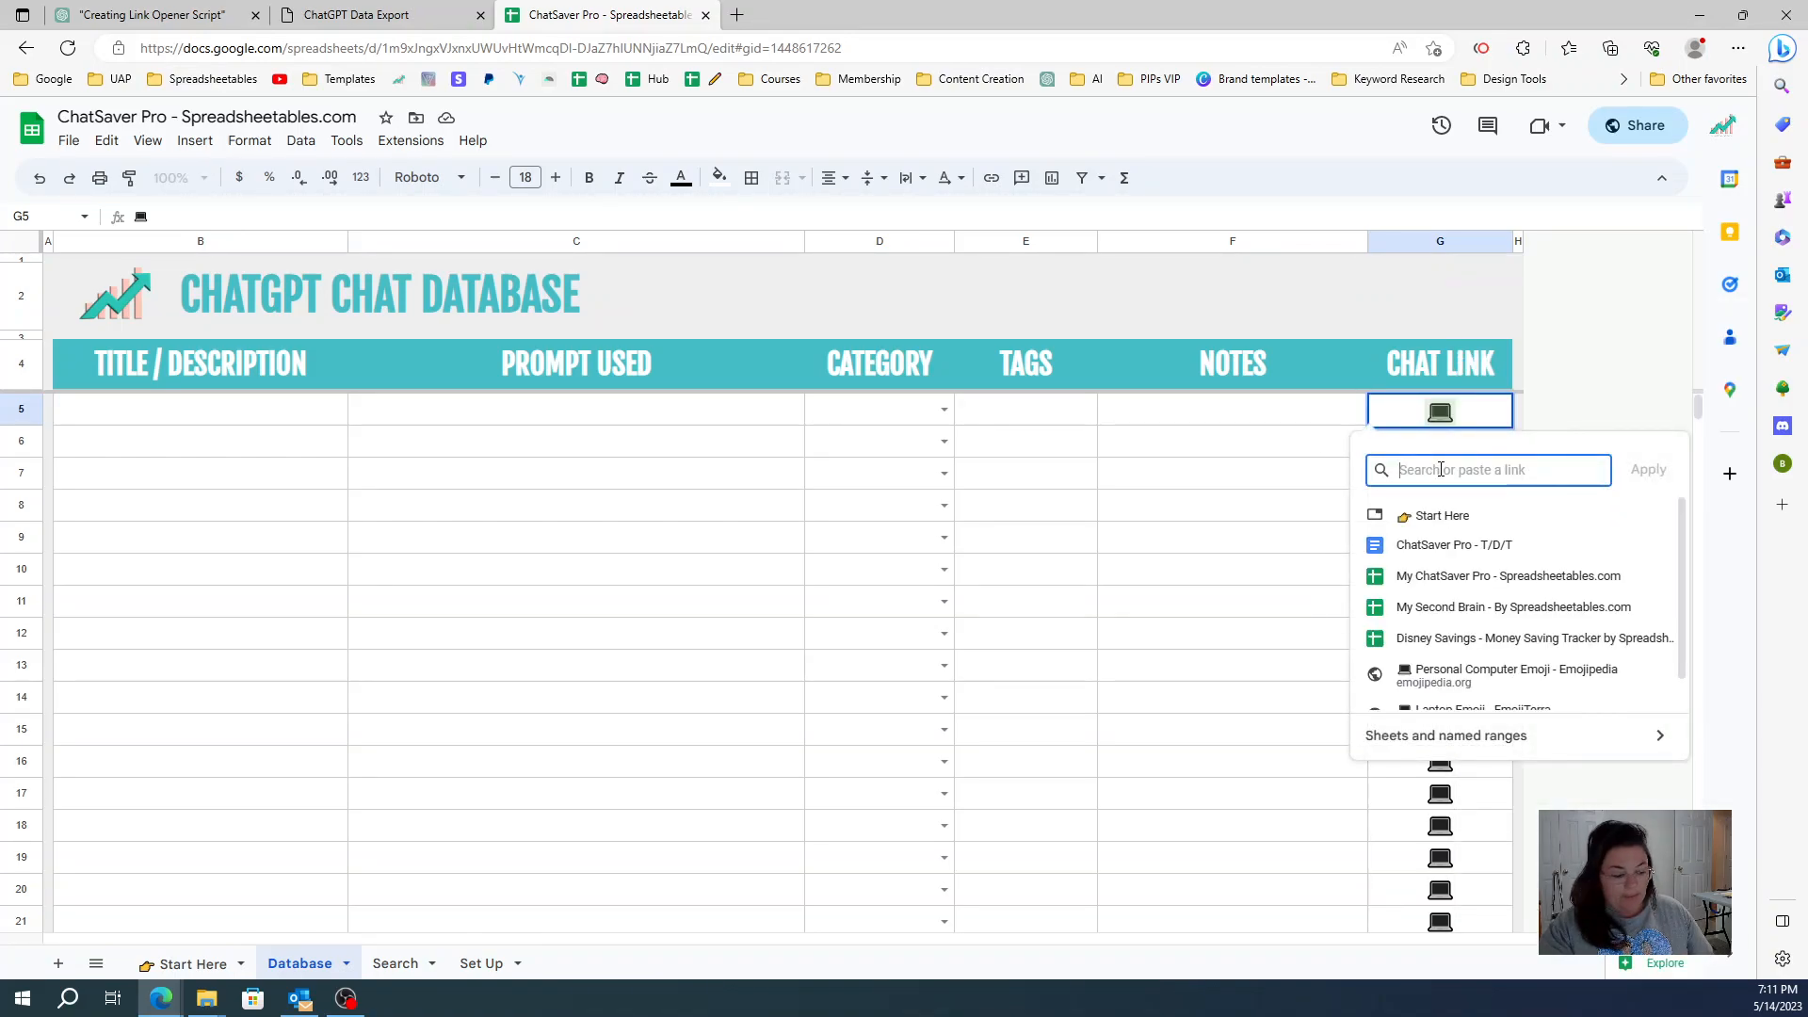
left_click(1232, 473)
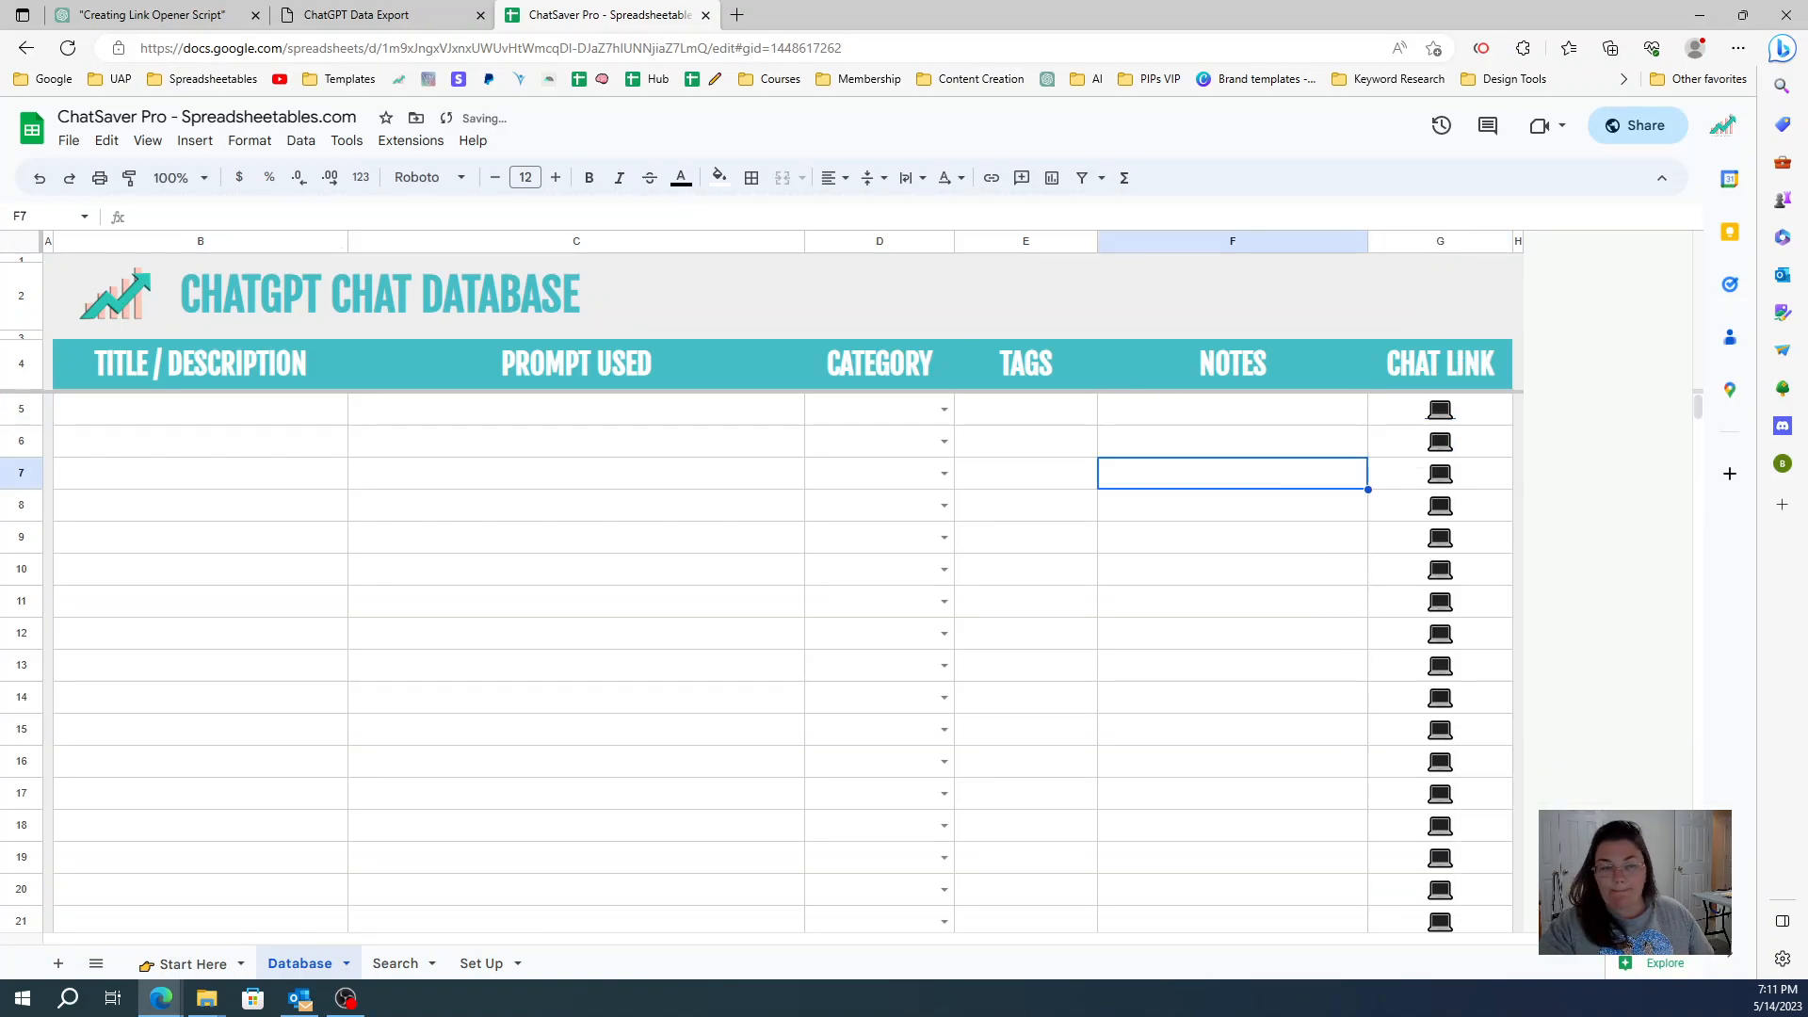
left_click(150, 15)
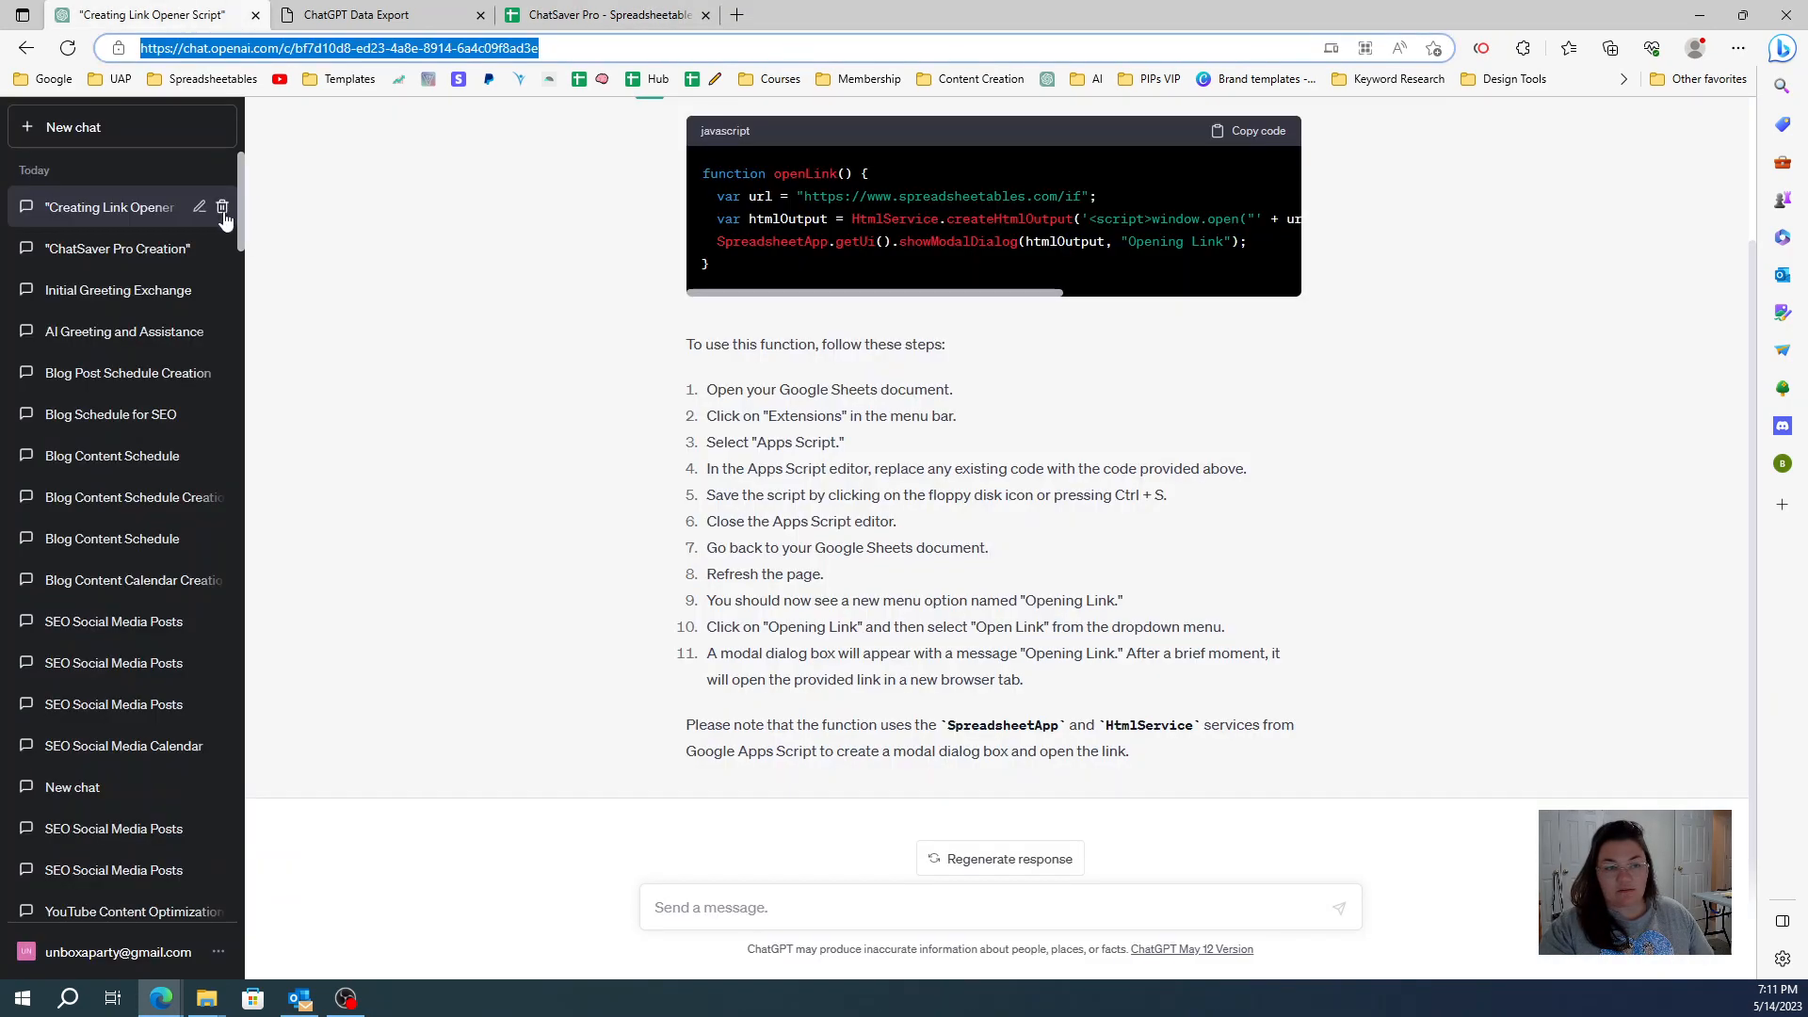
Step: Browse the ChatSaver Pro Creation and Initial Greeting Exchange chats, then open G5's chat link
left_click(221, 206)
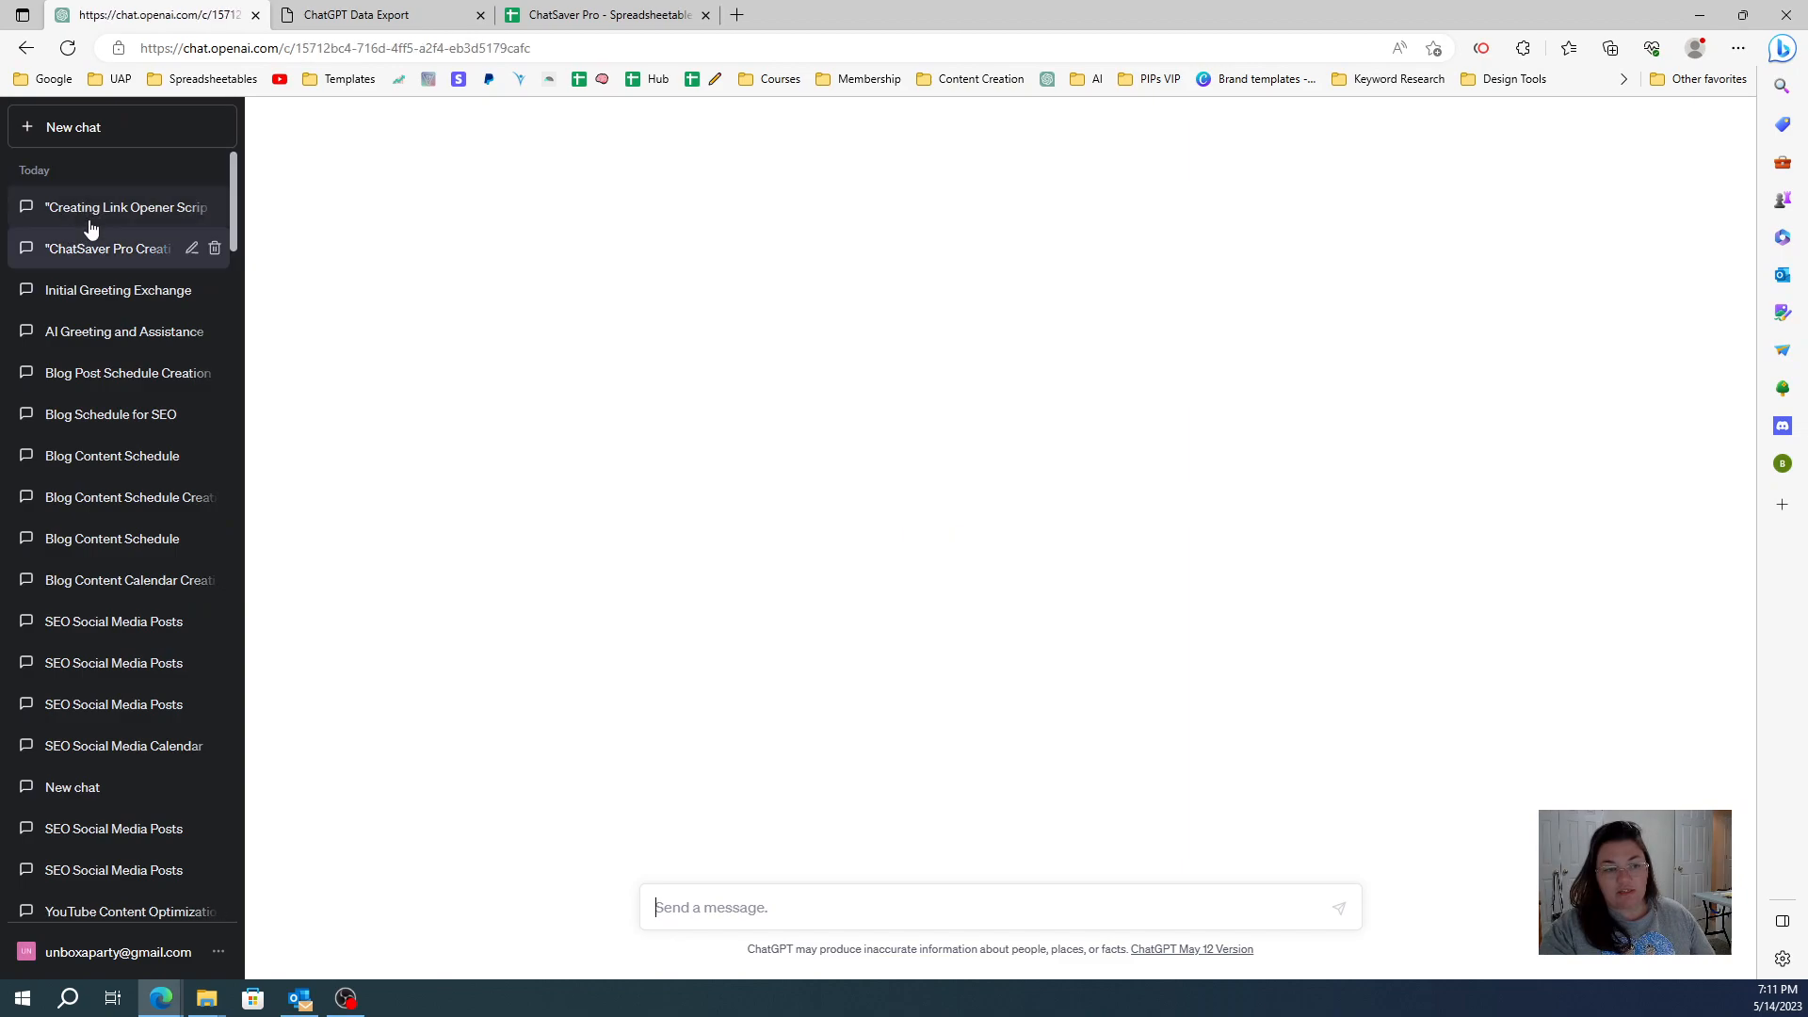
left_click(115, 289)
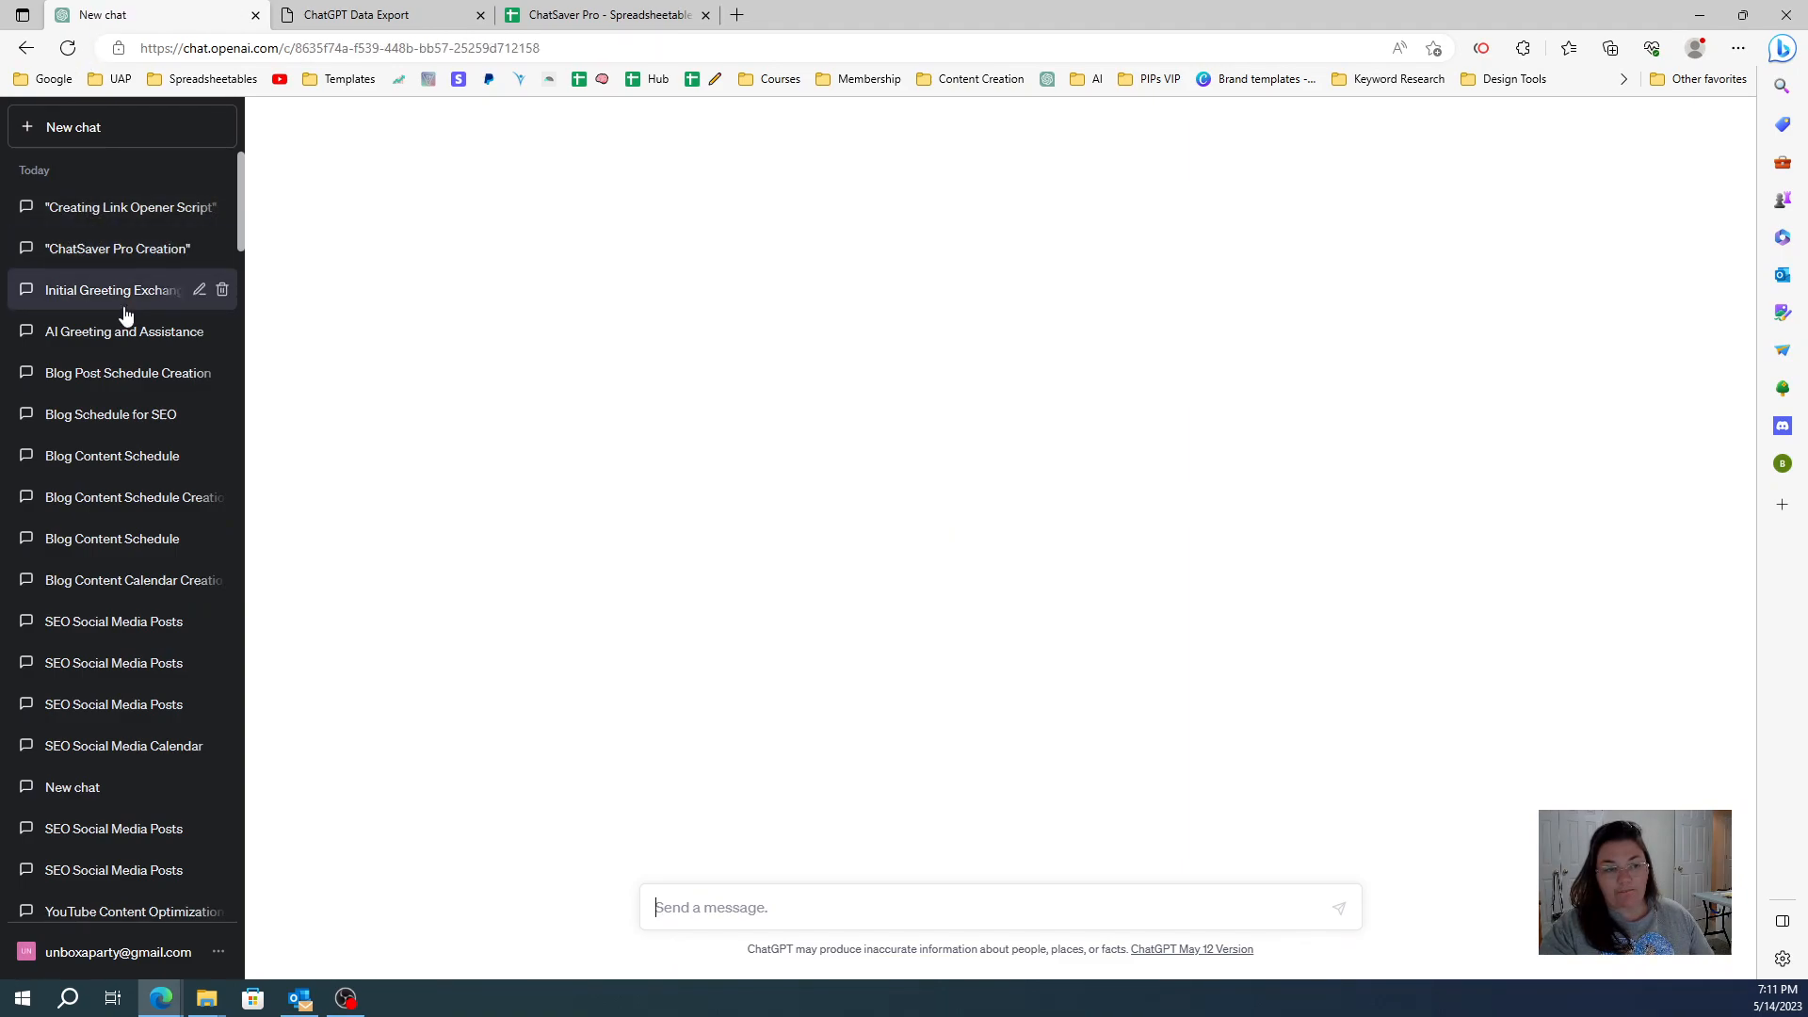
left_click(606, 15)
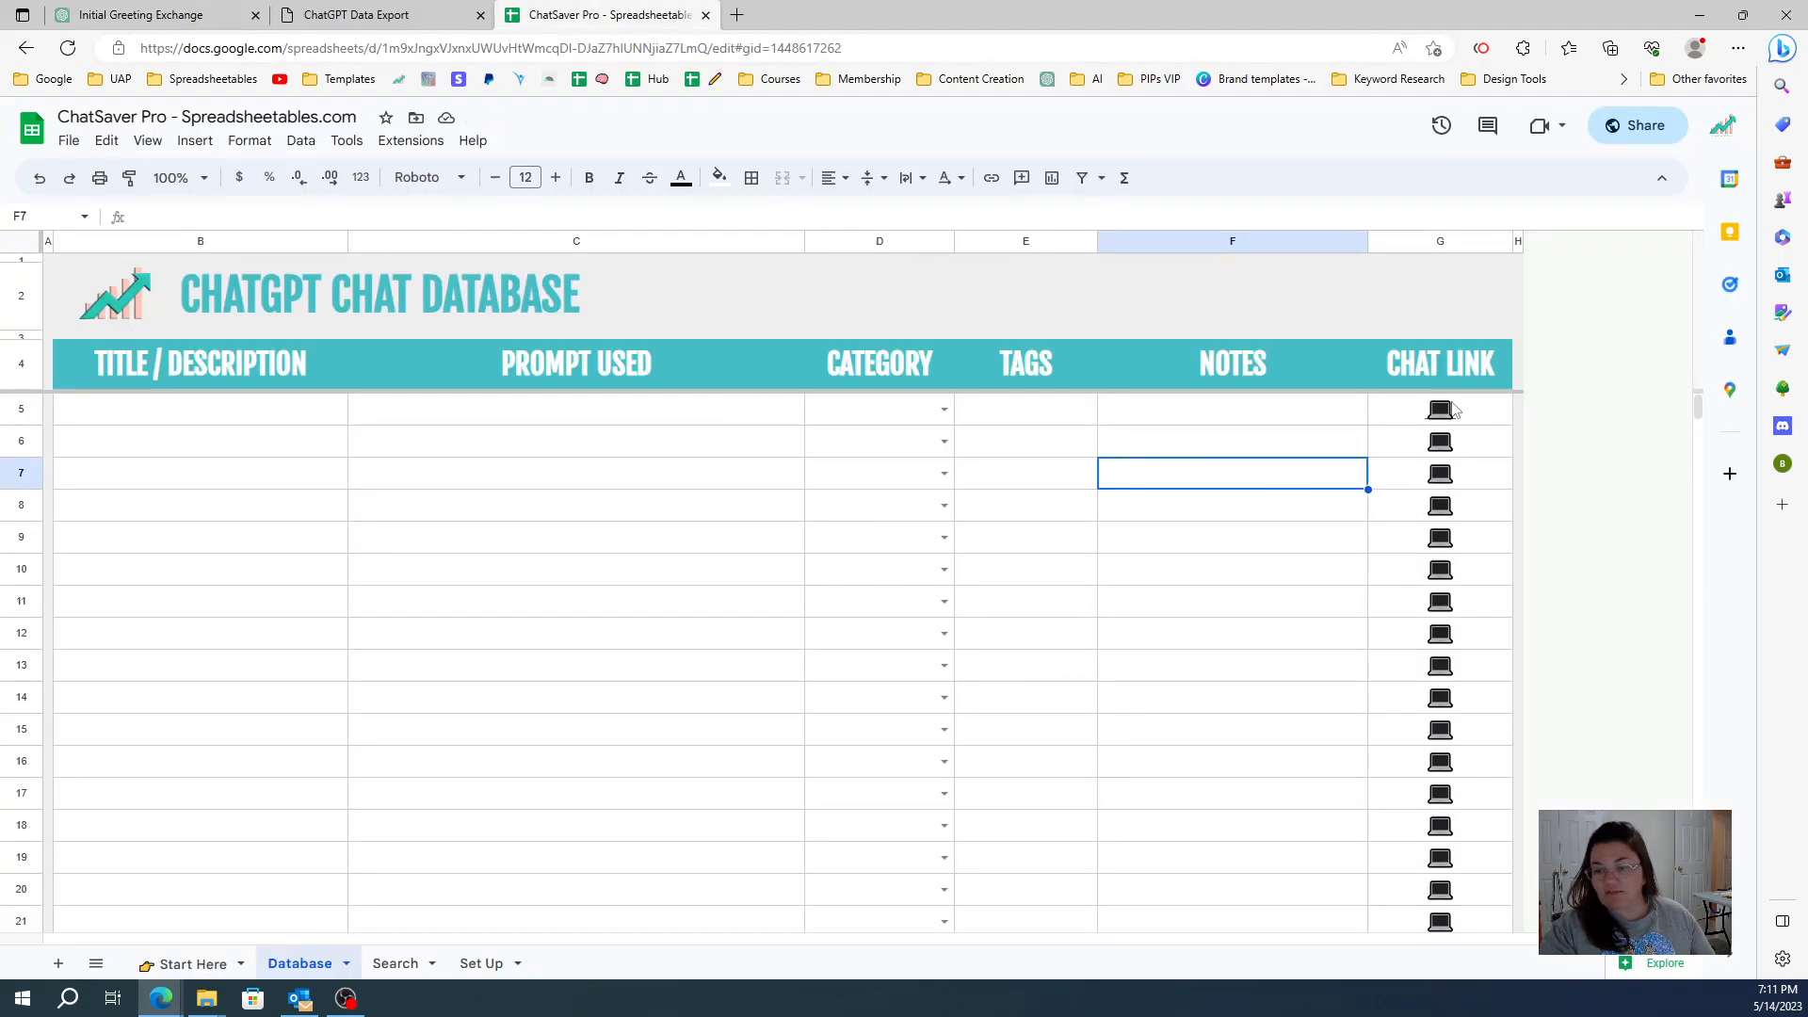
left_click(1439, 409)
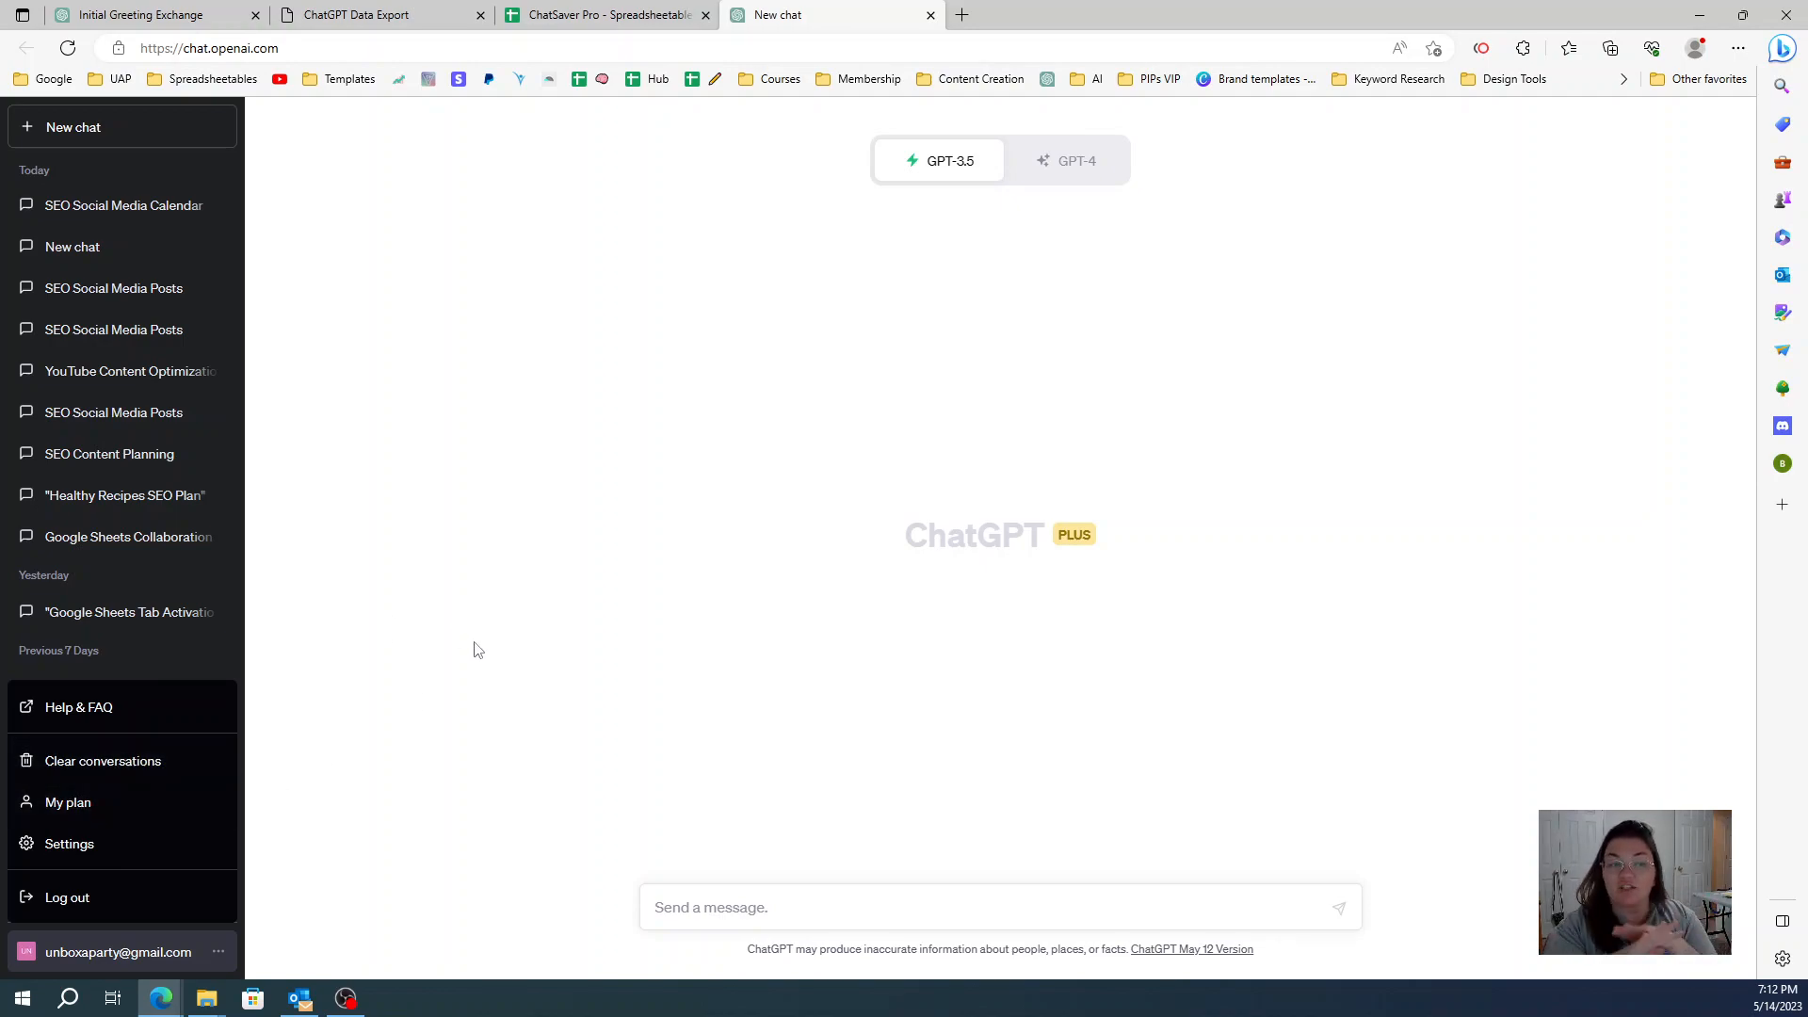
mouse_move(497, 605)
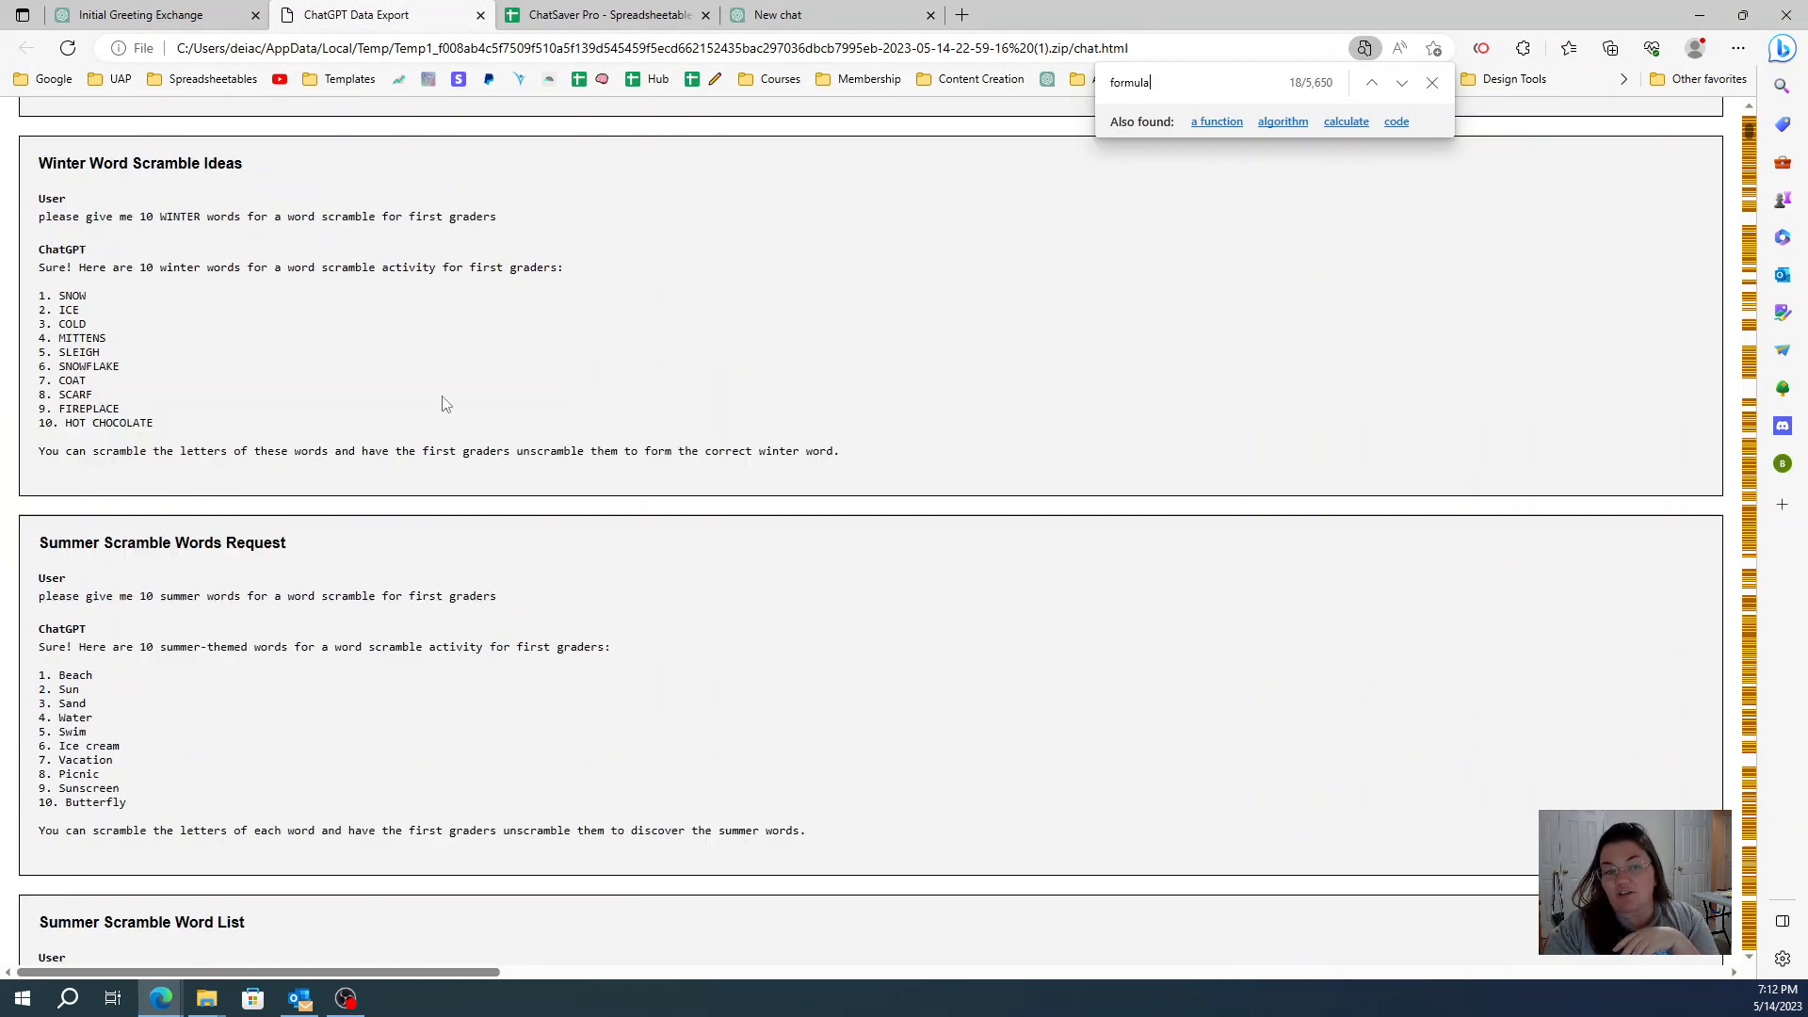
Step: Pass through the new ChatGPT chat and return to the ChatSaver Pro Database sheet
left_click(784, 16)
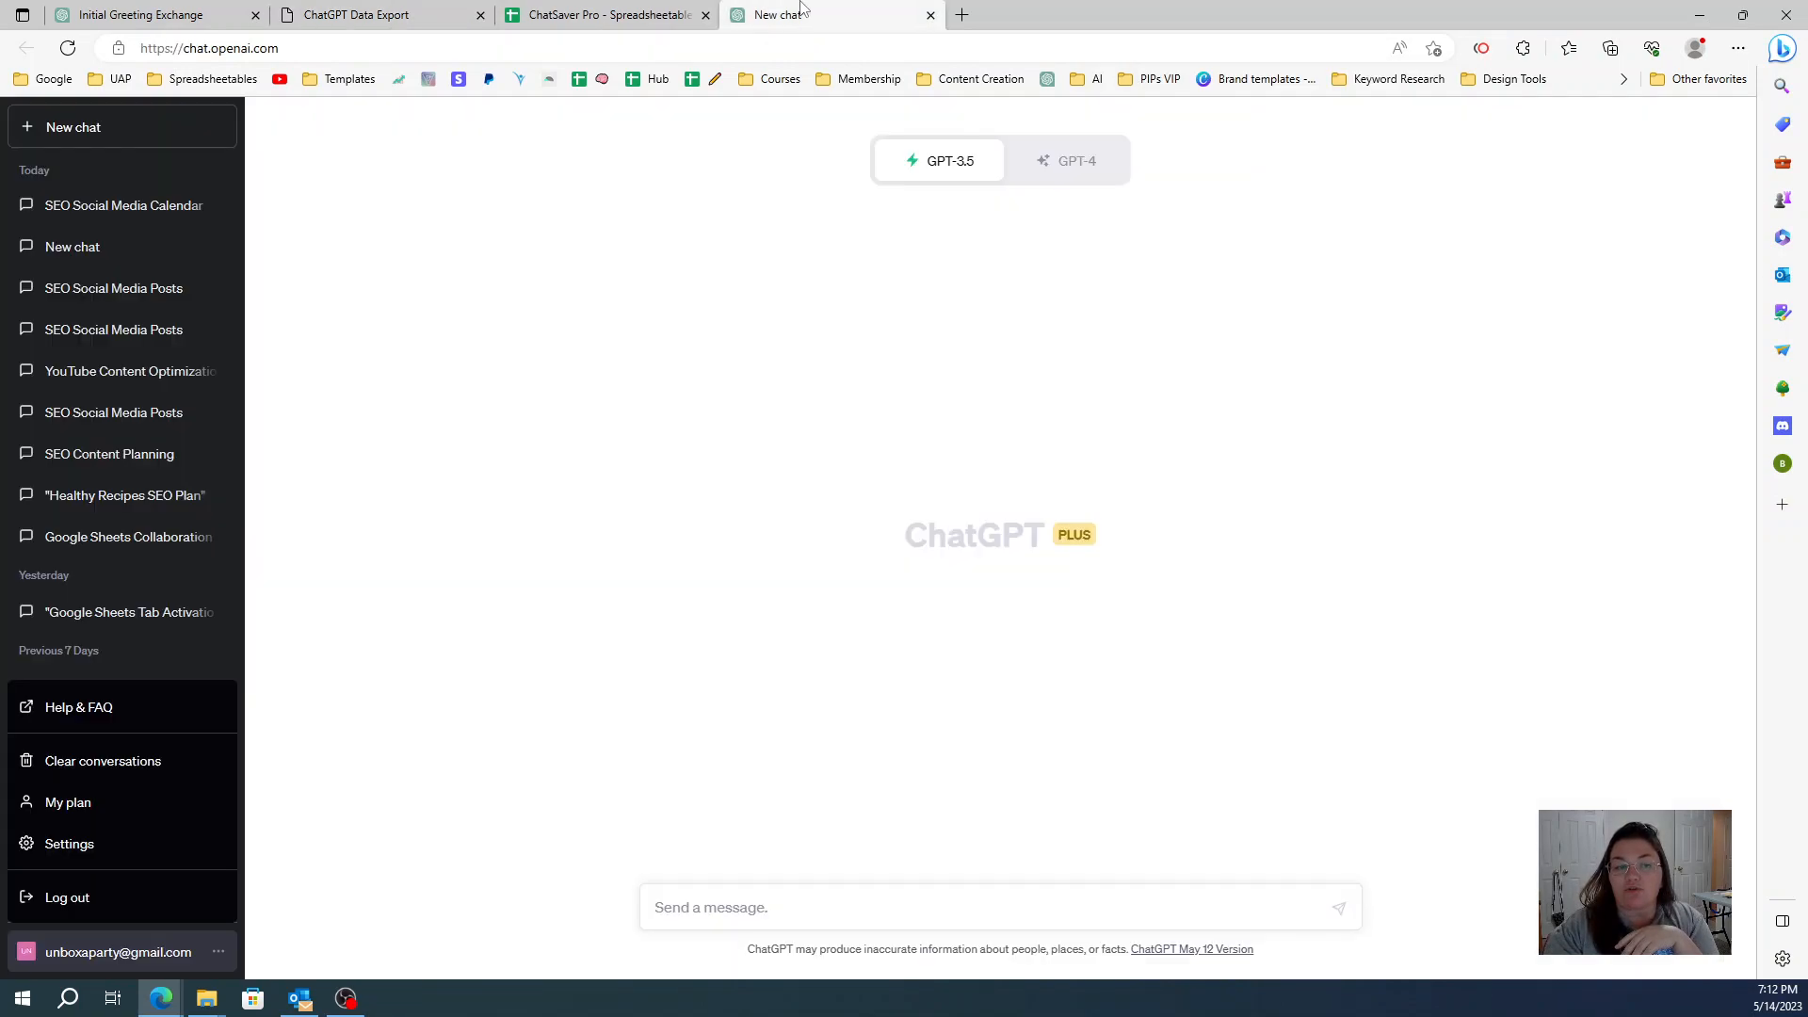
left_click(605, 15)
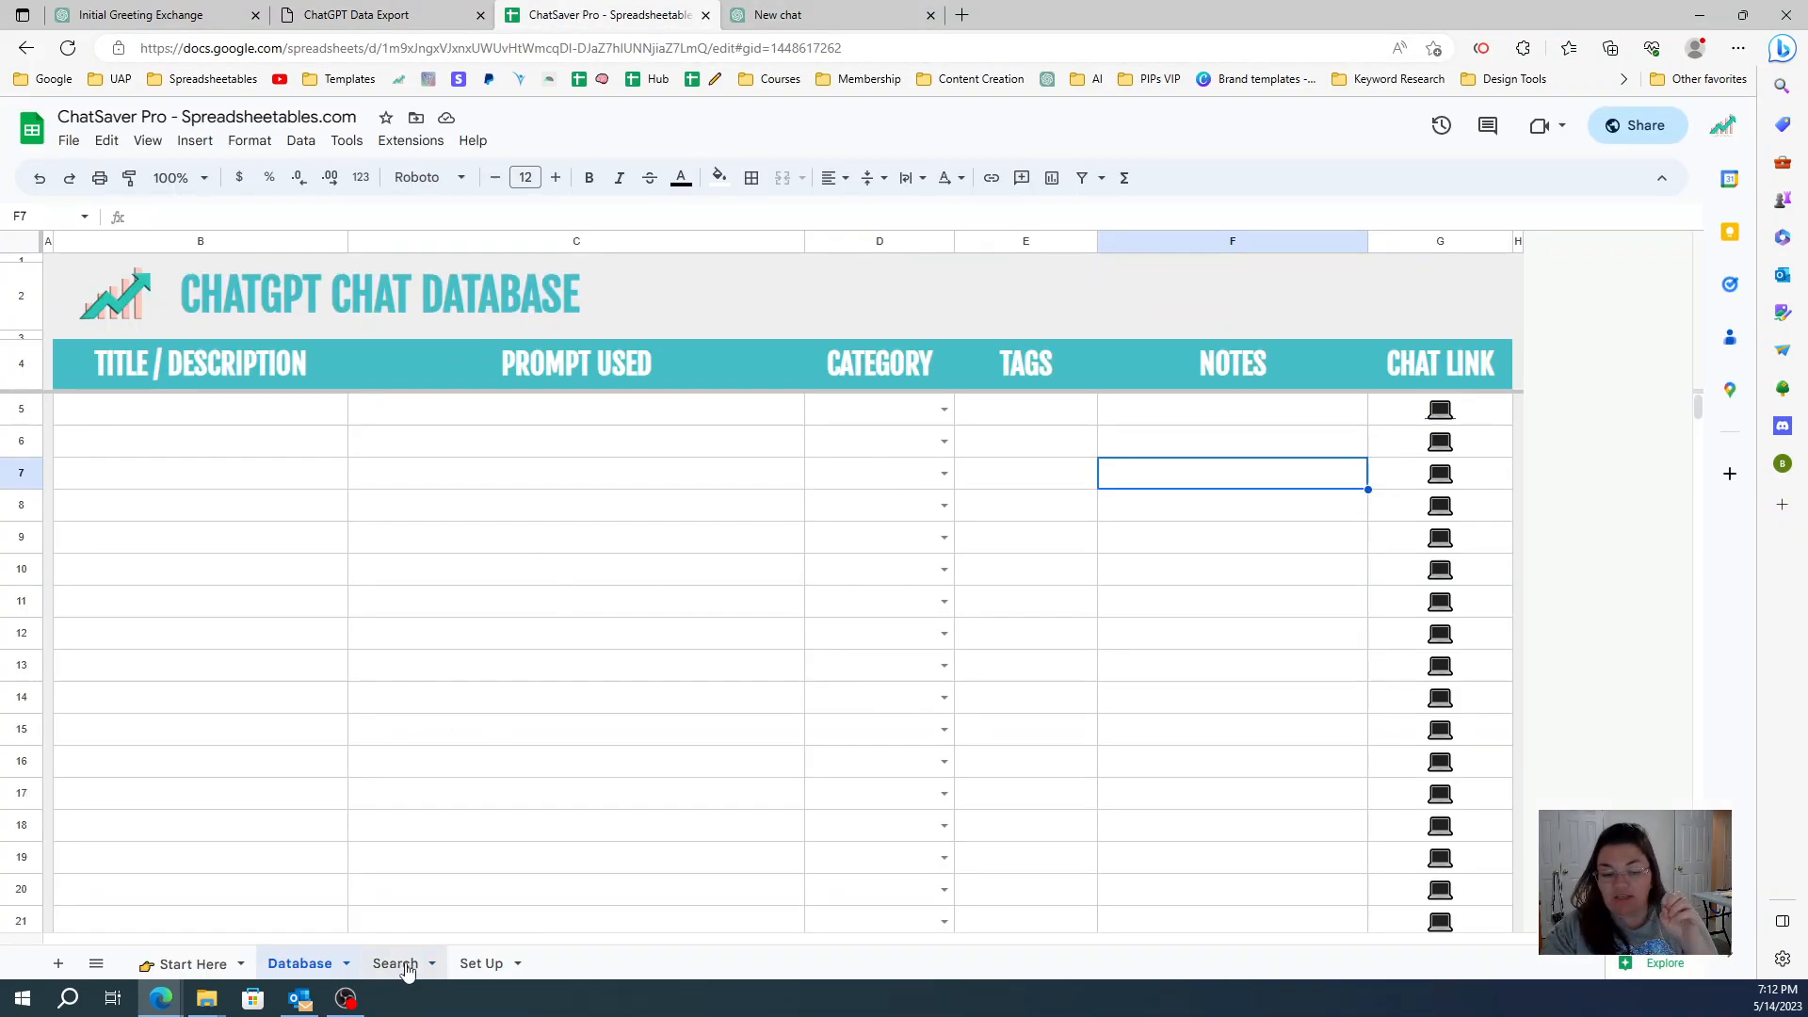
Step: Tour the Search sheet's C4 search box and CATEGORY header, then return to the exported chat page
left_click(393, 962)
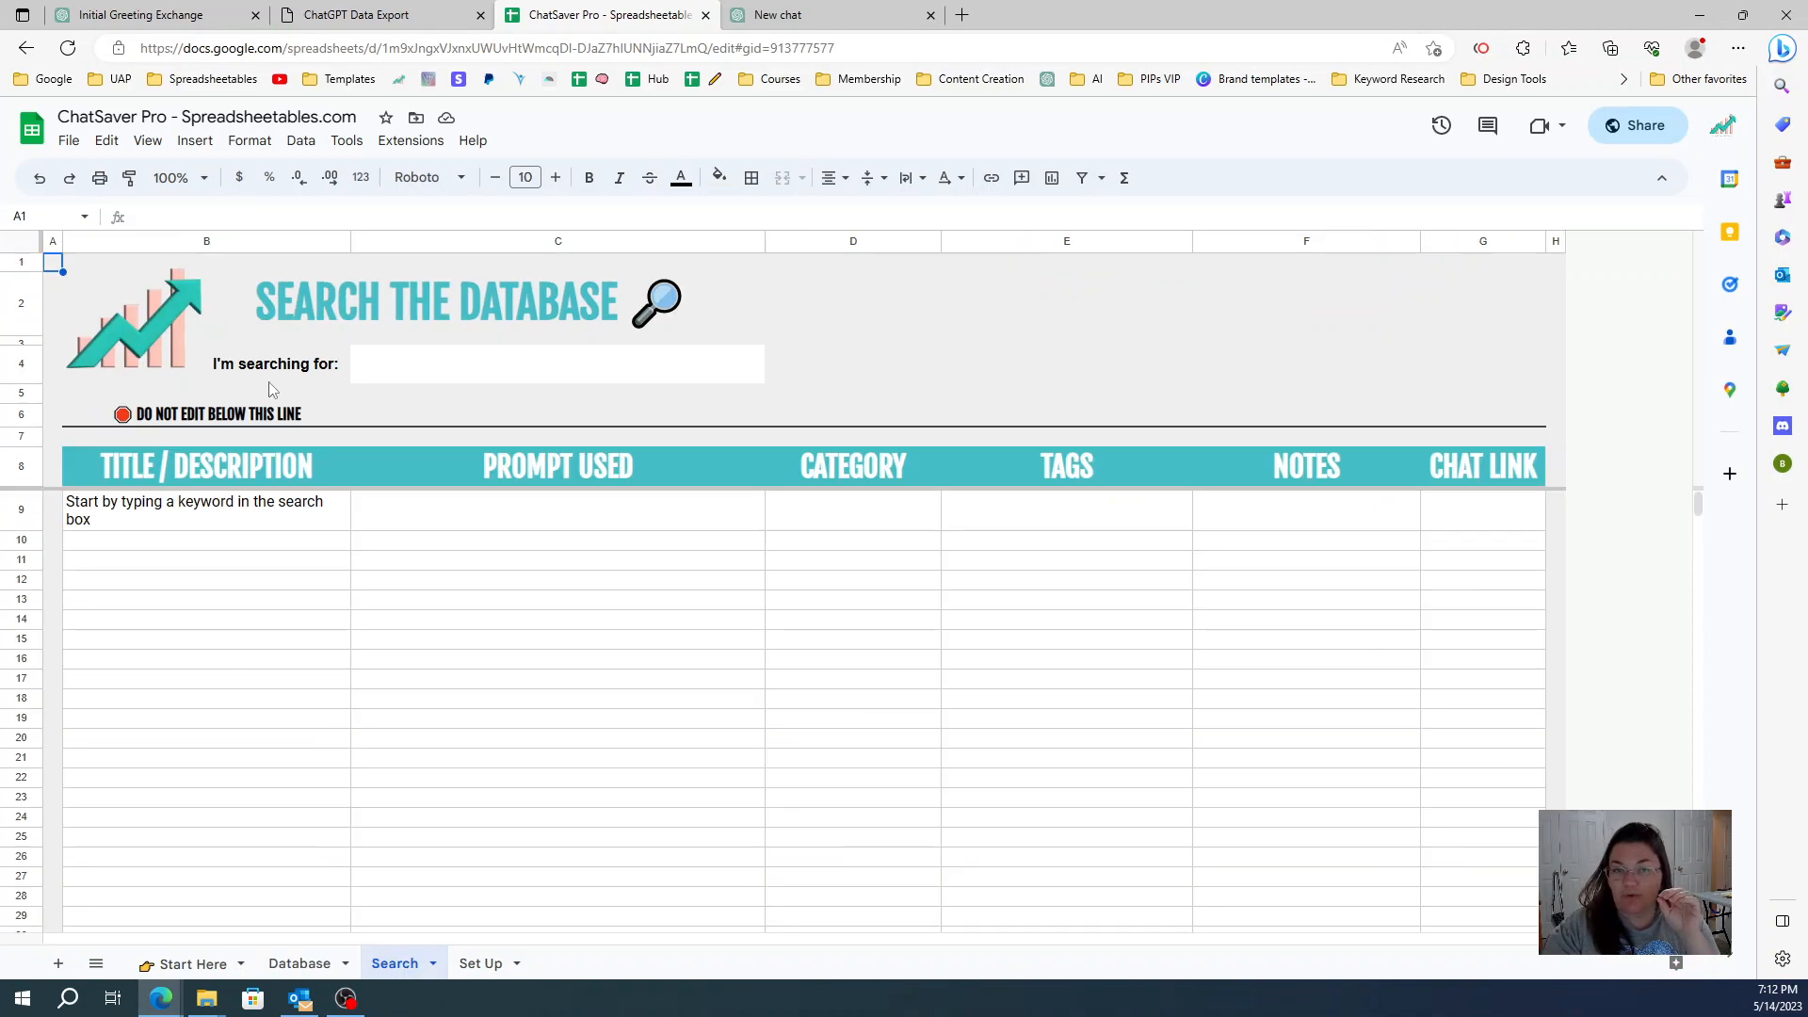
mouse_move(662, 497)
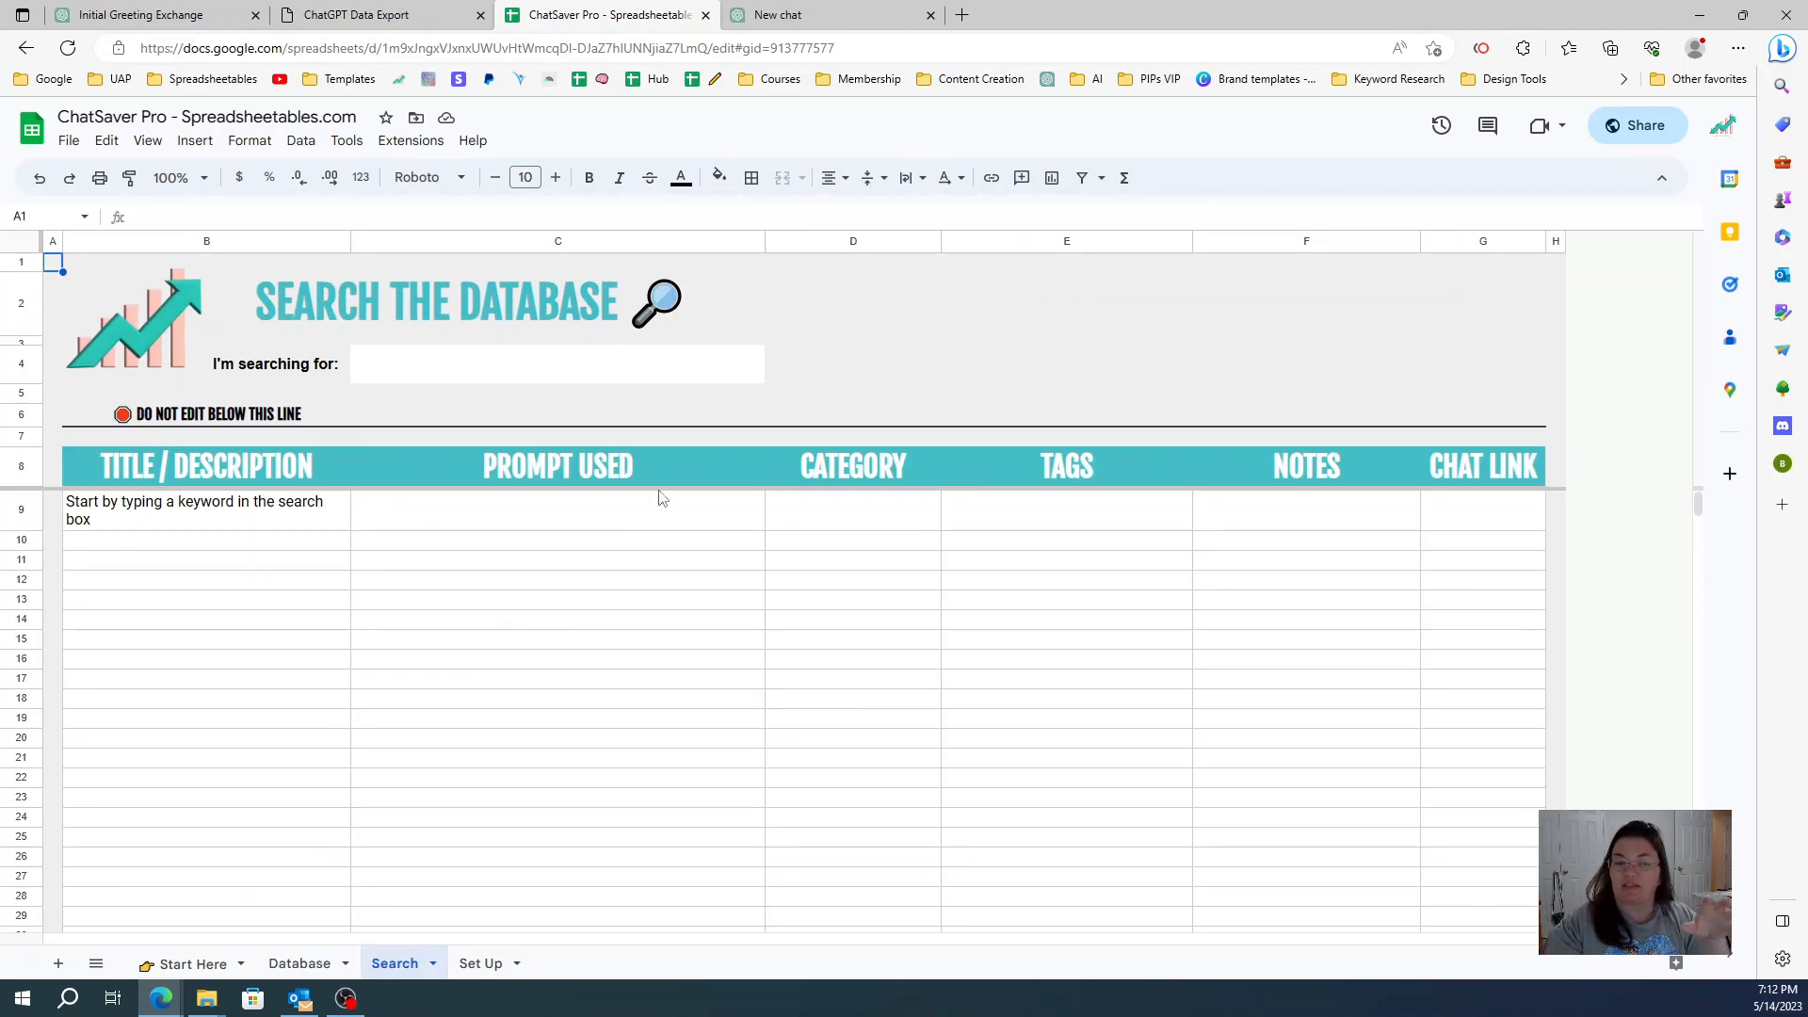
left_click(557, 363)
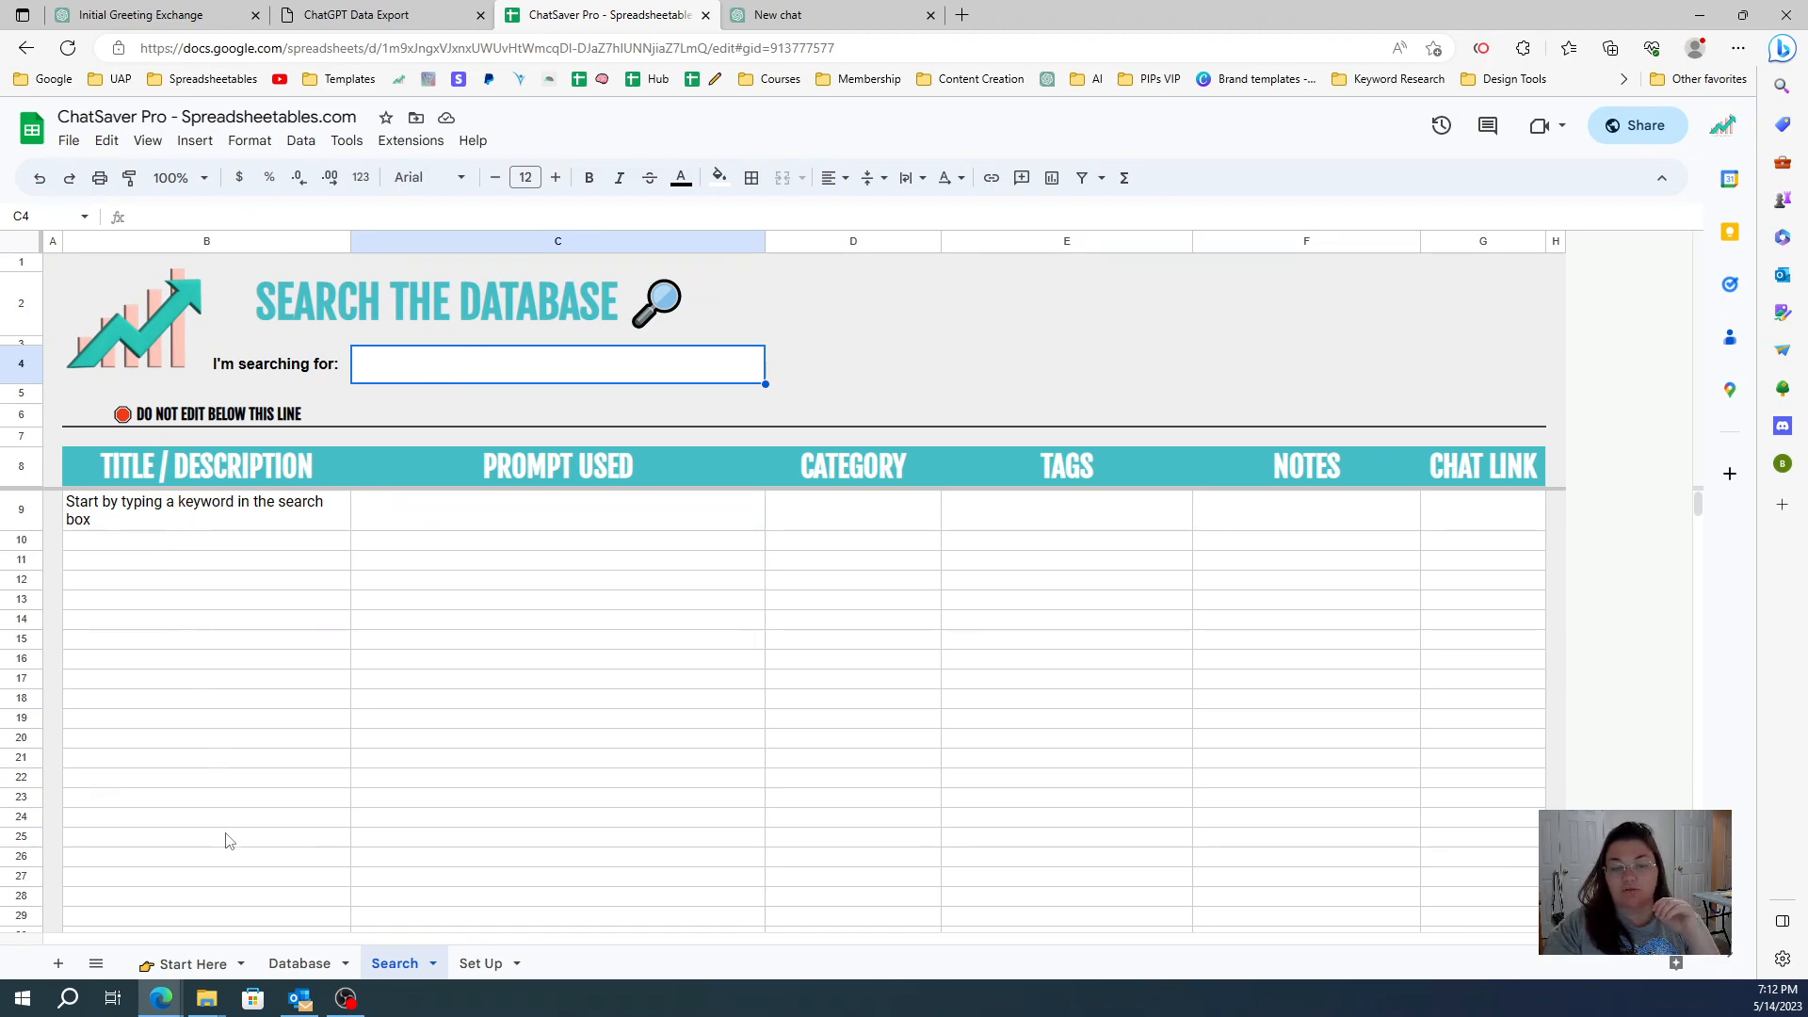
mouse_move(856, 724)
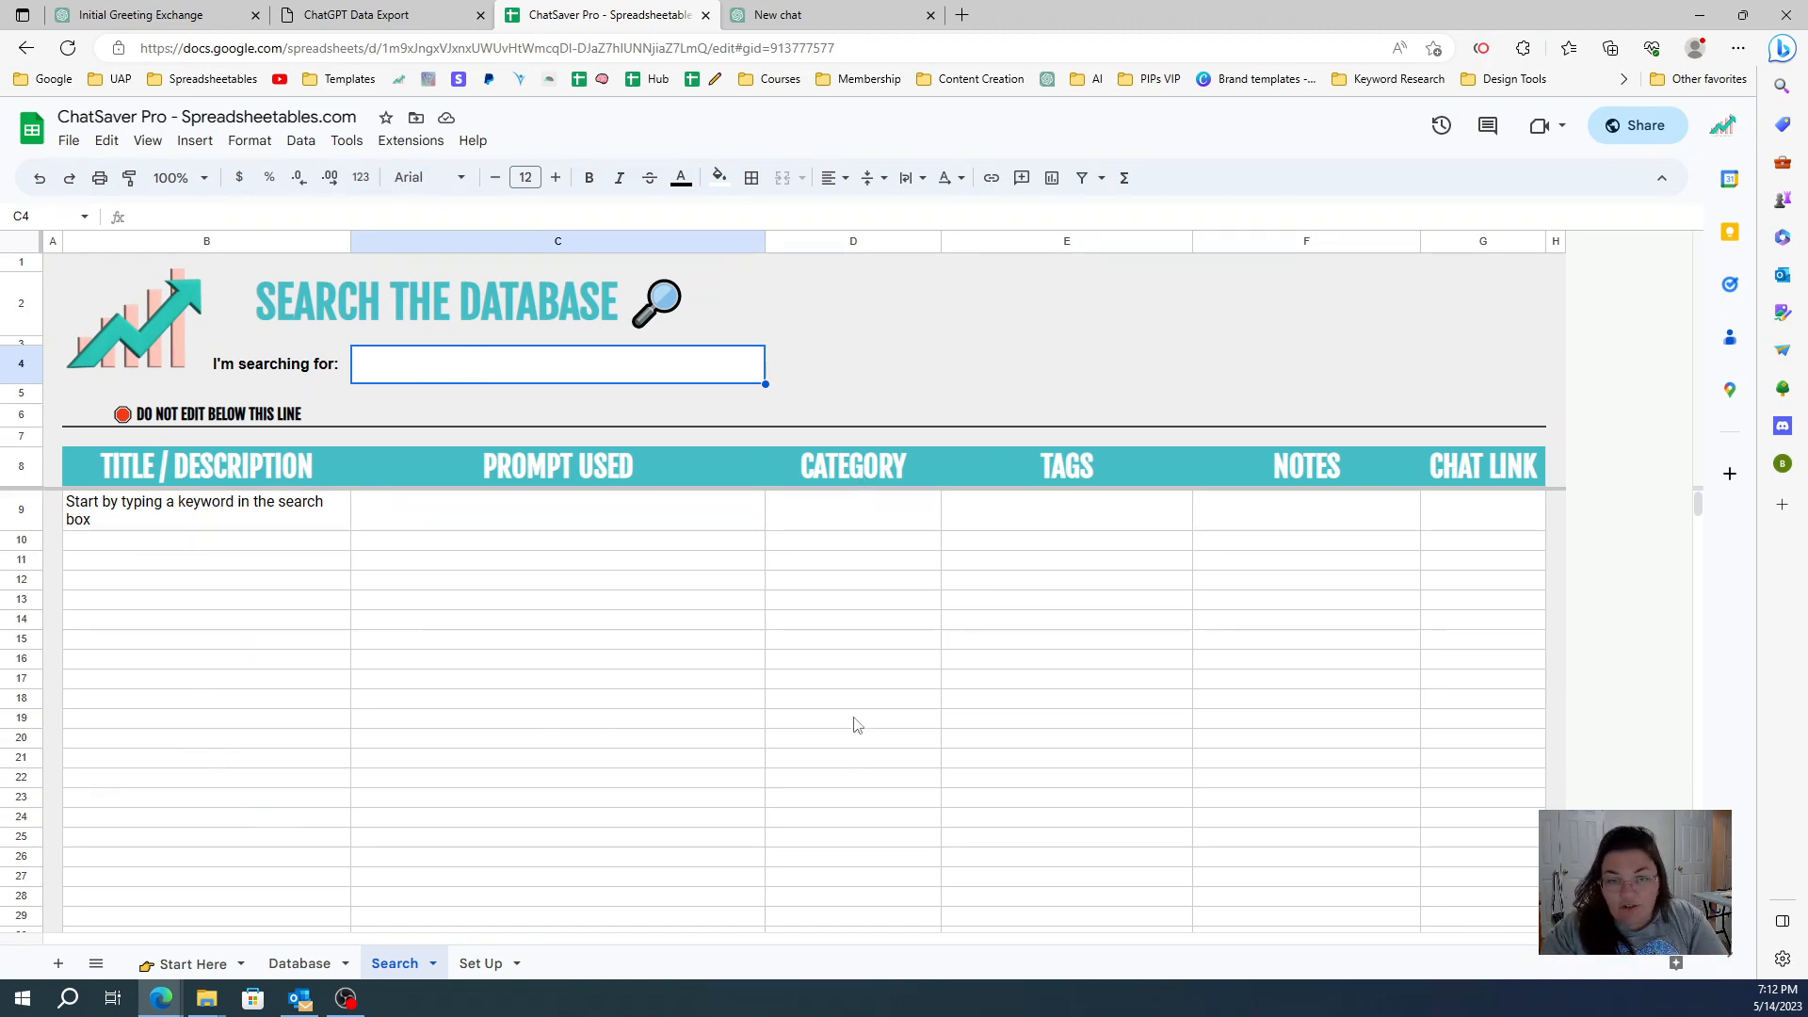
left_click(852, 466)
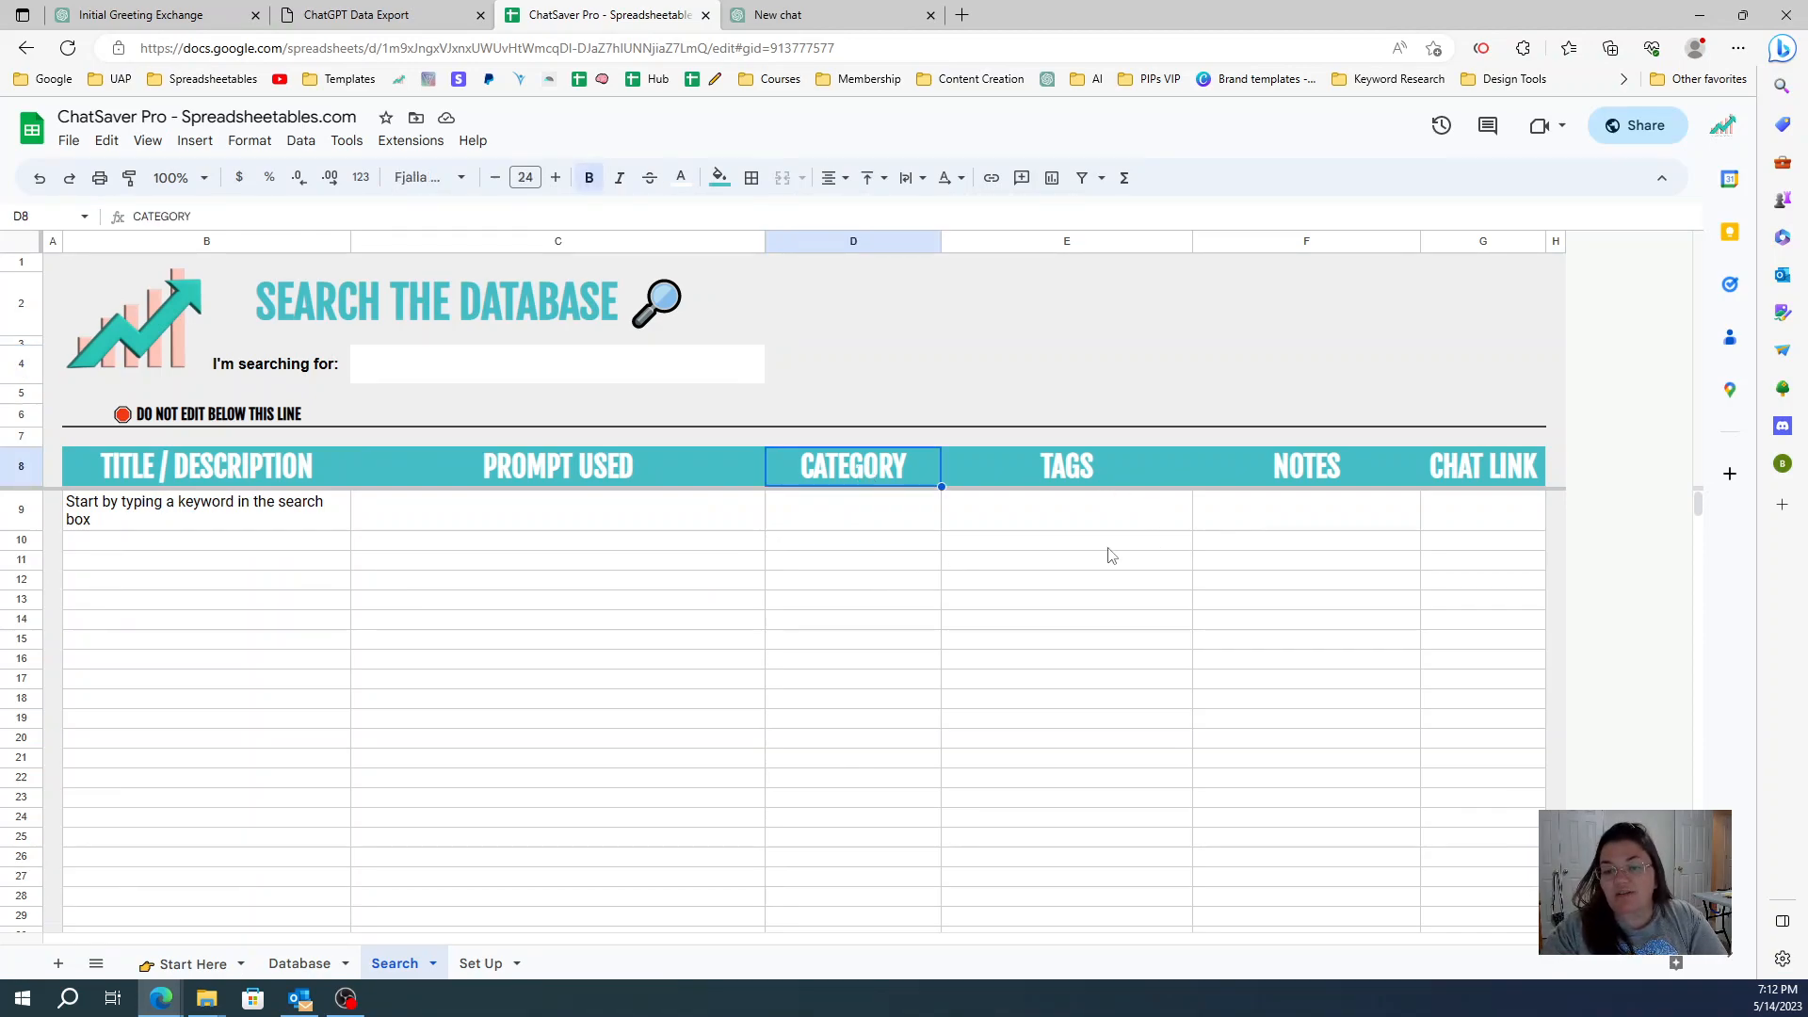
left_click(1064, 540)
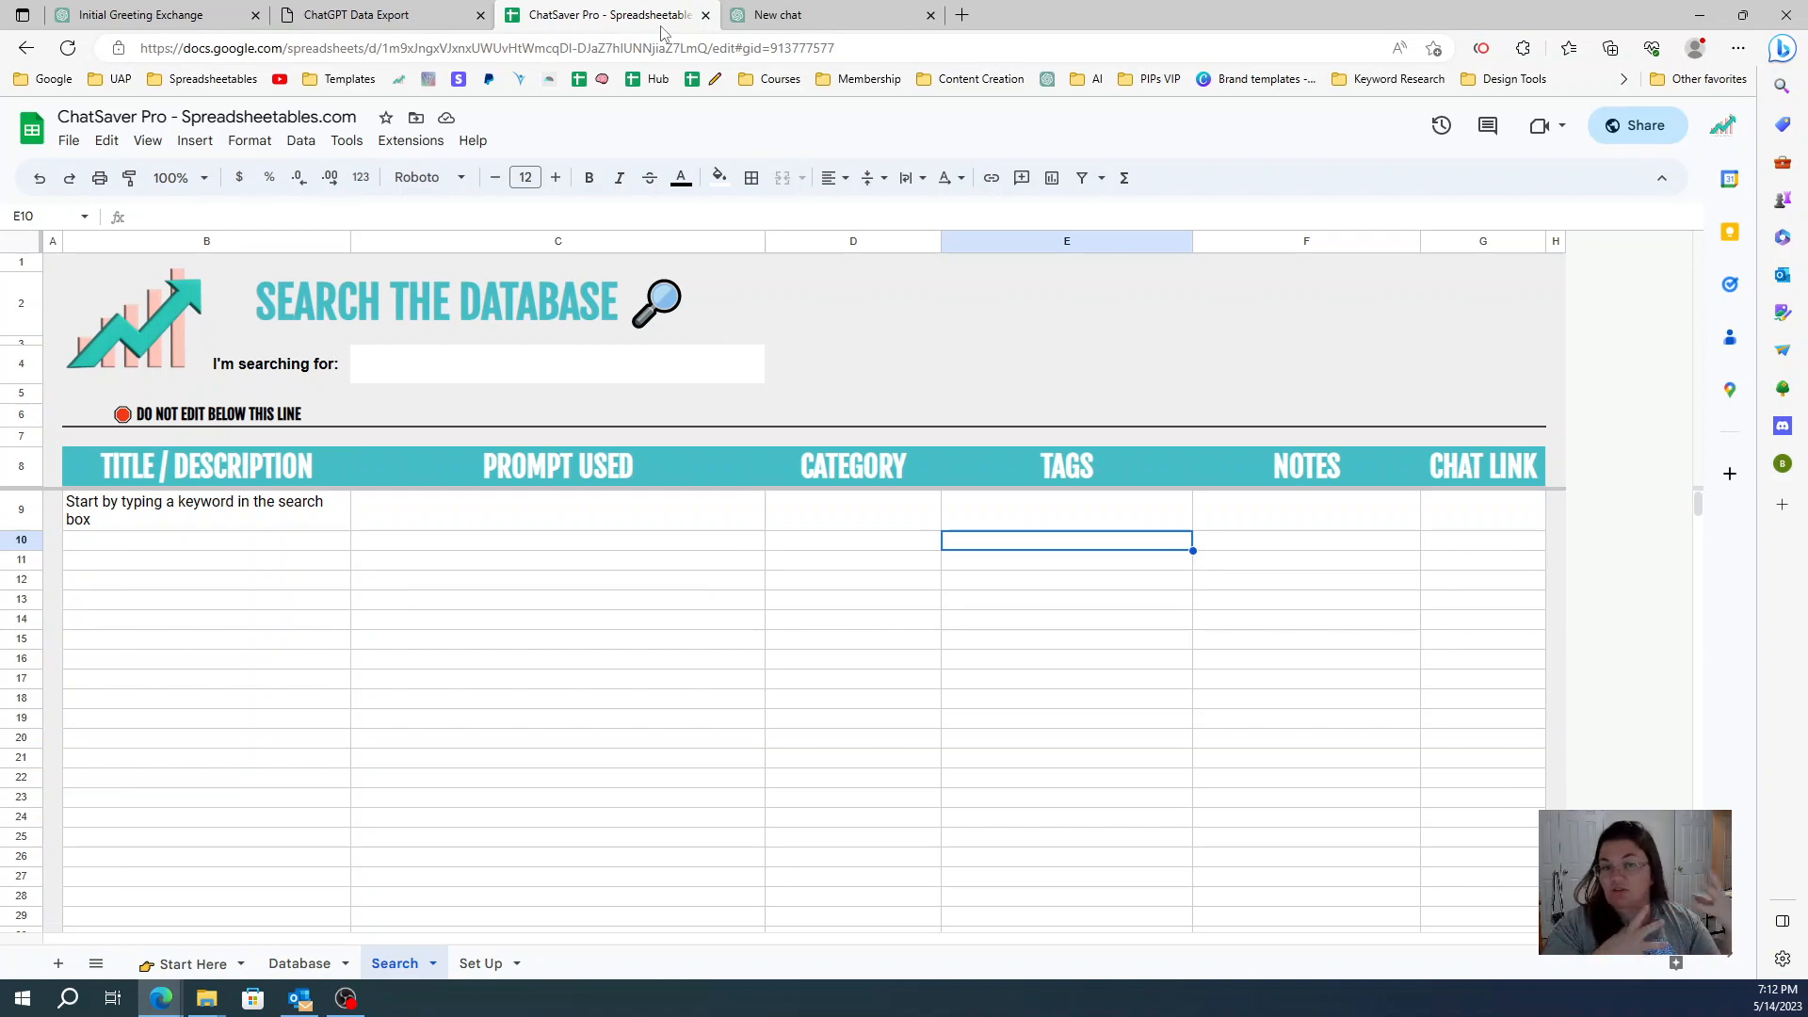
left_click(357, 14)
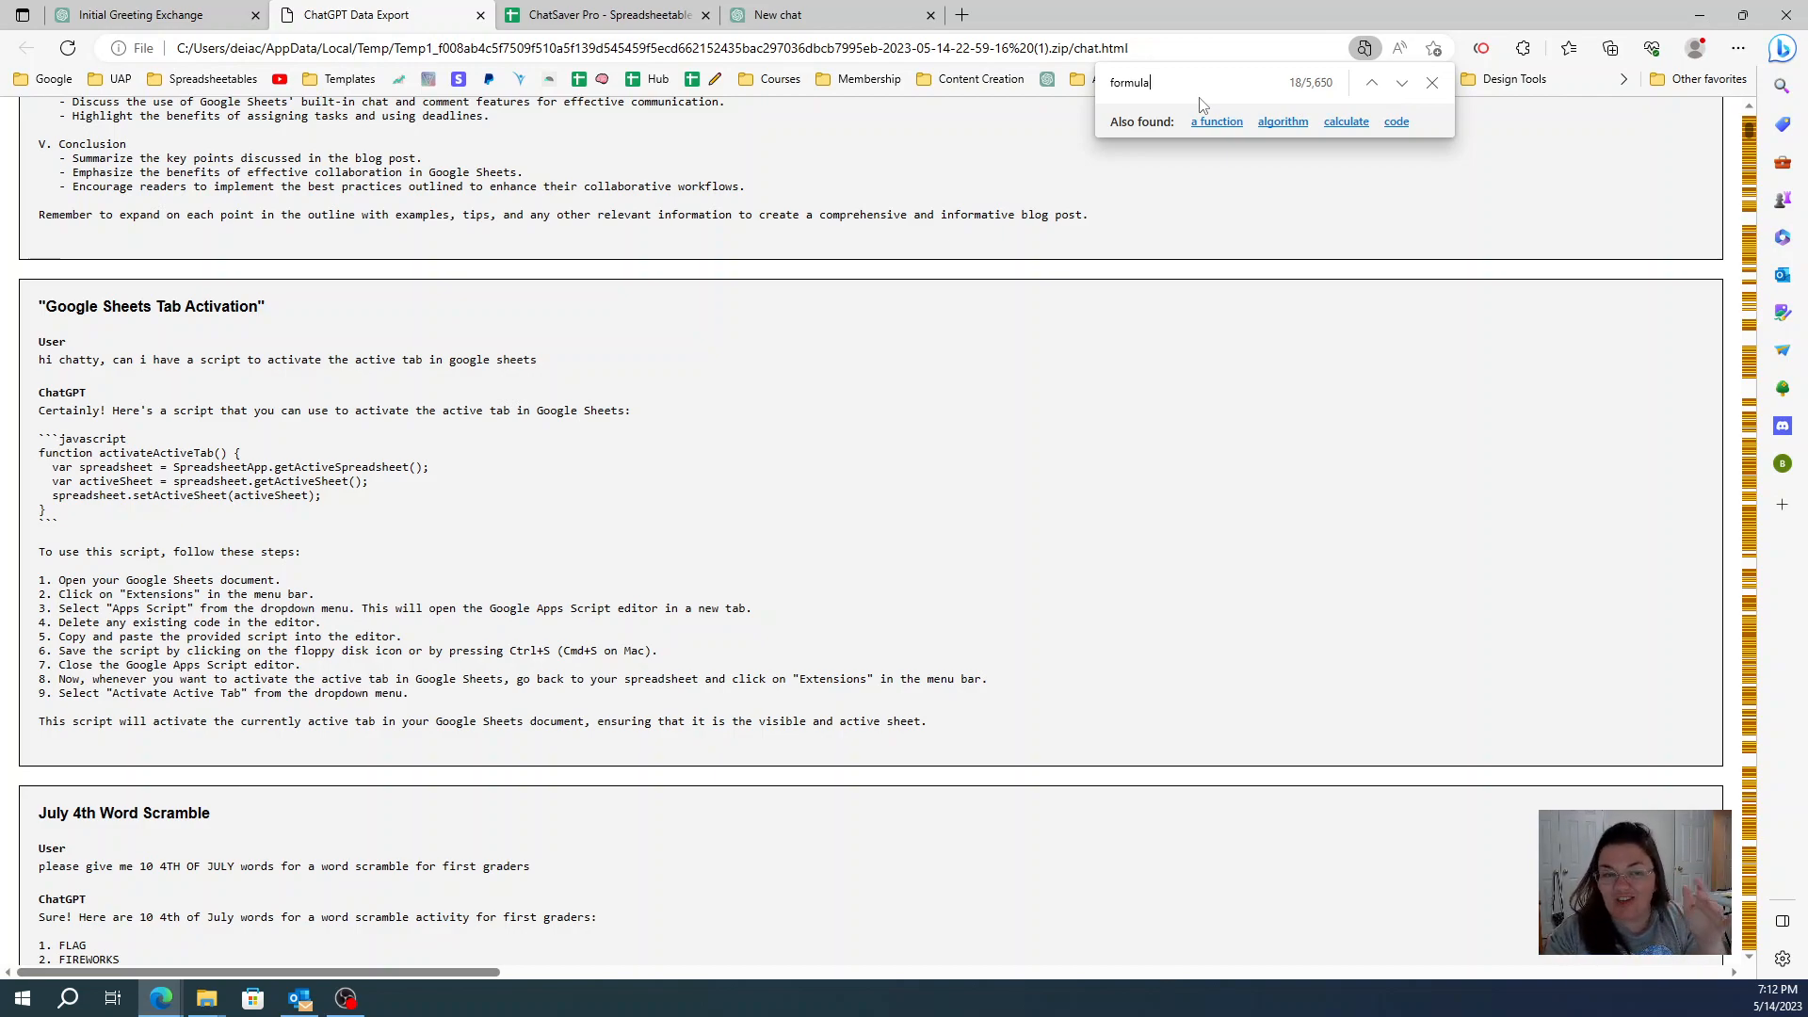
mouse_move(389, 407)
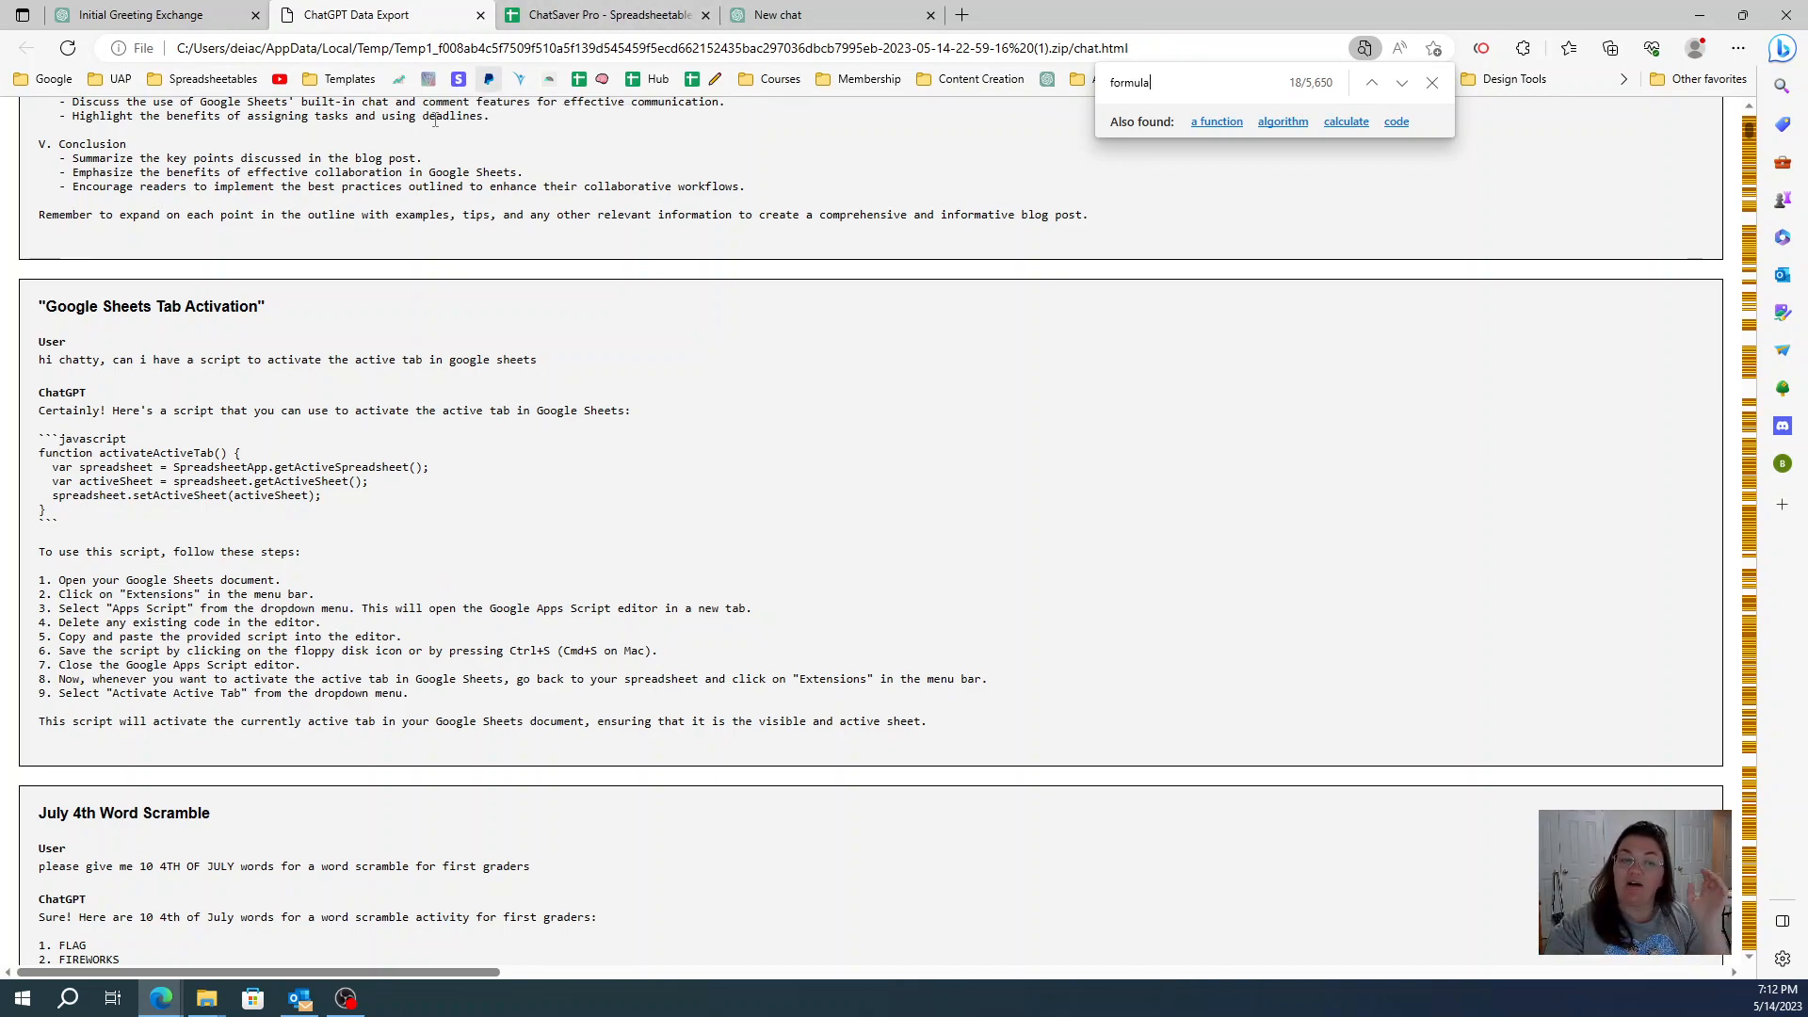
Step: Highlight the Google Sheets Tab Activation chat text, then return to the Search sheet
left_click_drag(69, 143, 317, 594)
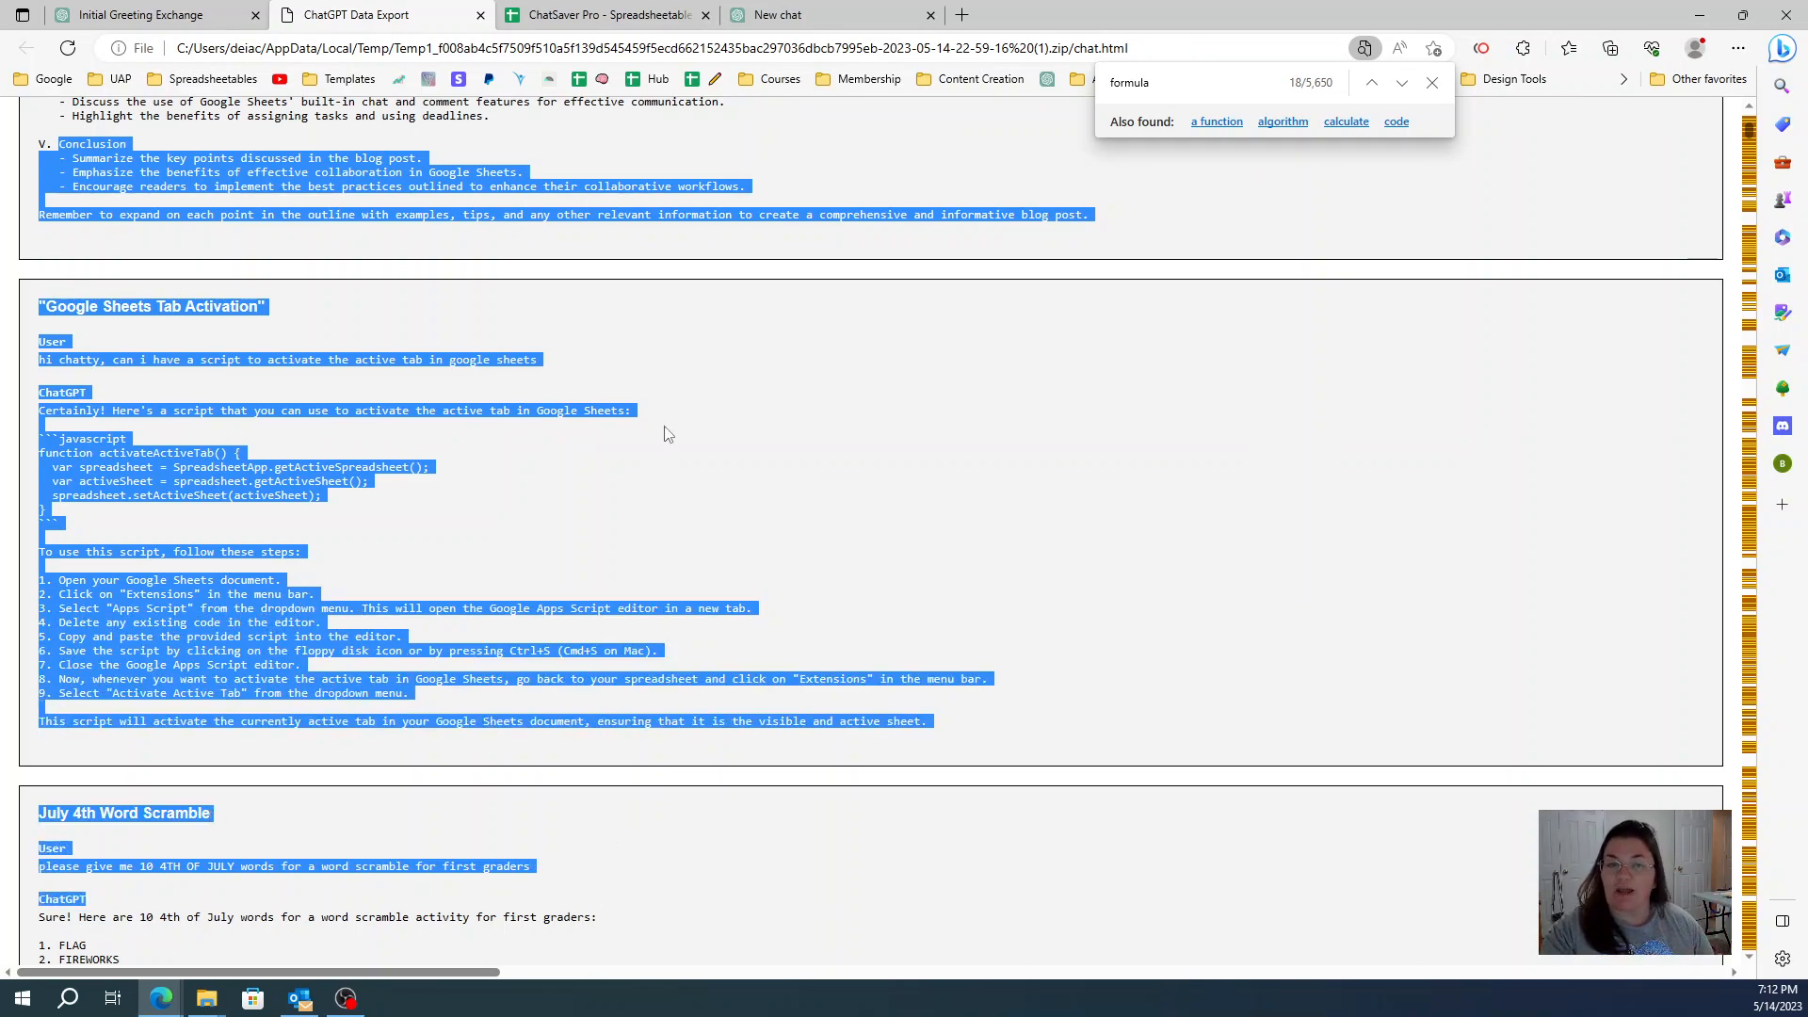
left_click(600, 14)
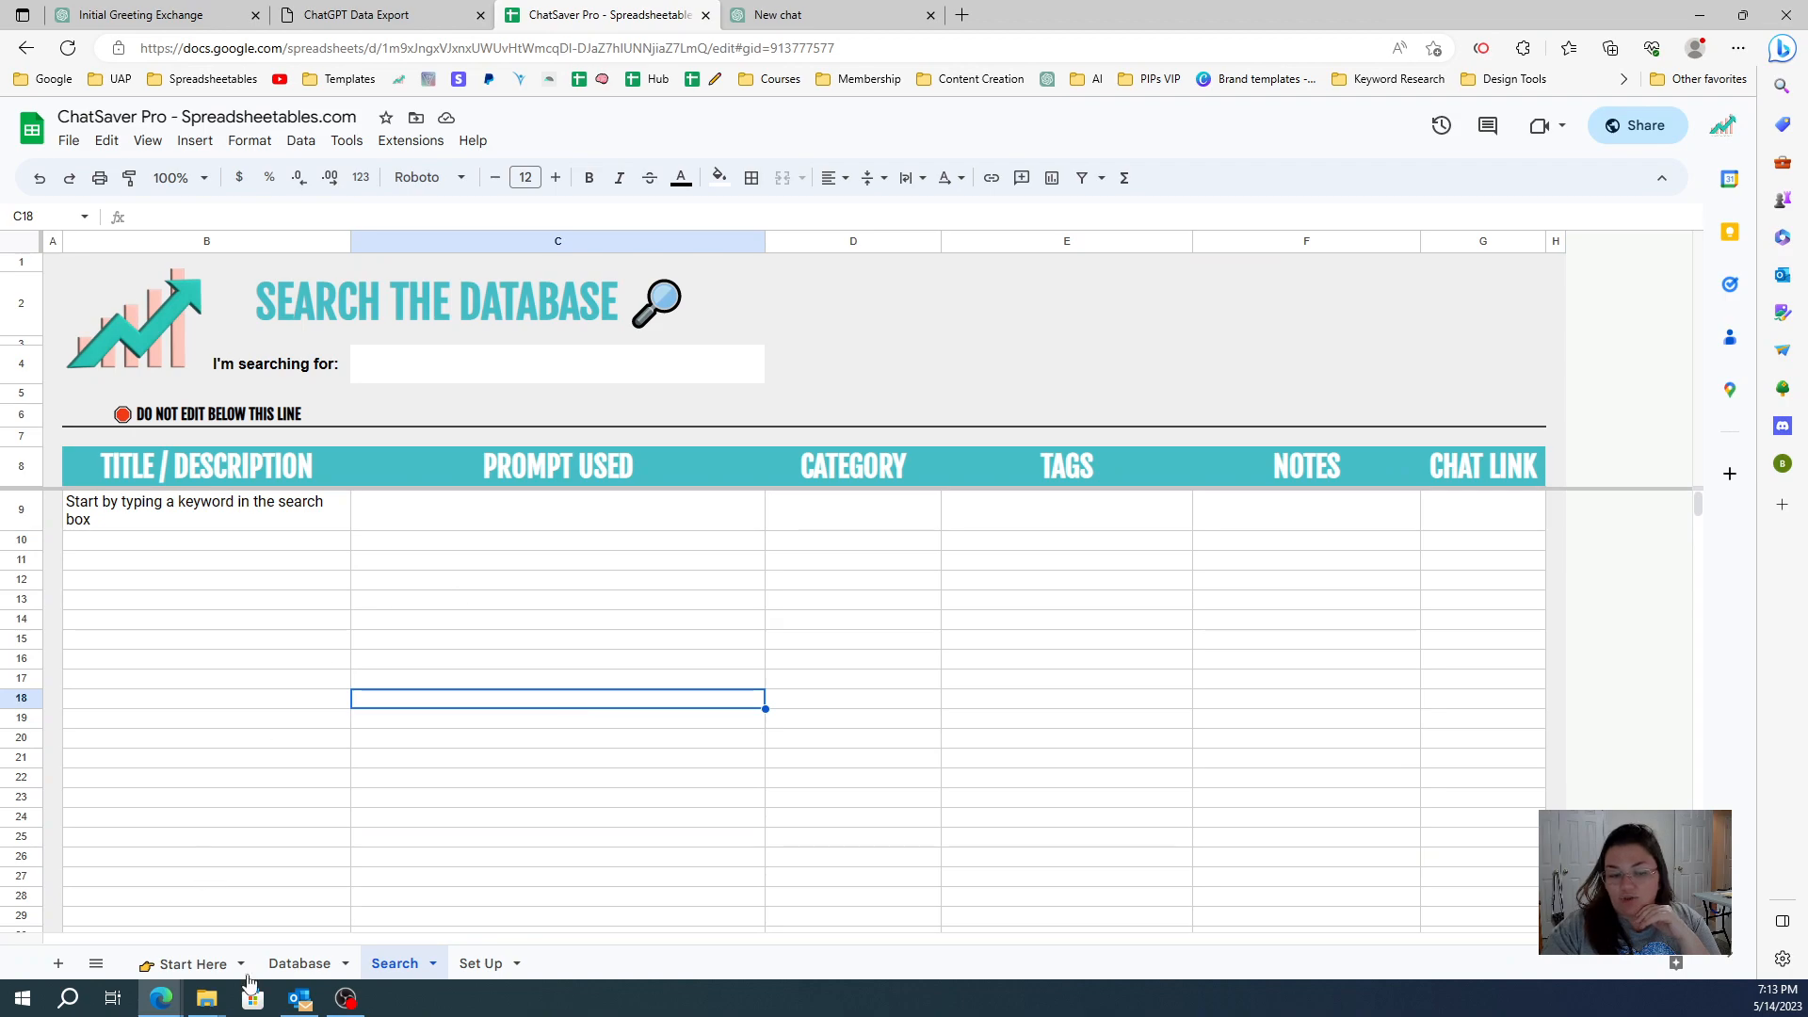
Step: Show the Database sheet, then scroll the exported chats to the word scramble conversations
left_click(299, 962)
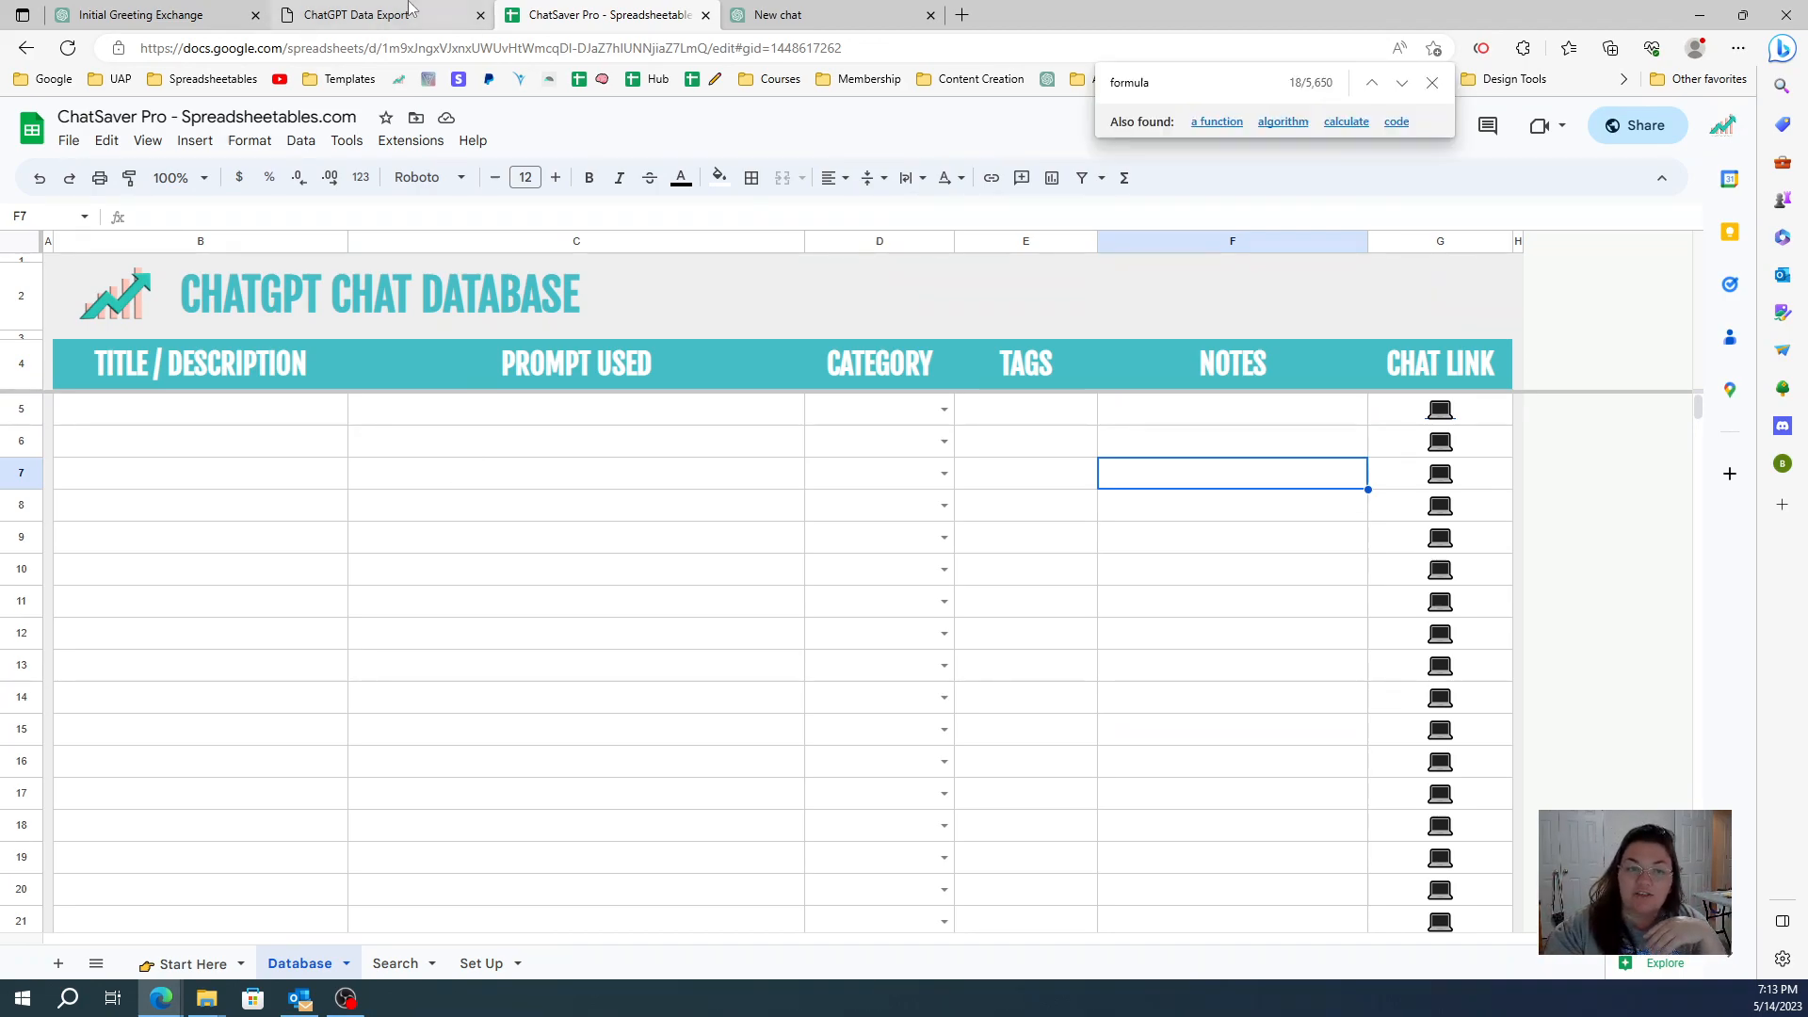
left_click(358, 15)
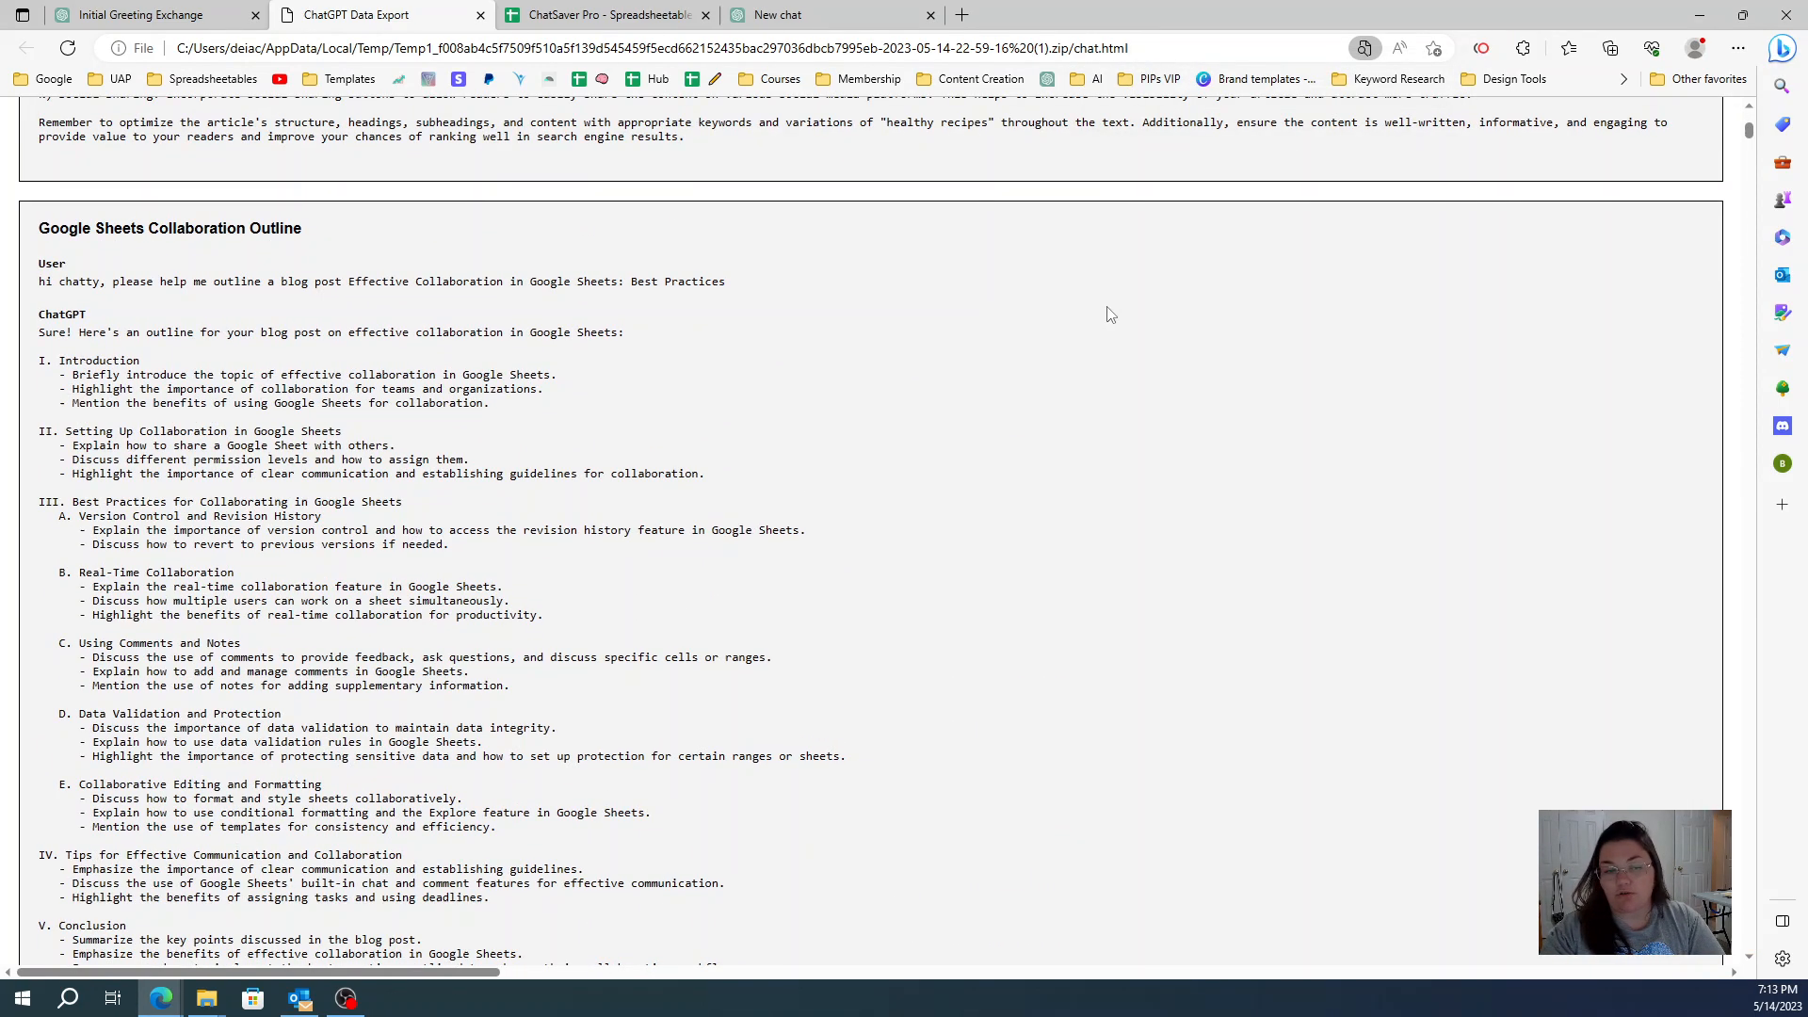
scroll("down", 3)
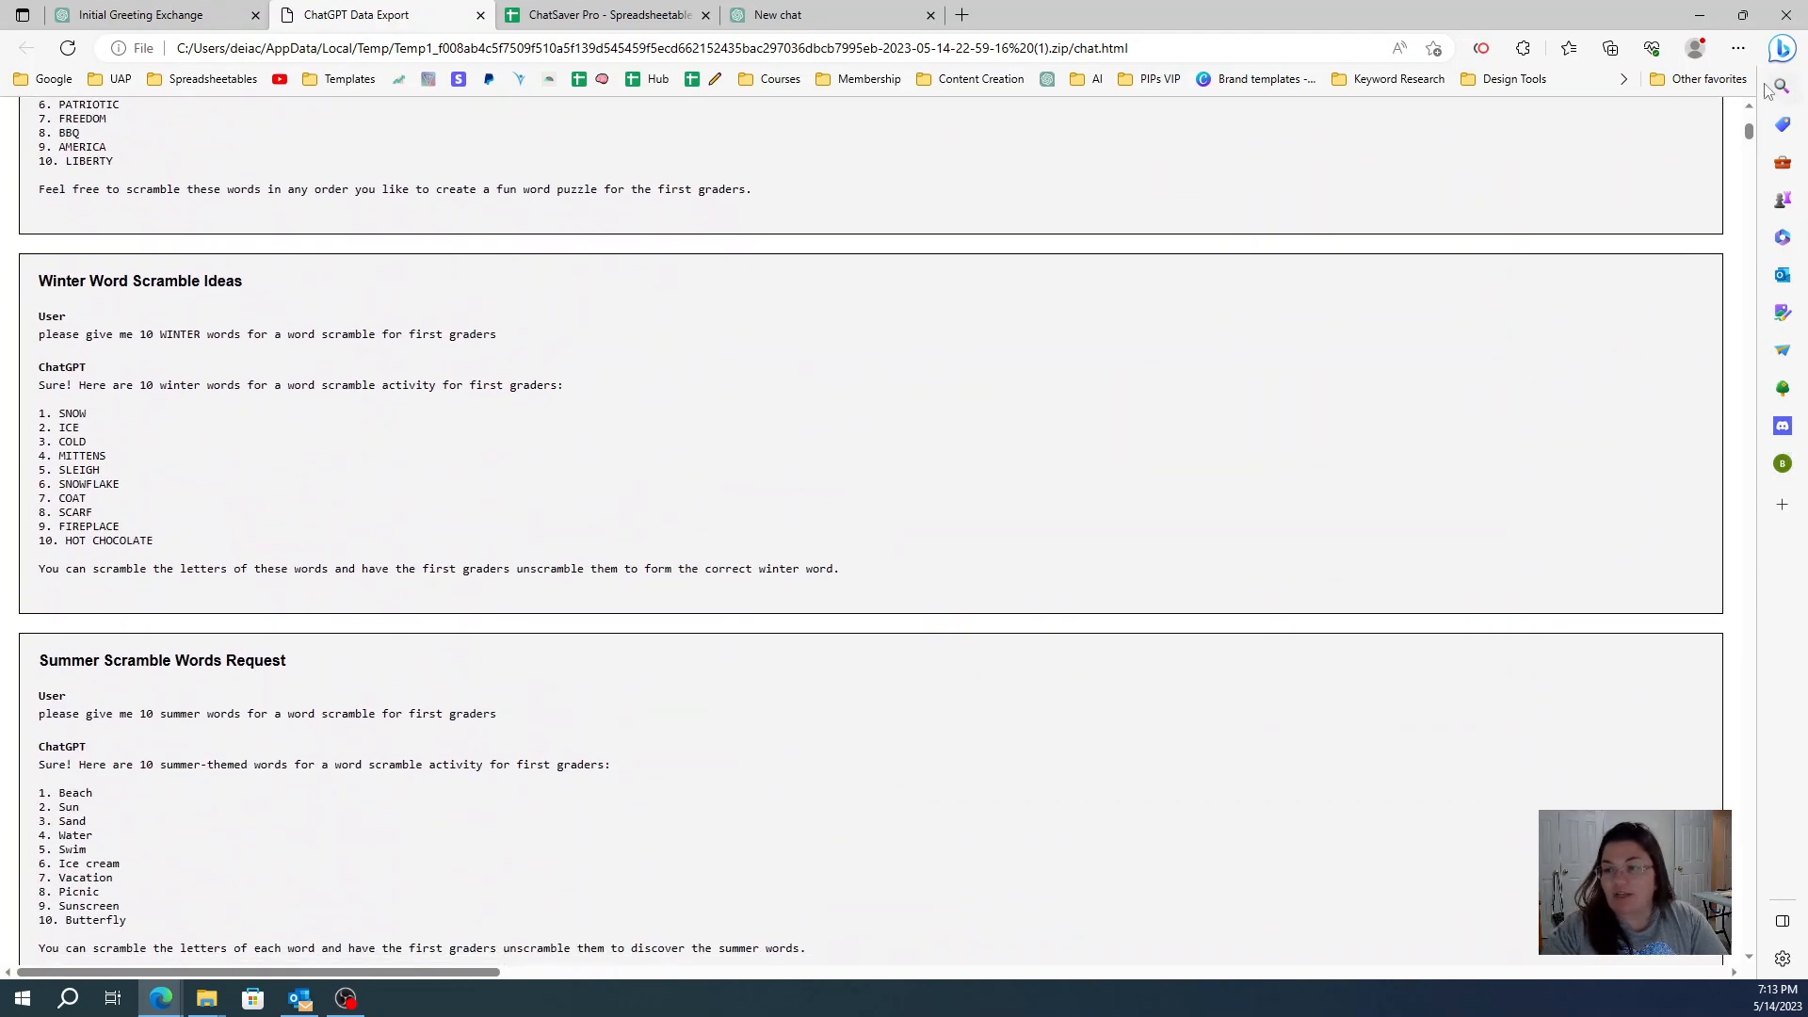